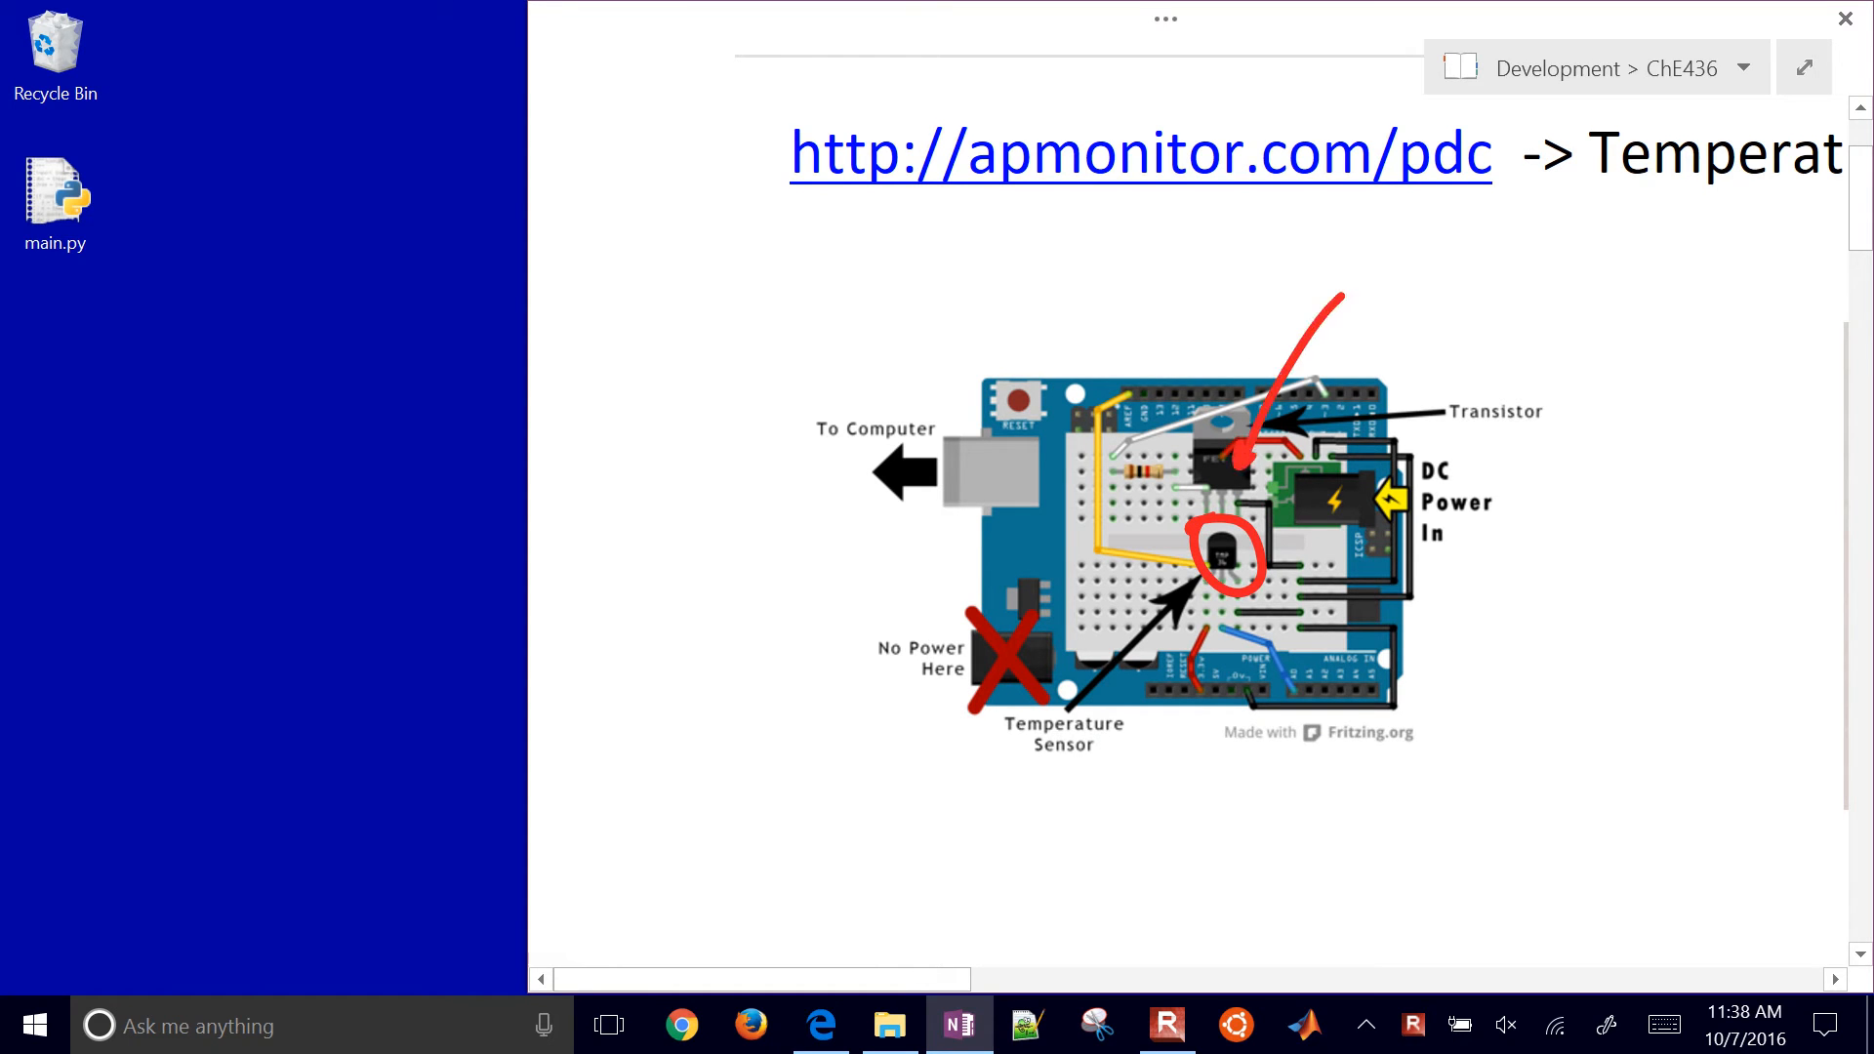
Handwrite 'heater', 'mV (0-255)' and 'Kelvin' beside the diagram parts, then zoom out
text(heat)
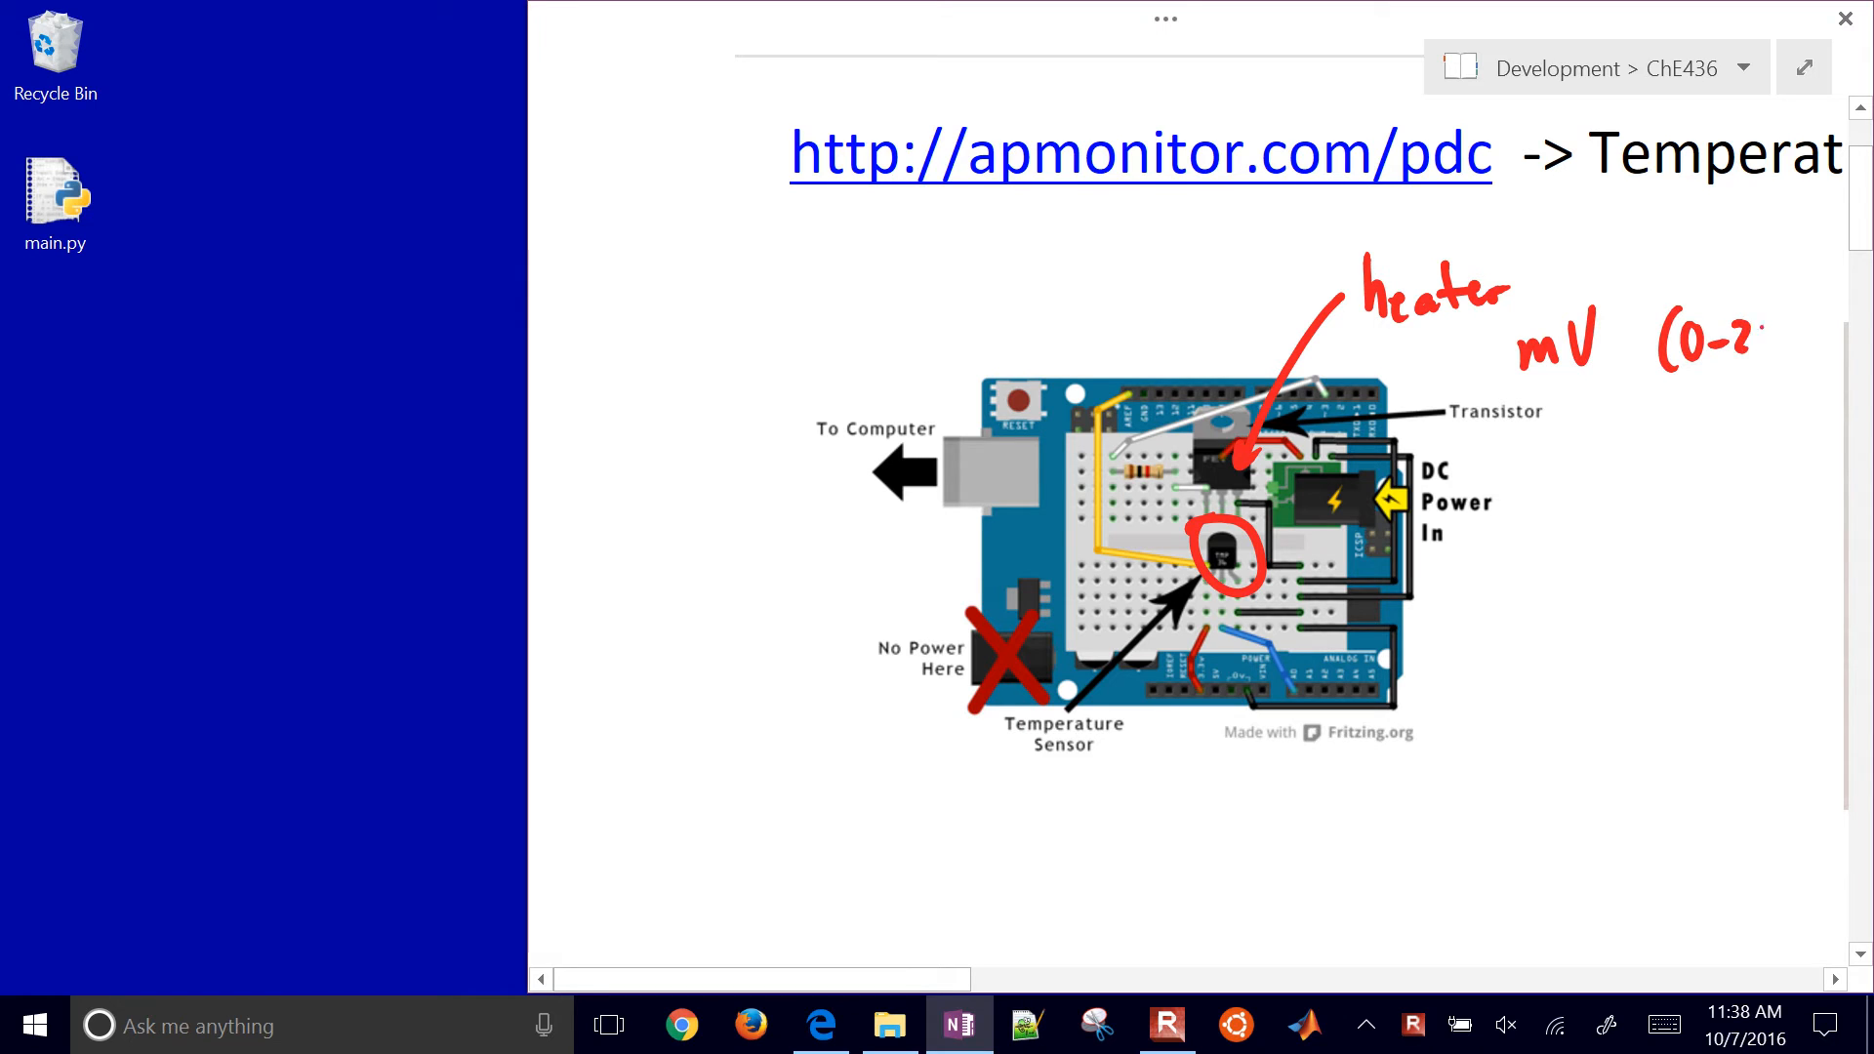
text(55))
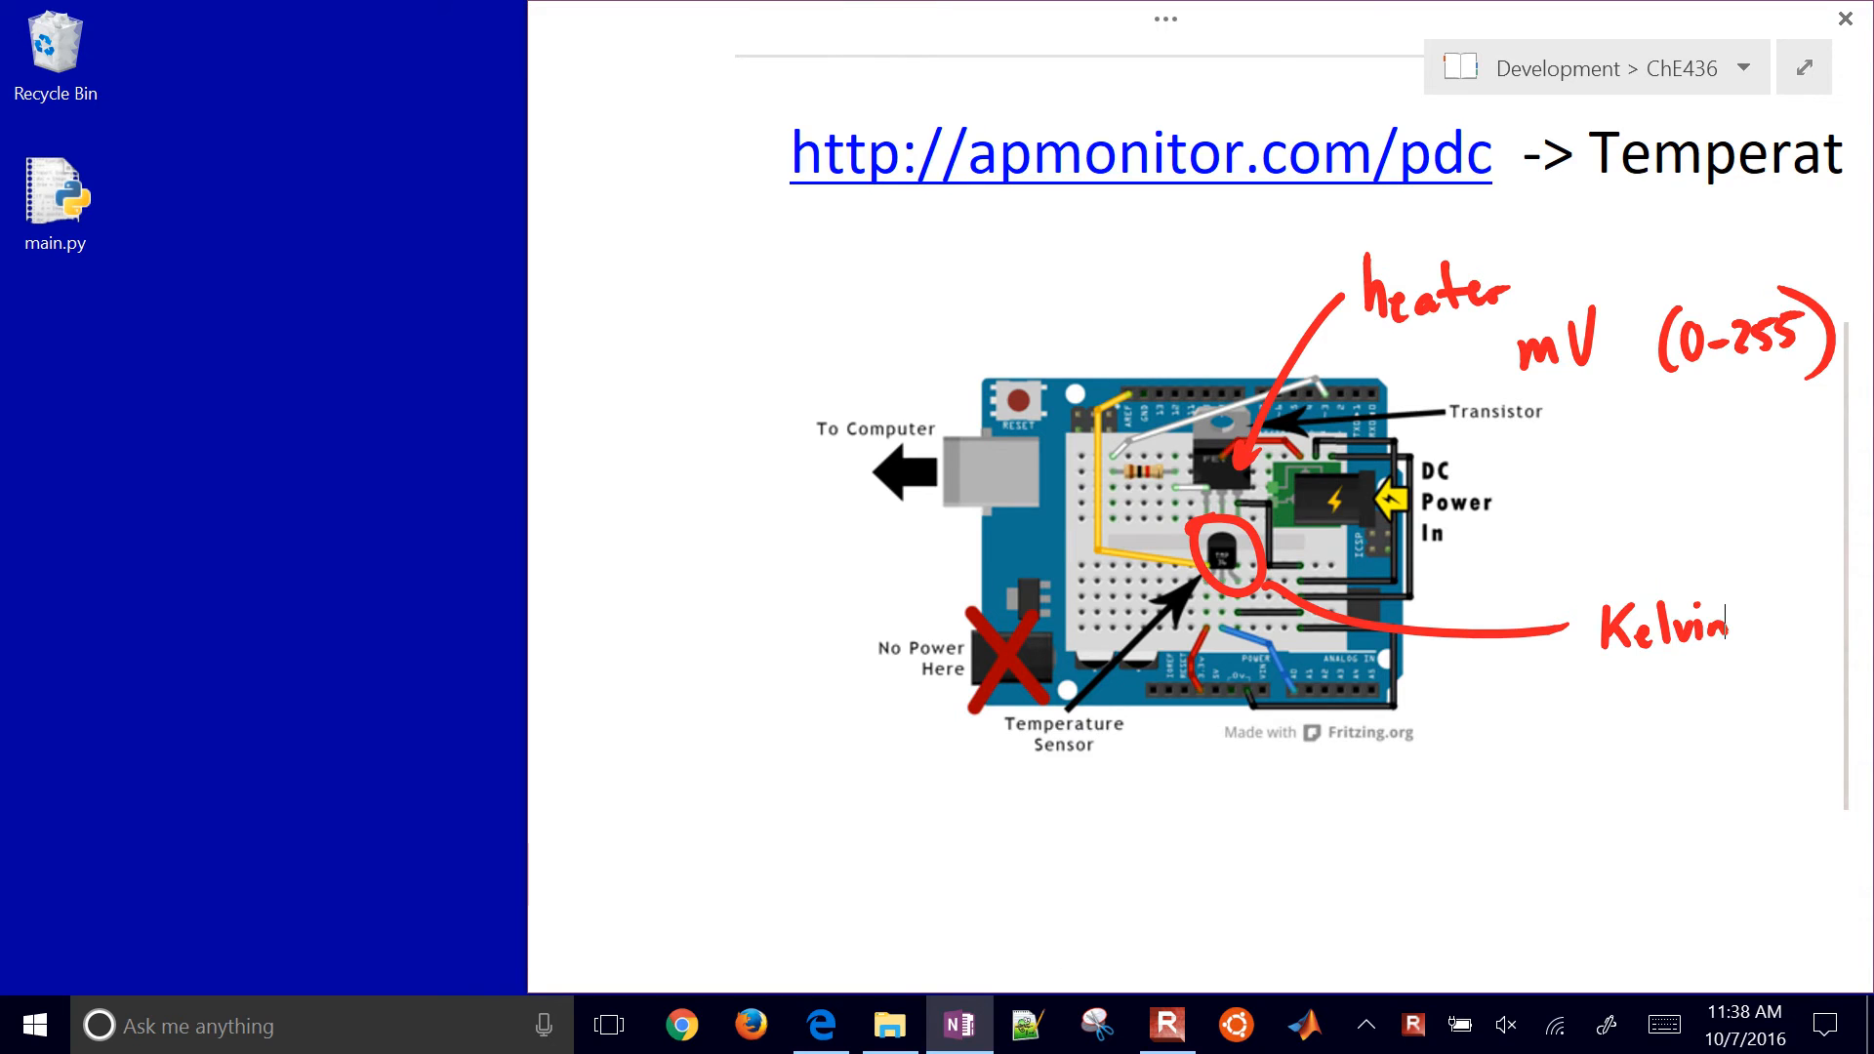
scroll(up, 3)
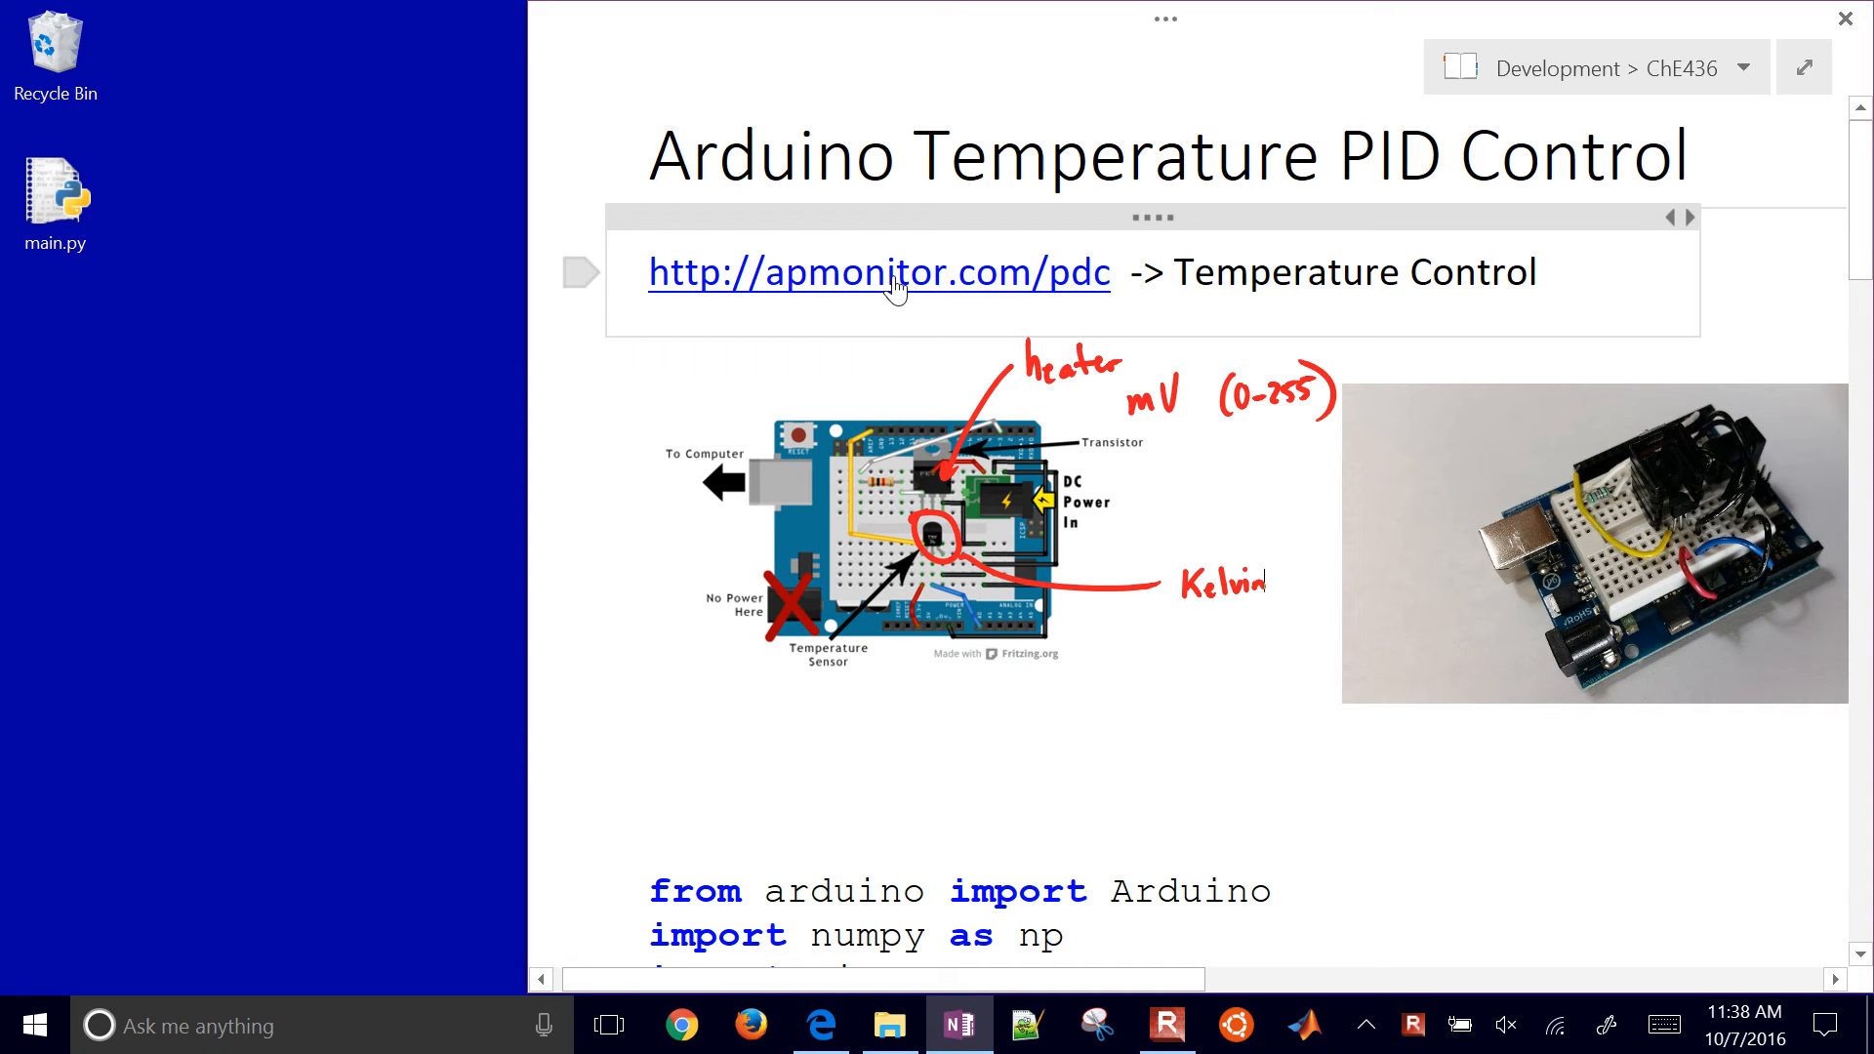
Follow apmonitor.com/pdc to the Temperature Control lab page and scroll to Download Source Files
click(879, 272)
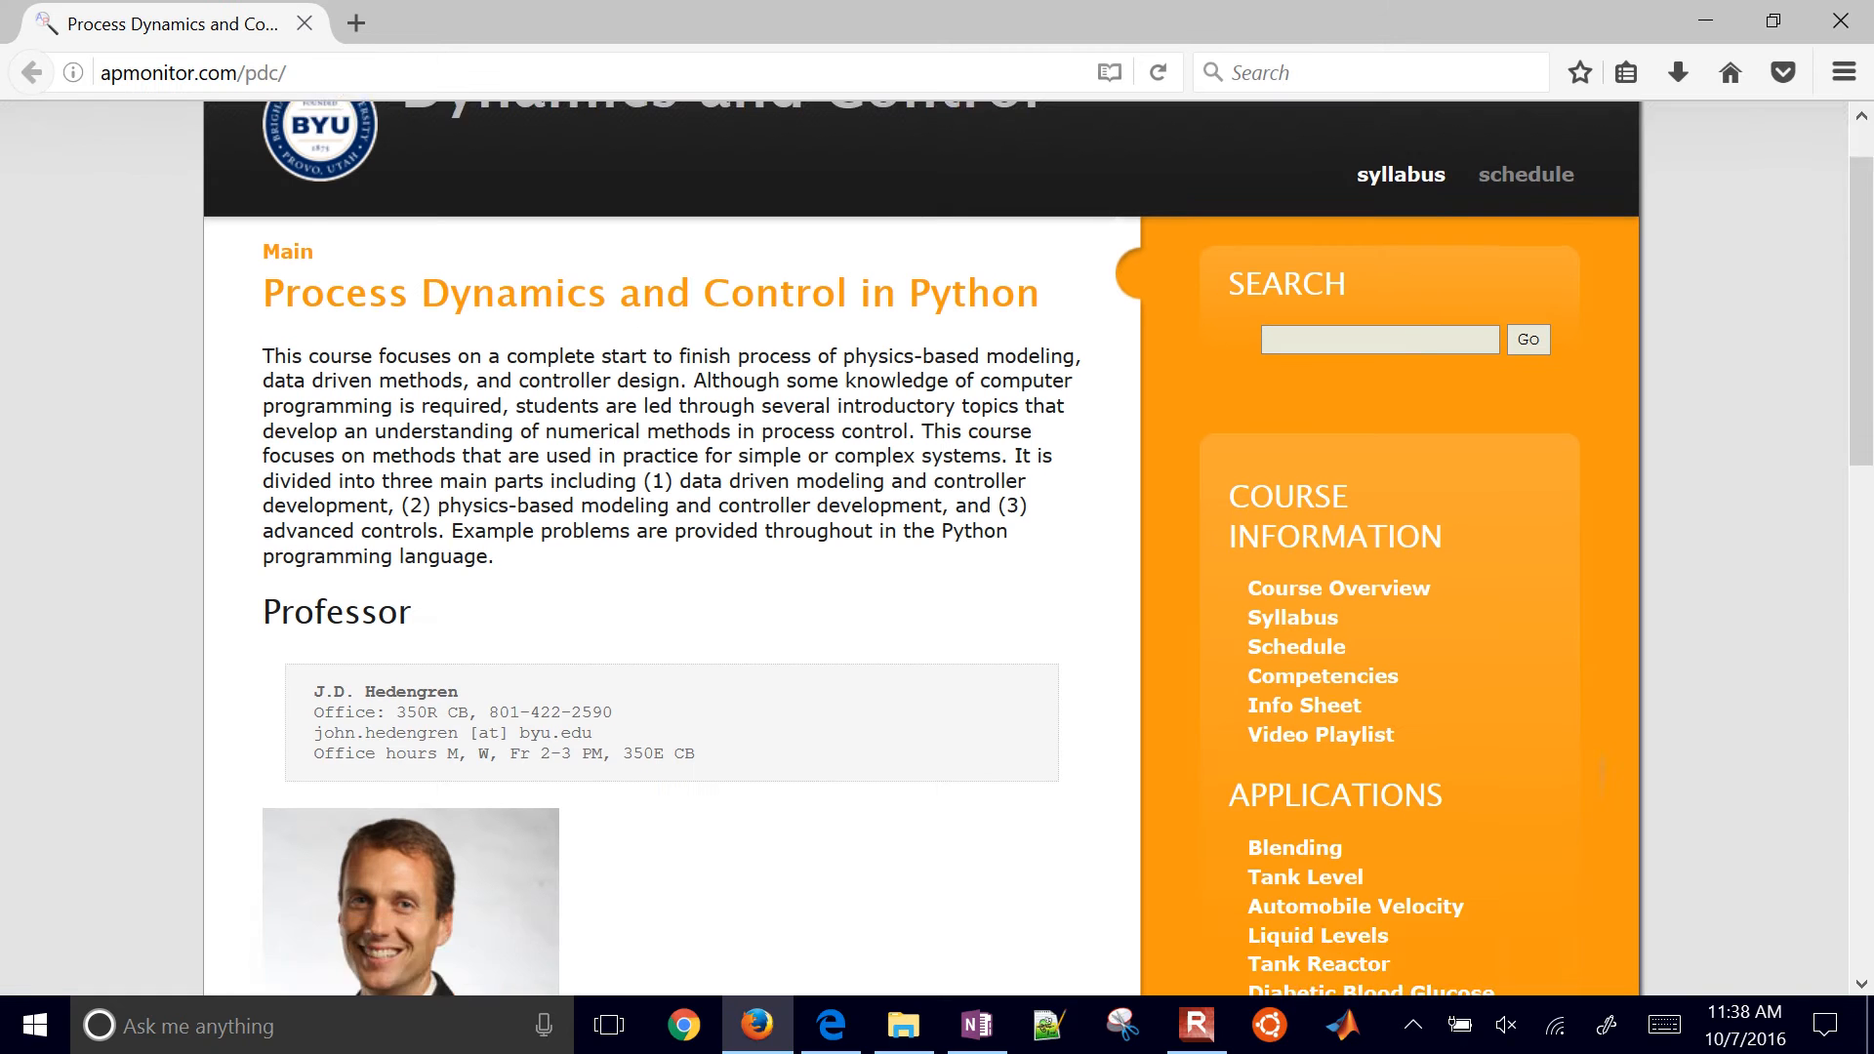
scroll(down, 3)
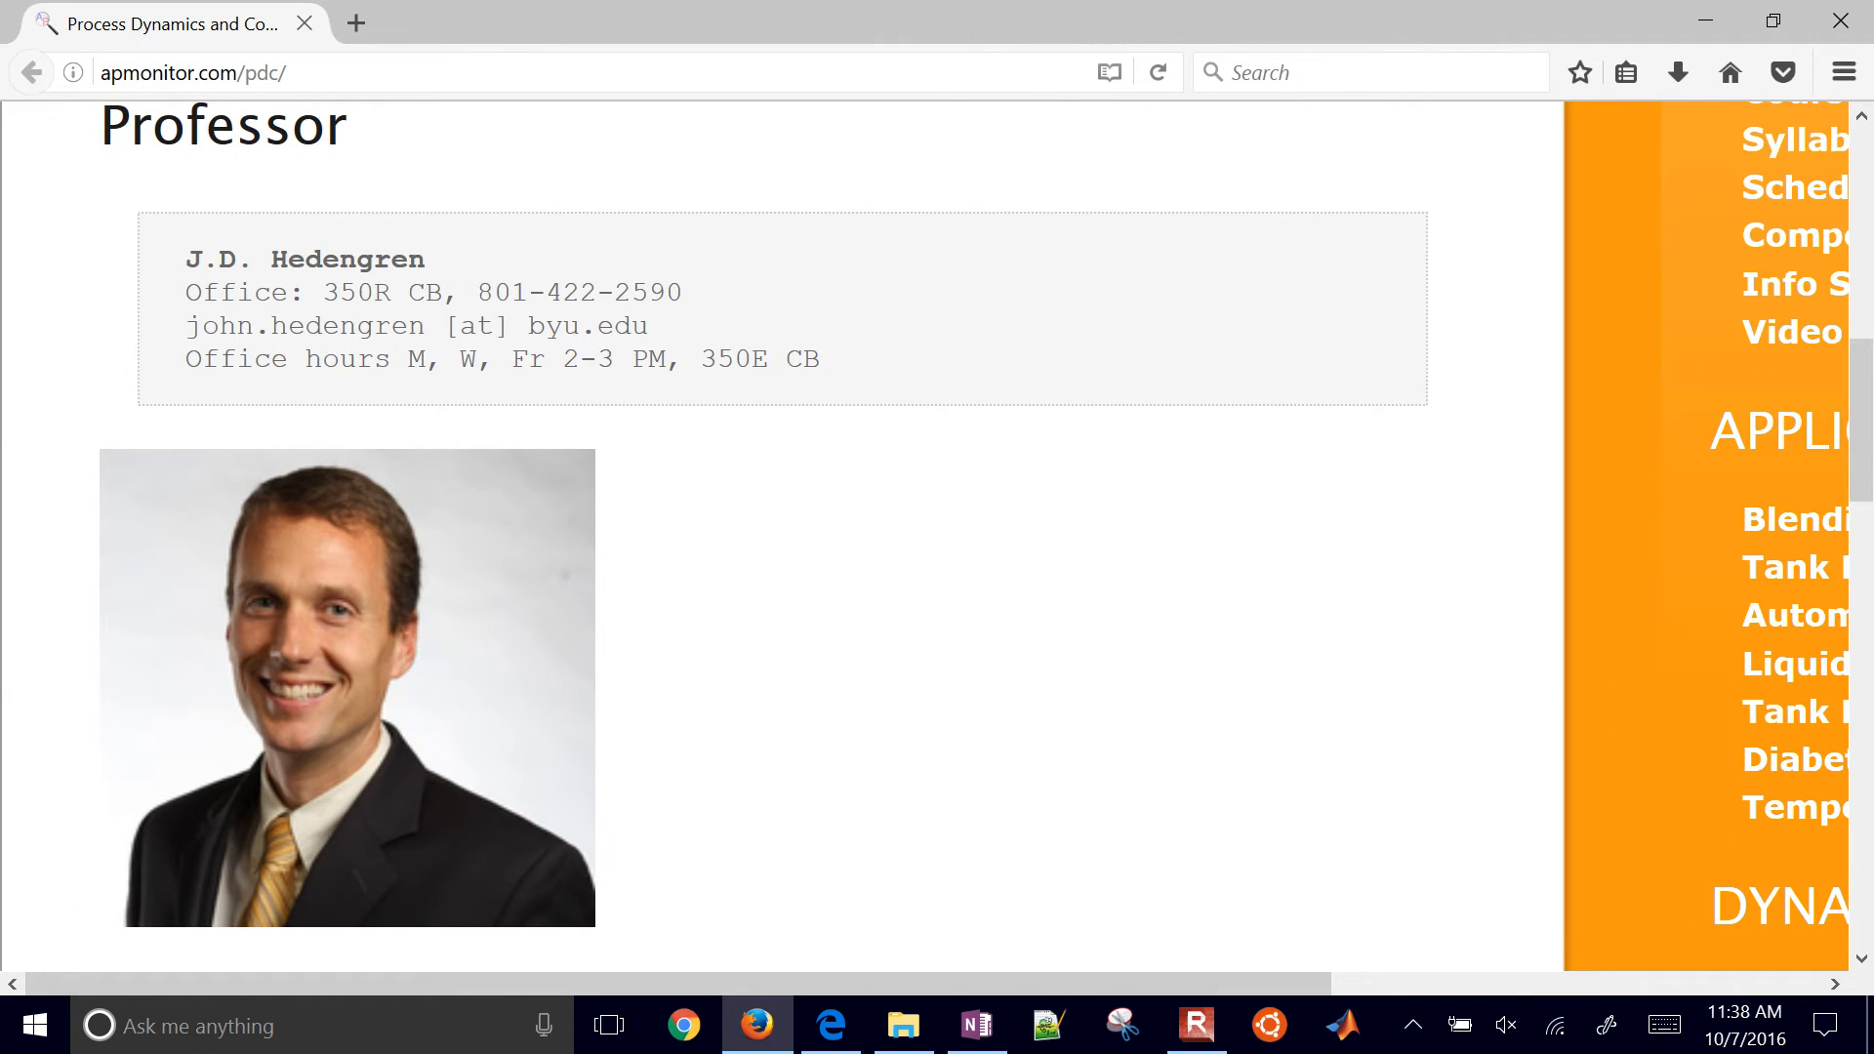
scroll(right, 3)
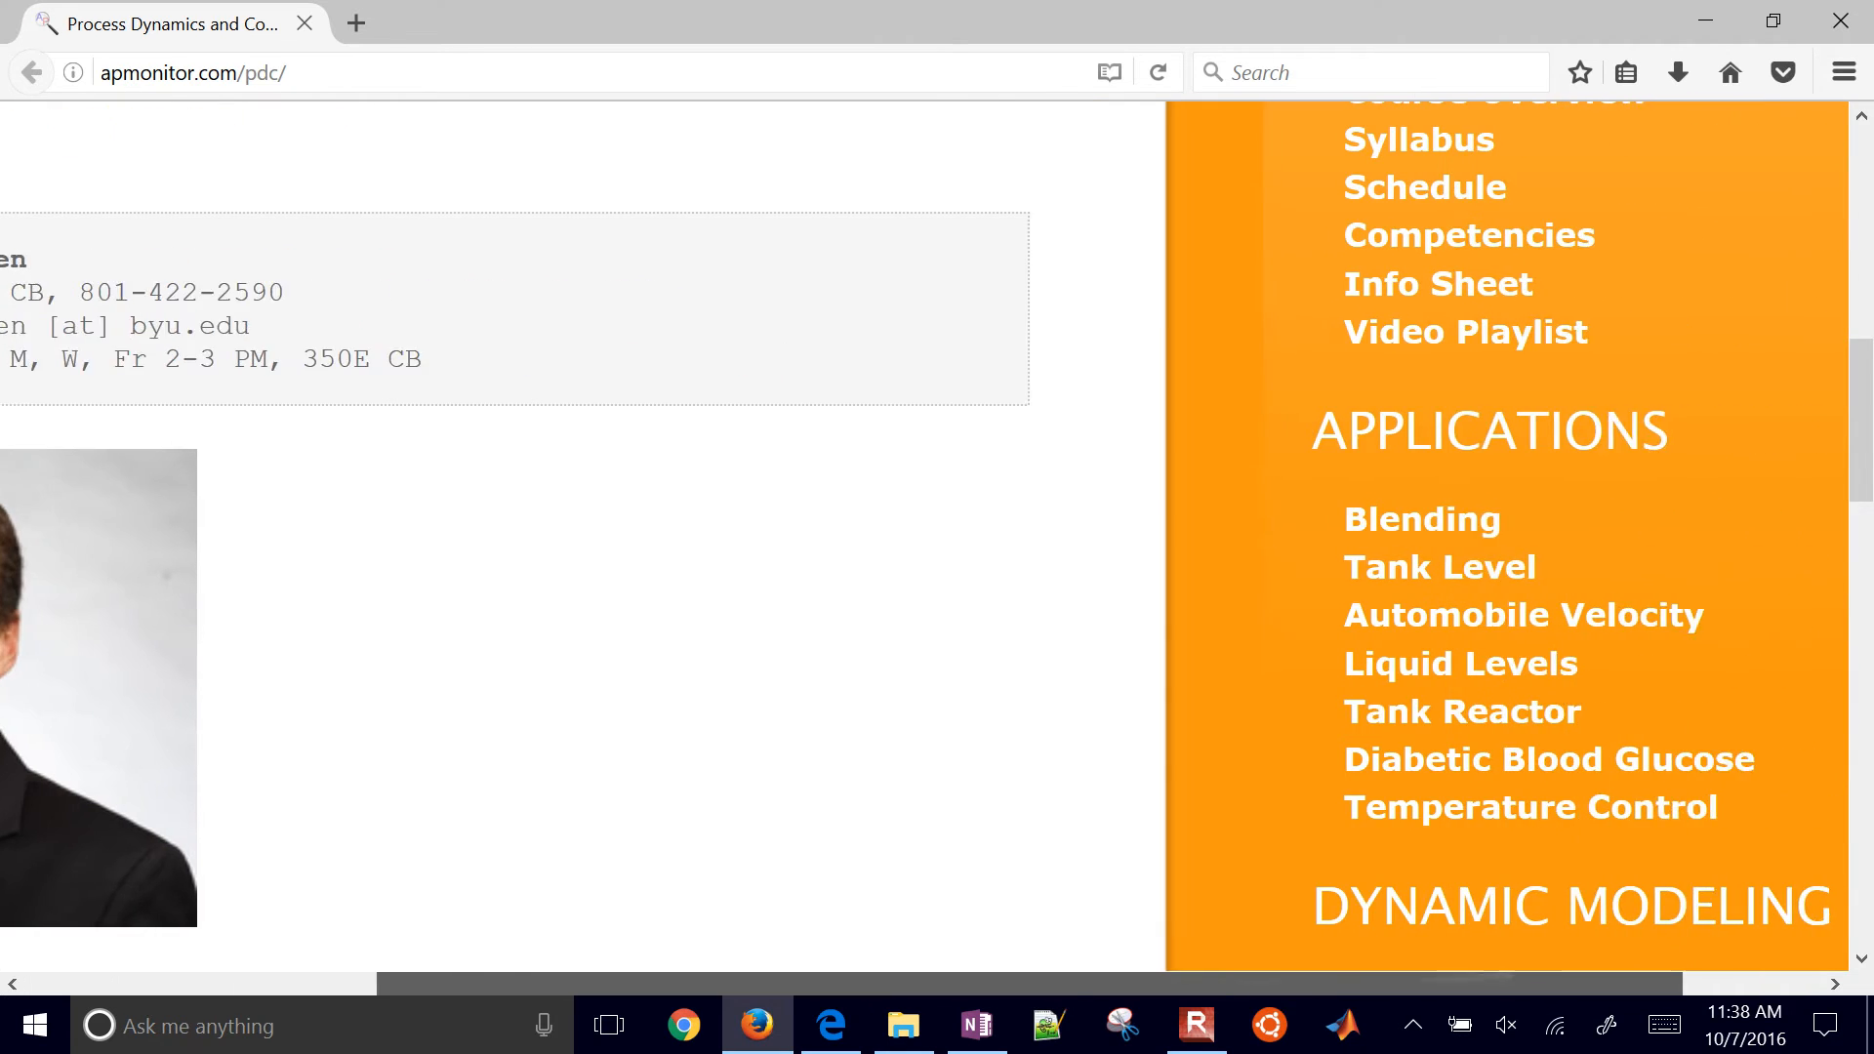
click(1531, 807)
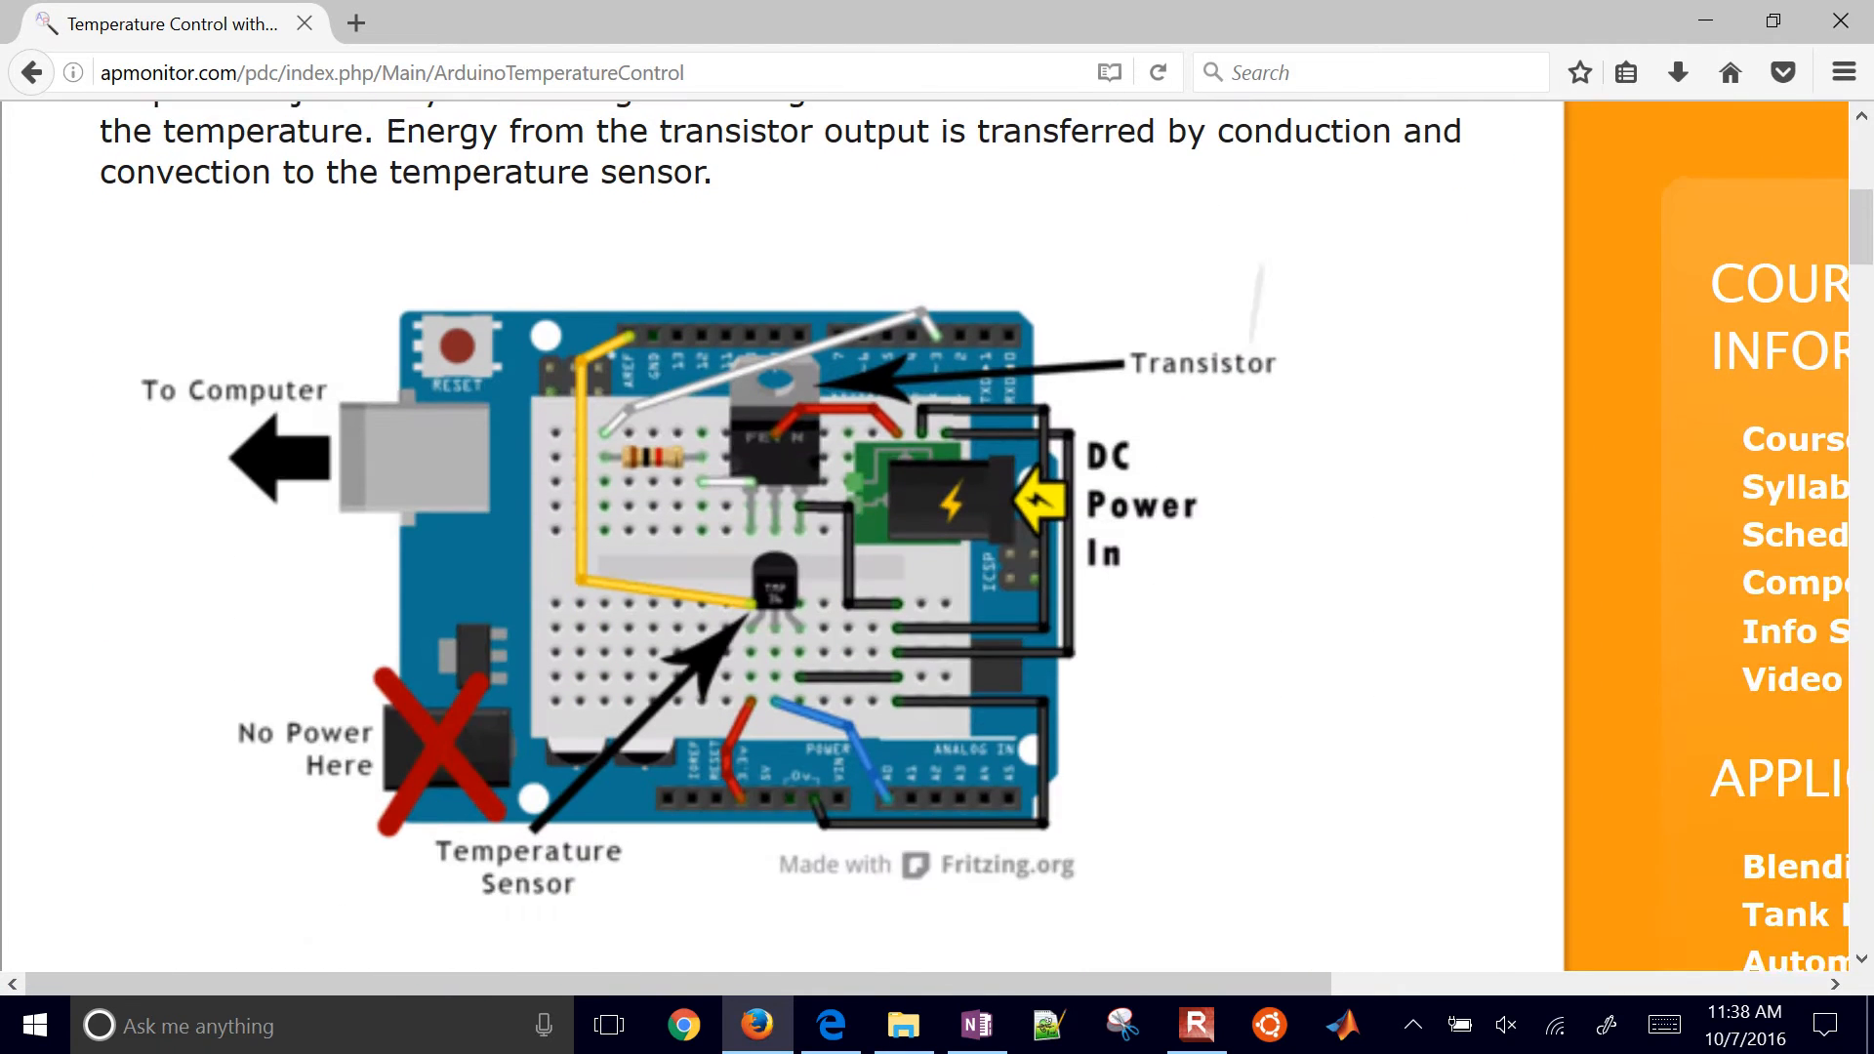
scroll(down, 3)
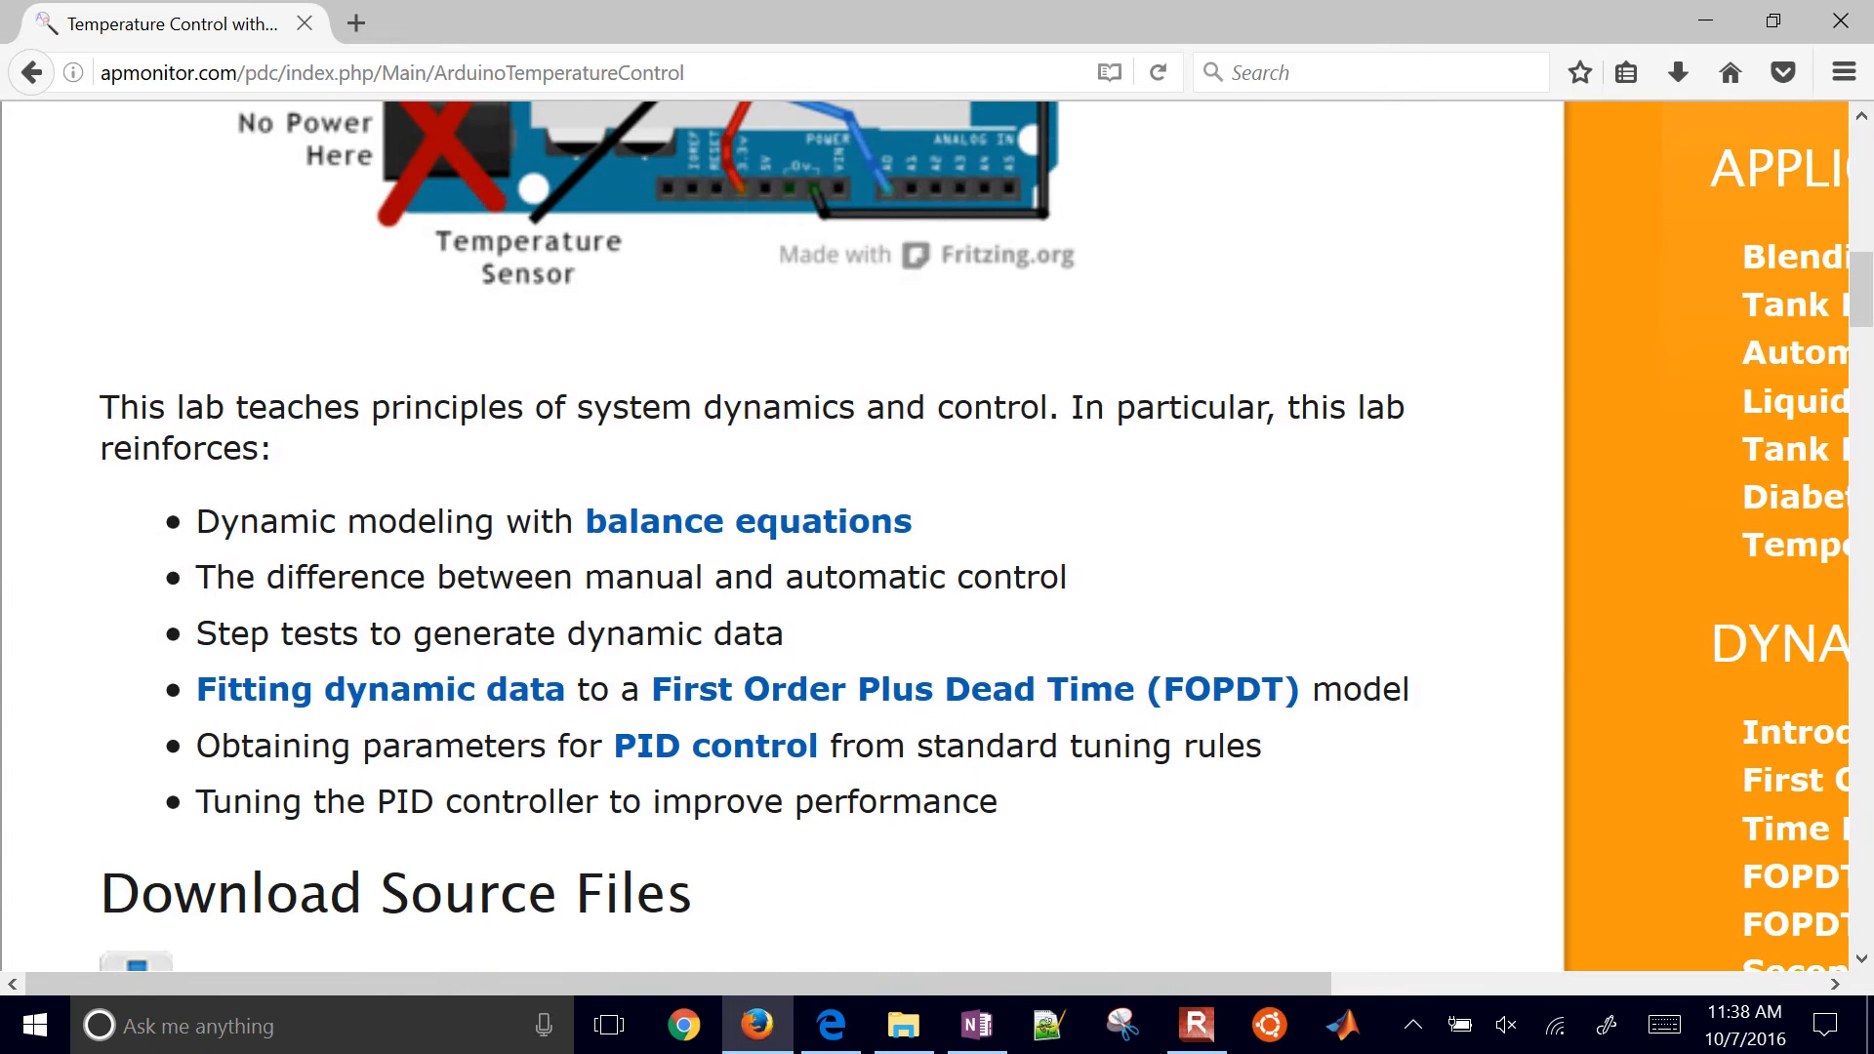
scroll(down, 3)
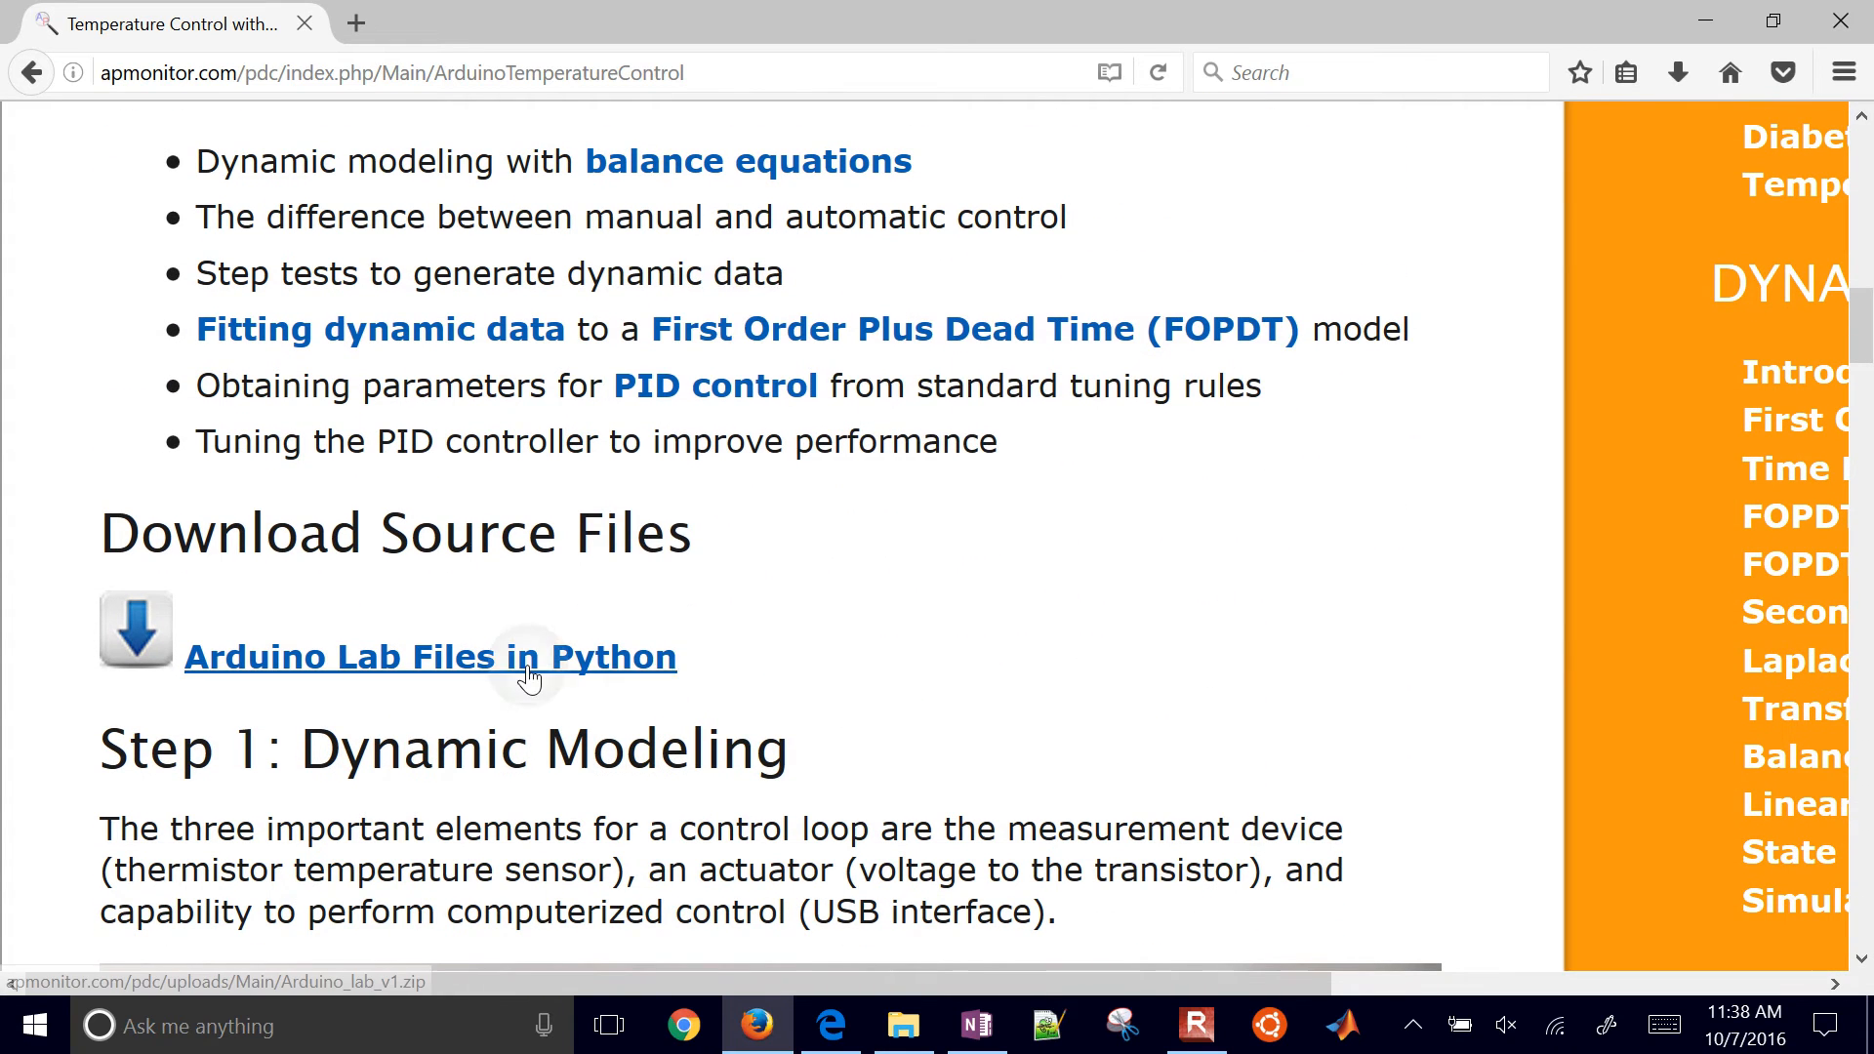
Save the 'Arduino Lab Files in Python' zip and view it in the downloads Library
click(427, 656)
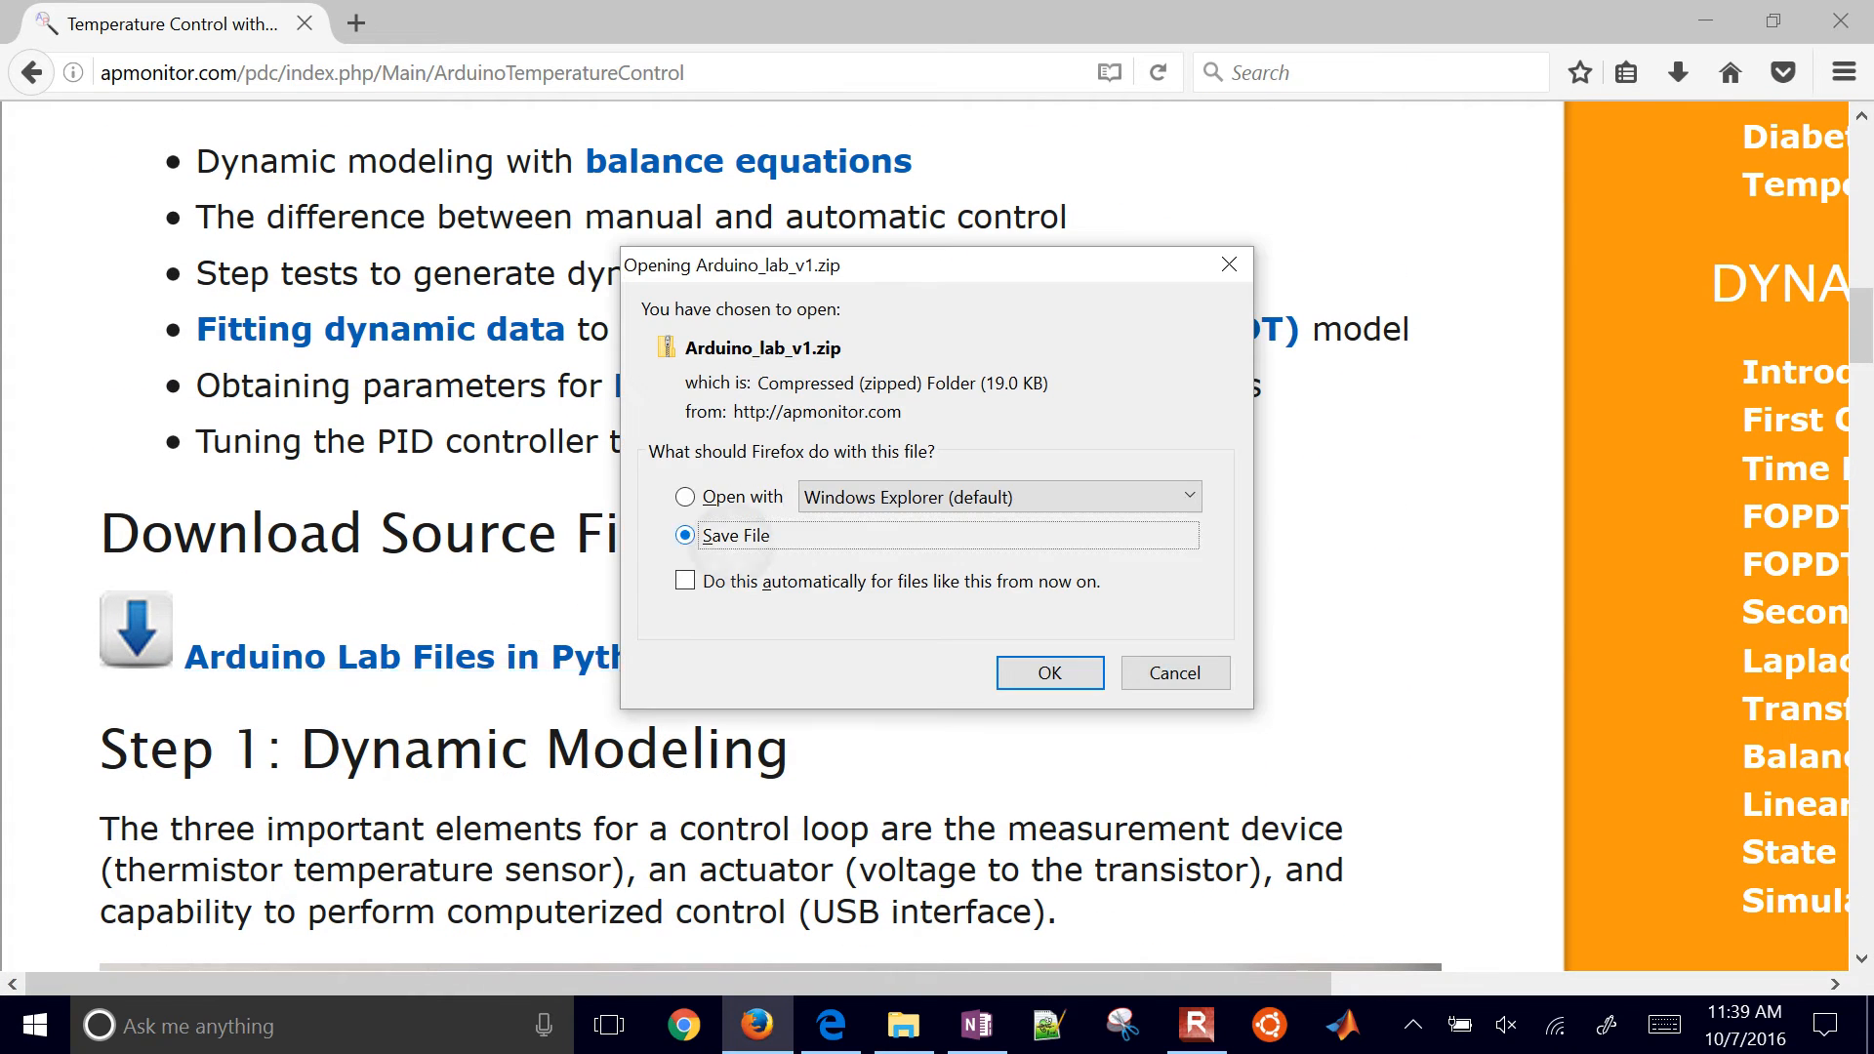
click(1048, 672)
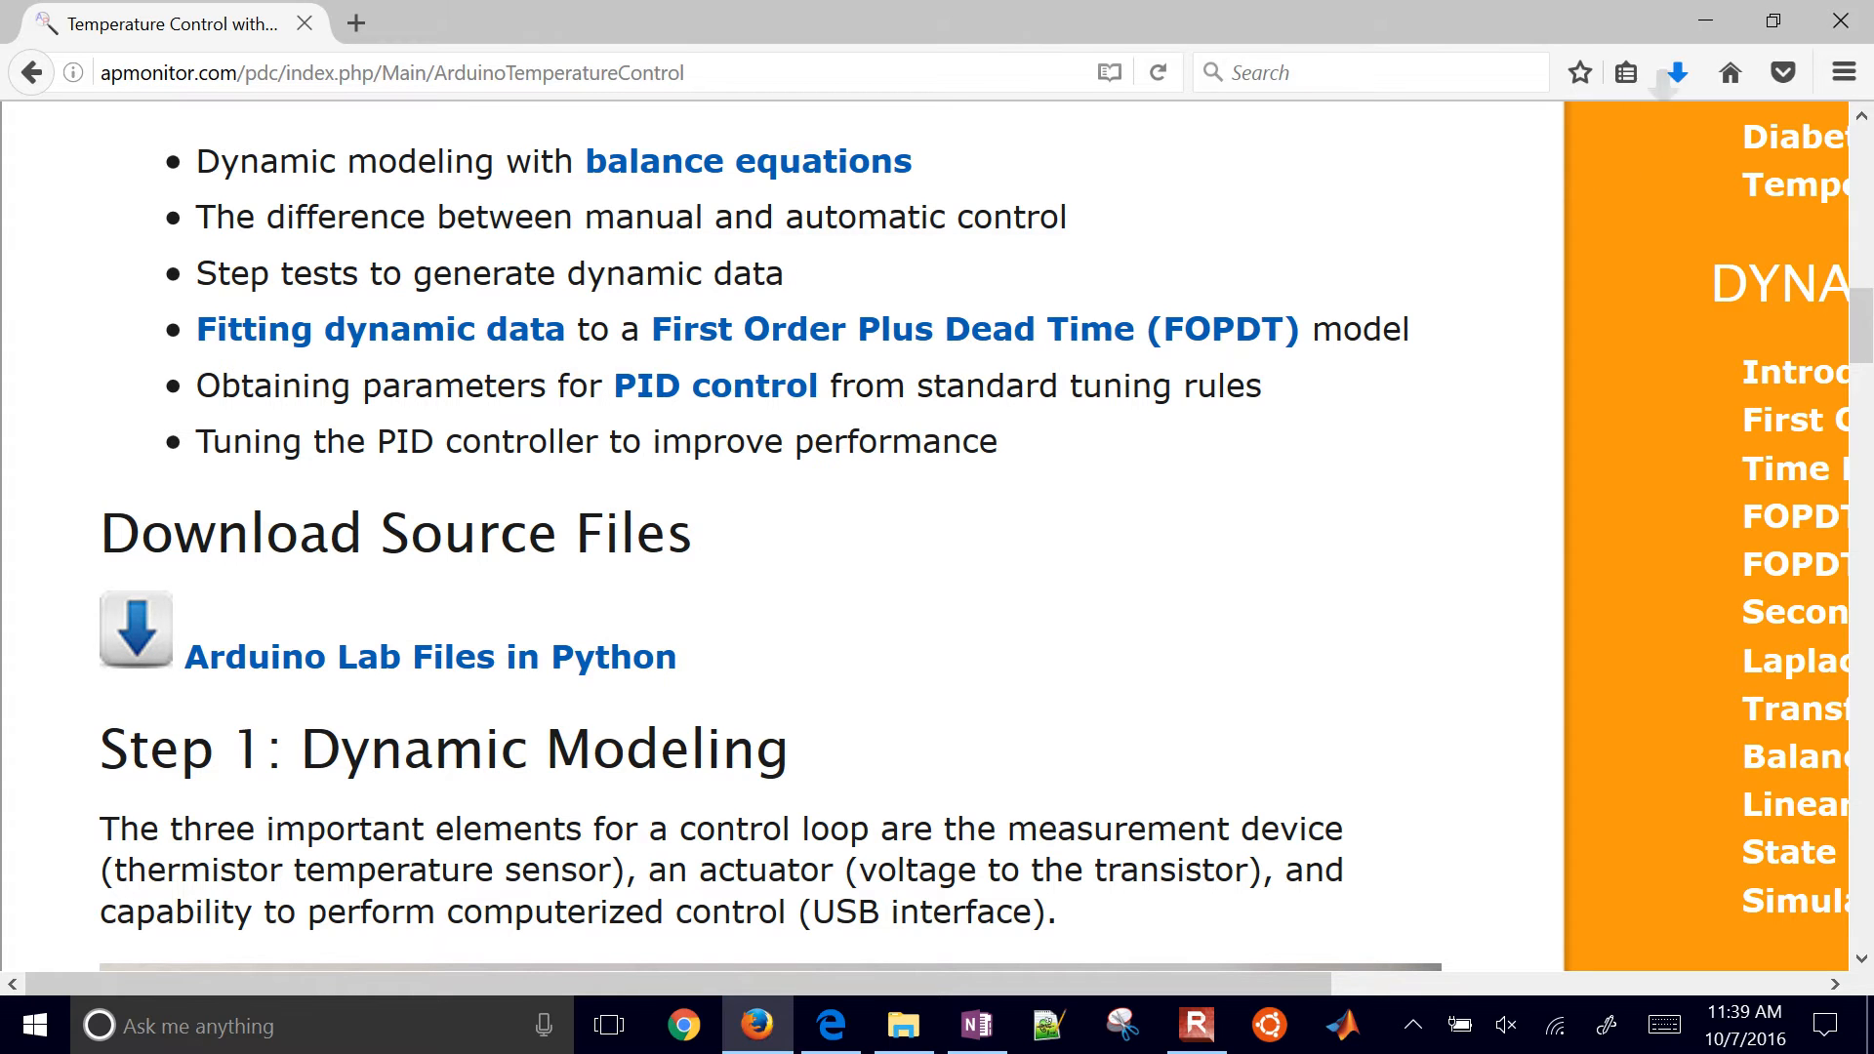
click(1676, 72)
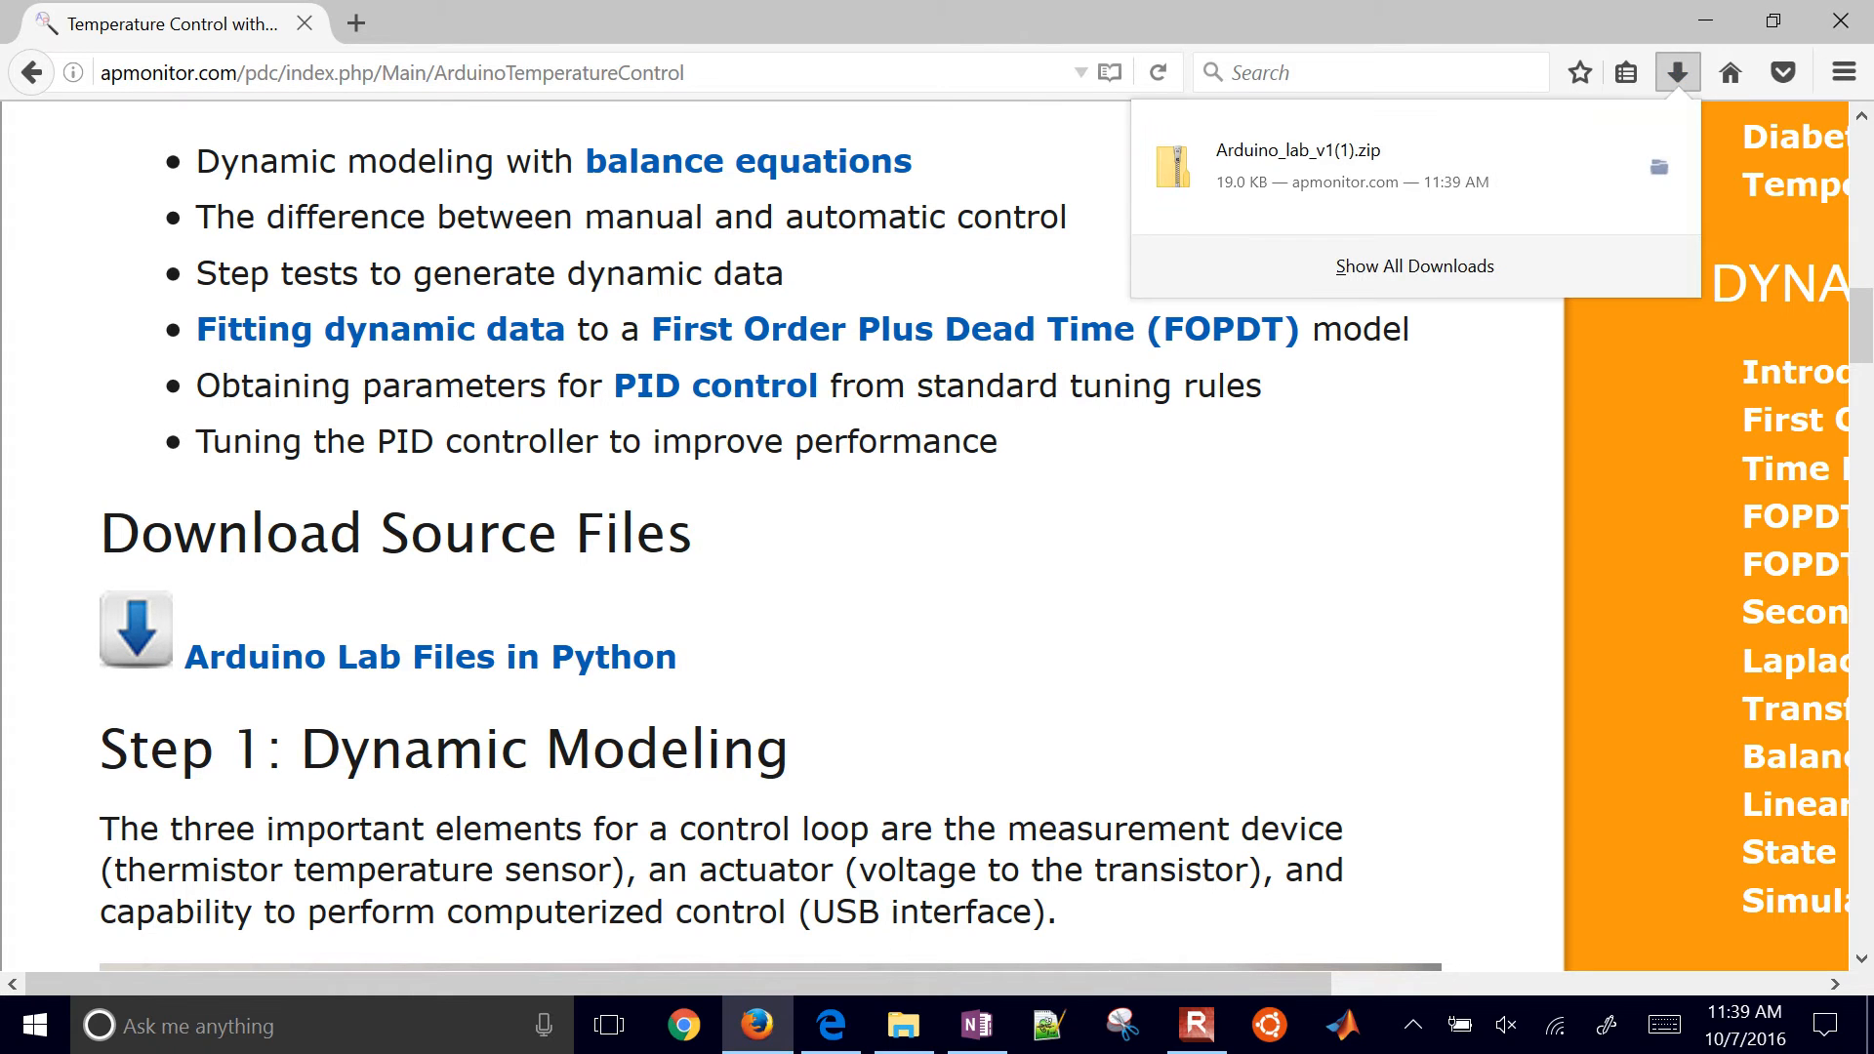
click(1414, 266)
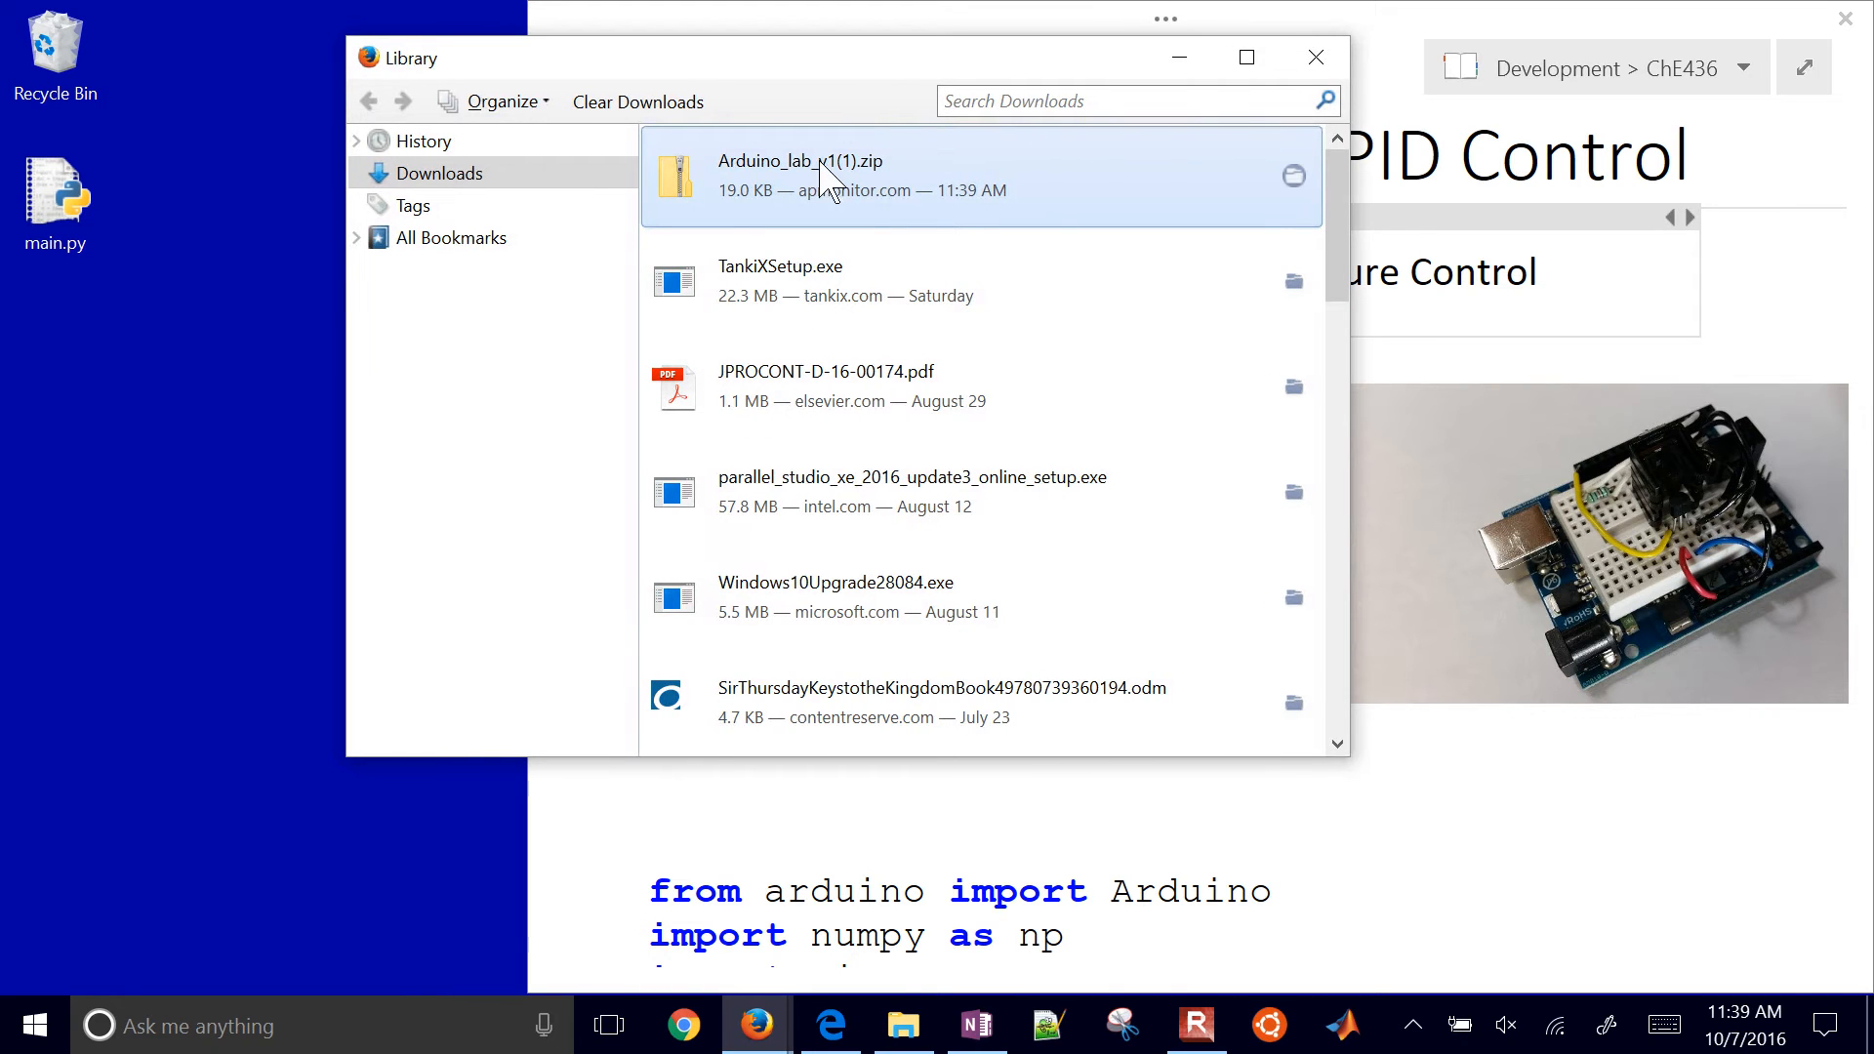
mouse_move(678, 182)
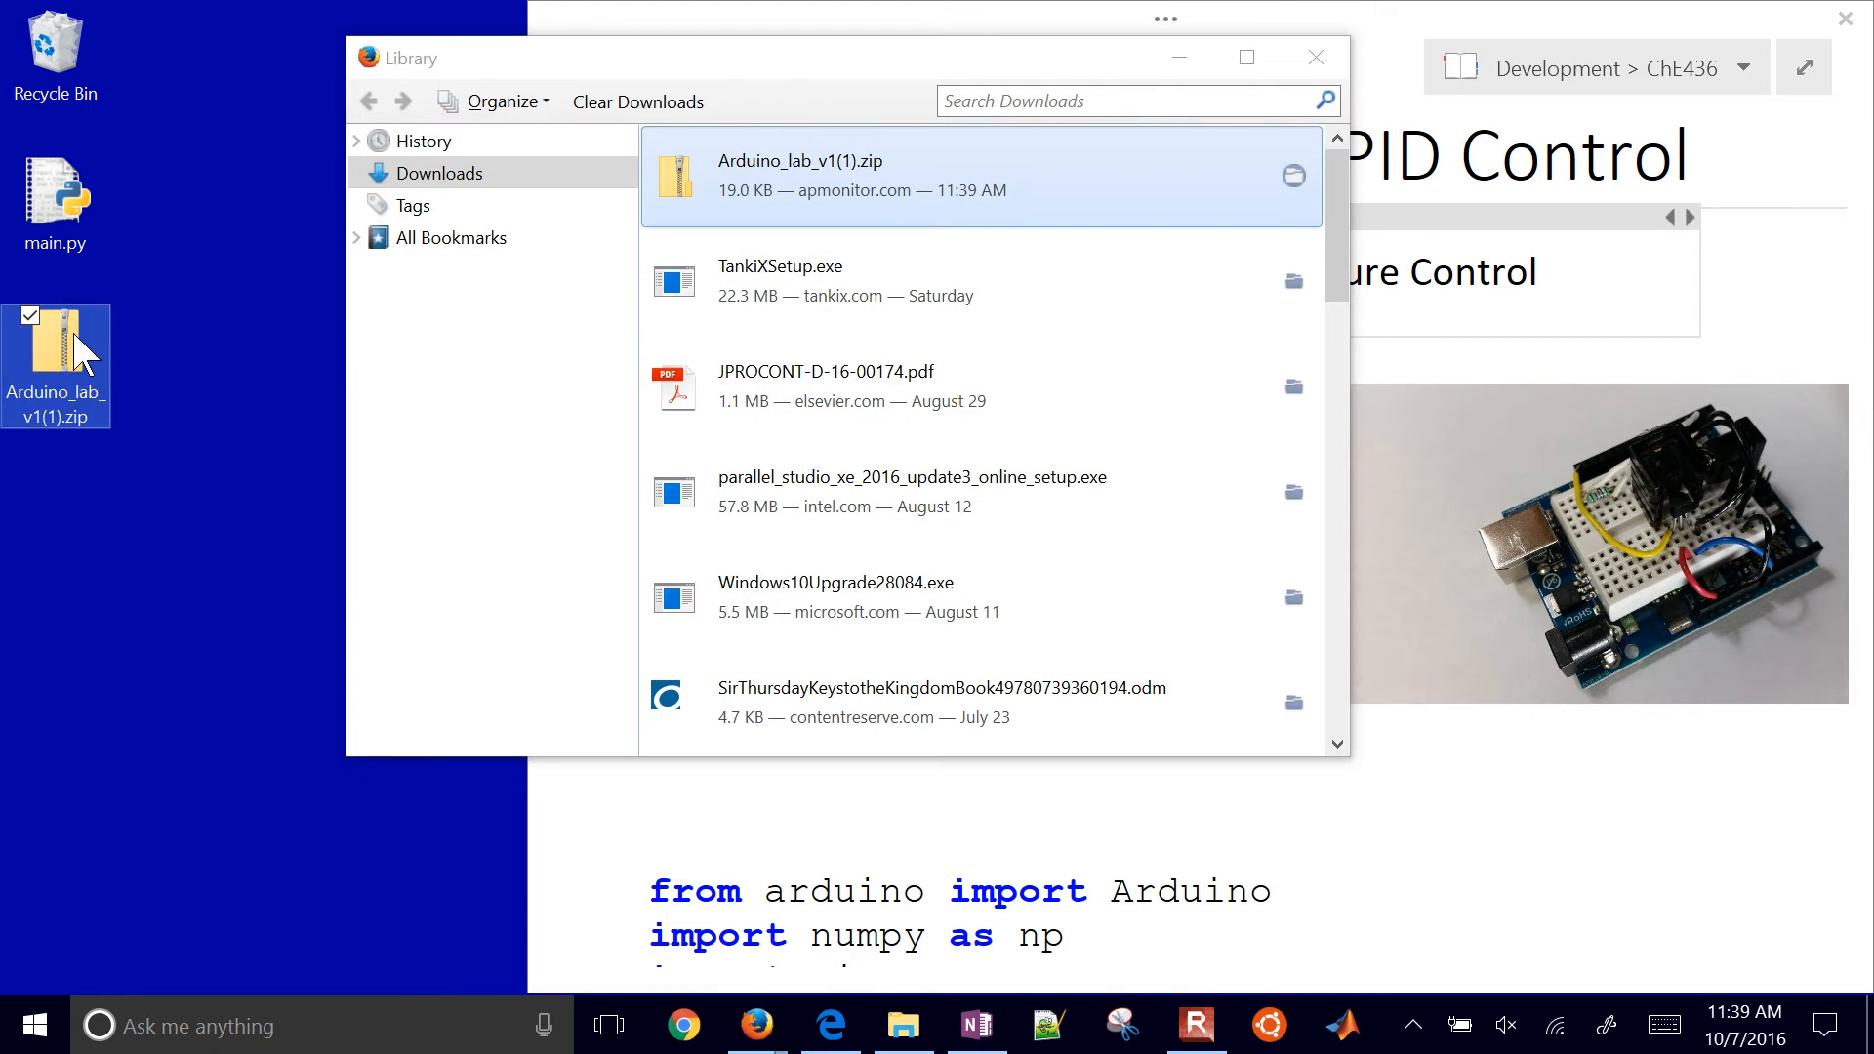
Extract all files from Arduino_lab_v1(1).zip and close the downloads Library
right_click(55, 367)
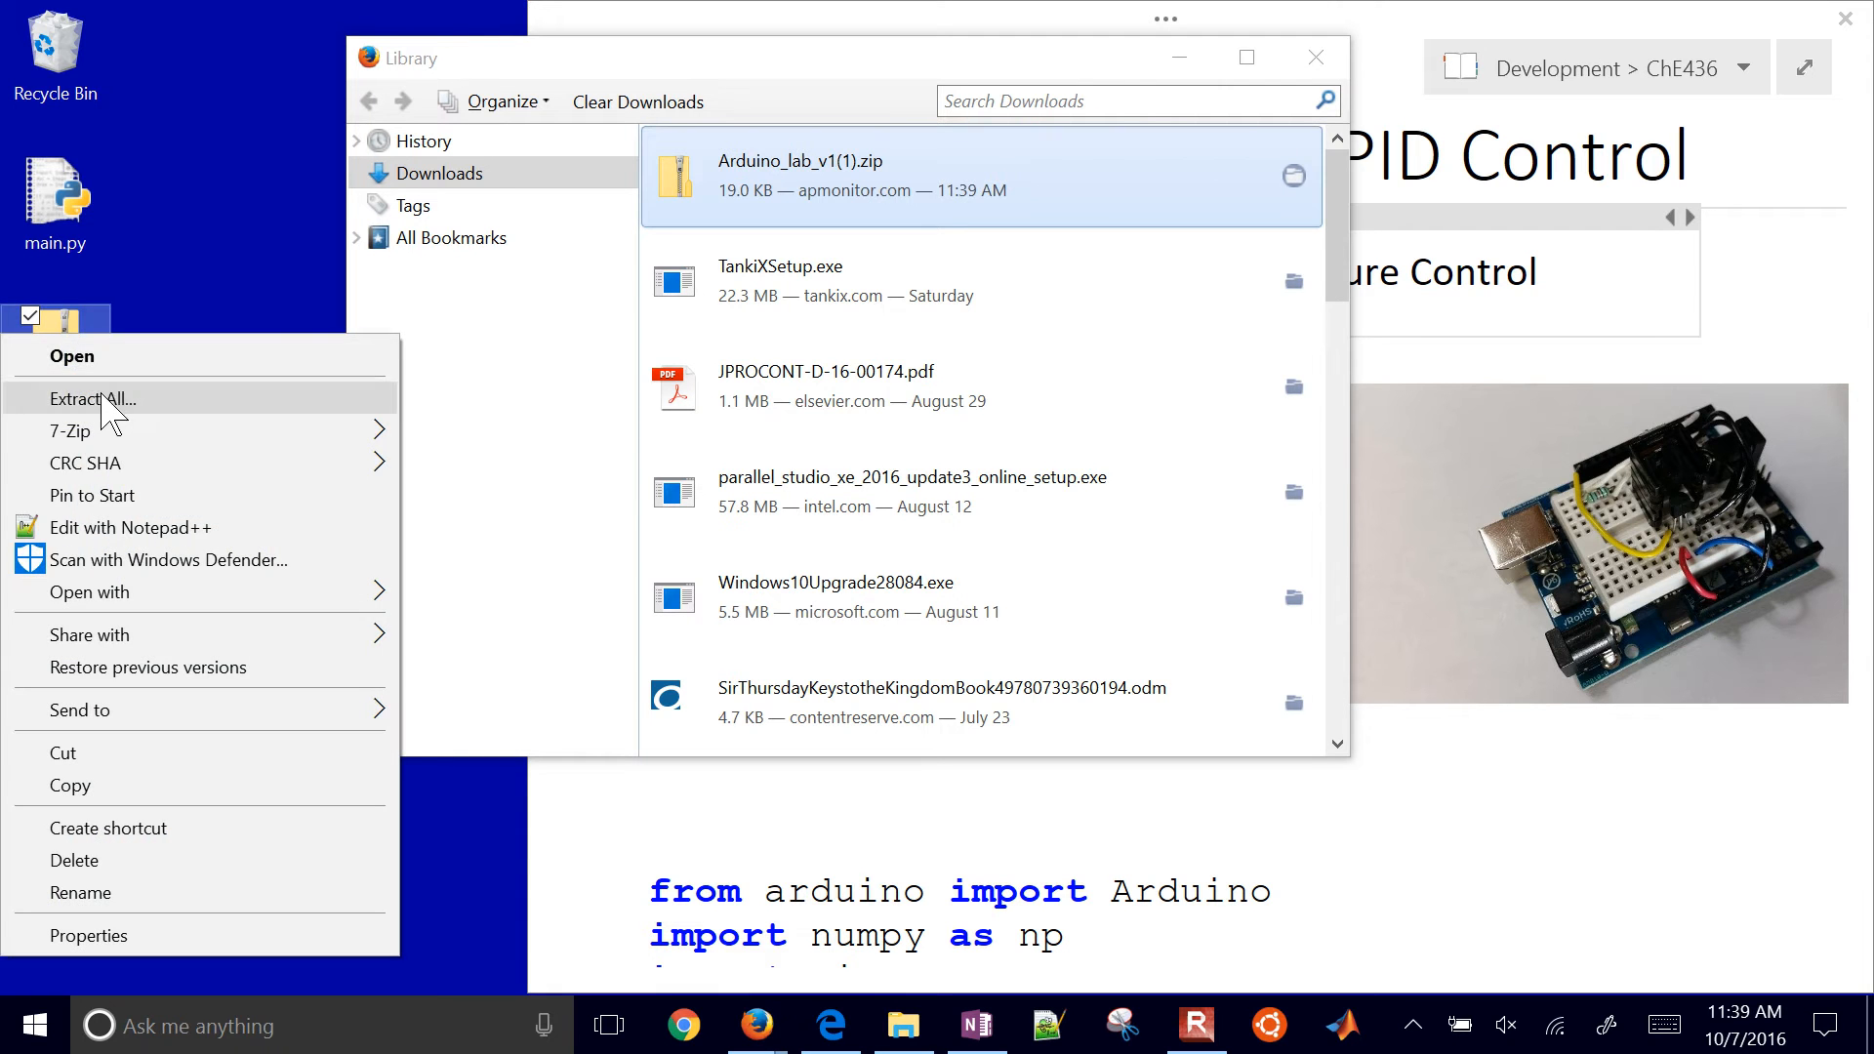
click(92, 398)
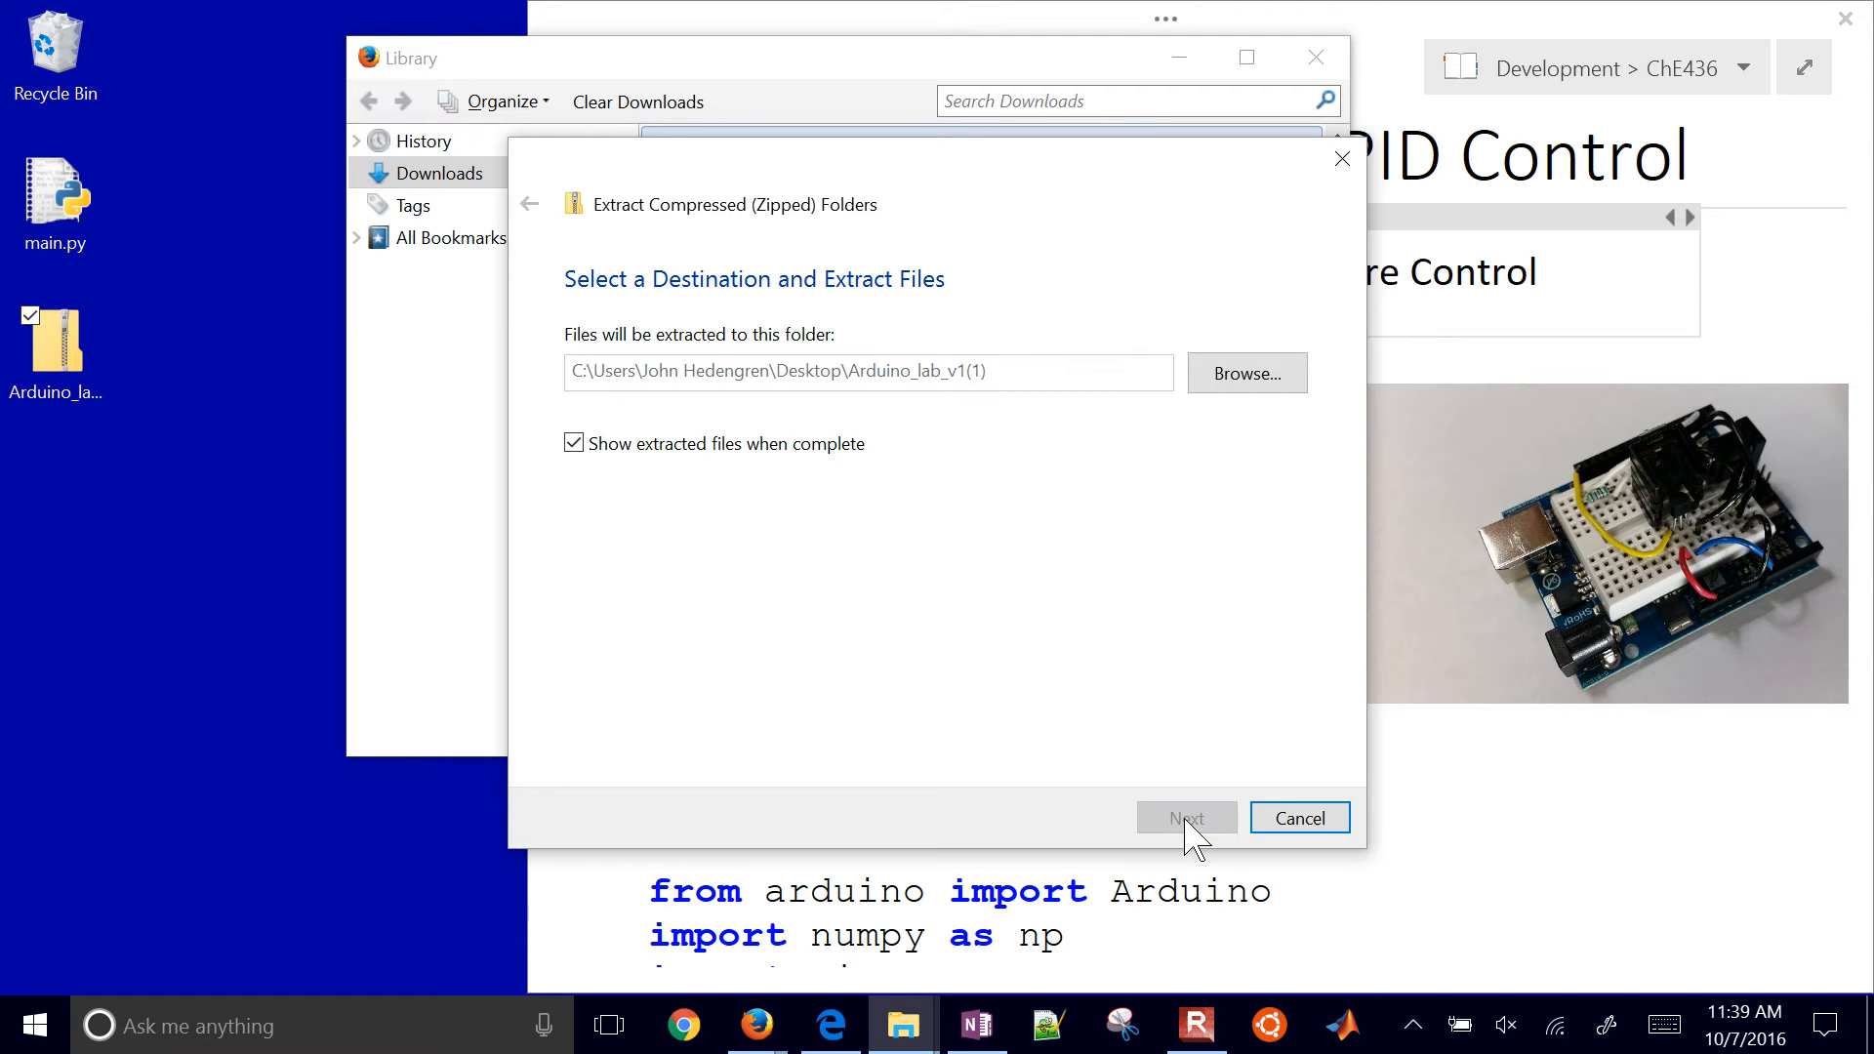
click(1187, 818)
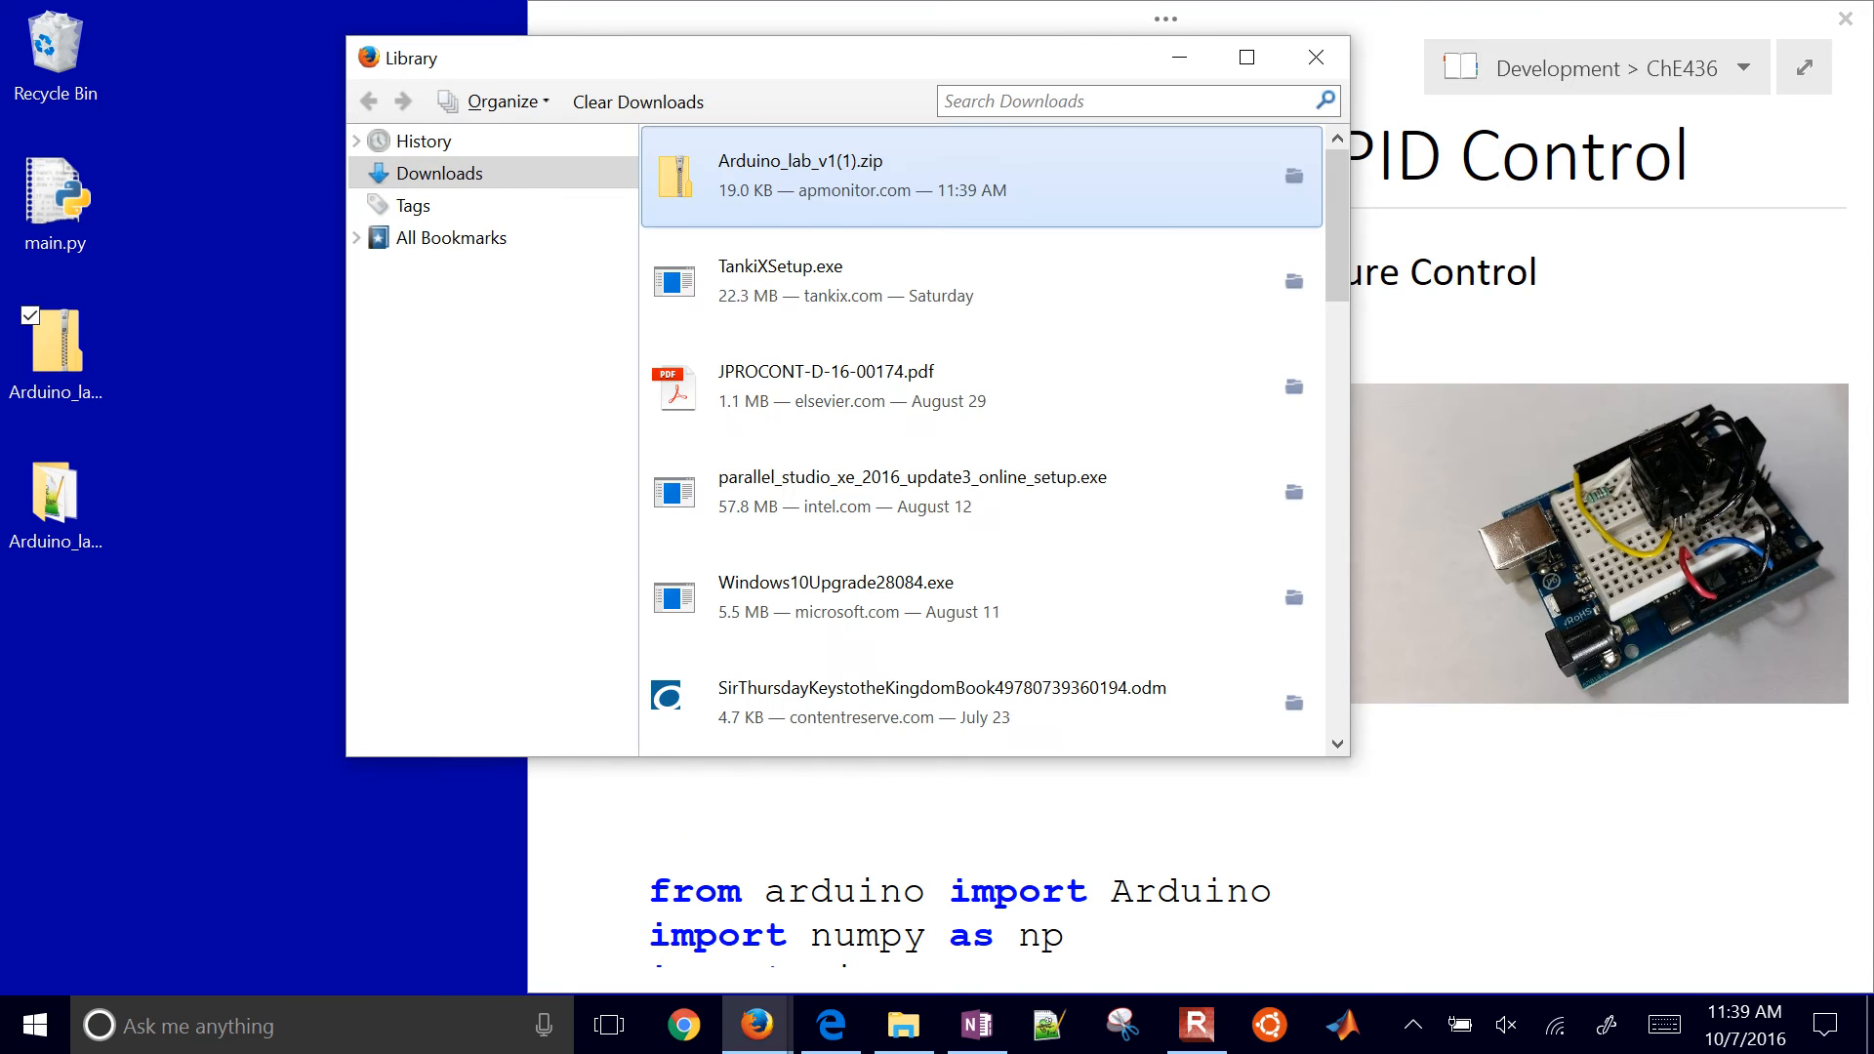
click(1315, 56)
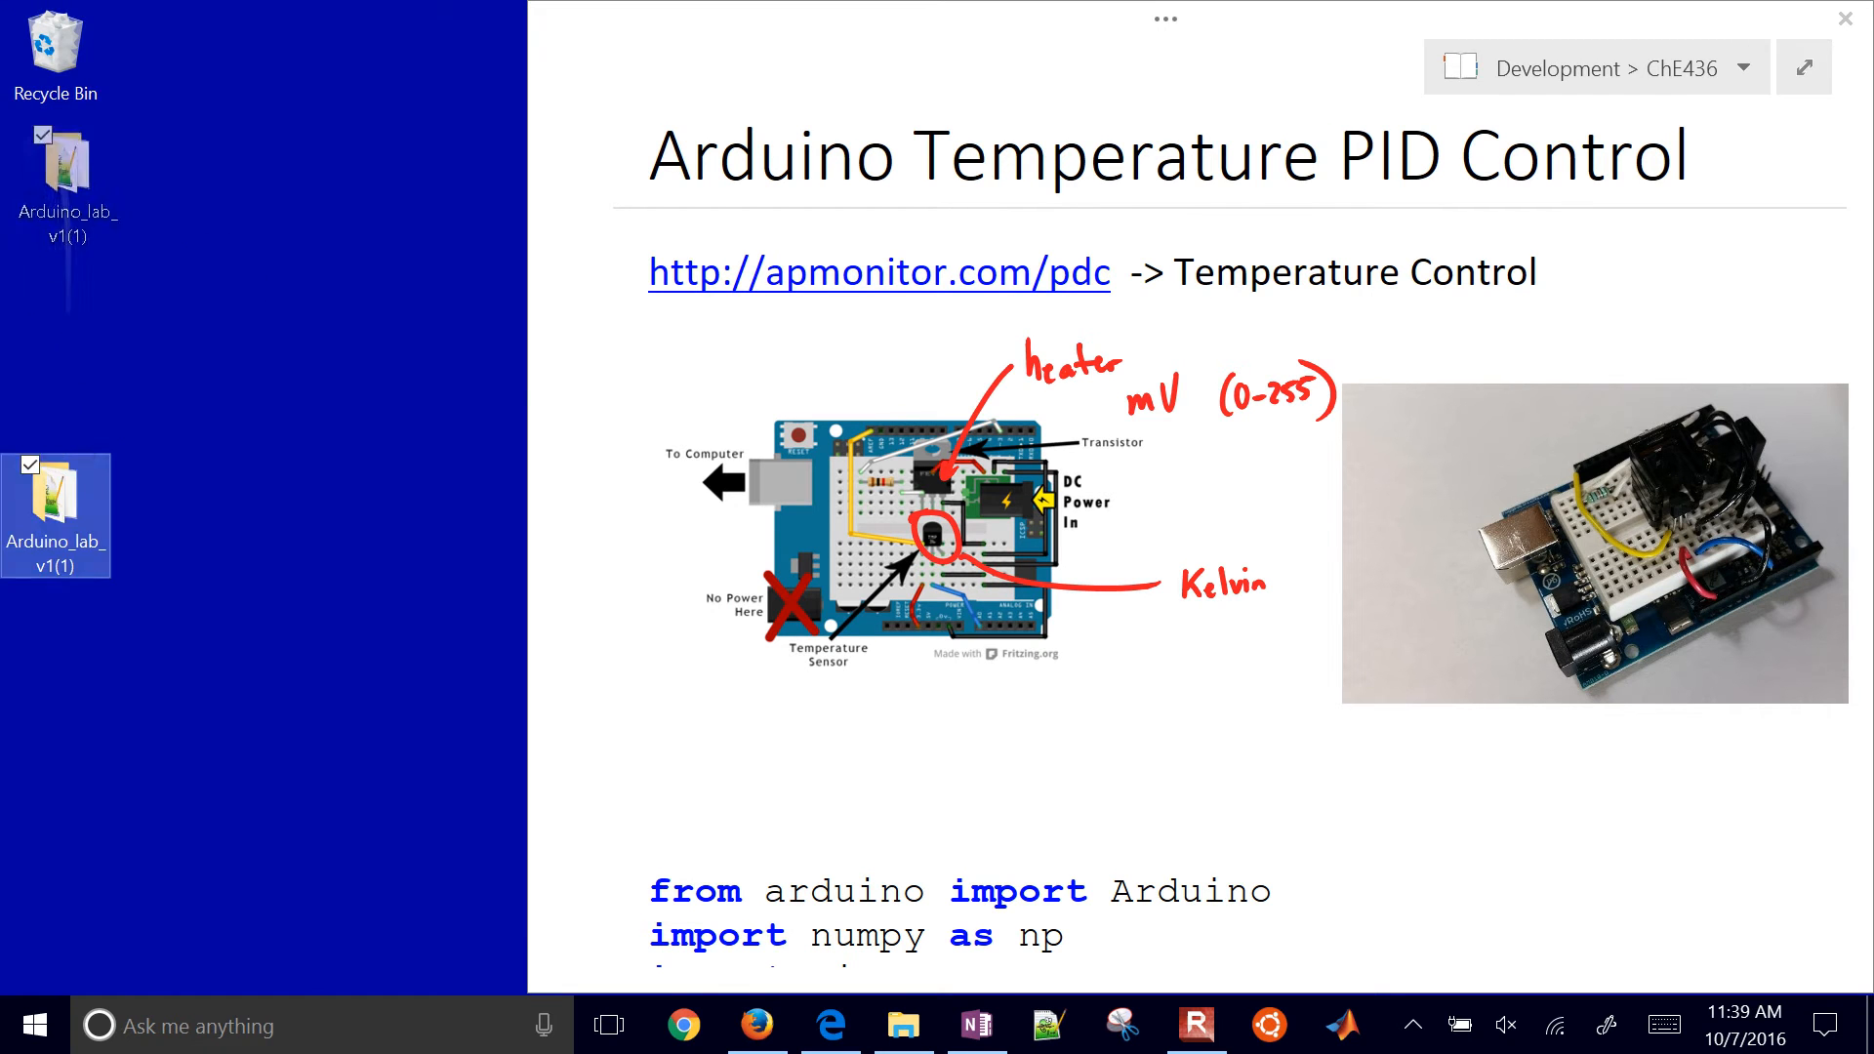
Open the extracted folder and read README.txt's setup instructions
double_click(55, 502)
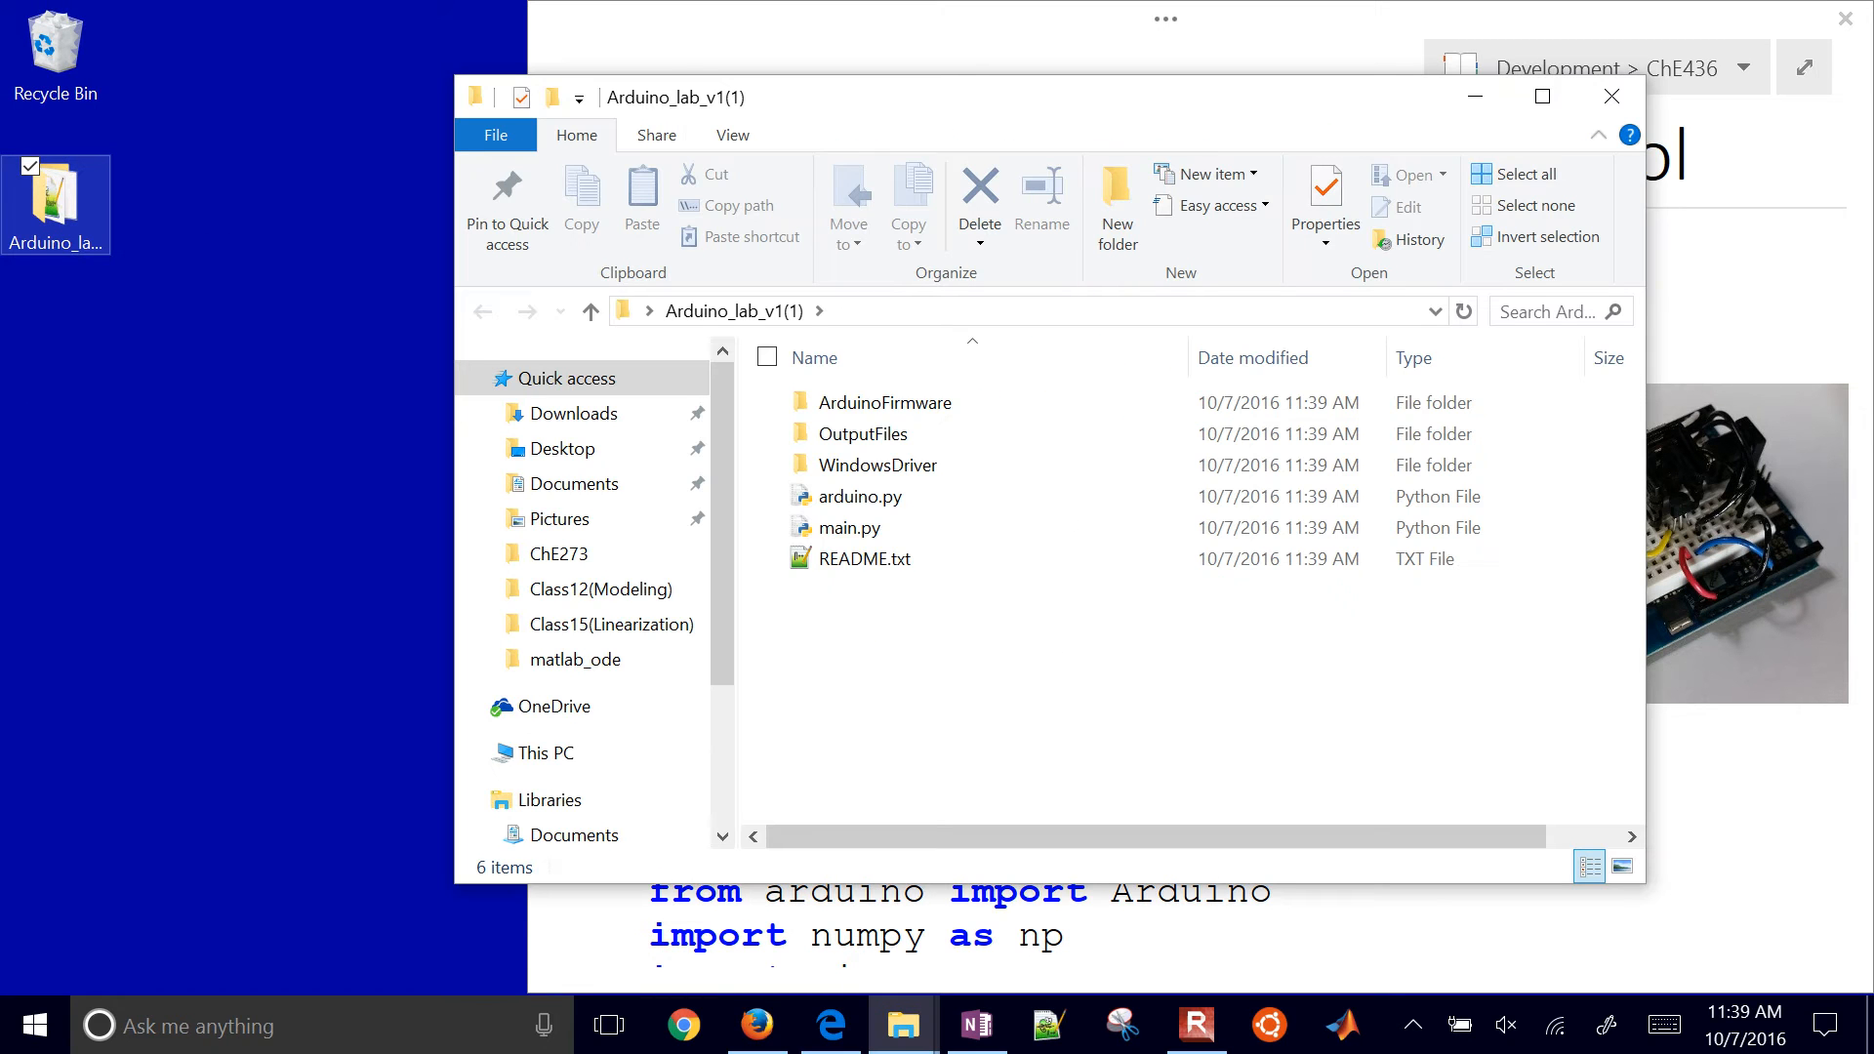
click(861, 496)
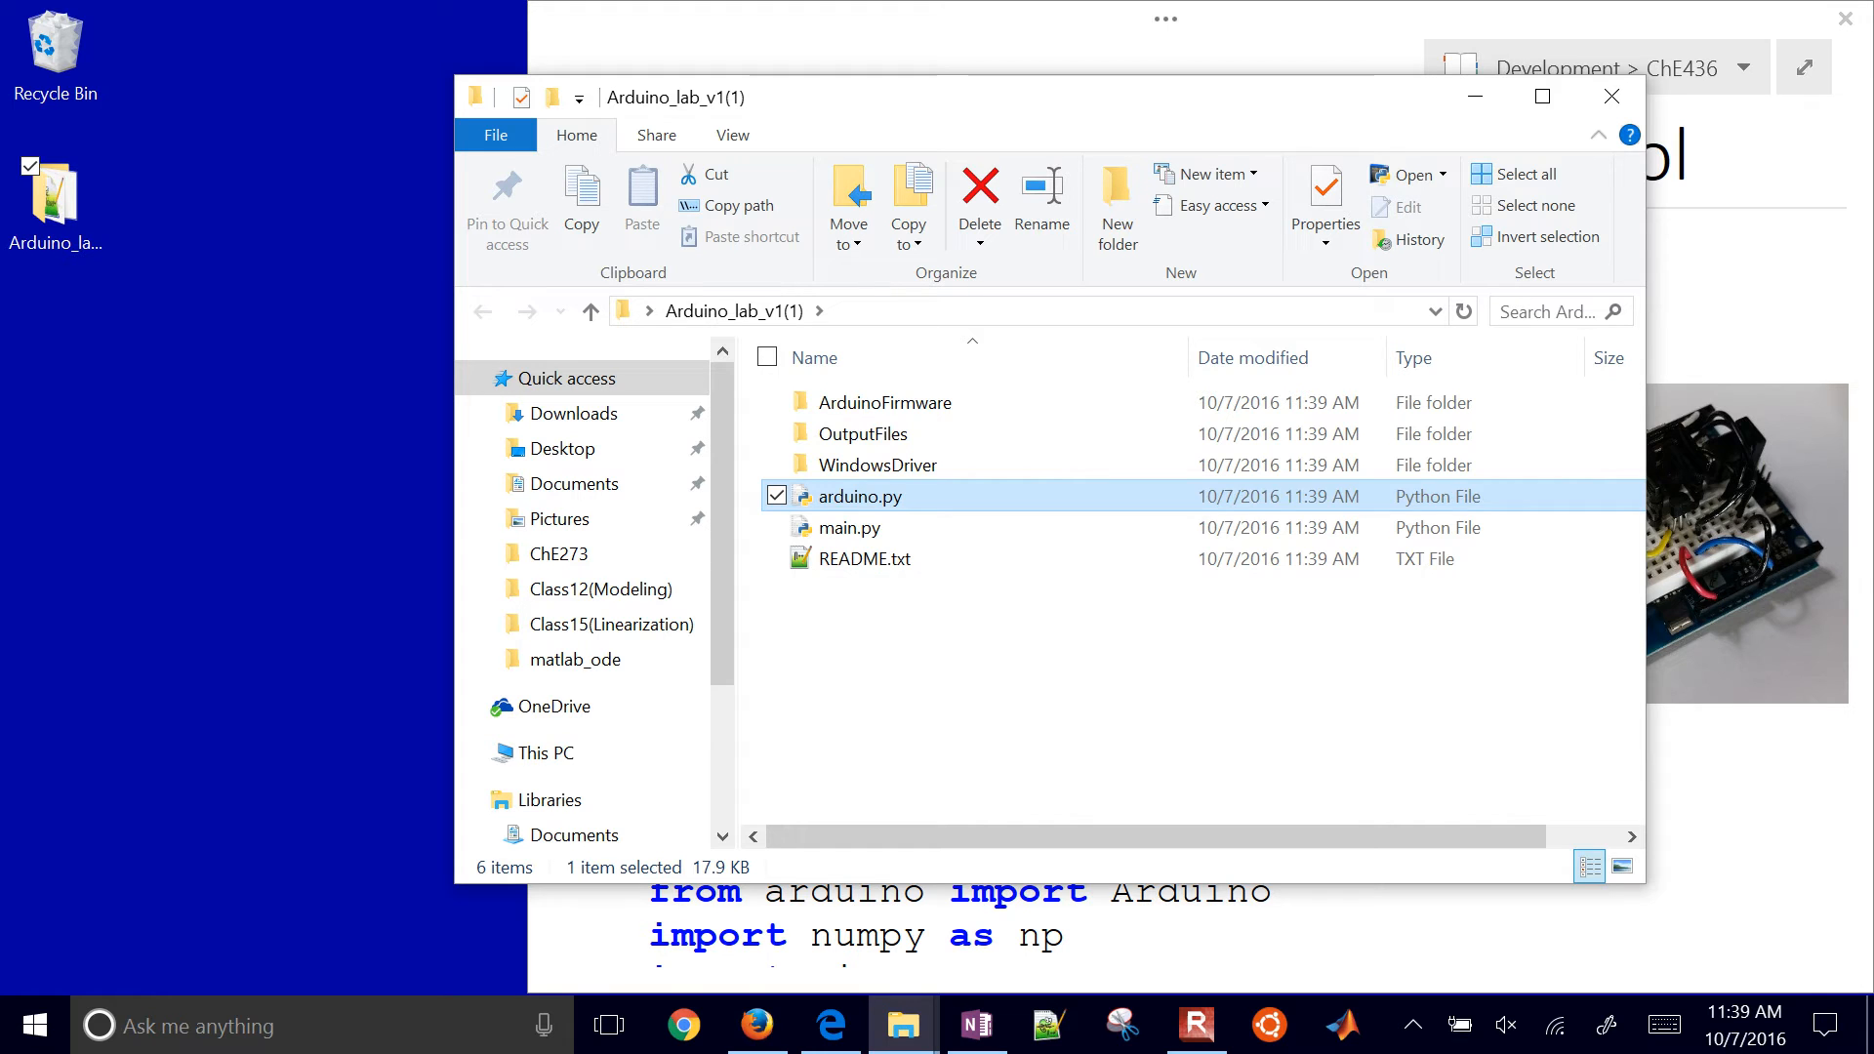
click(848, 527)
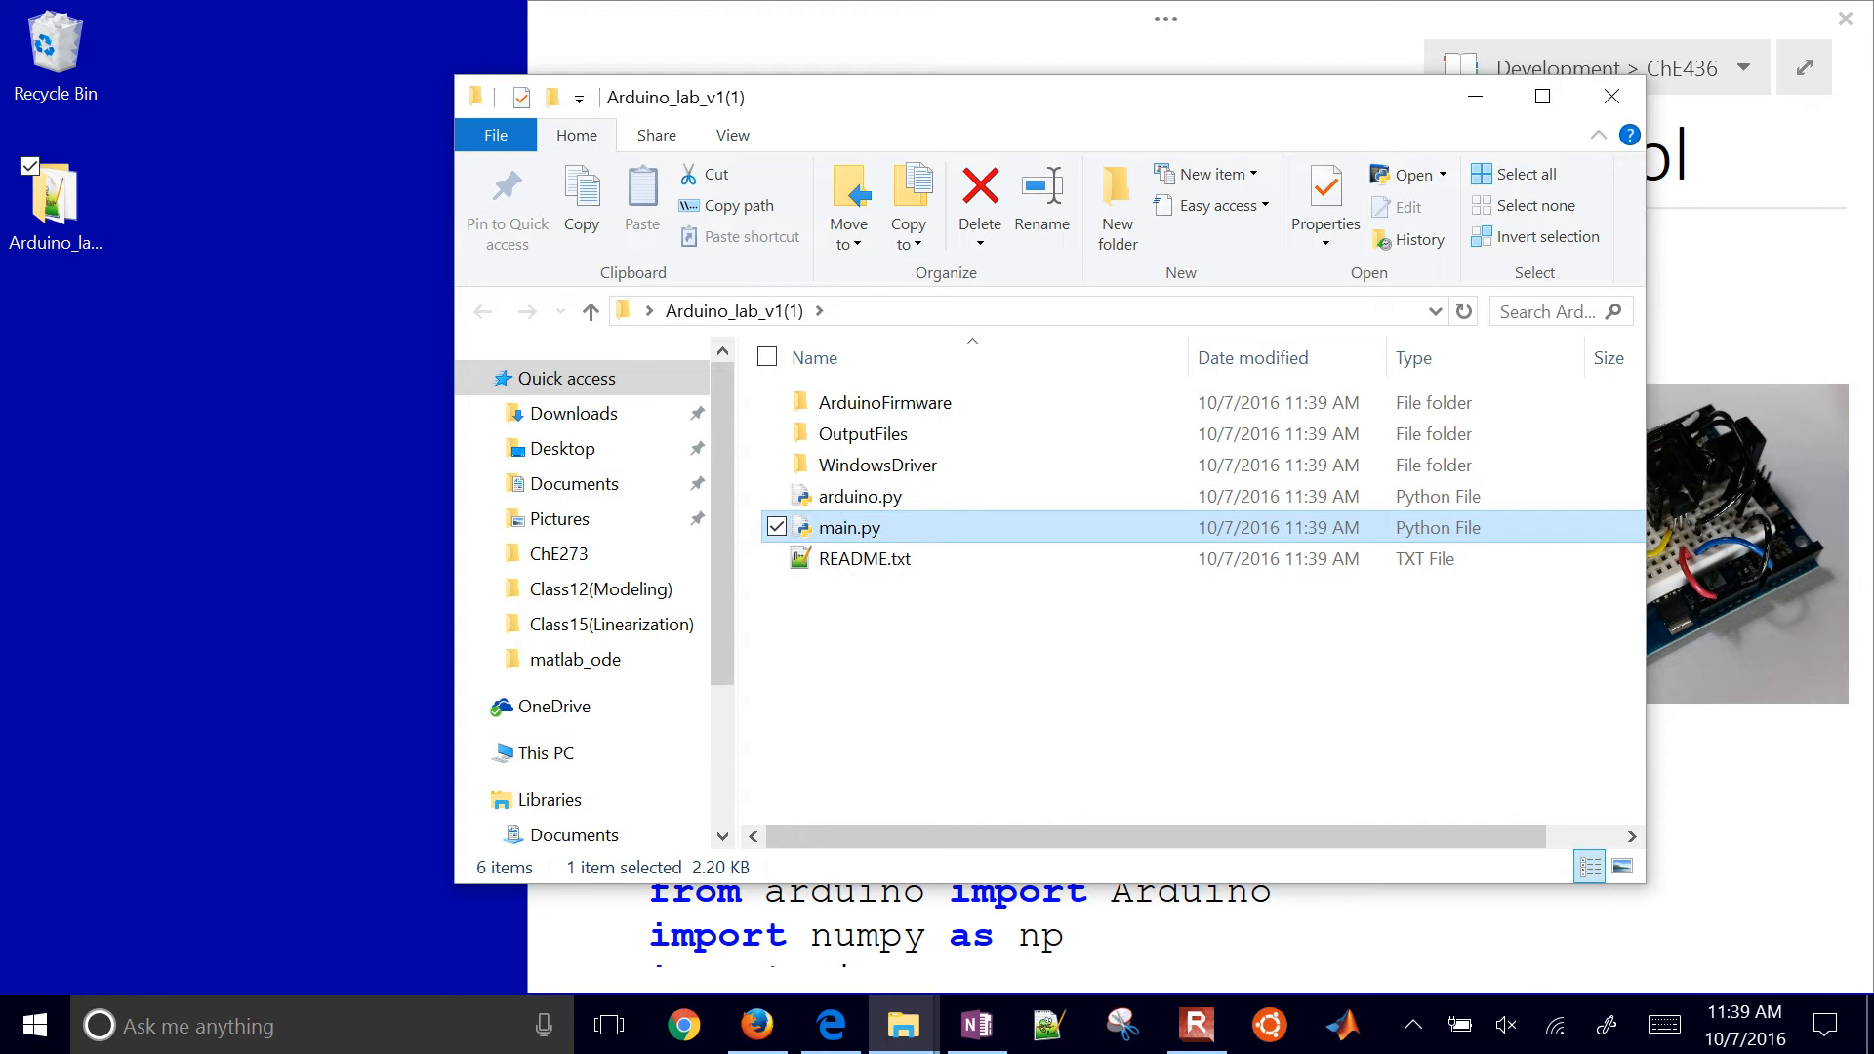
double_click(867, 558)
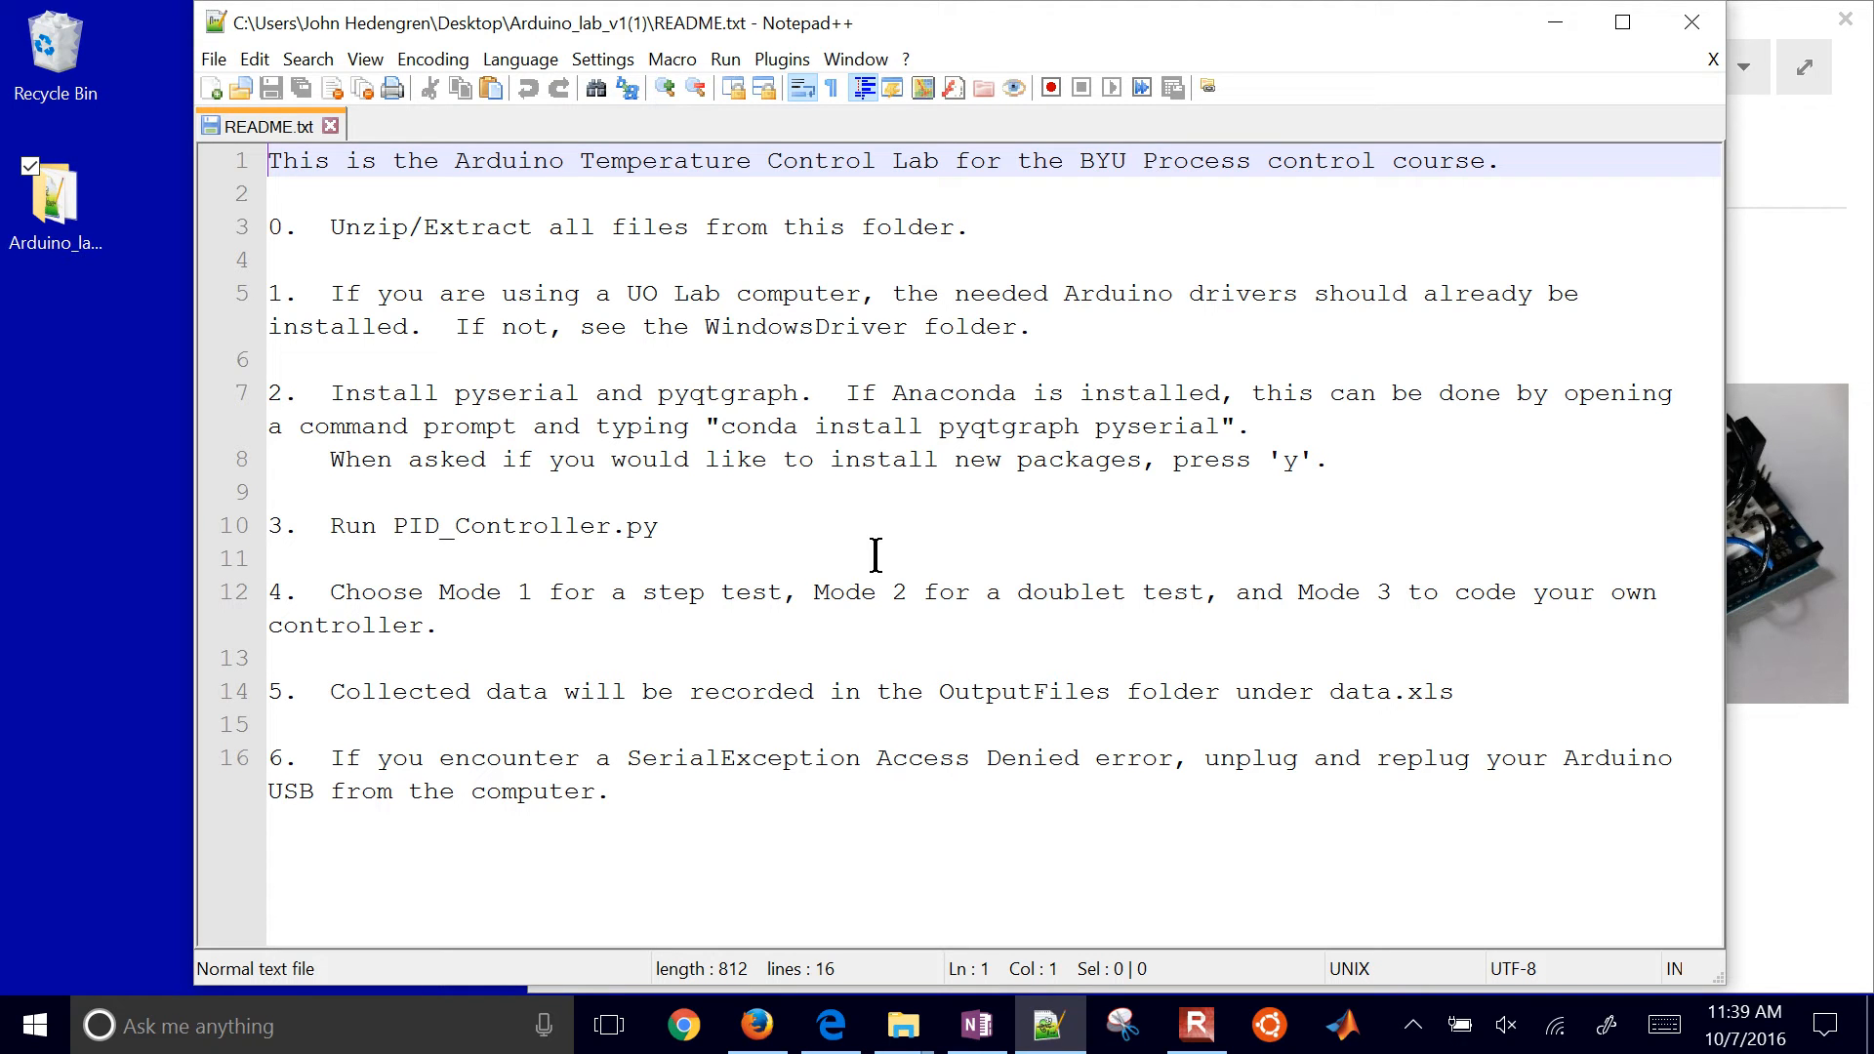
click(575, 527)
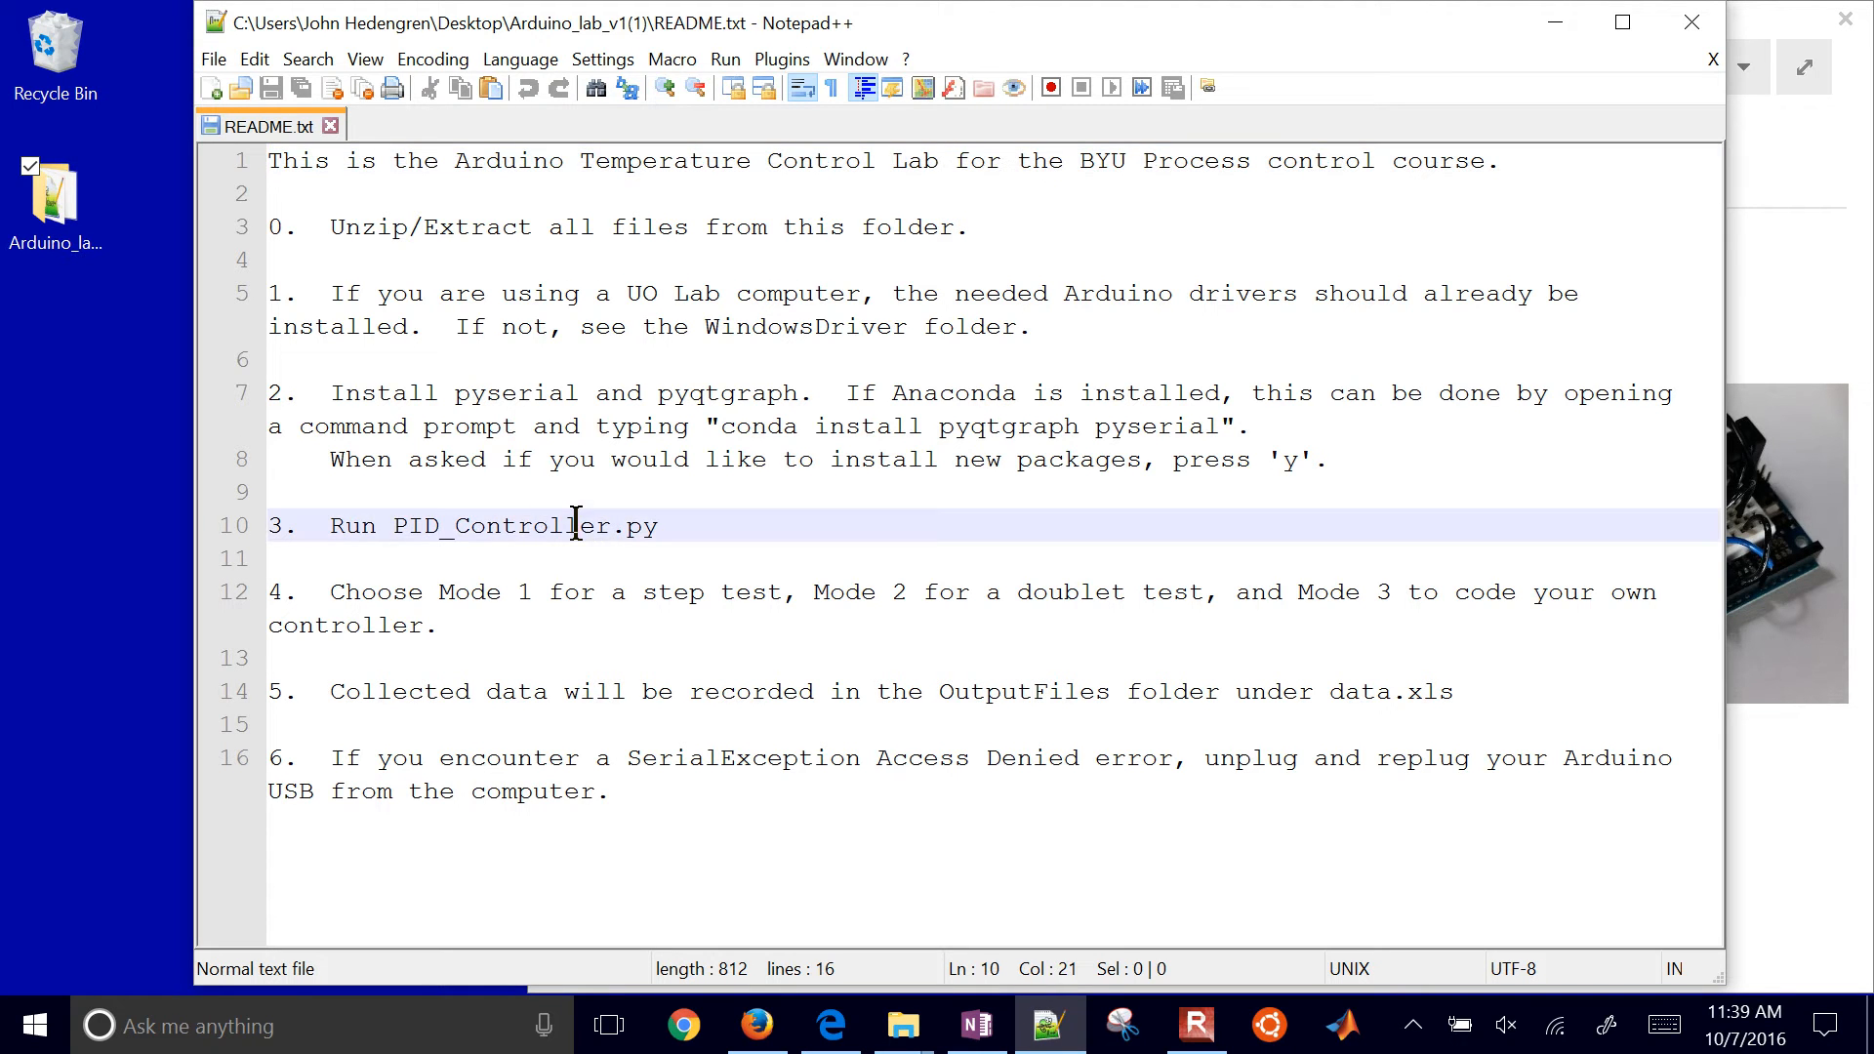
click(902, 1026)
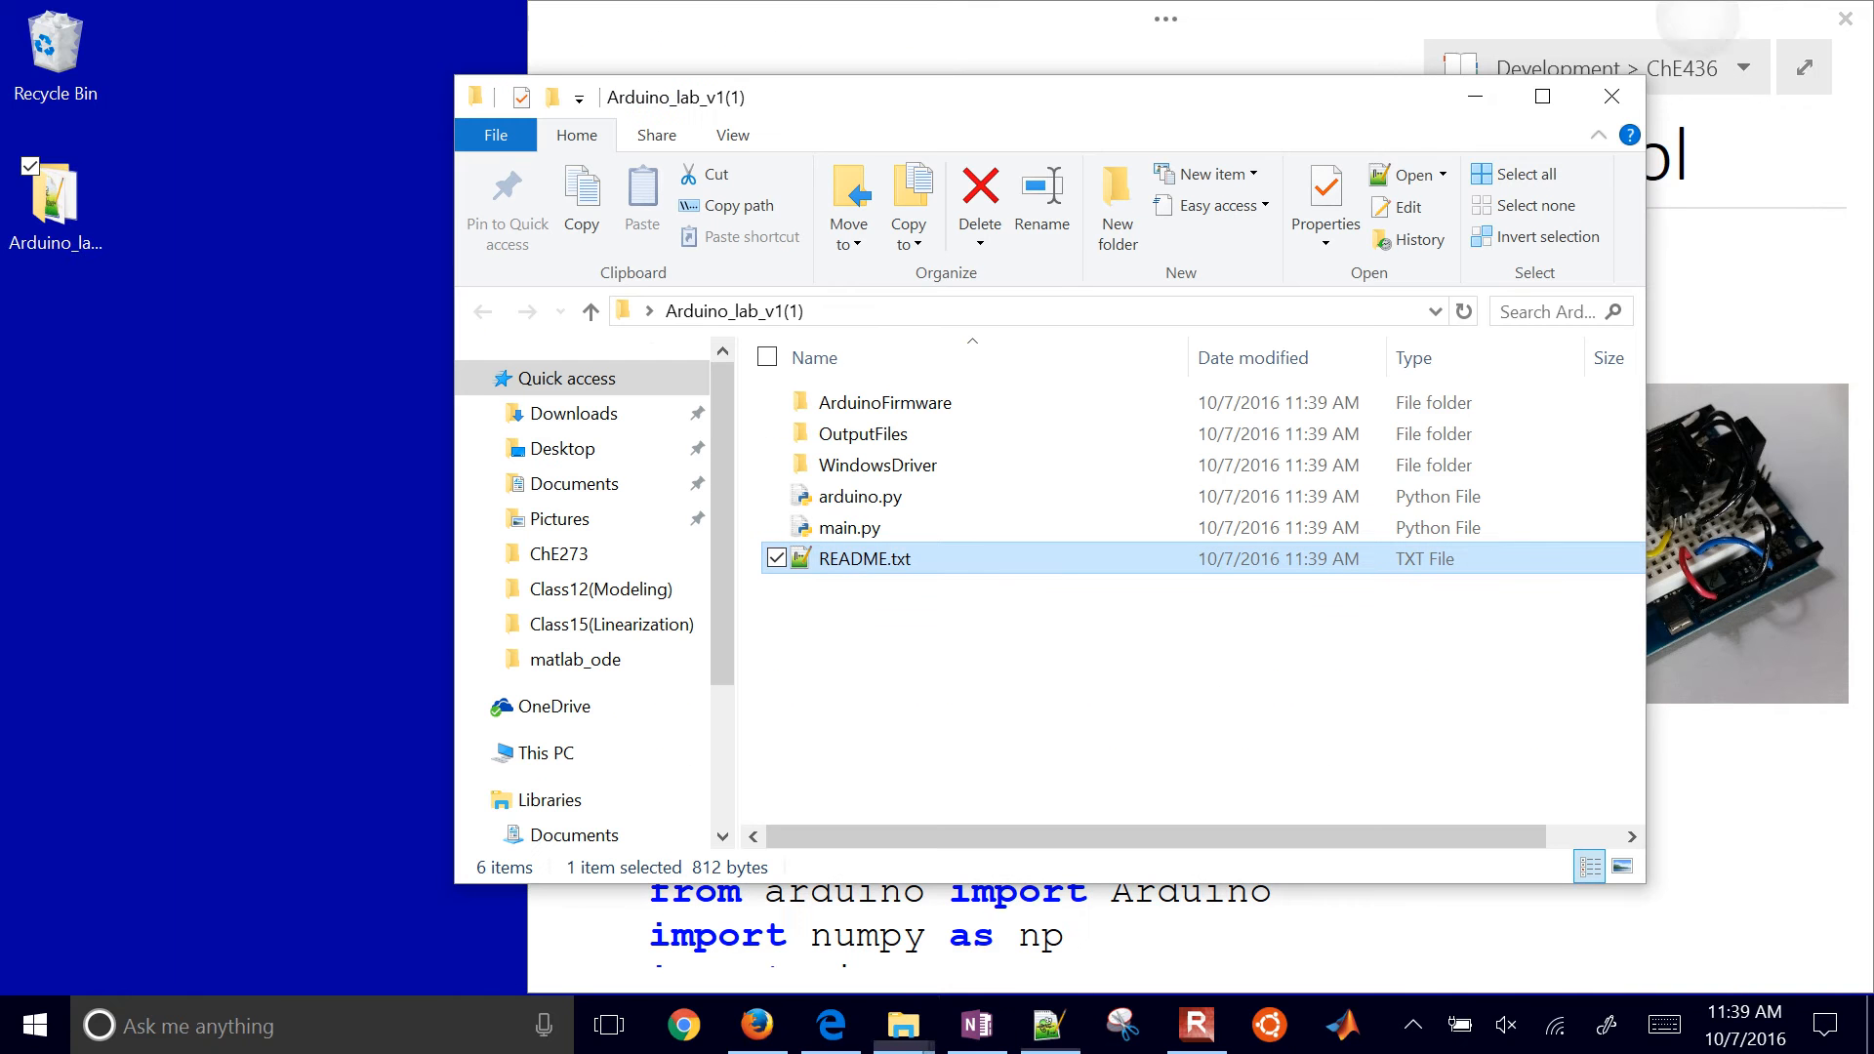
Review main.py's 320 K step-test script in IDLE, then return to OneNote
click(851, 528)
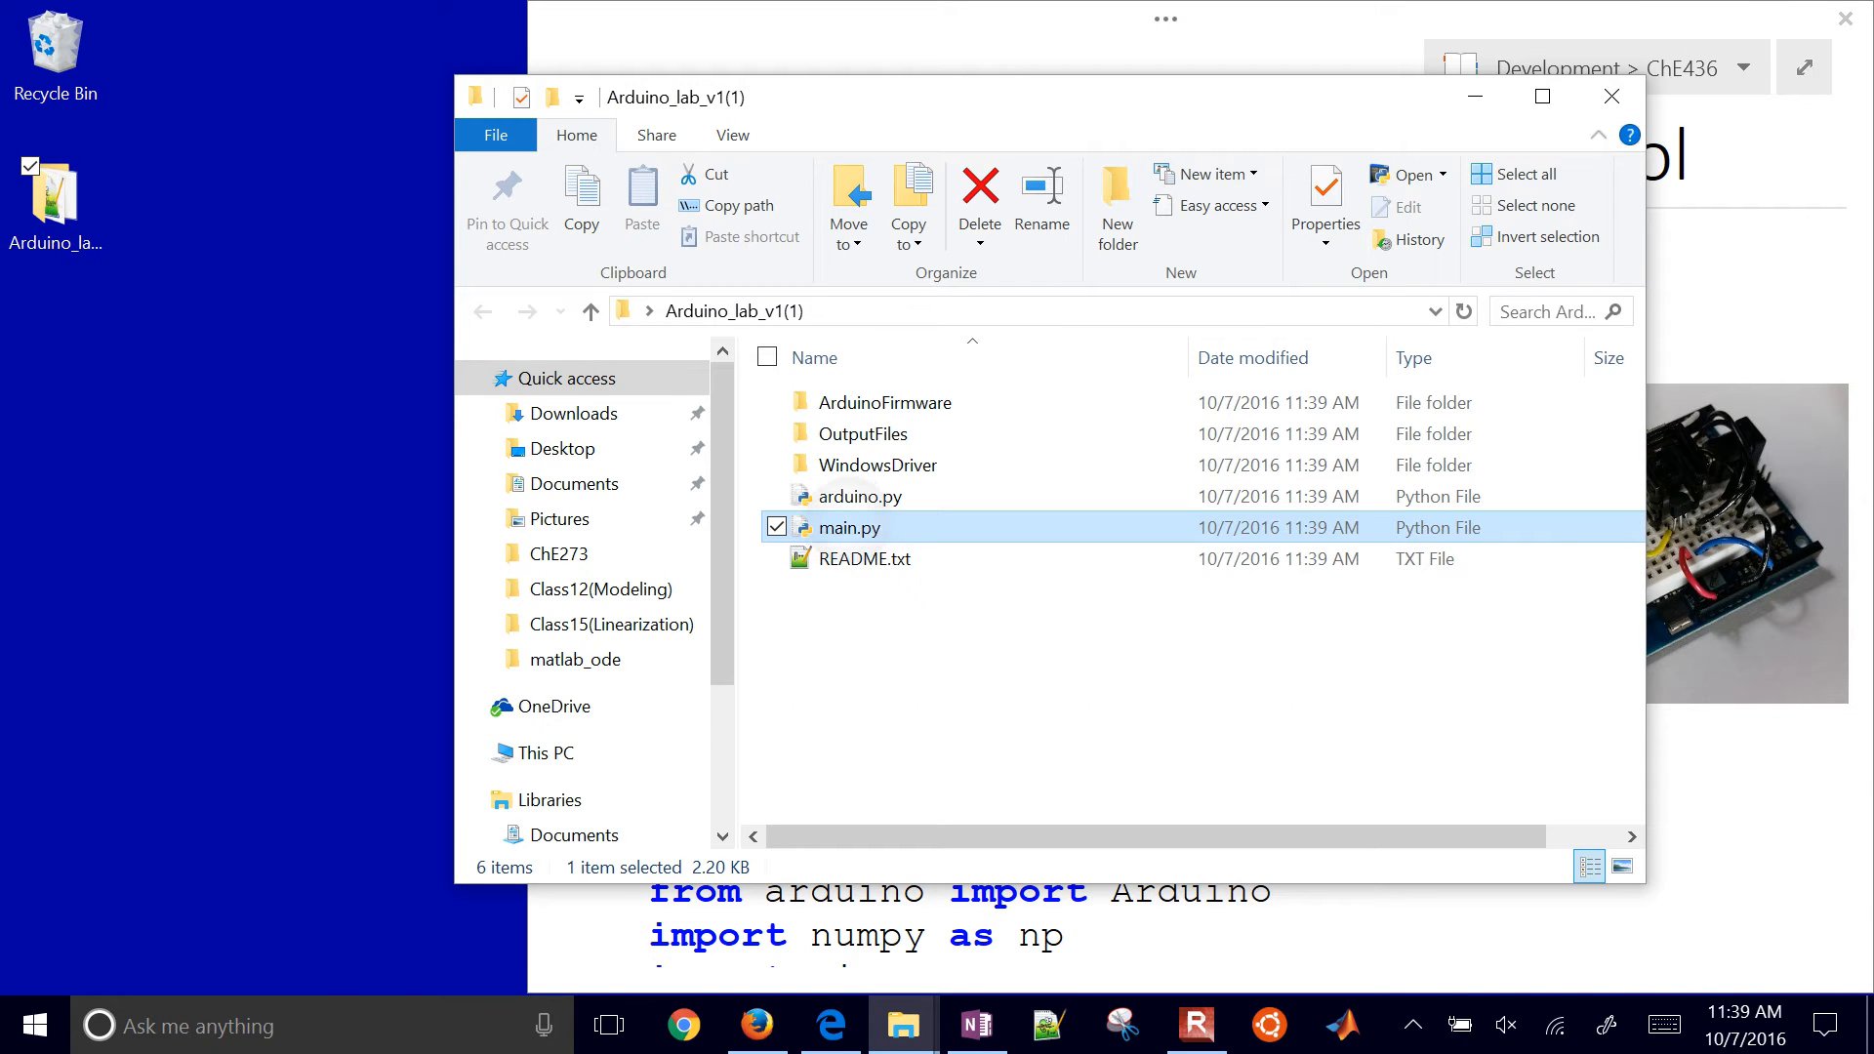
right_click(851, 527)
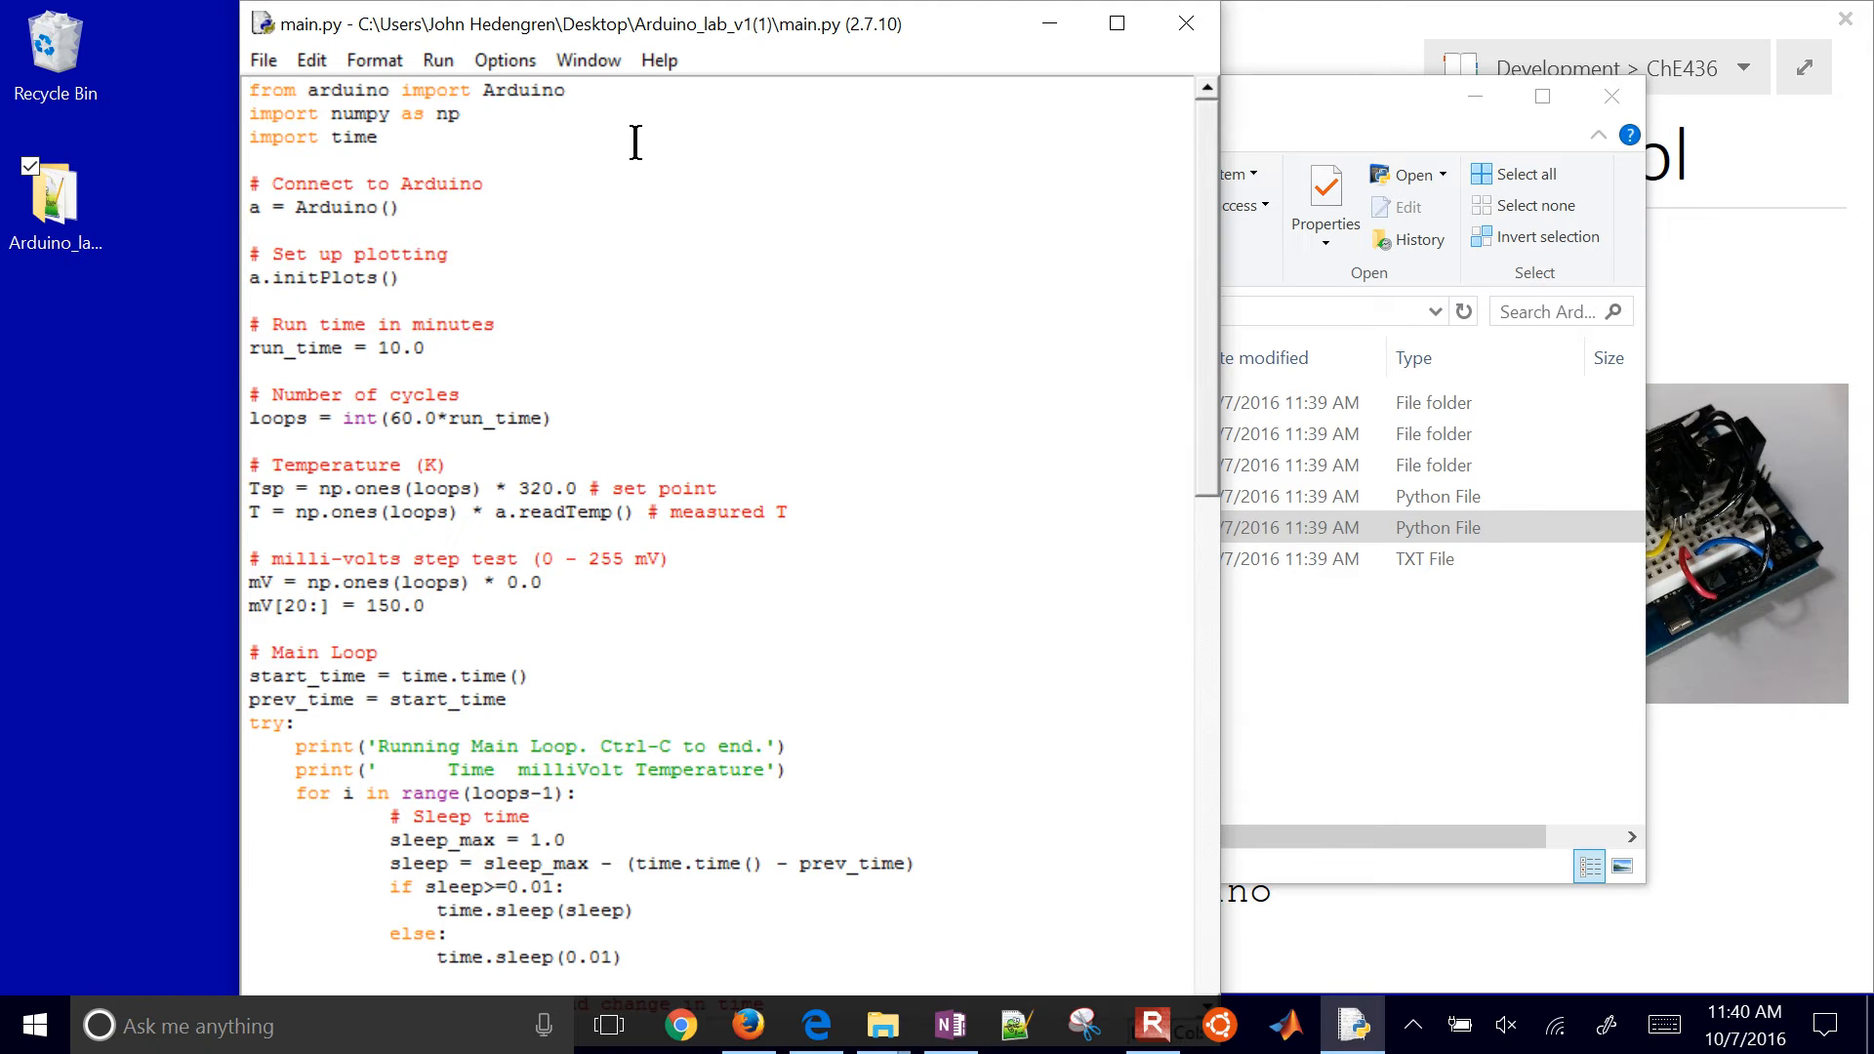
click(249, 90)
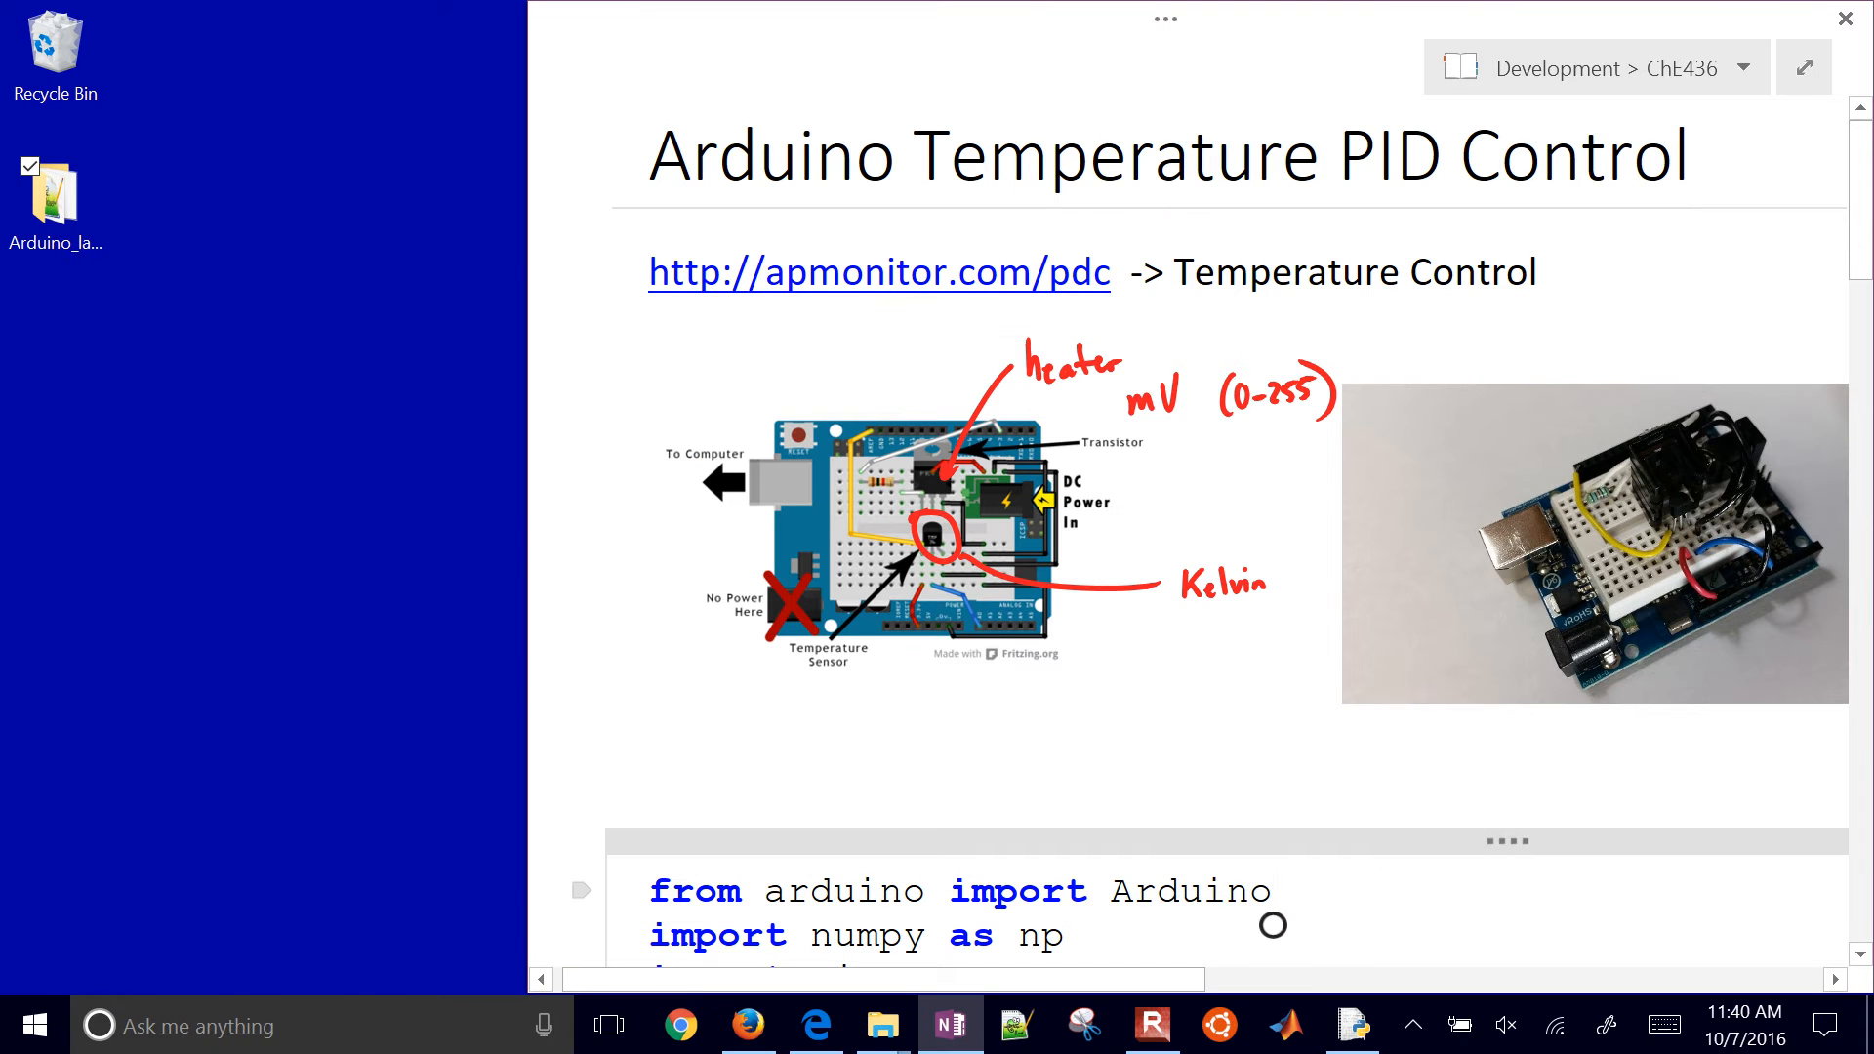
In red ink, bracket the imports, connect and plotting blocks, circle run_time, underline 60.0
scroll(down, 3)
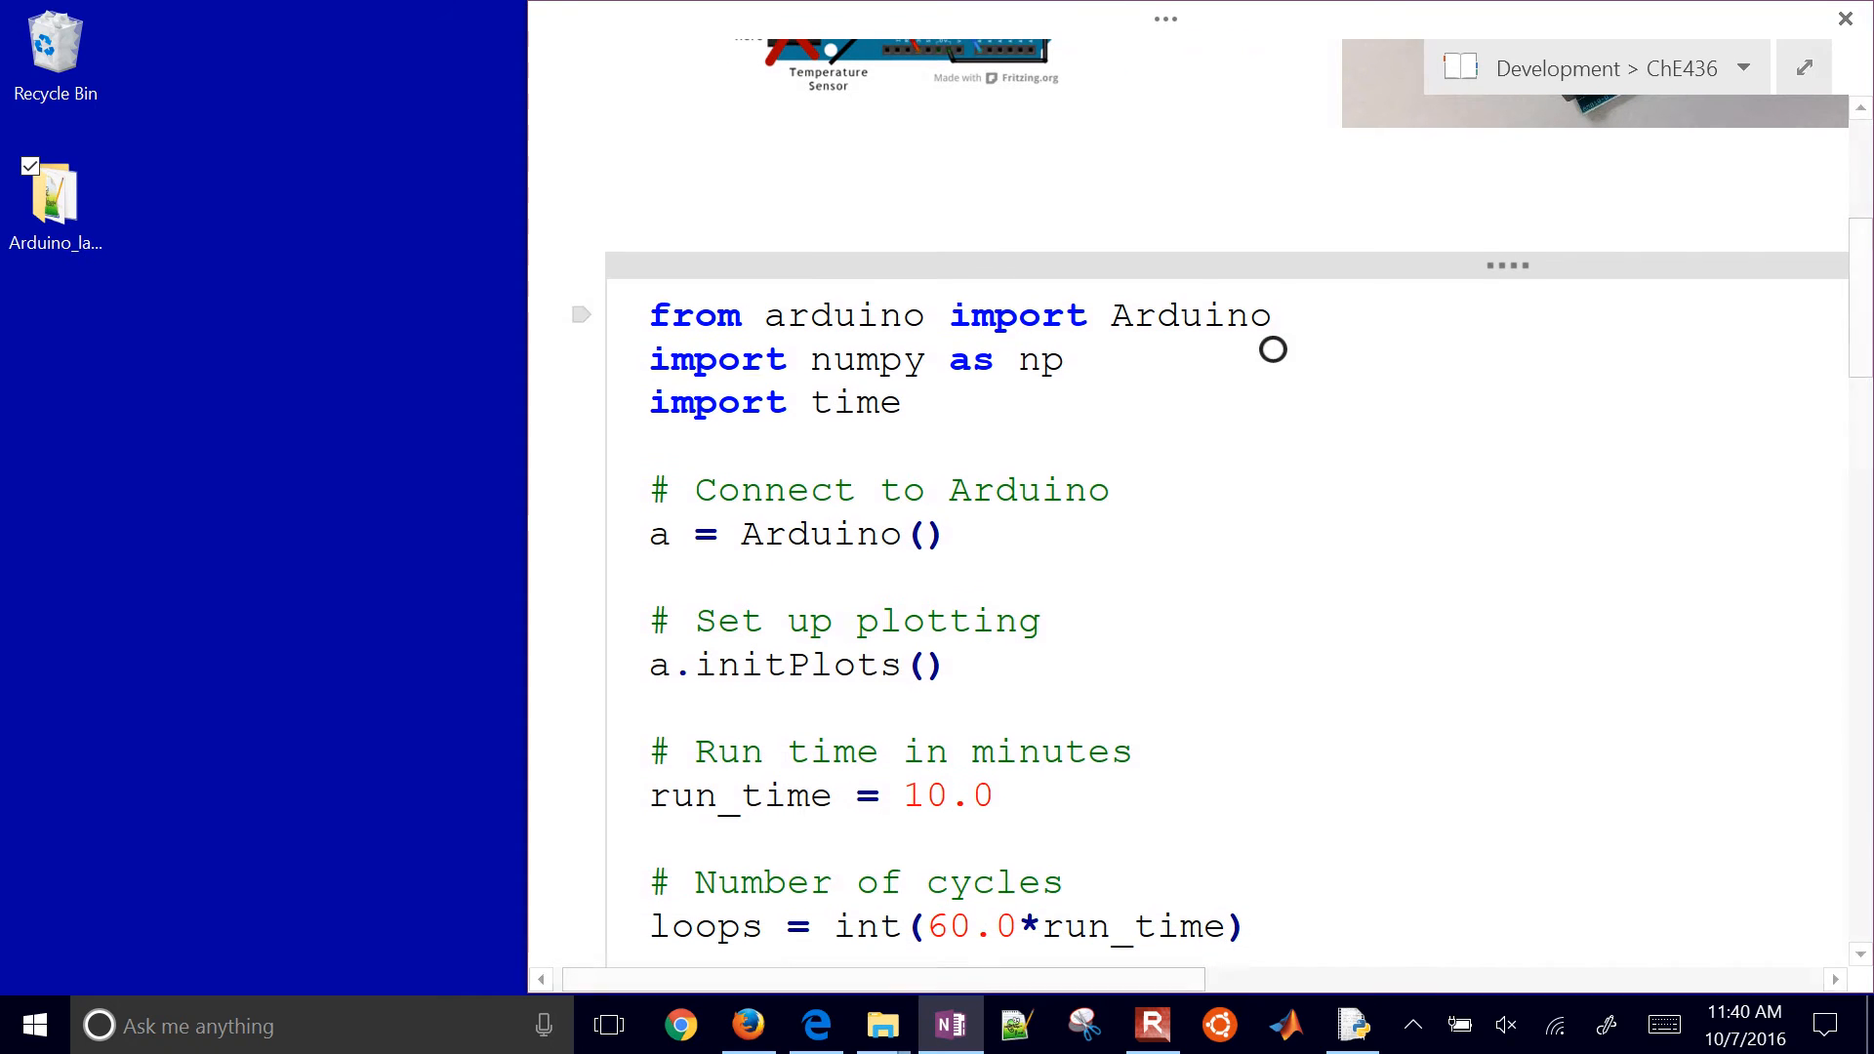
click(1273, 316)
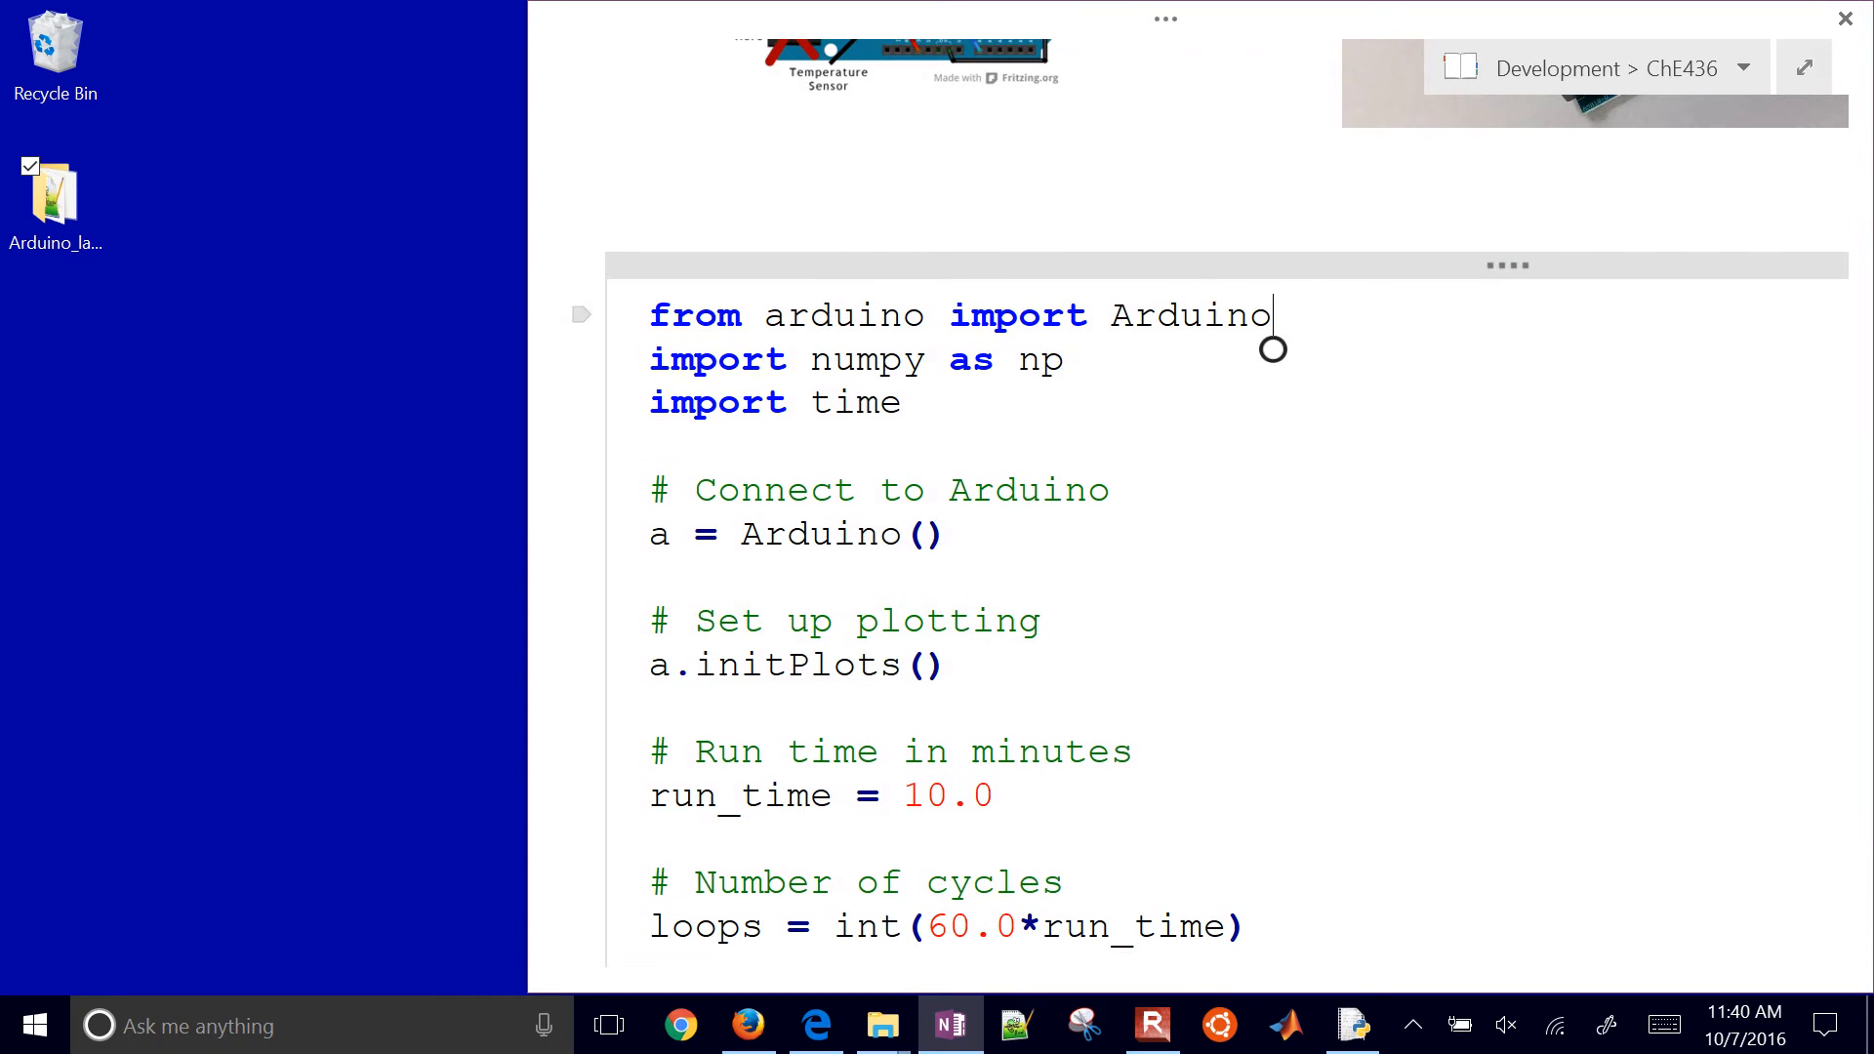
drag(616, 281, 562, 412)
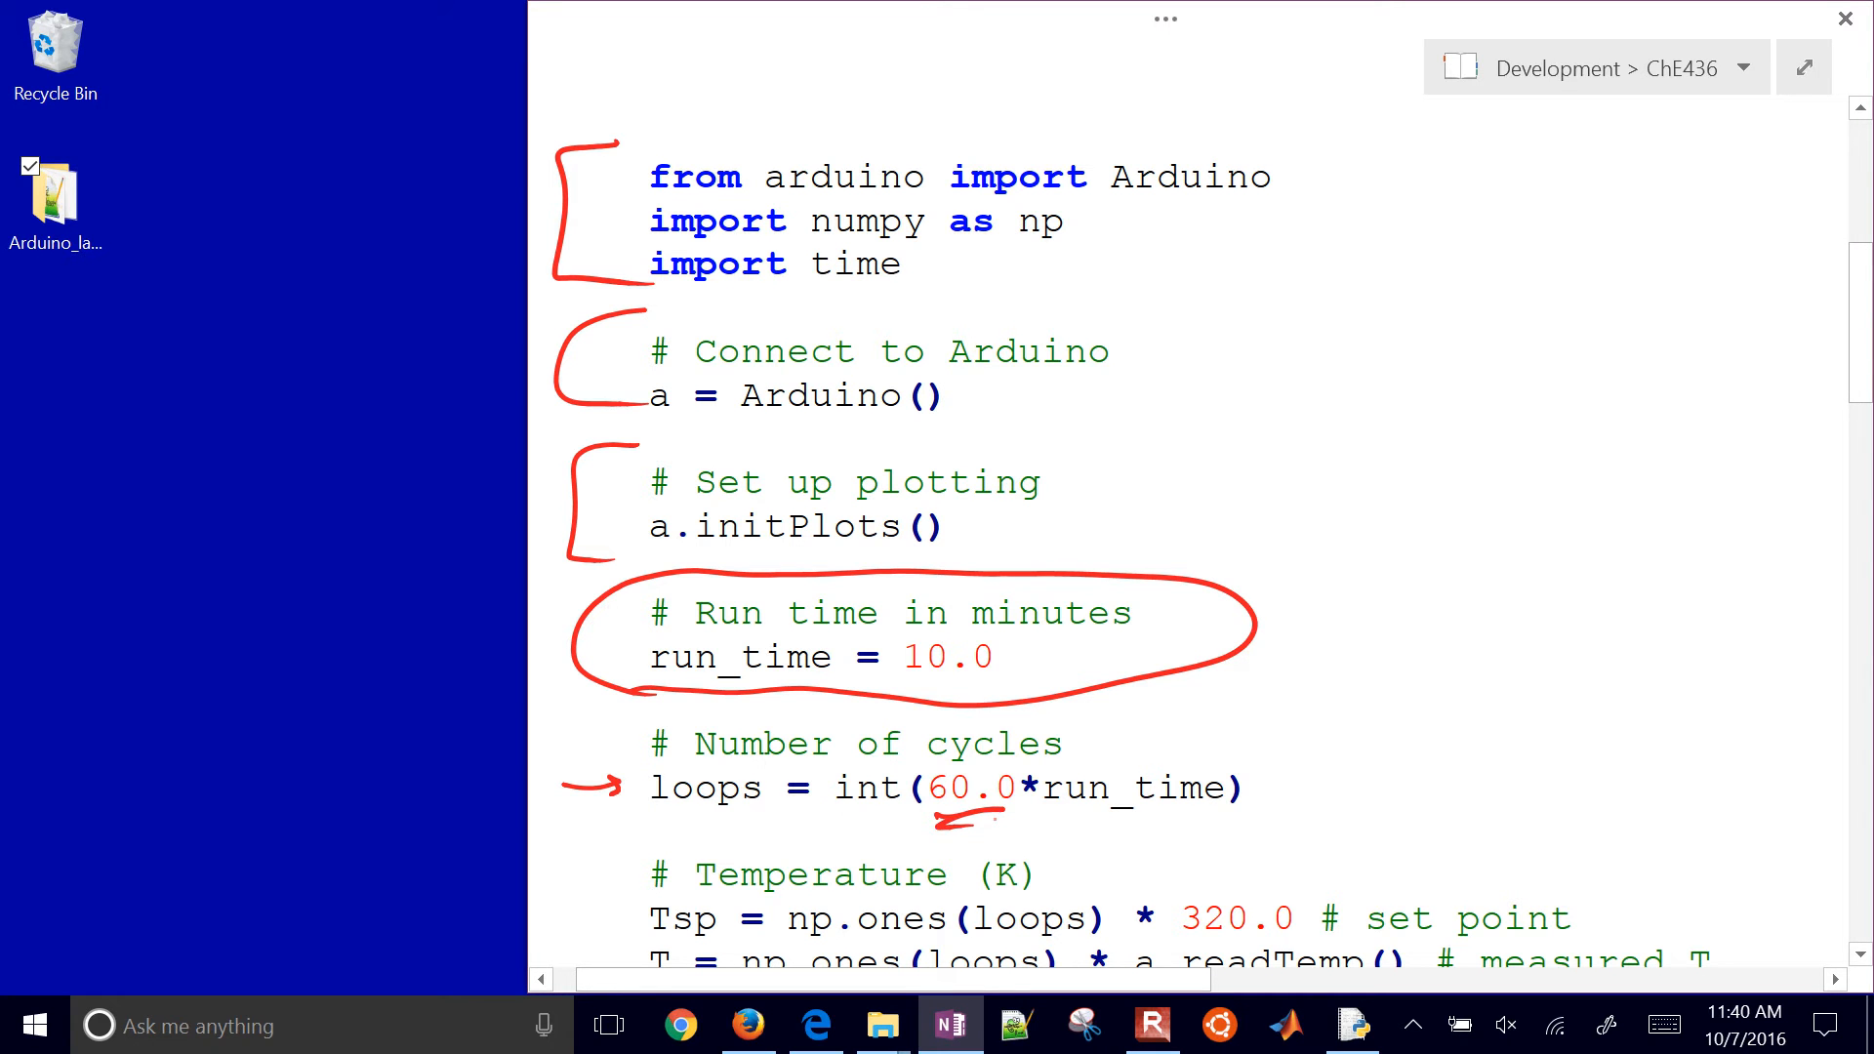
Bracket the milli-volt step lines, underline 20 and 150.0, and draw an arrow to 0.0
scroll(down, 3)
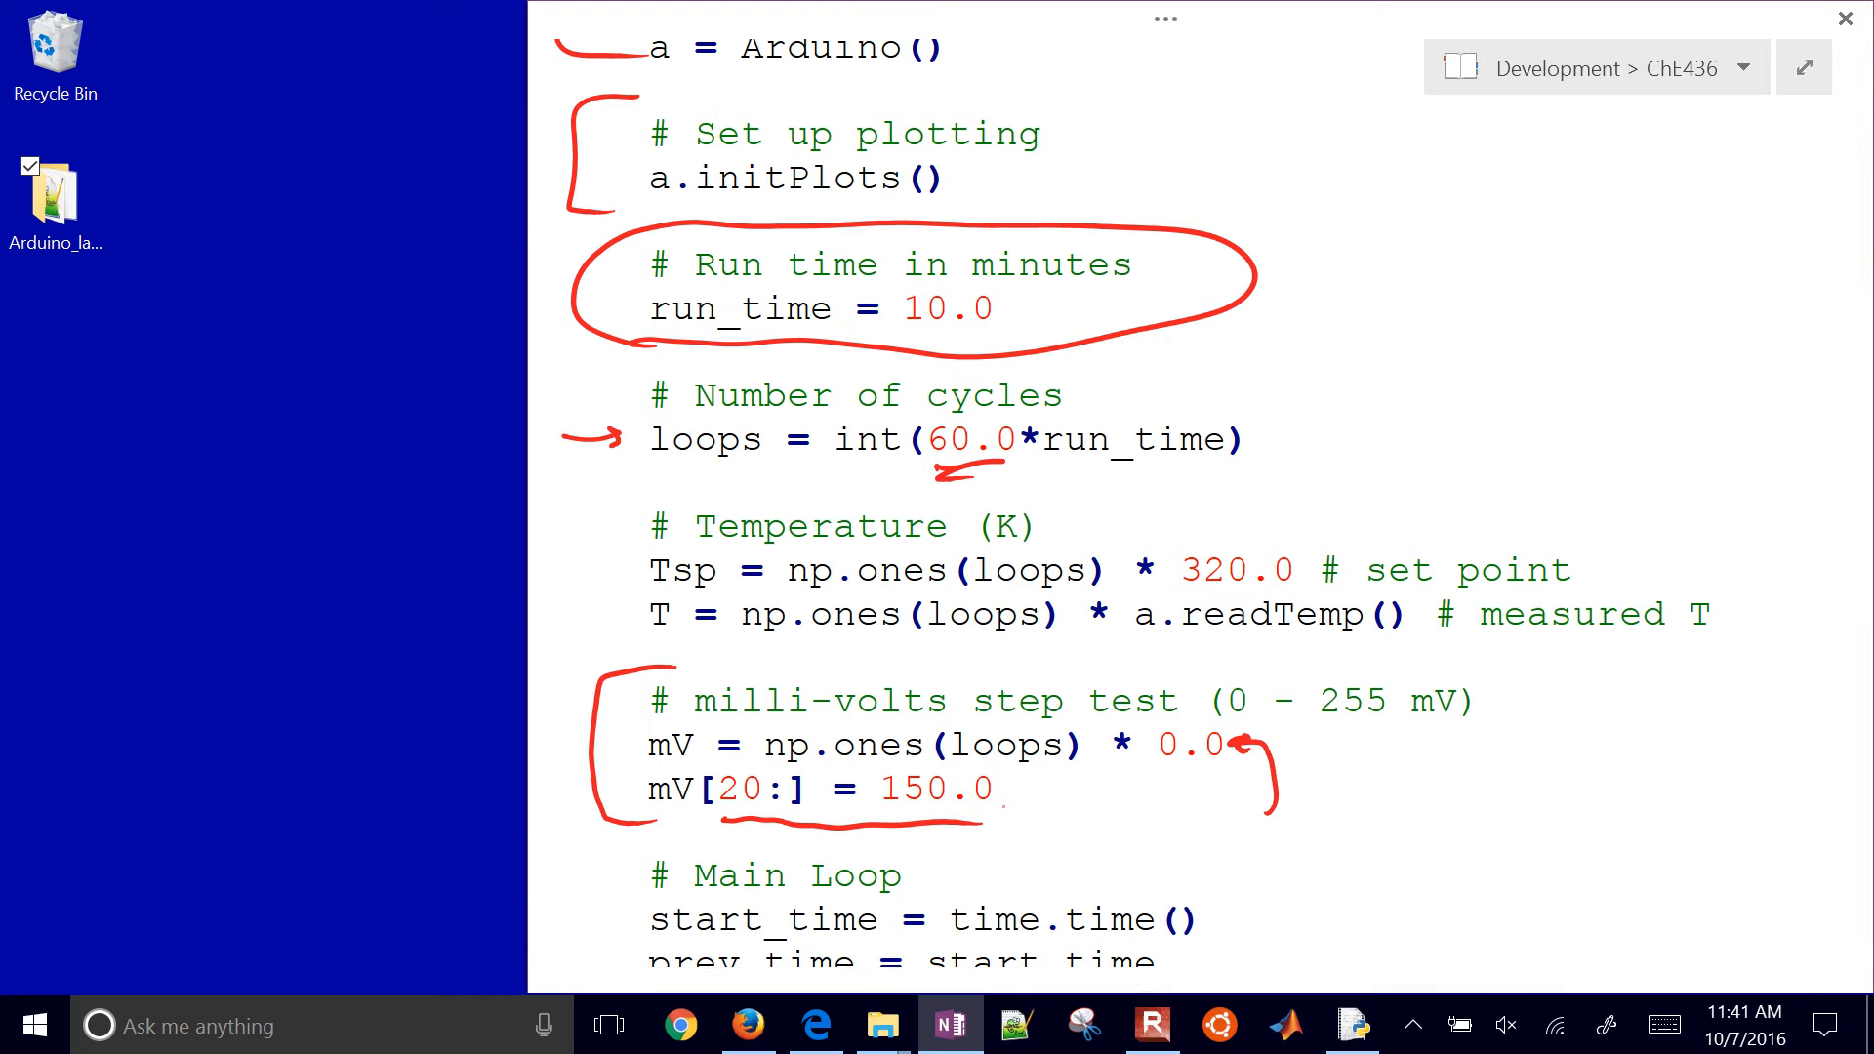
Bracket the Main Loop start, arrow the try line, and dash-mark both except handlers
scroll(down, 3)
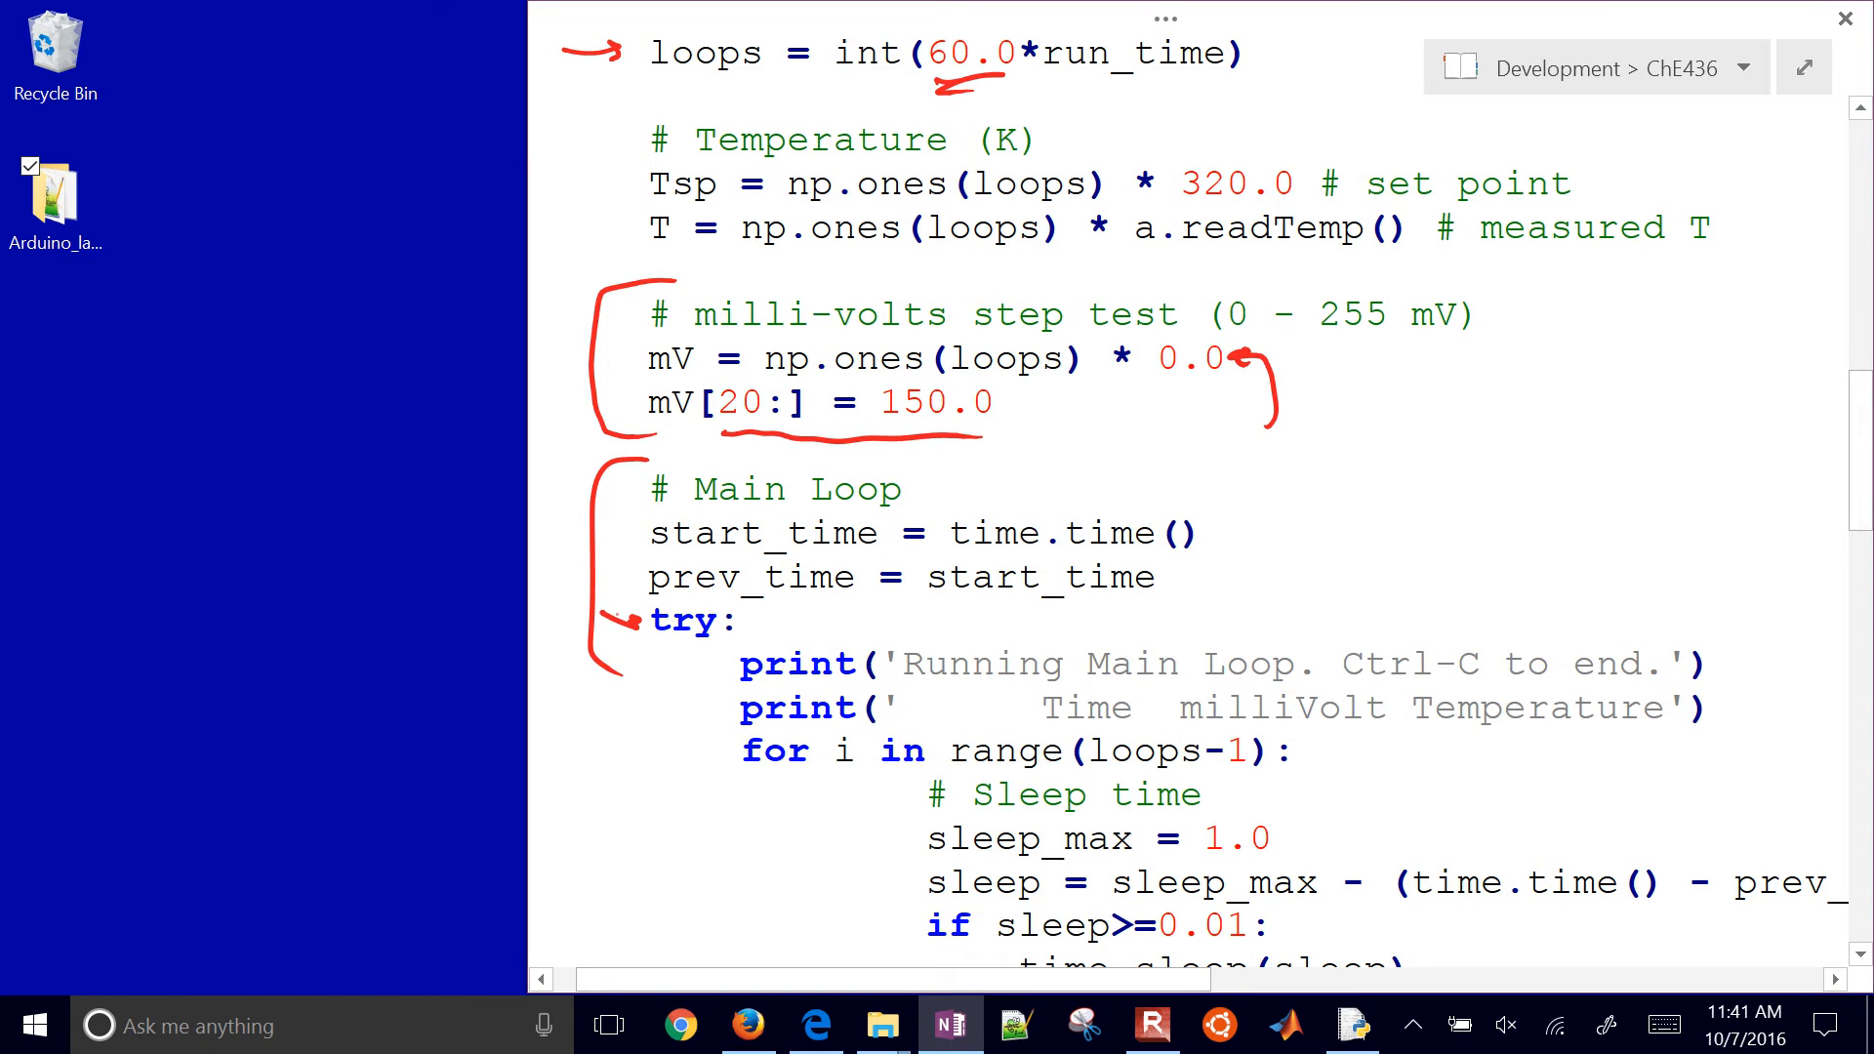
scroll(down, 3)
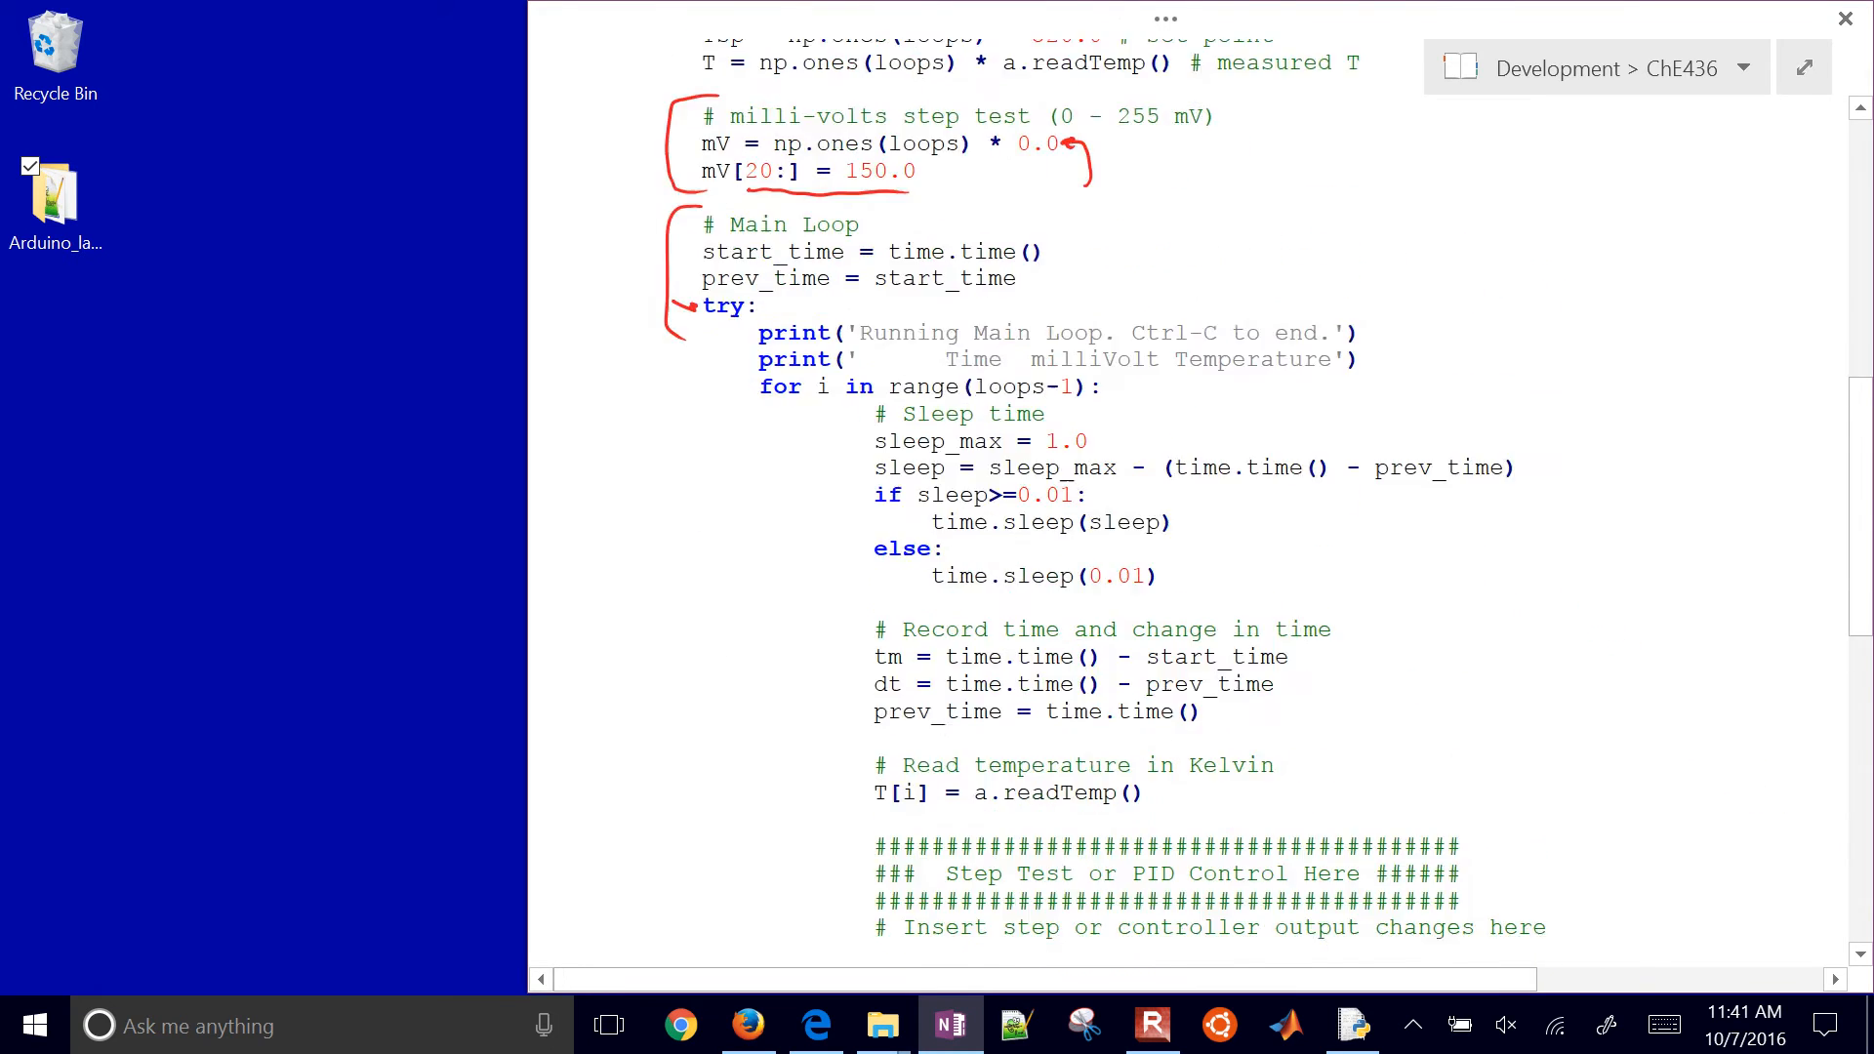
scroll(down, 3)
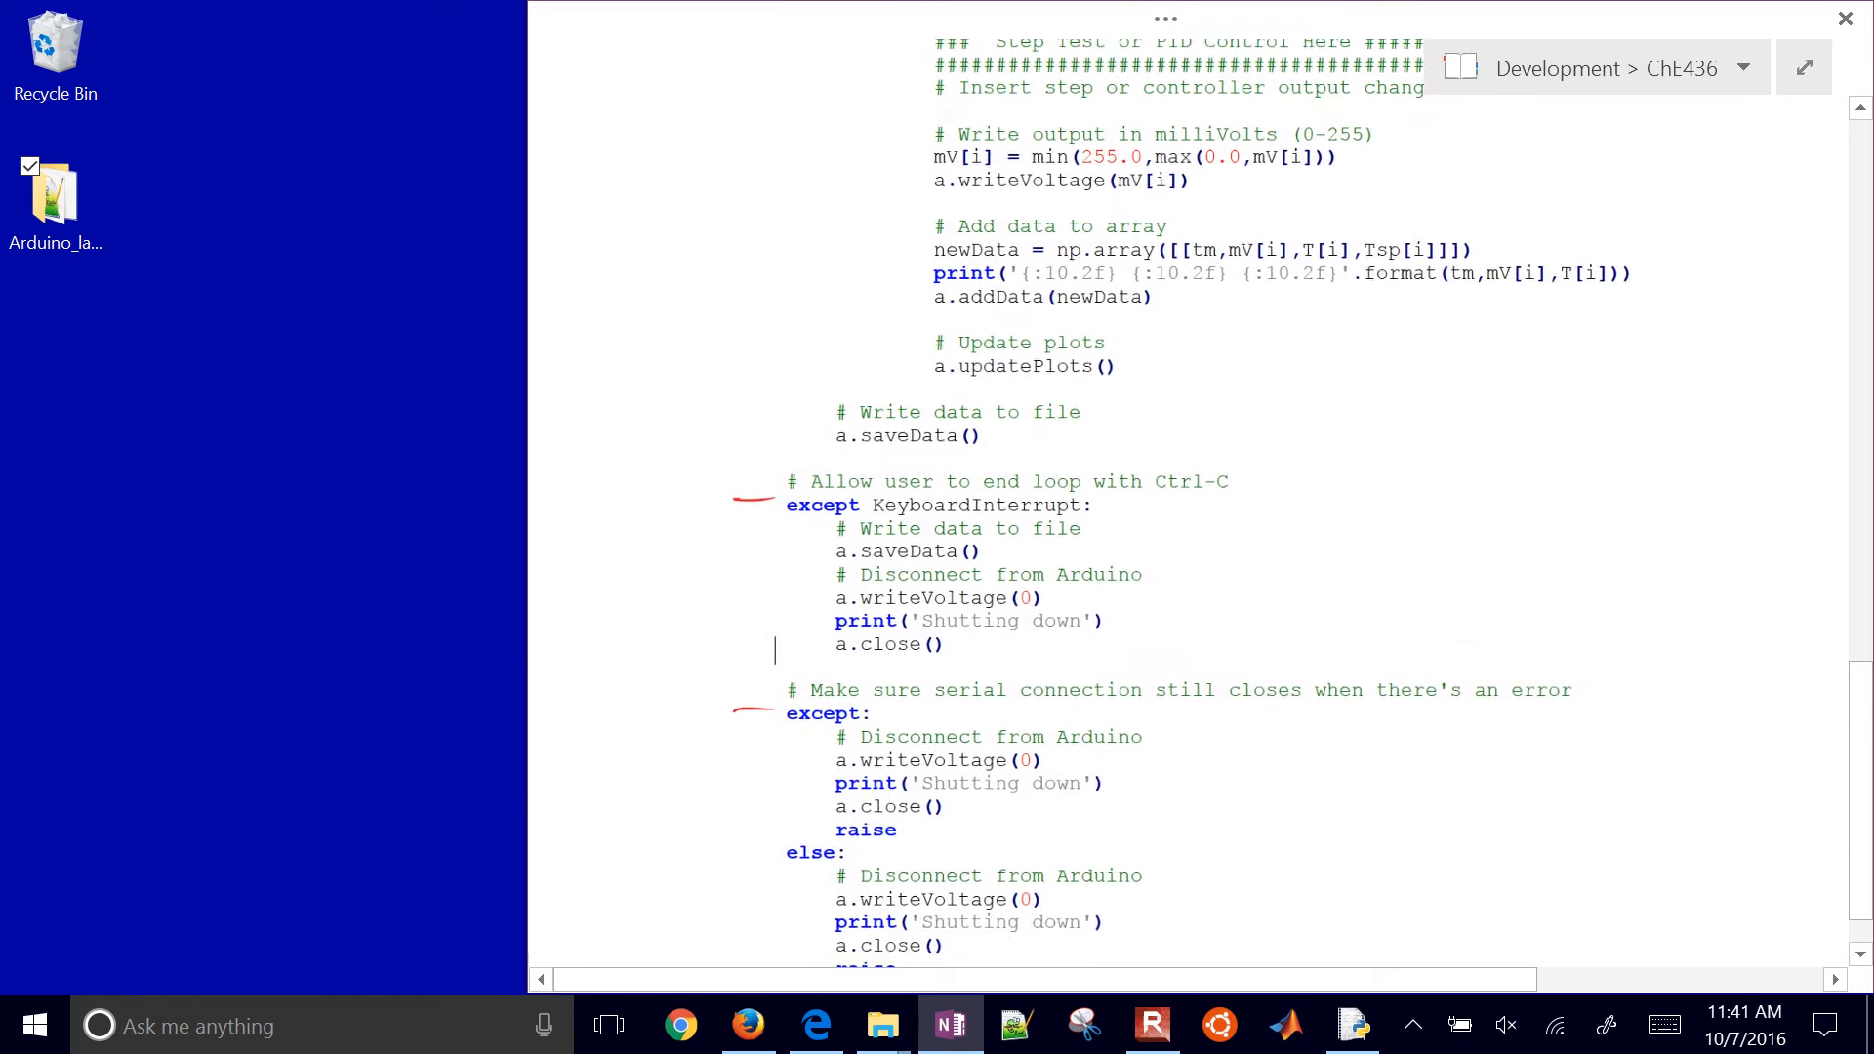
scroll(down, 3)
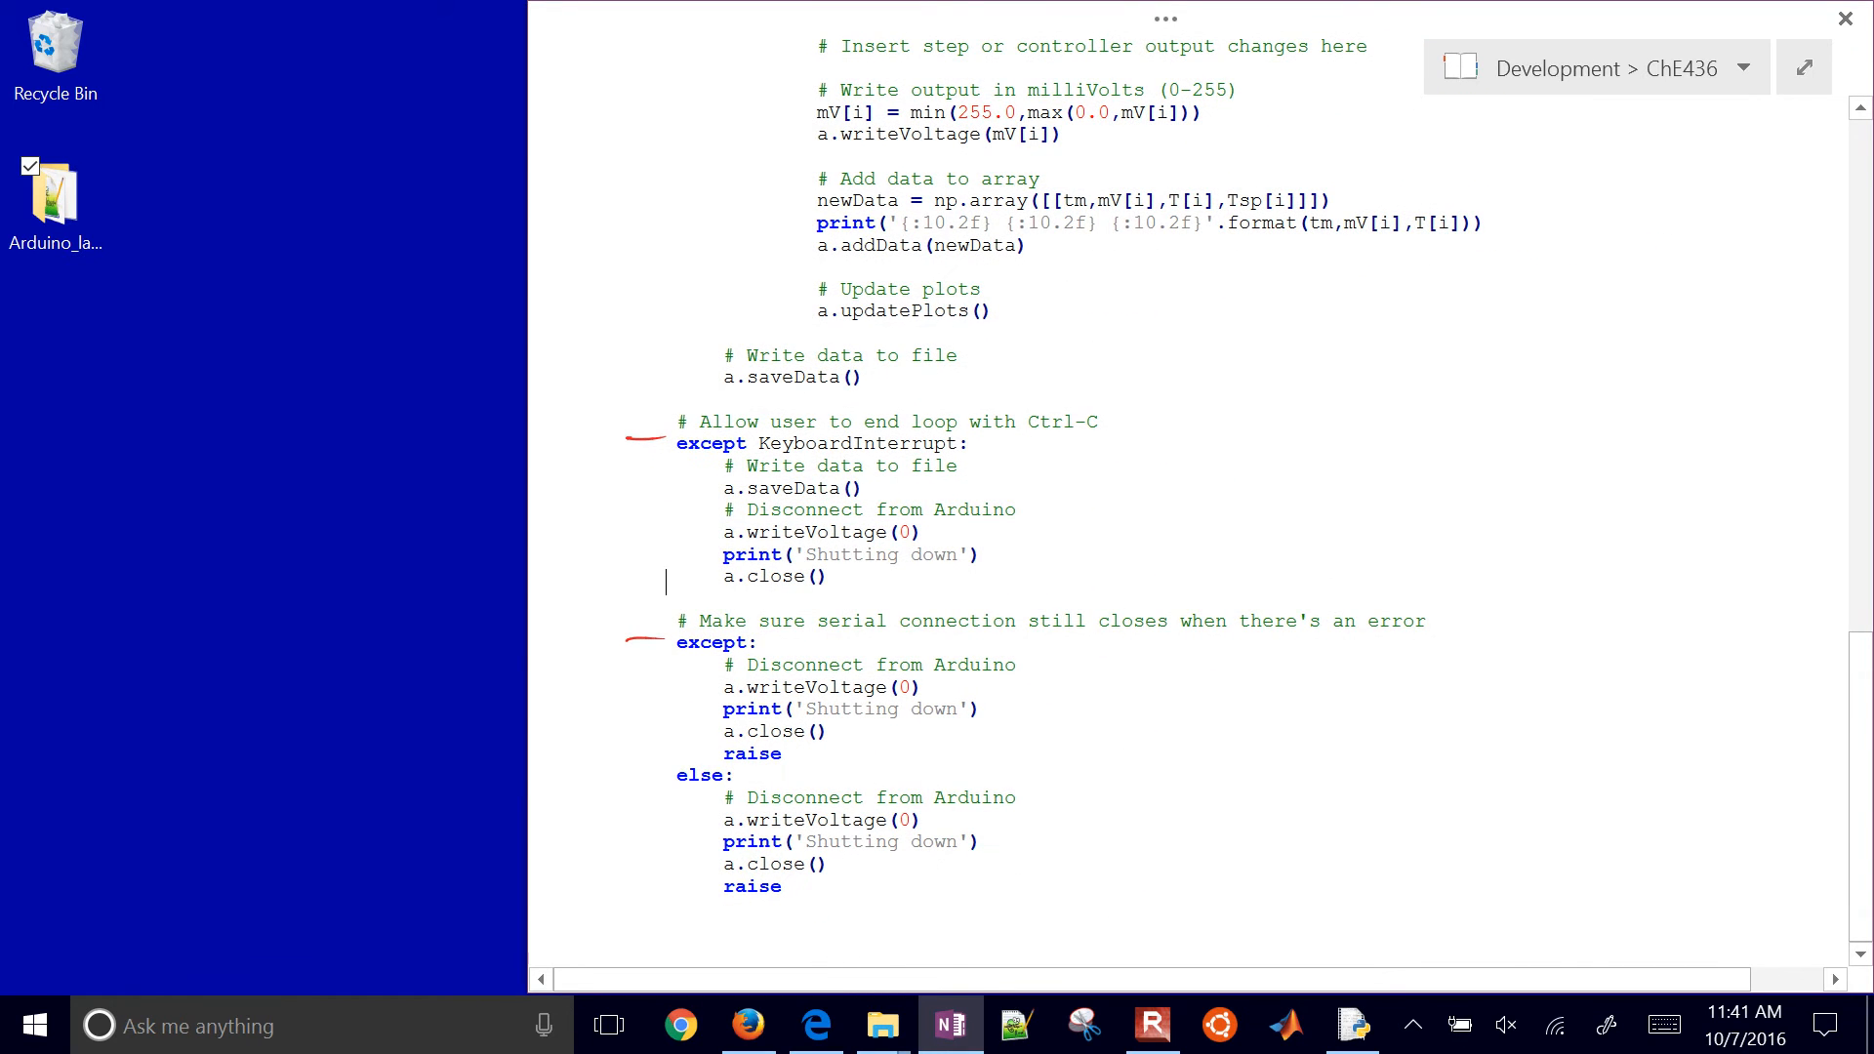
scroll(up, 3)
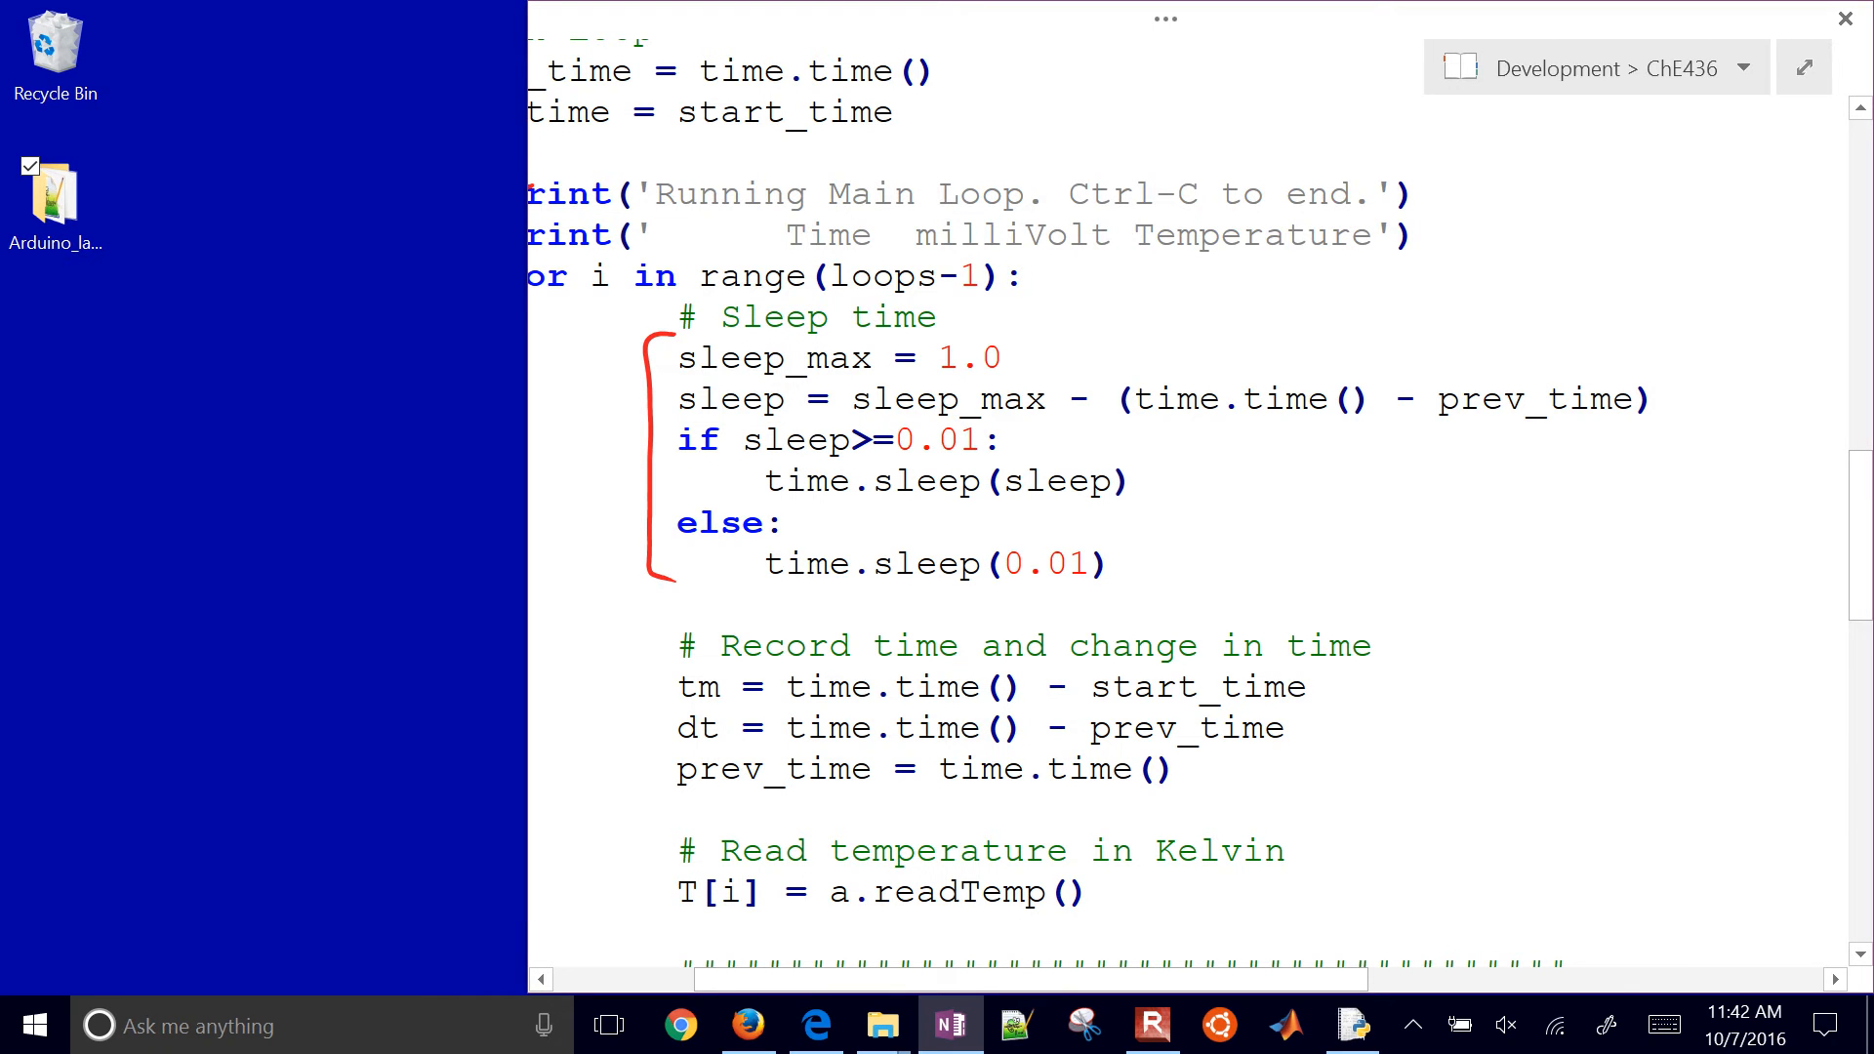
Bracket sleep, timing, step-test and output blocks, underline a.readTemp(), and write mV[i]=
scroll(down, 3)
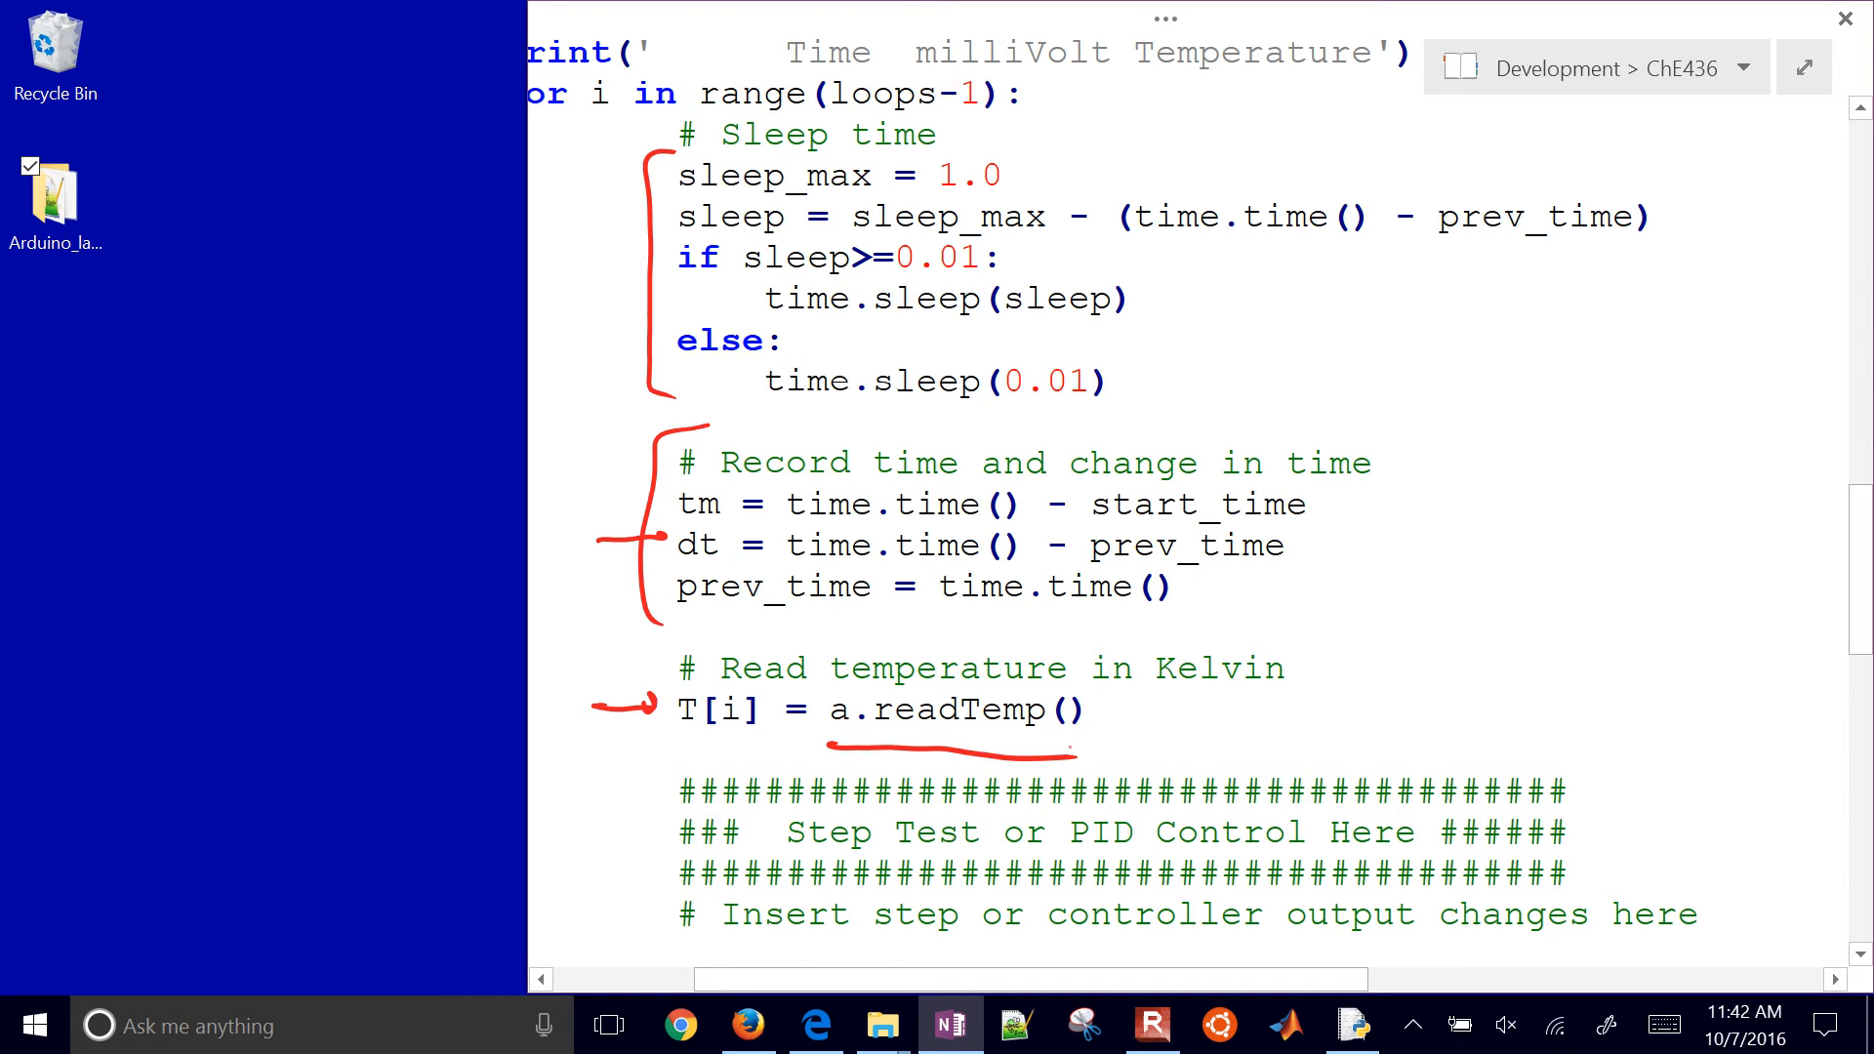
scroll(down, 3)
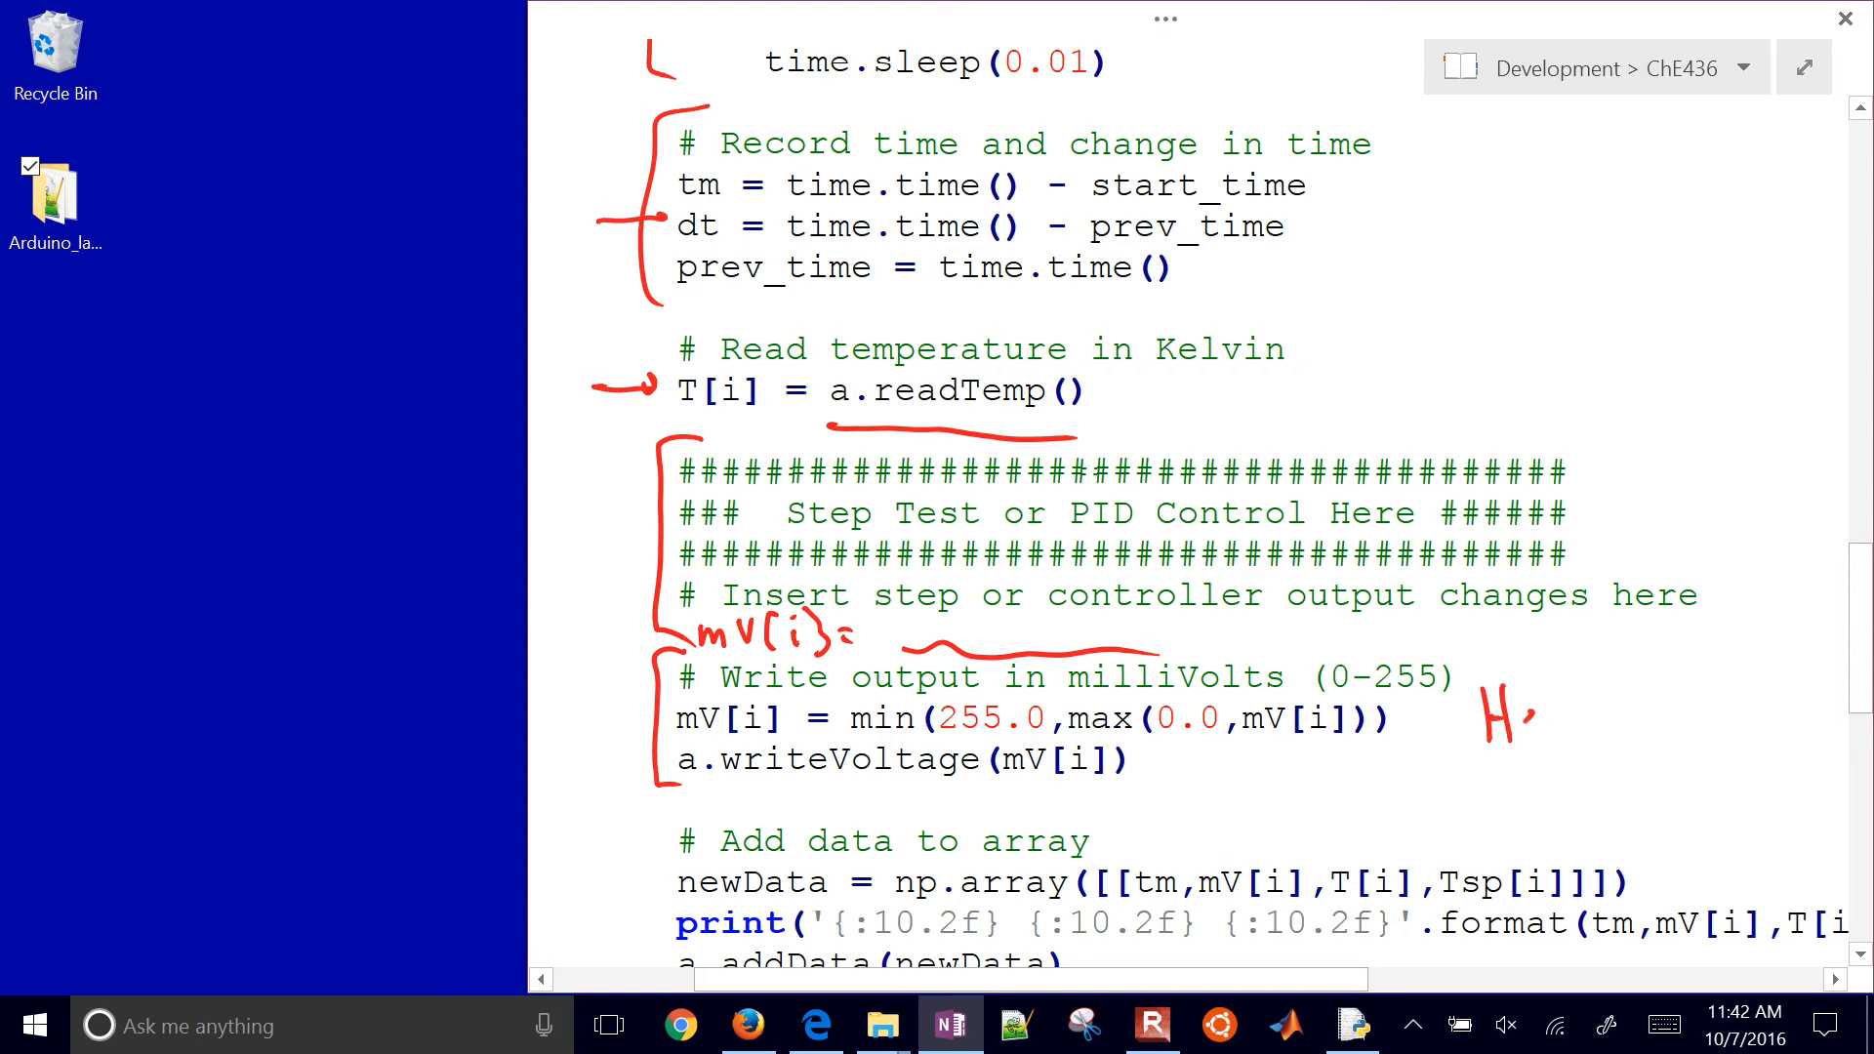
Handwrite 'Sensor' and 'Heater' labels and bracket the addData and saveData blocks
text(Heater)
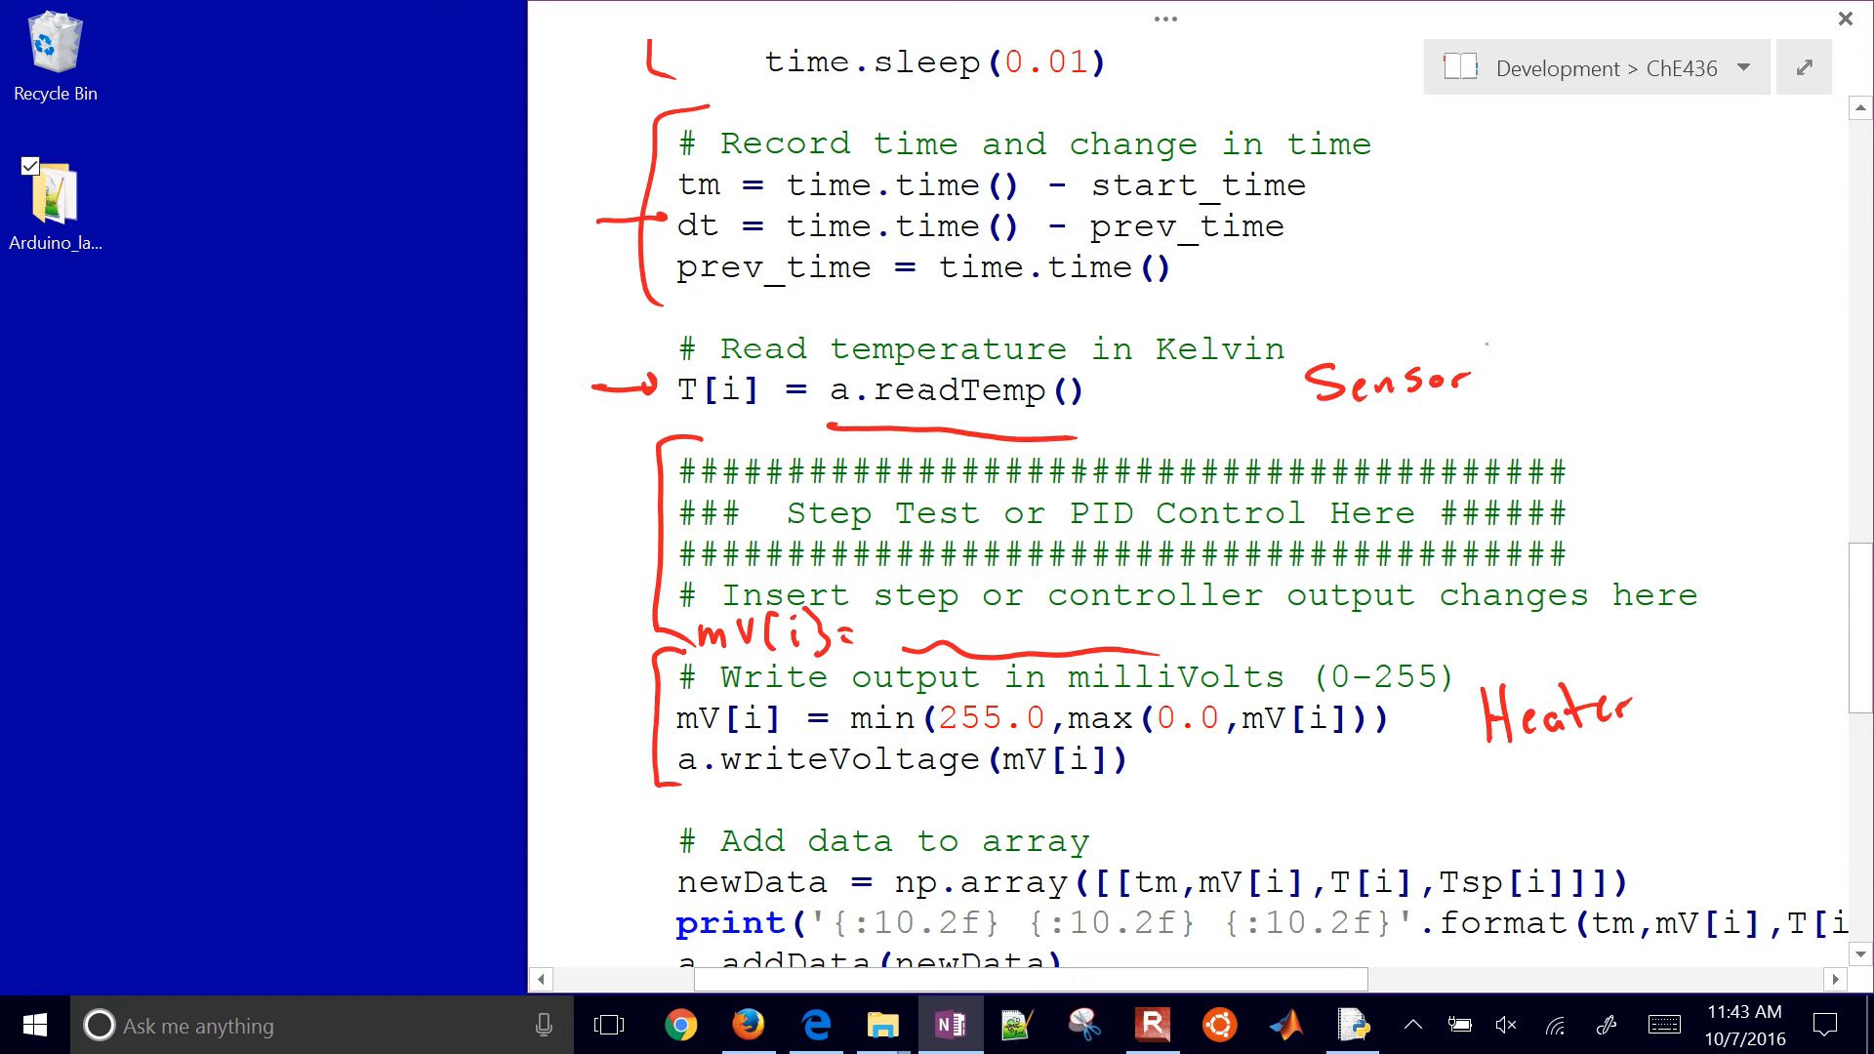
scroll(down, 3)
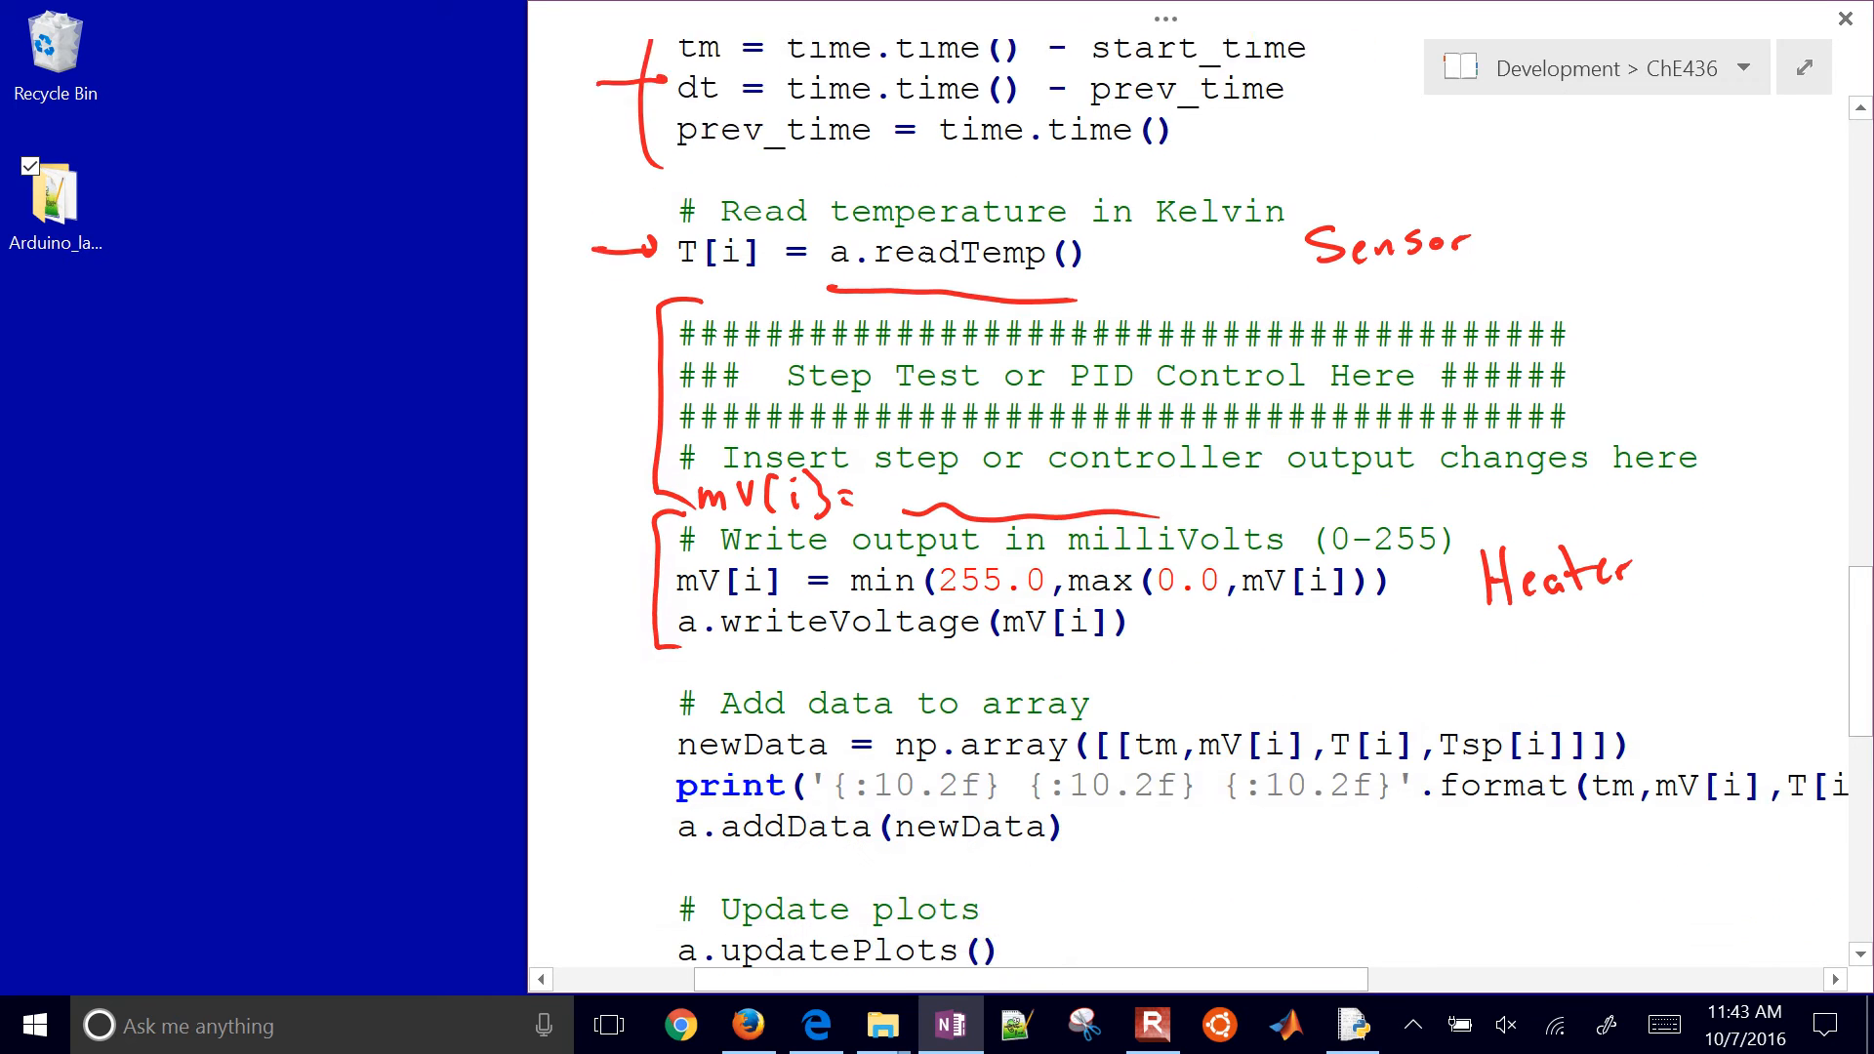
scroll(down, 3)
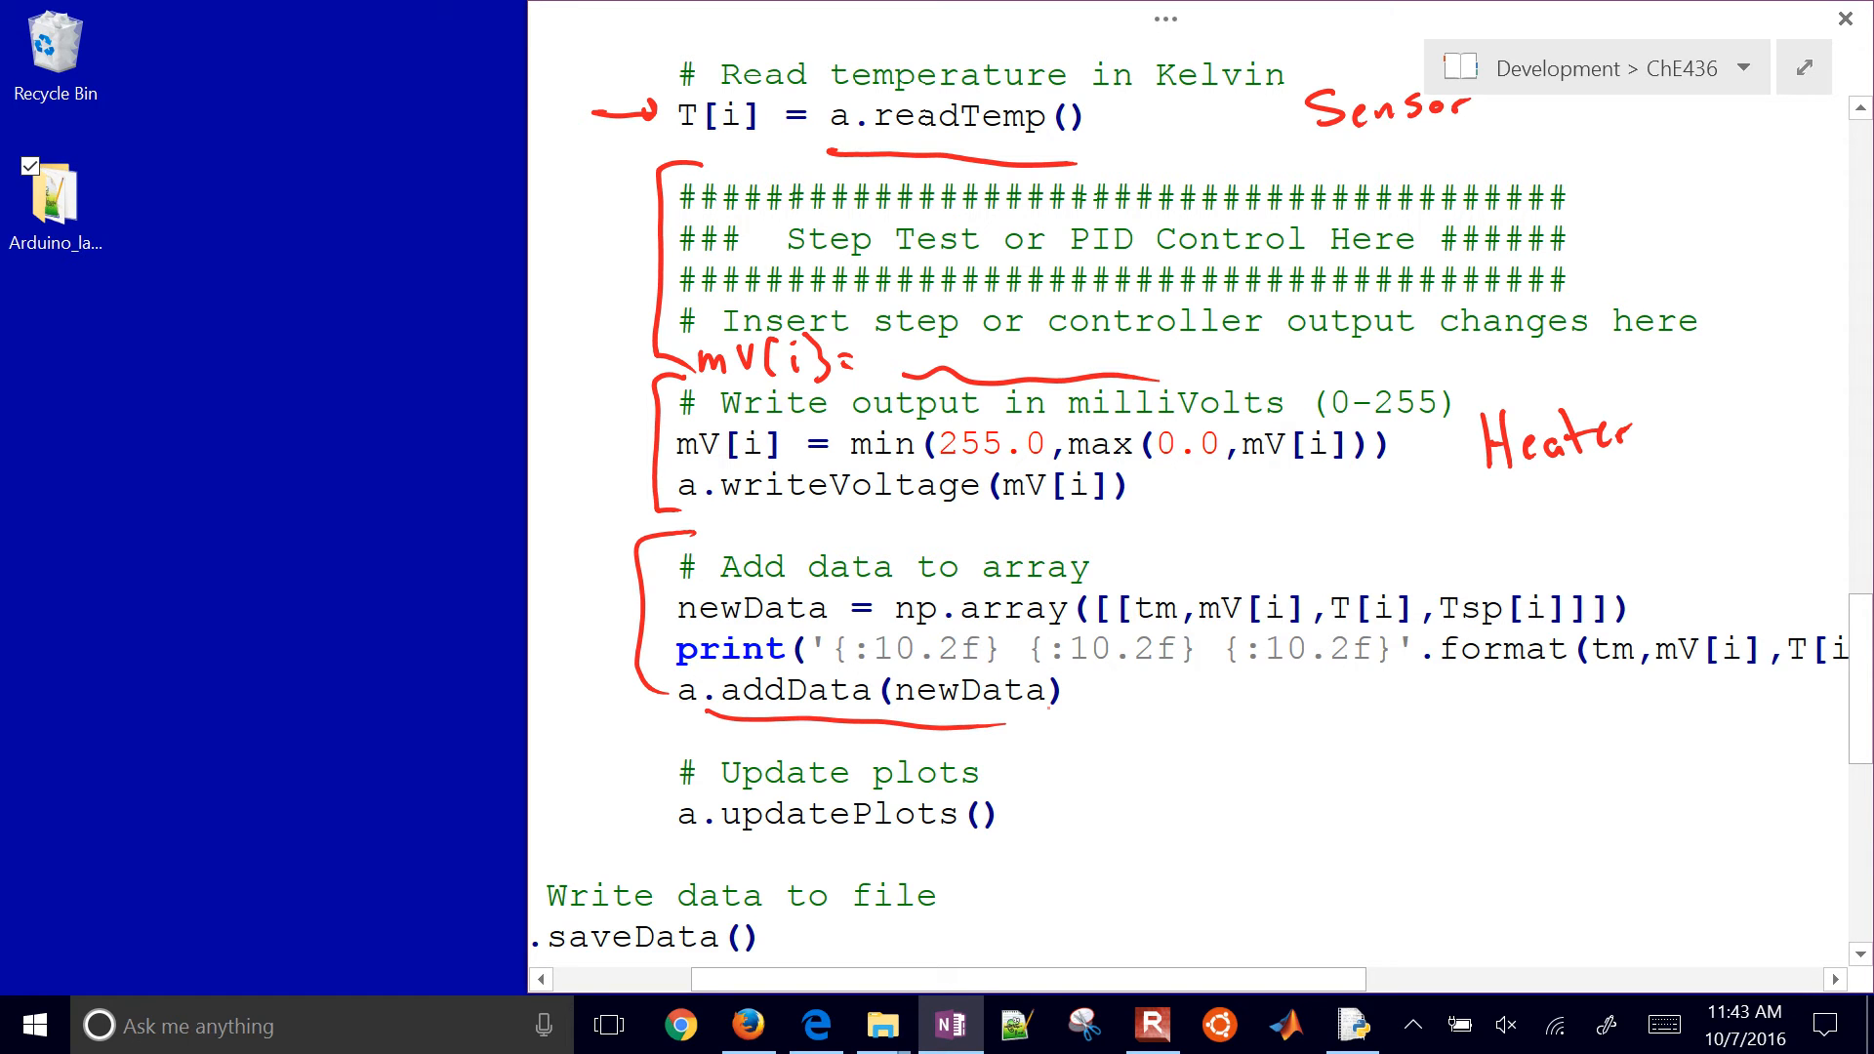
scroll(down, 3)
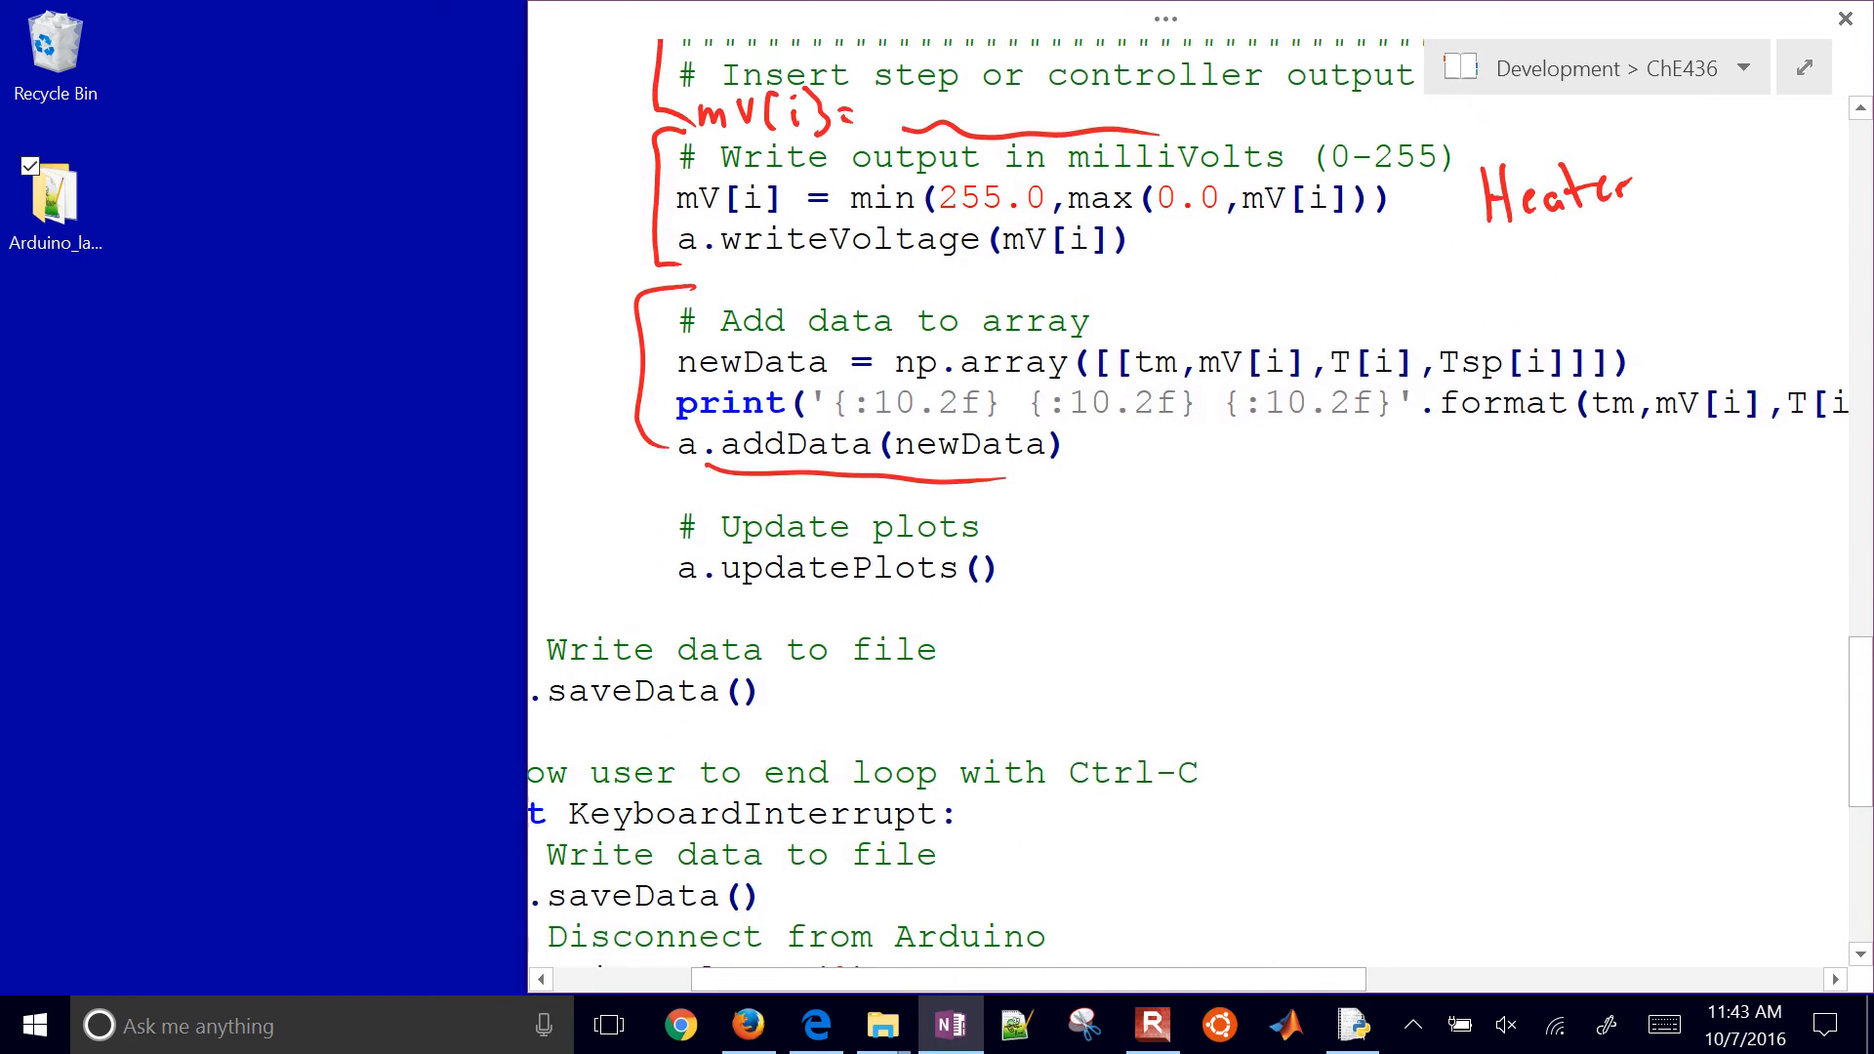
scroll(down, 3)
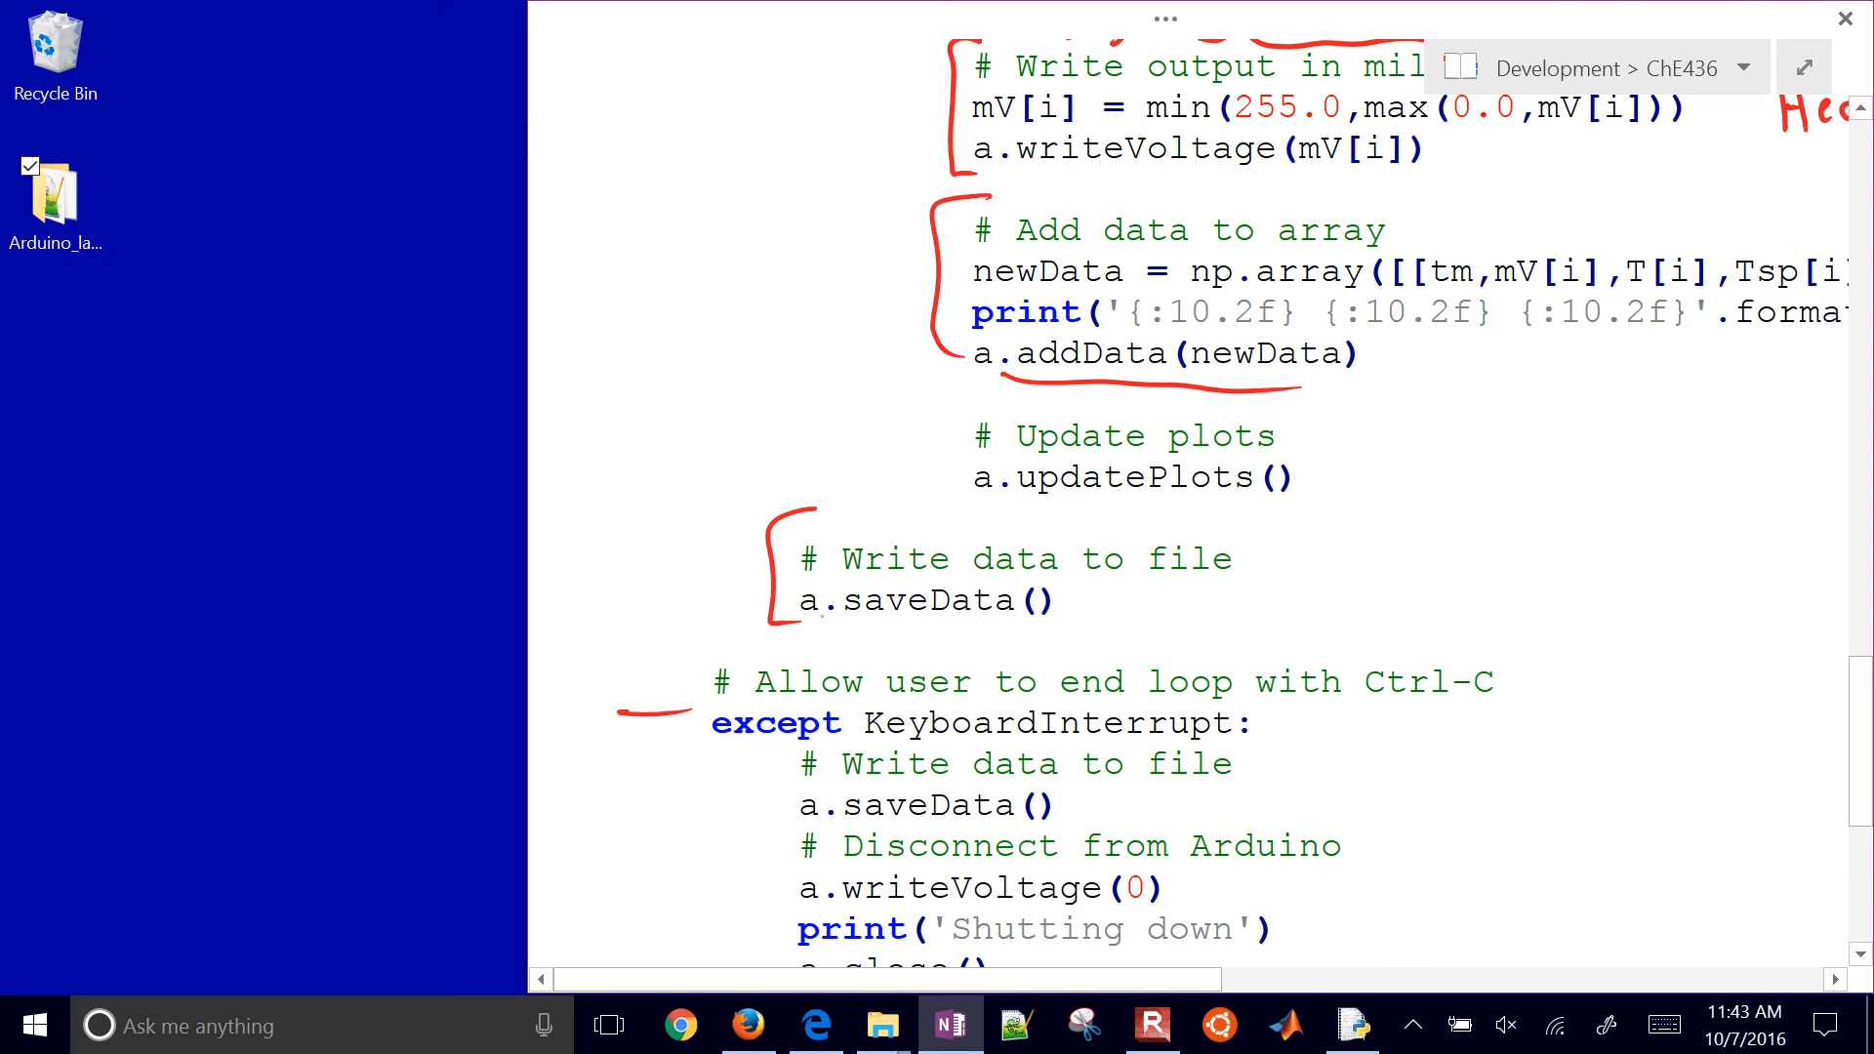
Minimize OneNote, then open the Arduino_lab_v1(1) desktop folder and main.py
click(1804, 66)
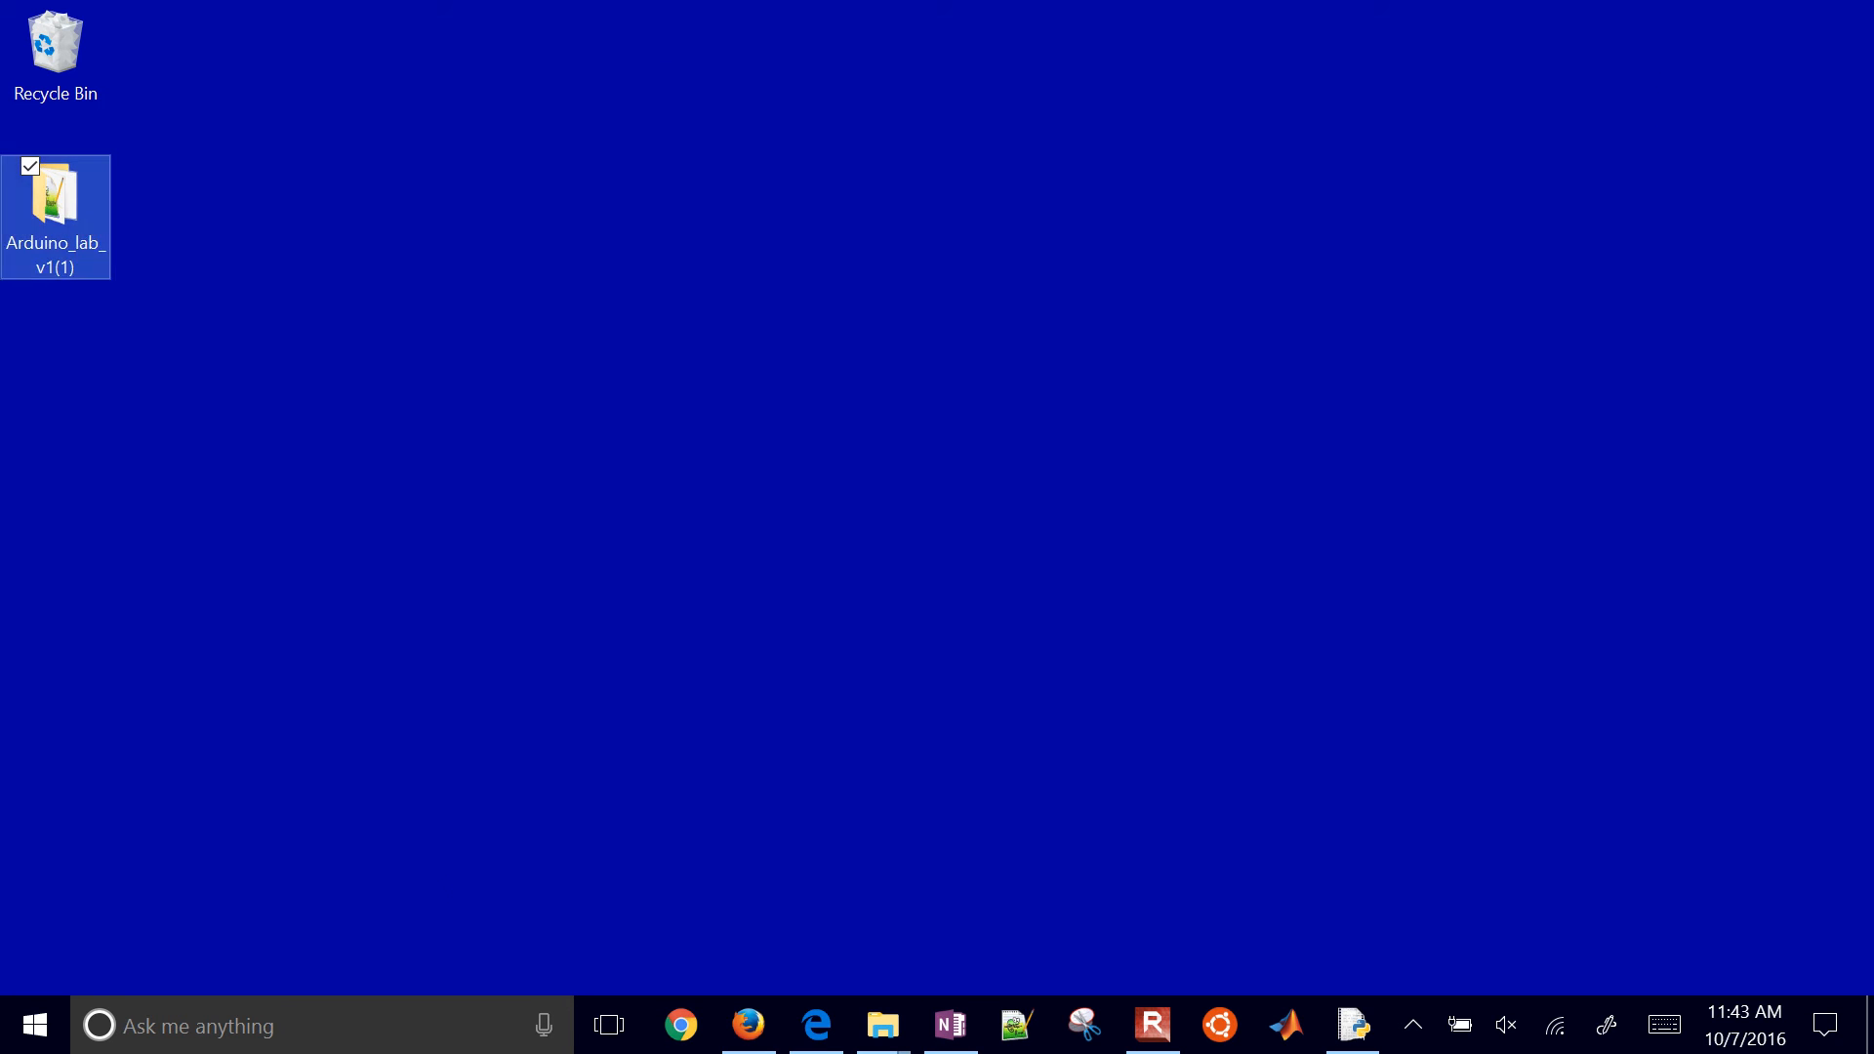
double_click(54, 206)
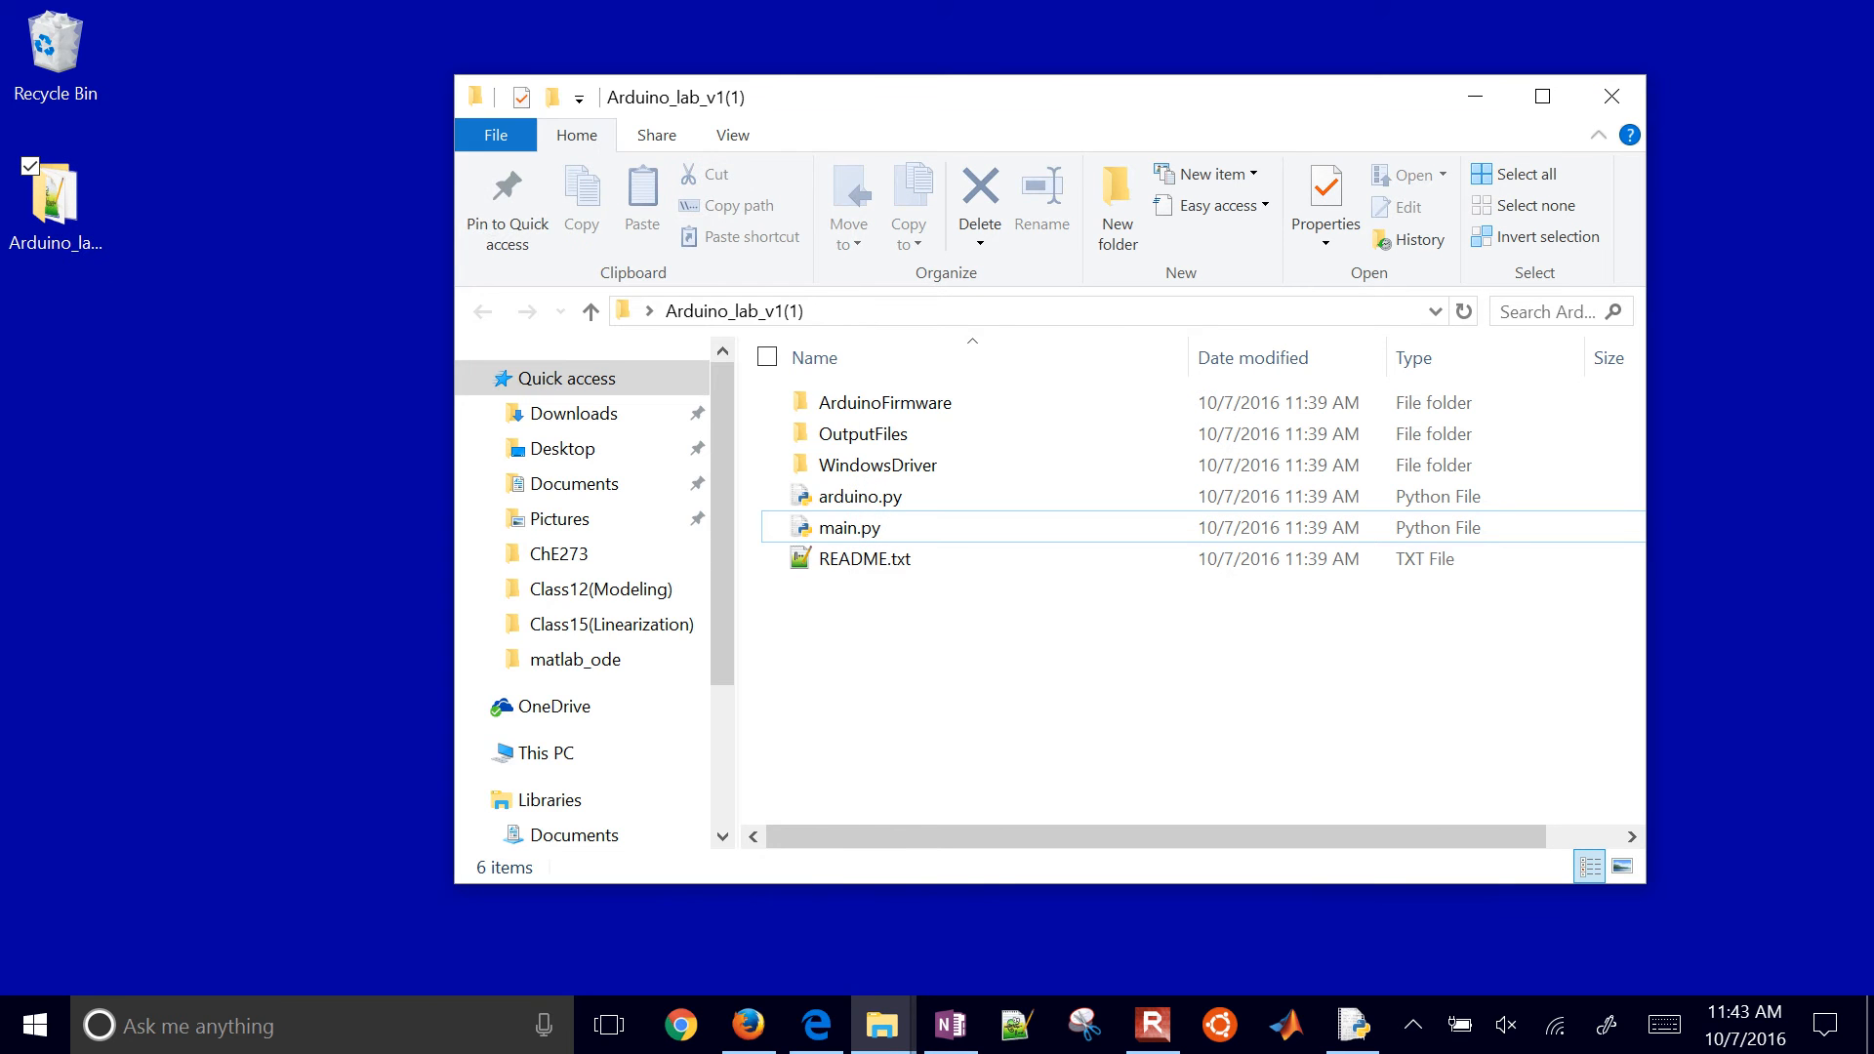
double_click(850, 528)
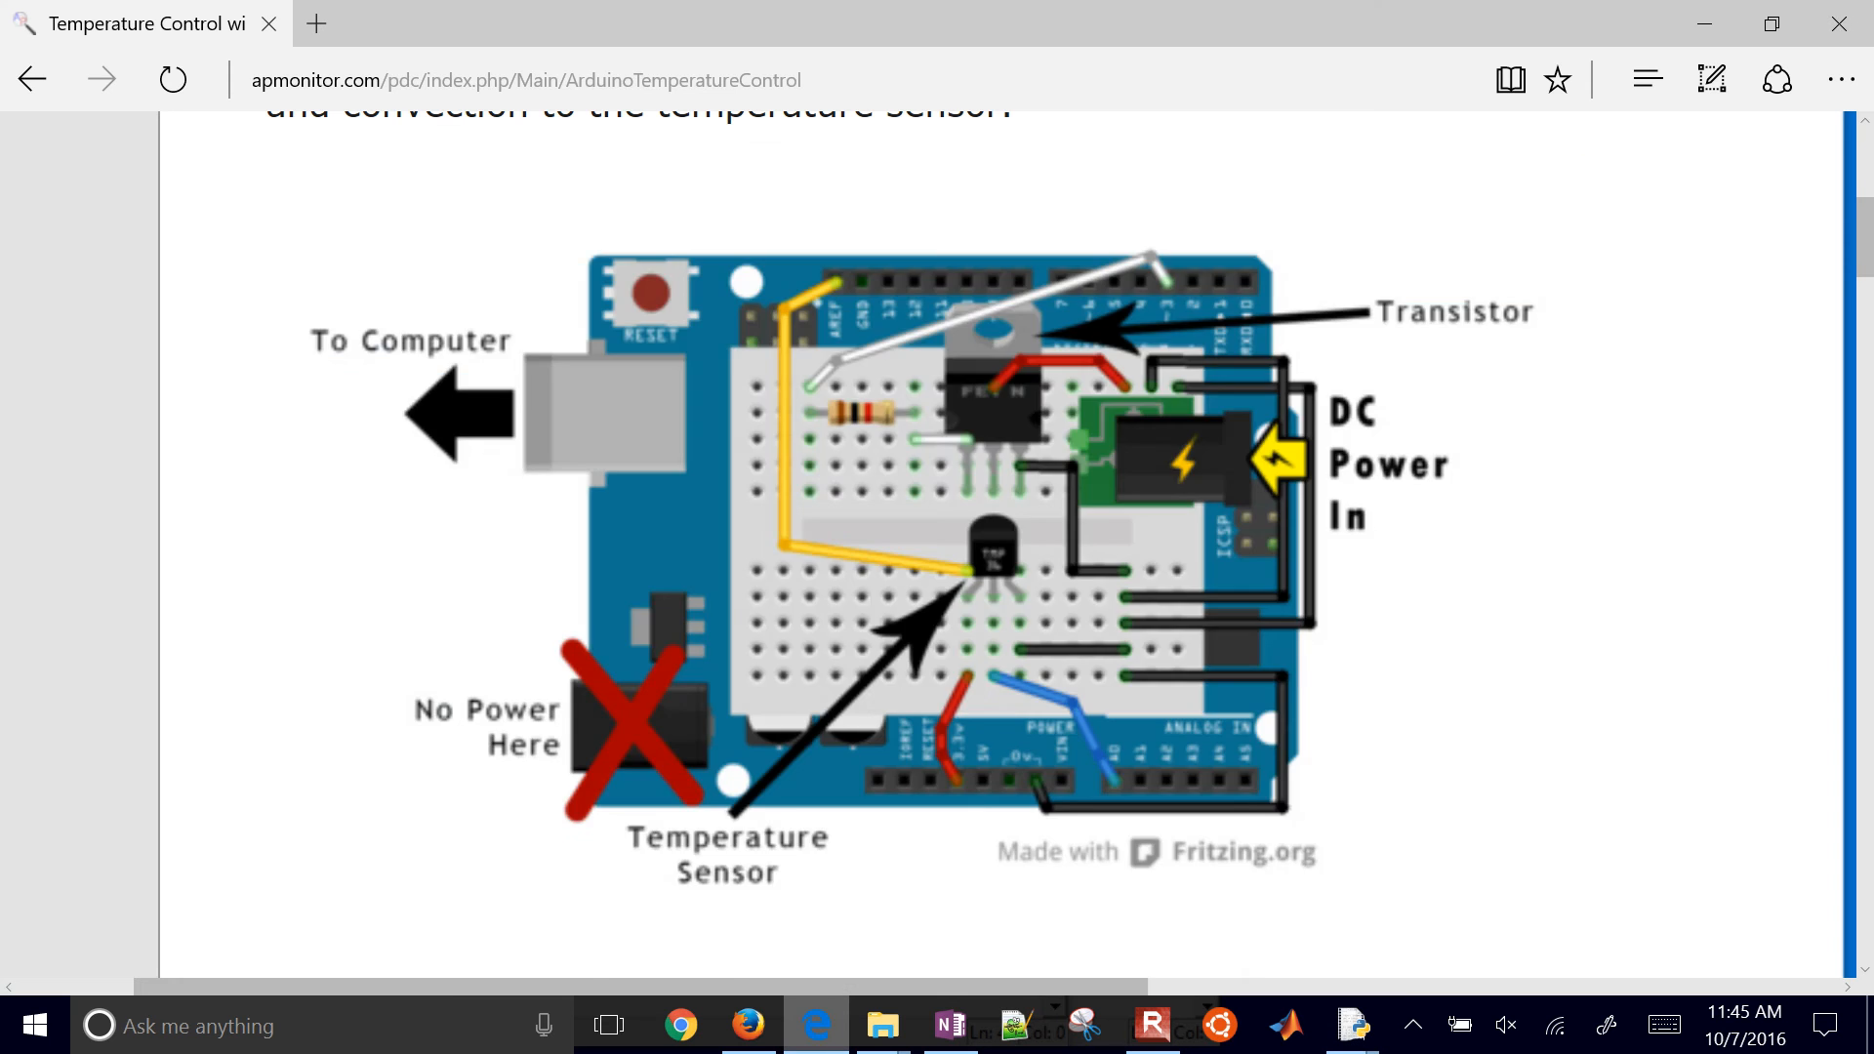
Scroll the lab page through the physics model and FOPDT fit to Step 4 PID Control and Example Code
scroll(up, 3)
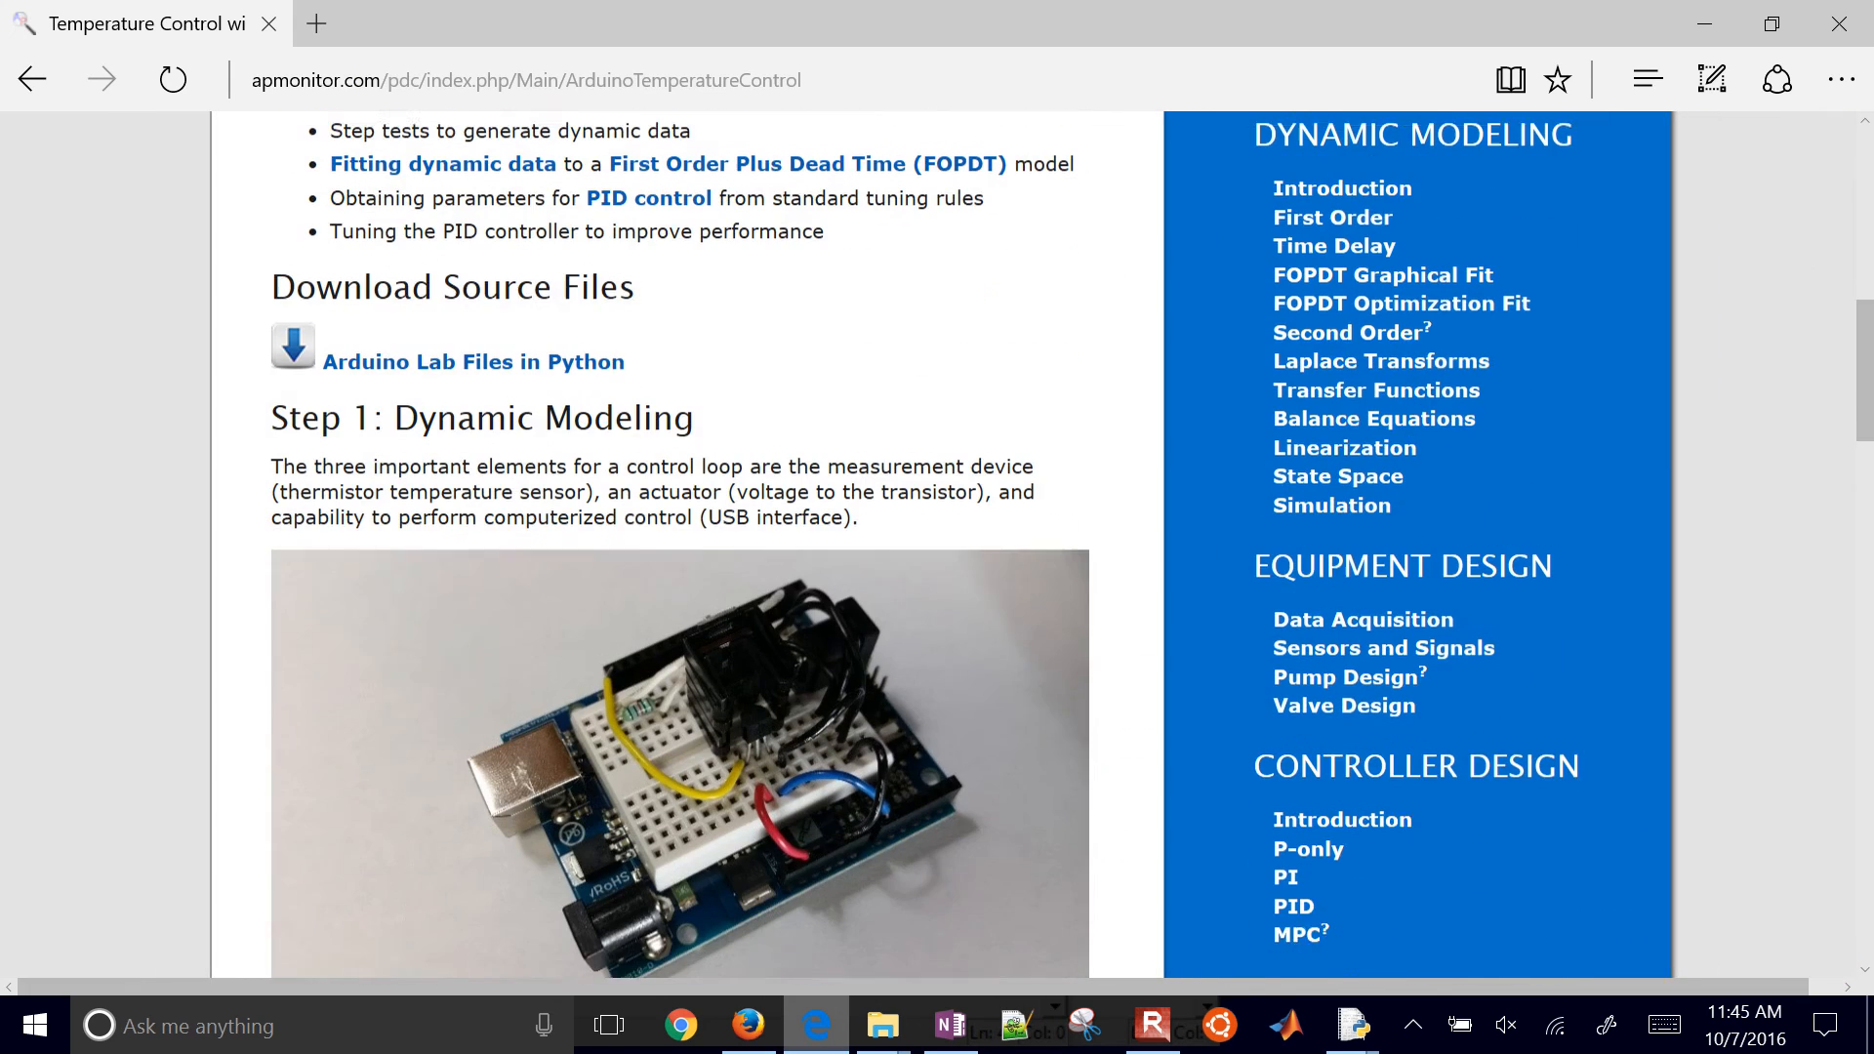
scroll(down, 3)
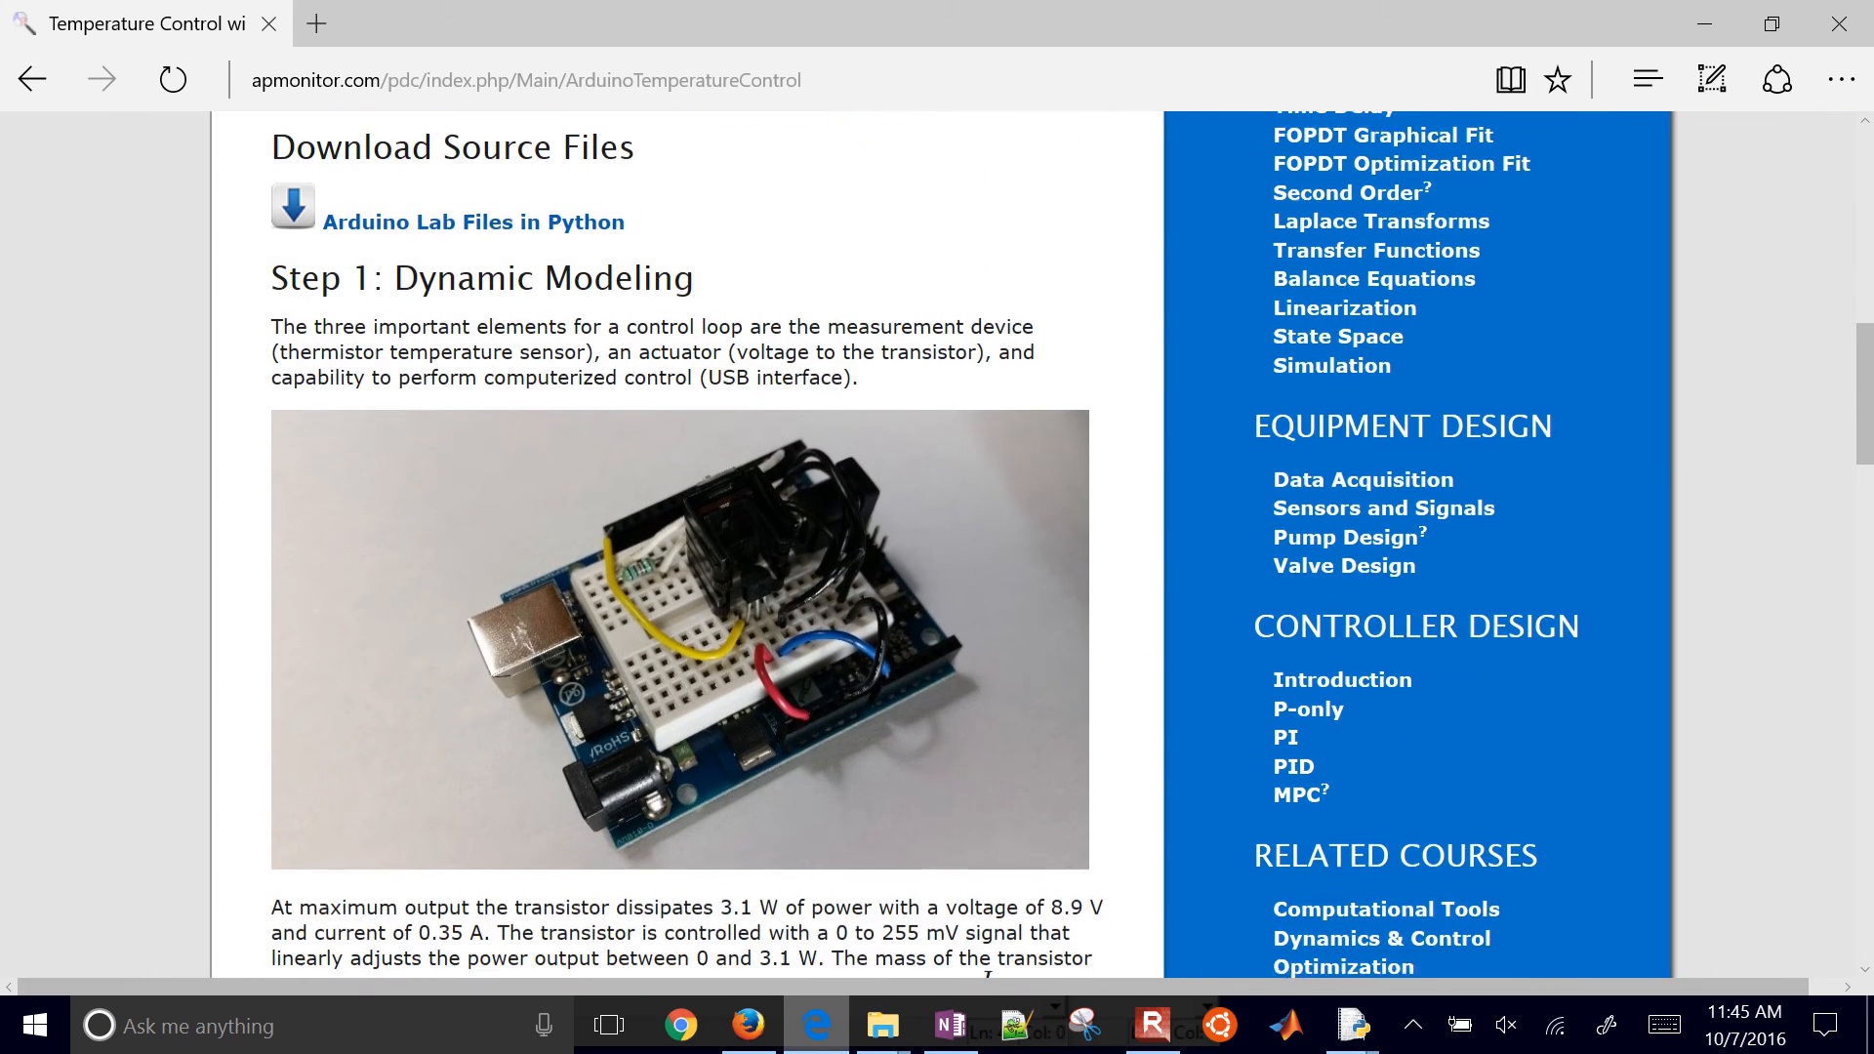
scroll(down, 3)
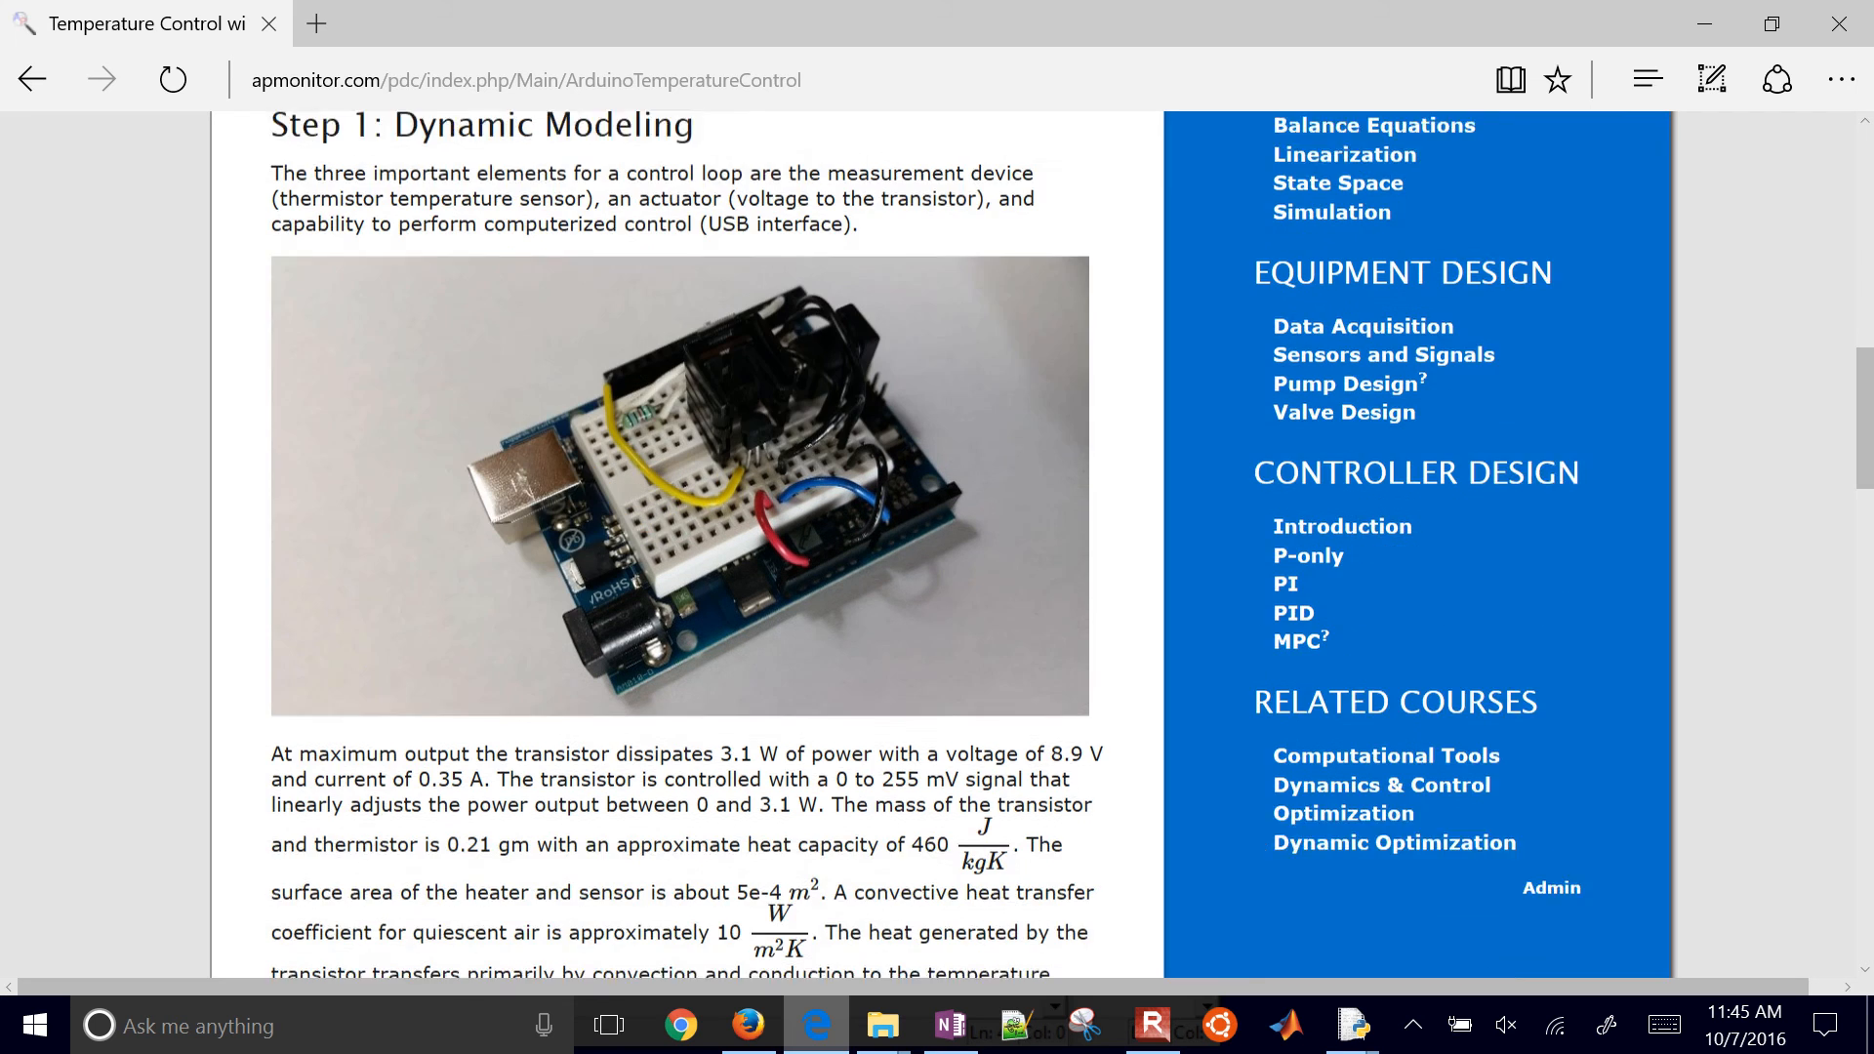
scroll(down, 3)
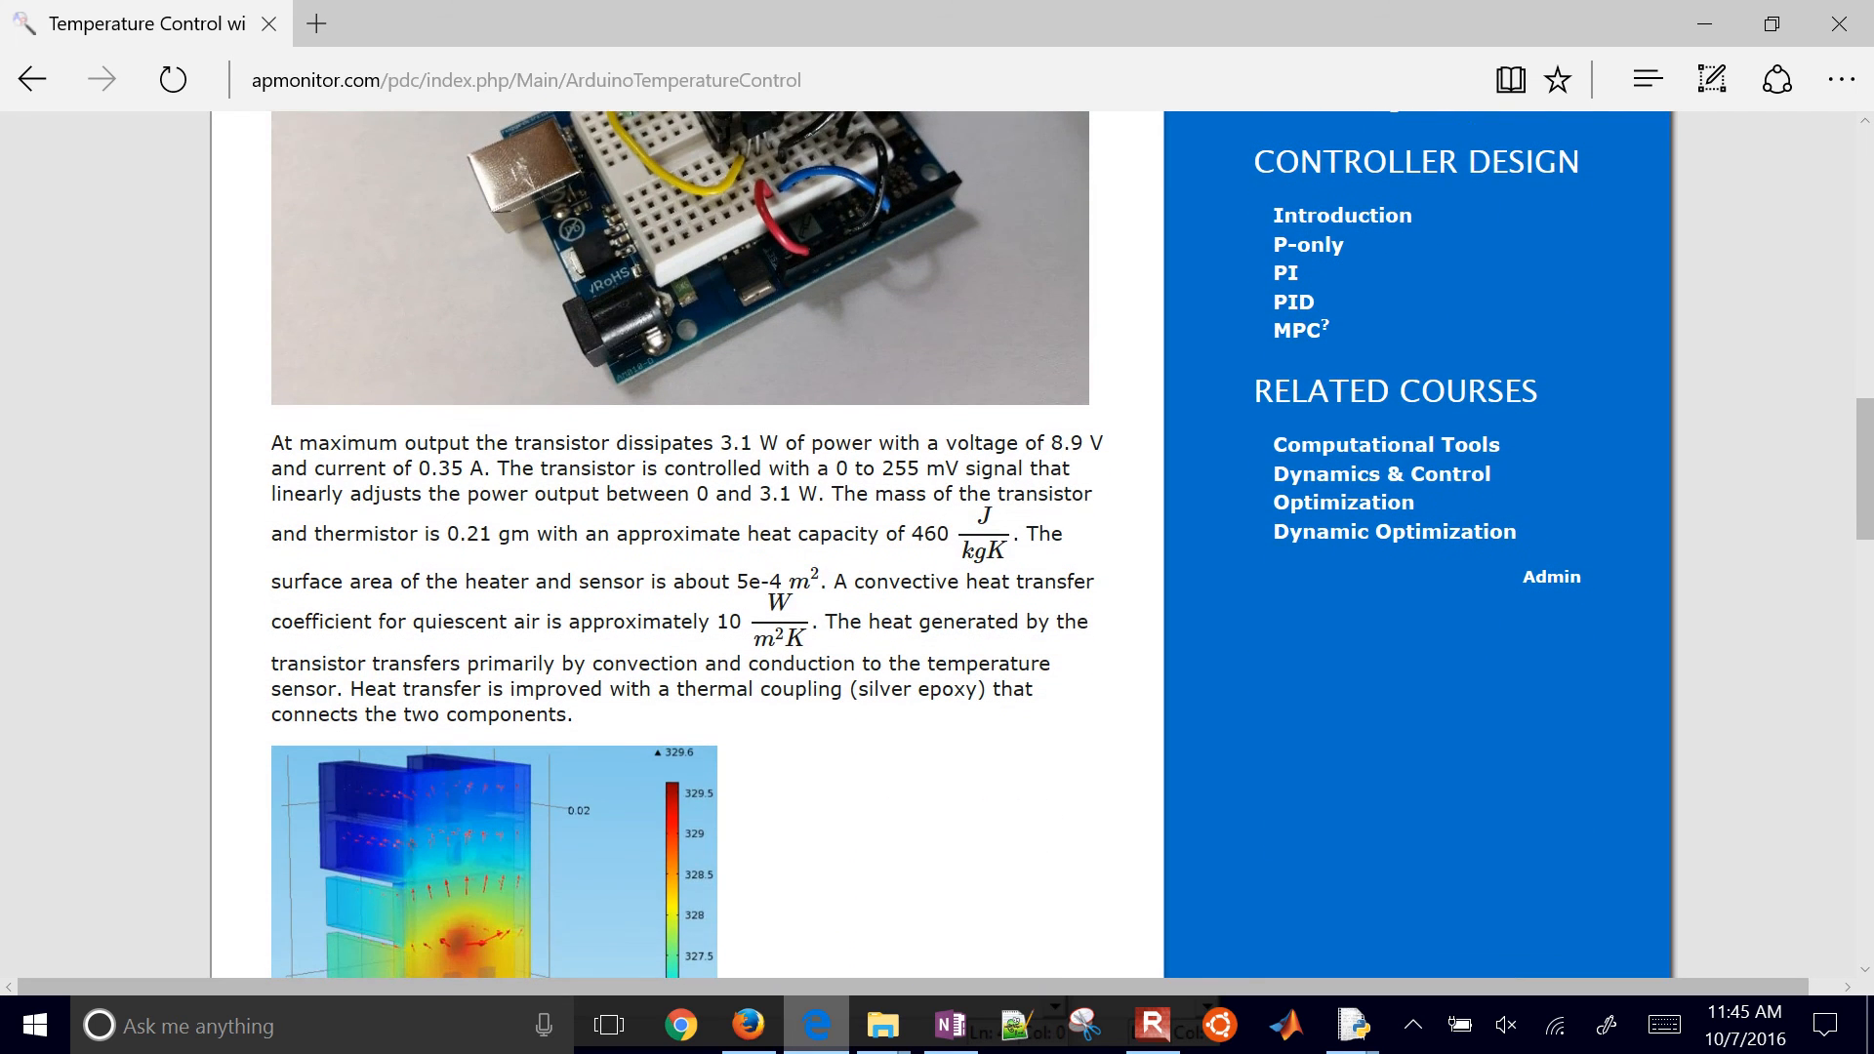
scroll(down, 3)
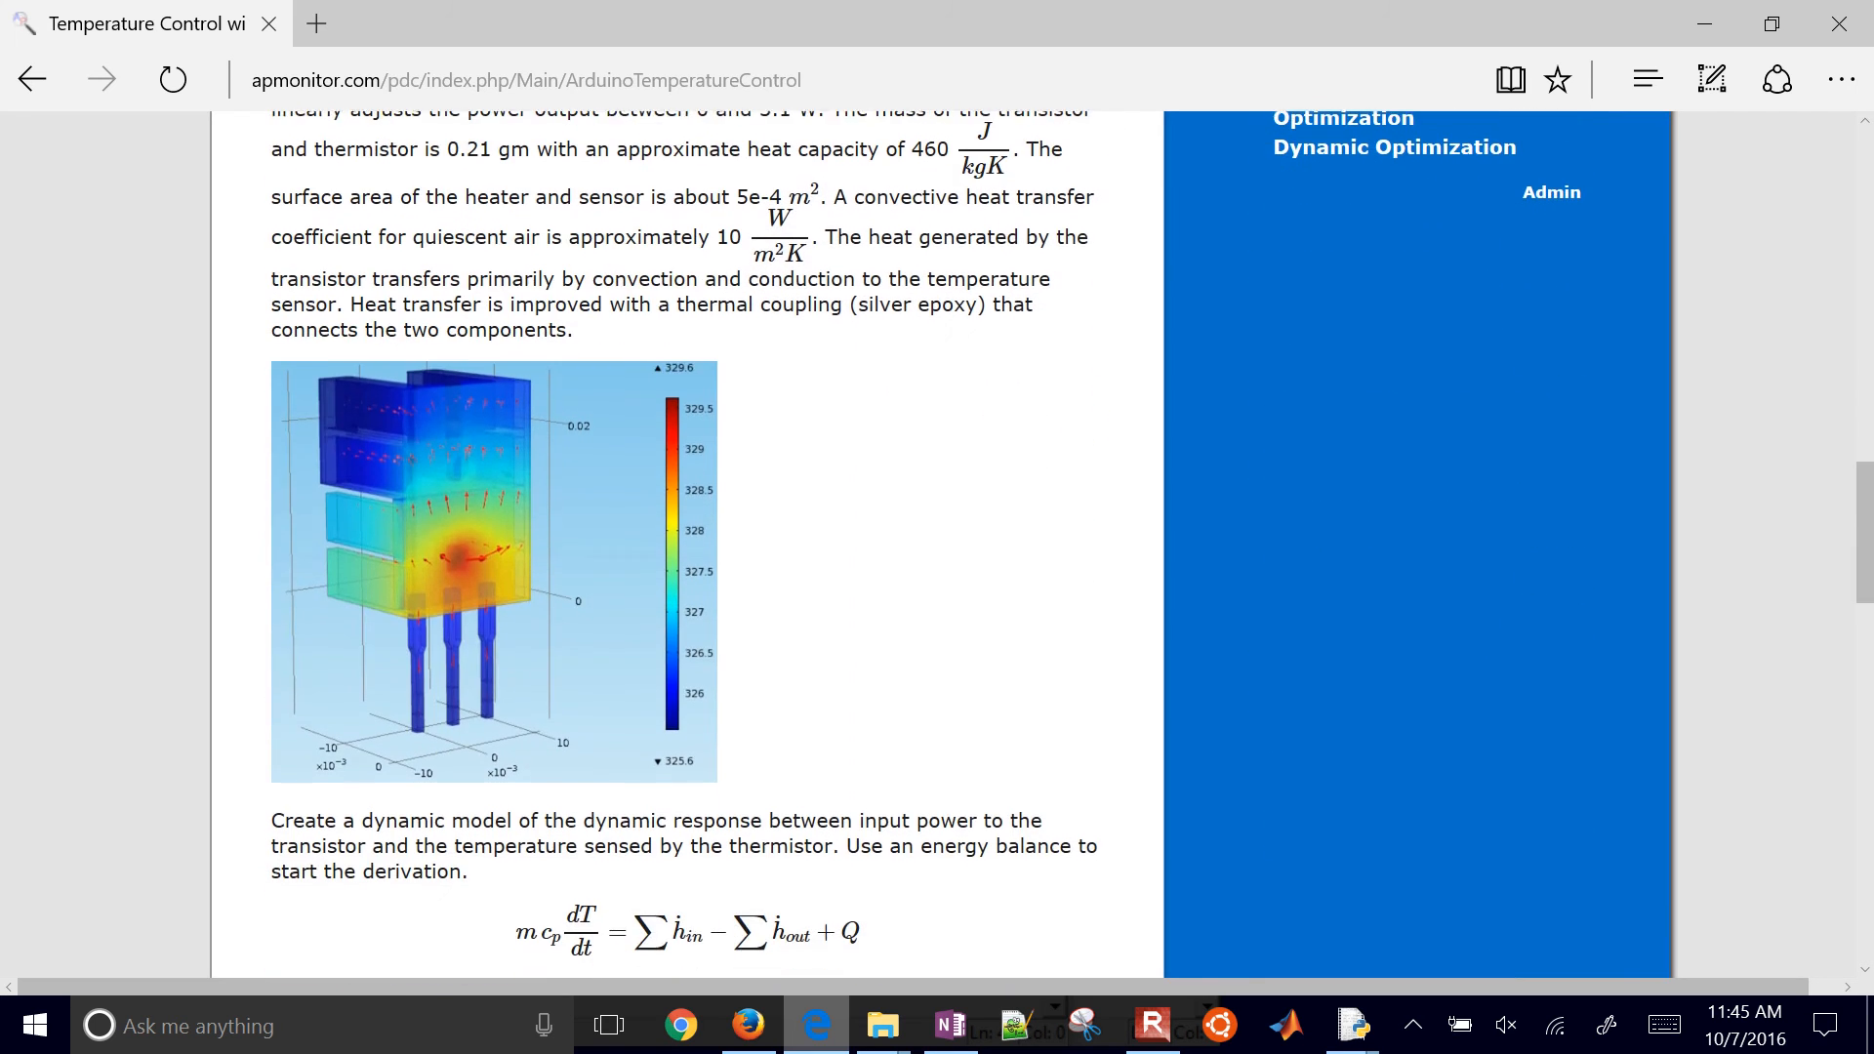
scroll(down, 3)
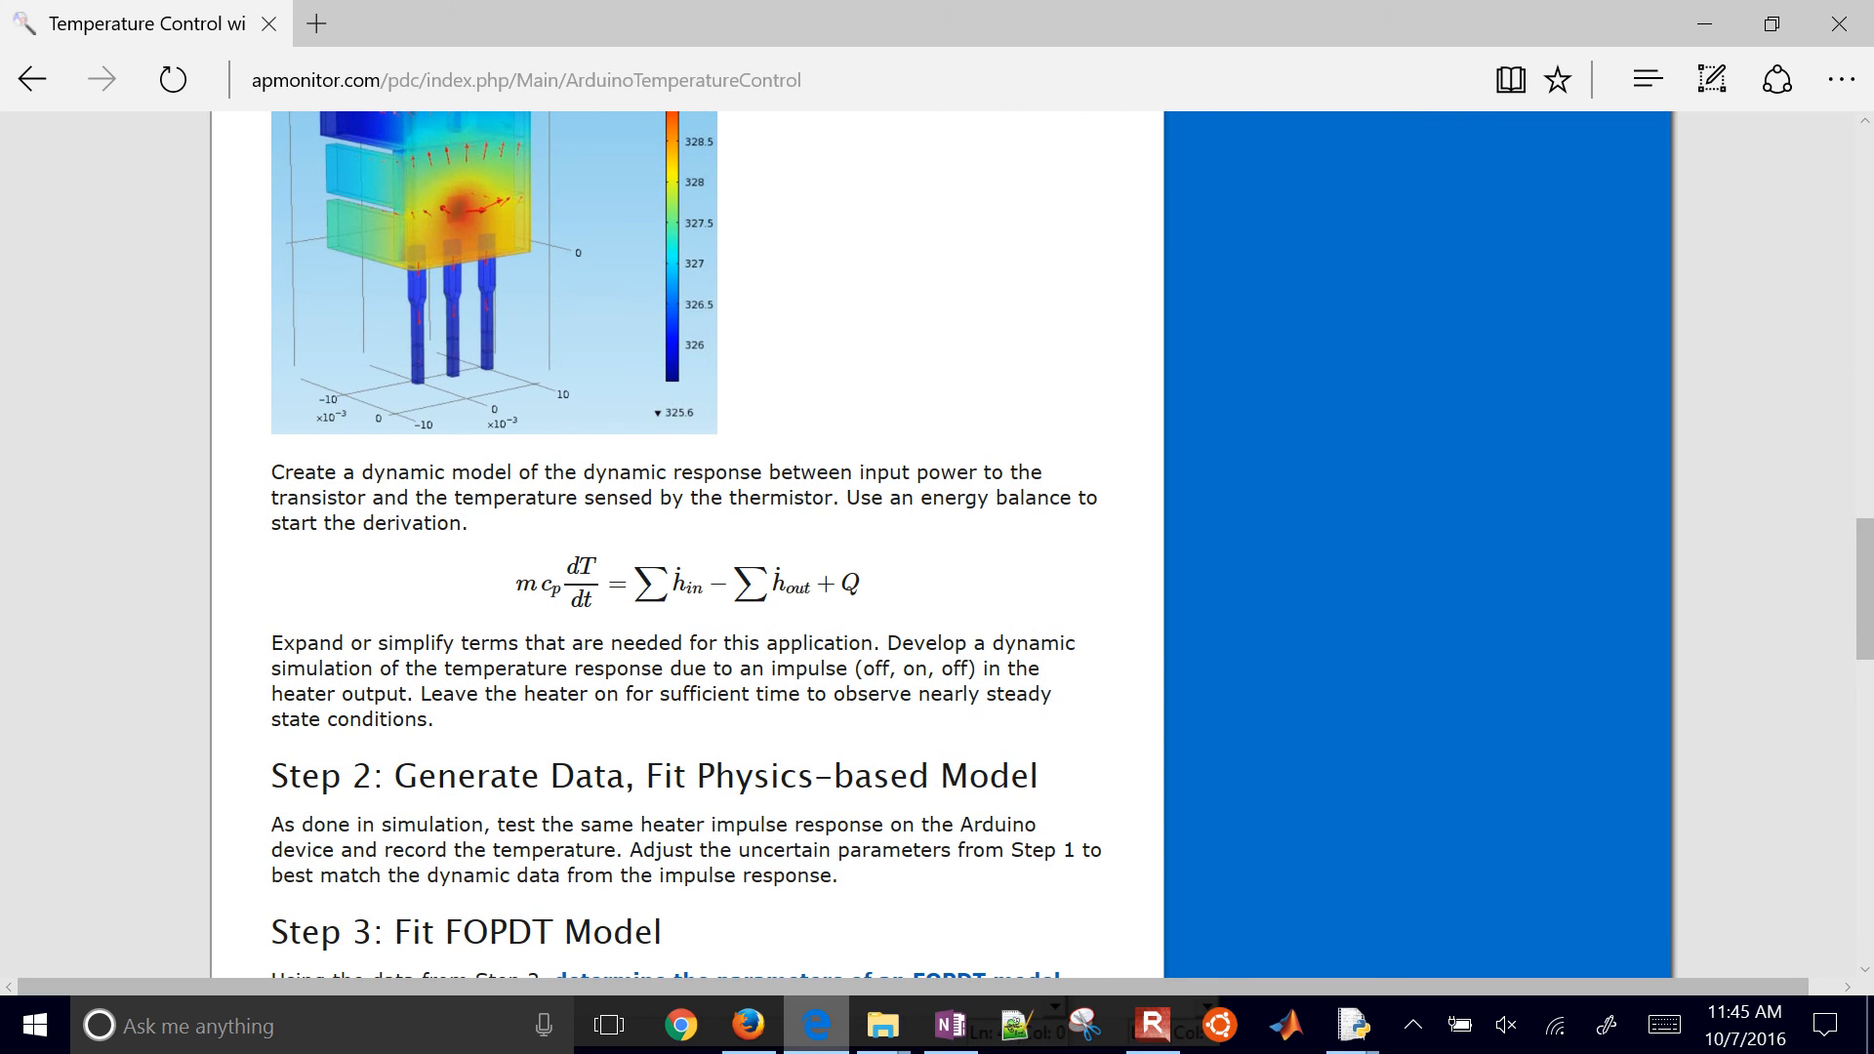
scroll(down, 3)
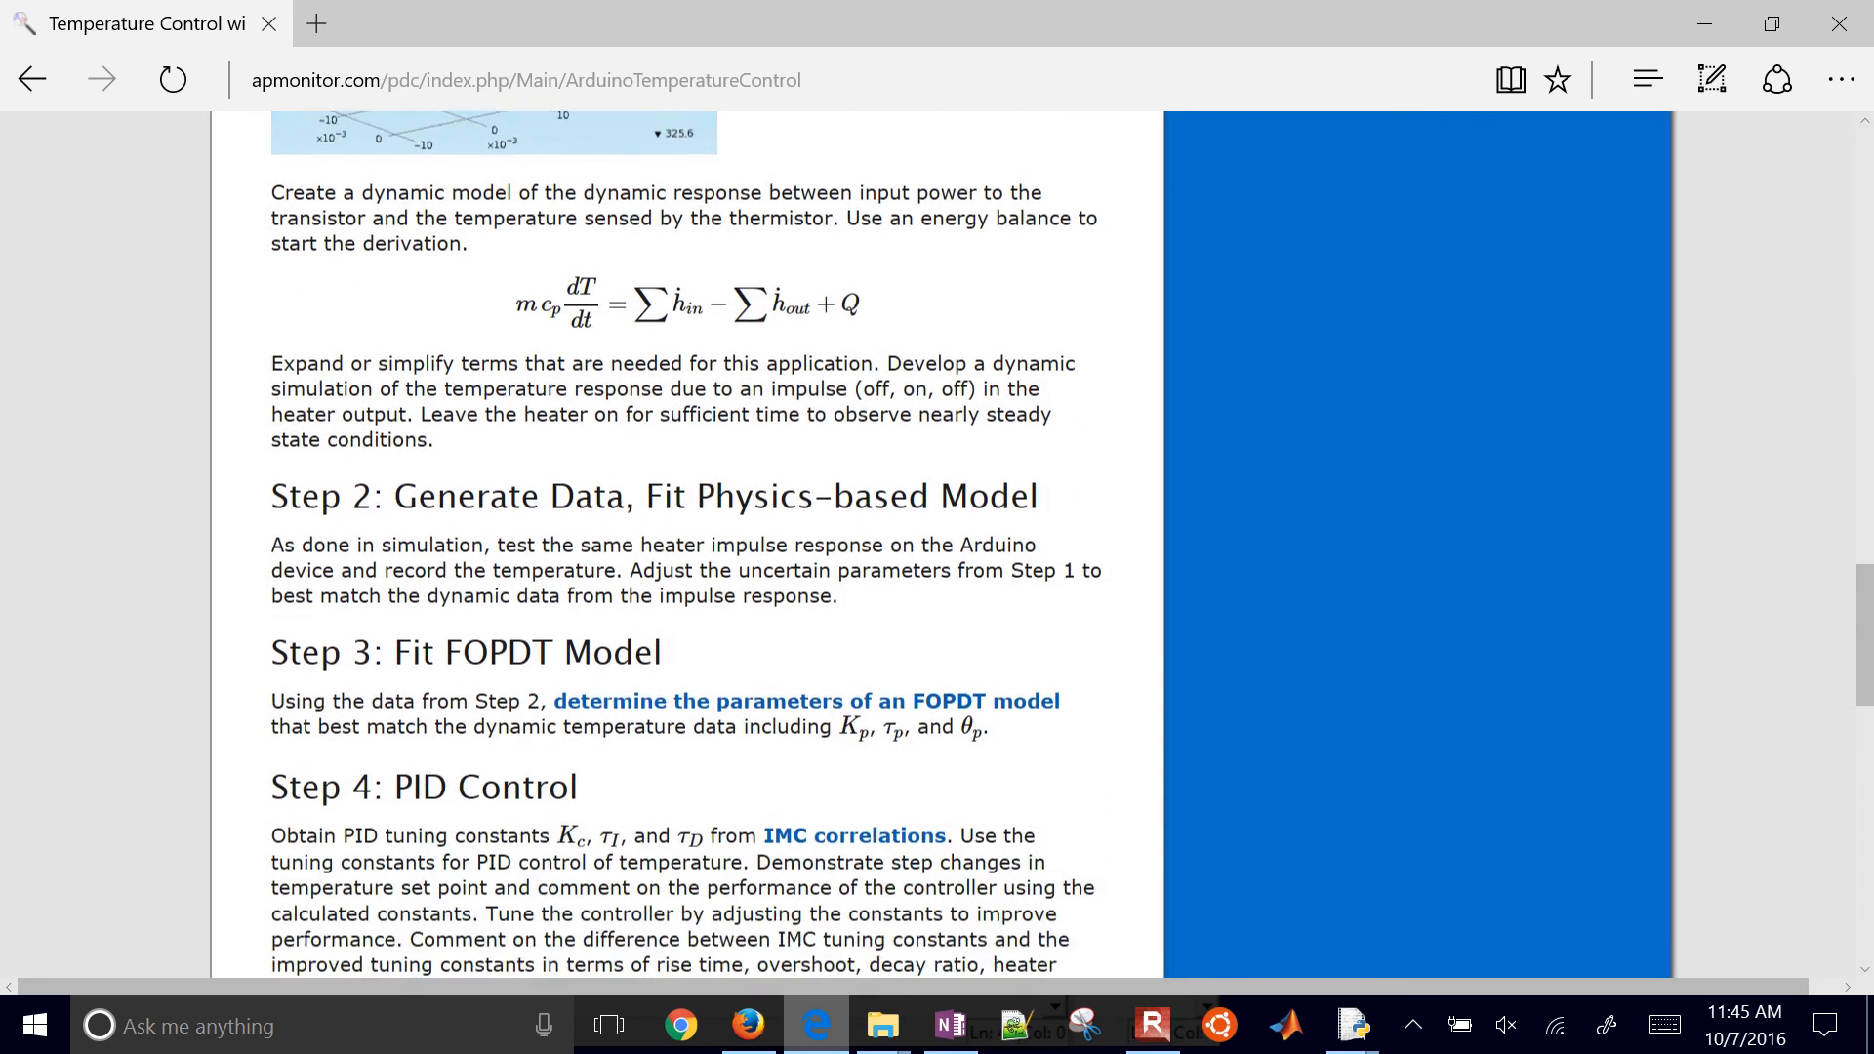
scroll(down, 3)
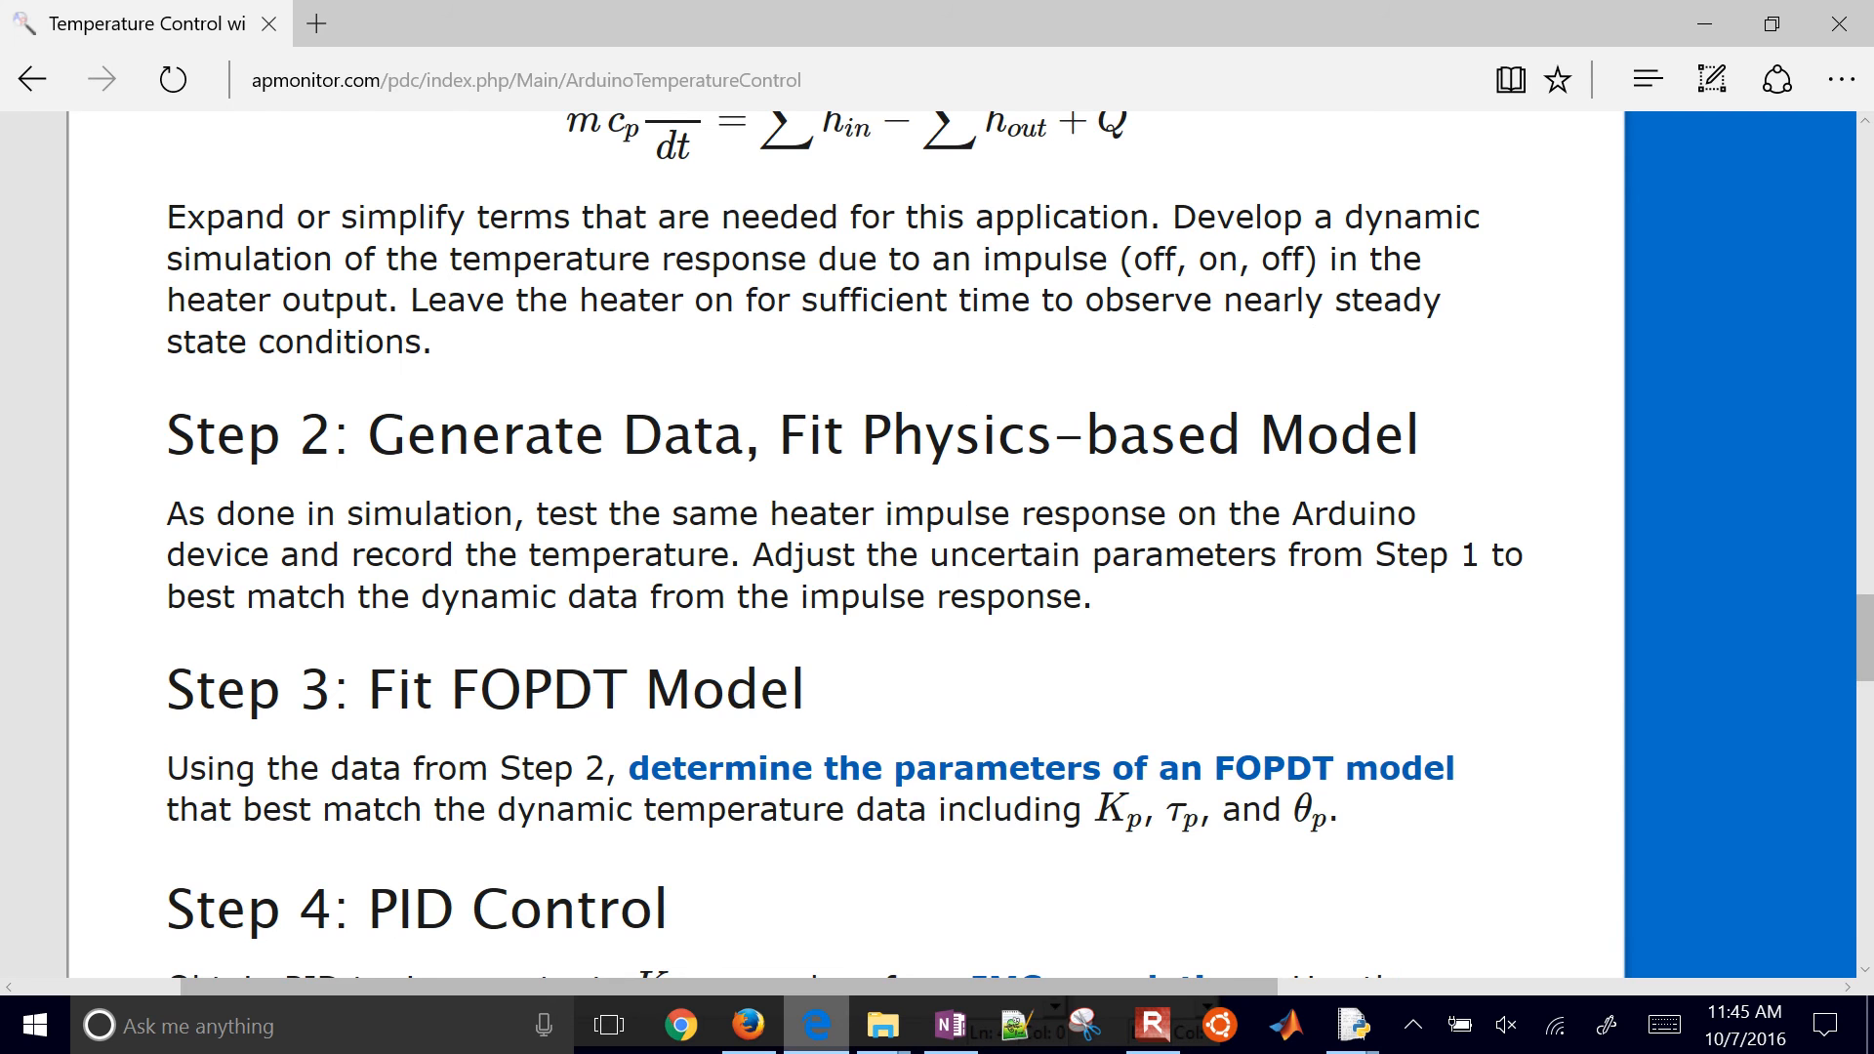
scroll(up, 3)
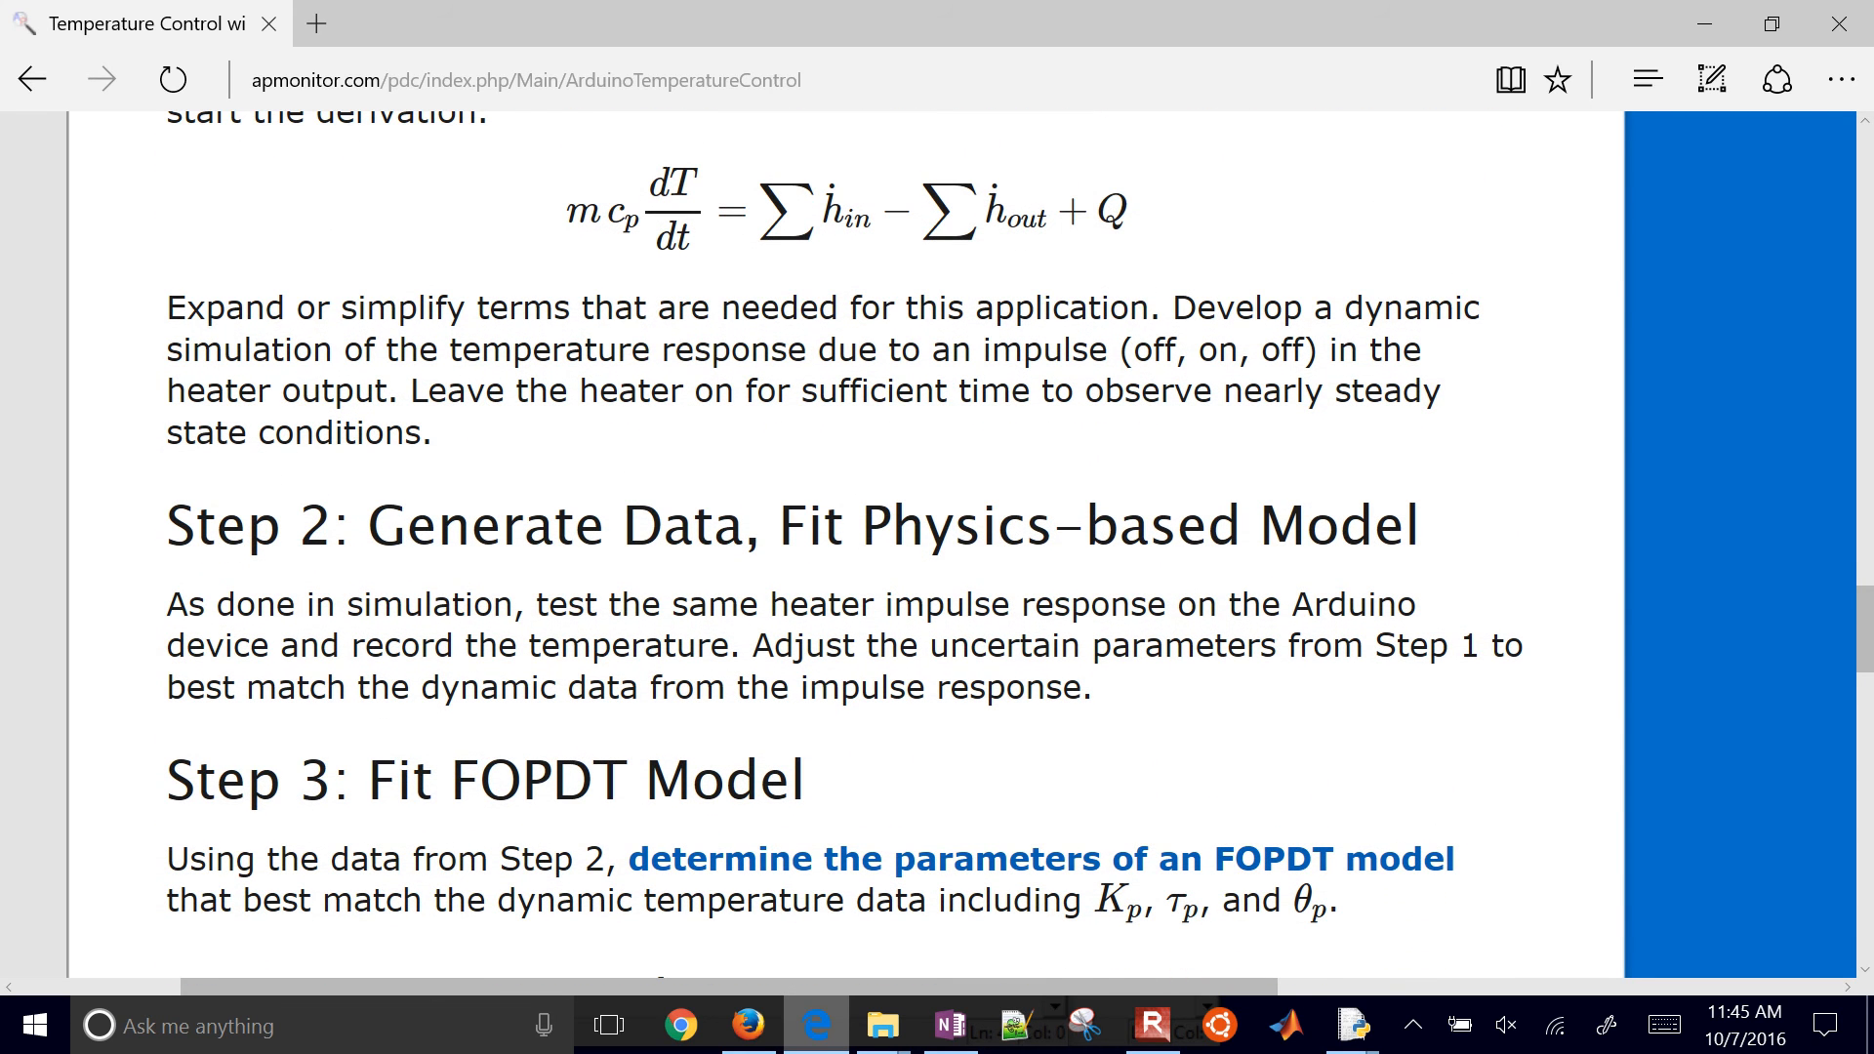
scroll(down, 3)
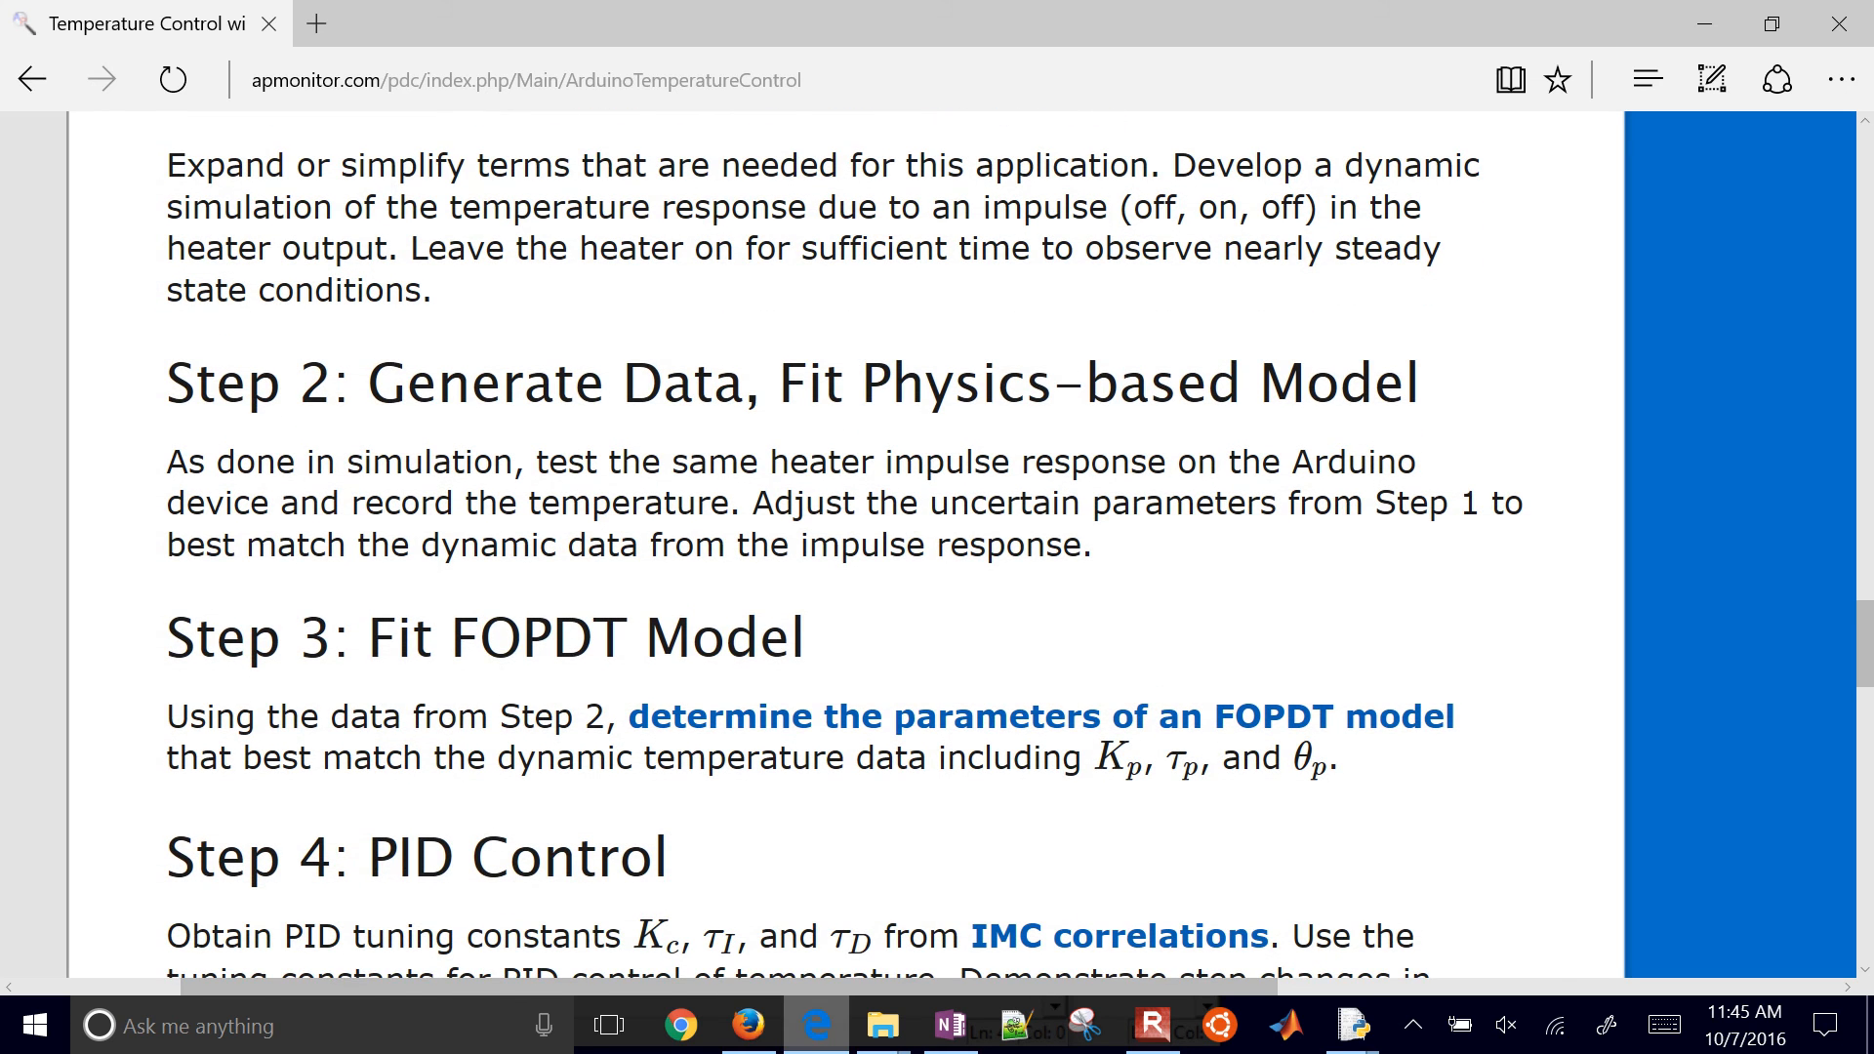
scroll(down, 3)
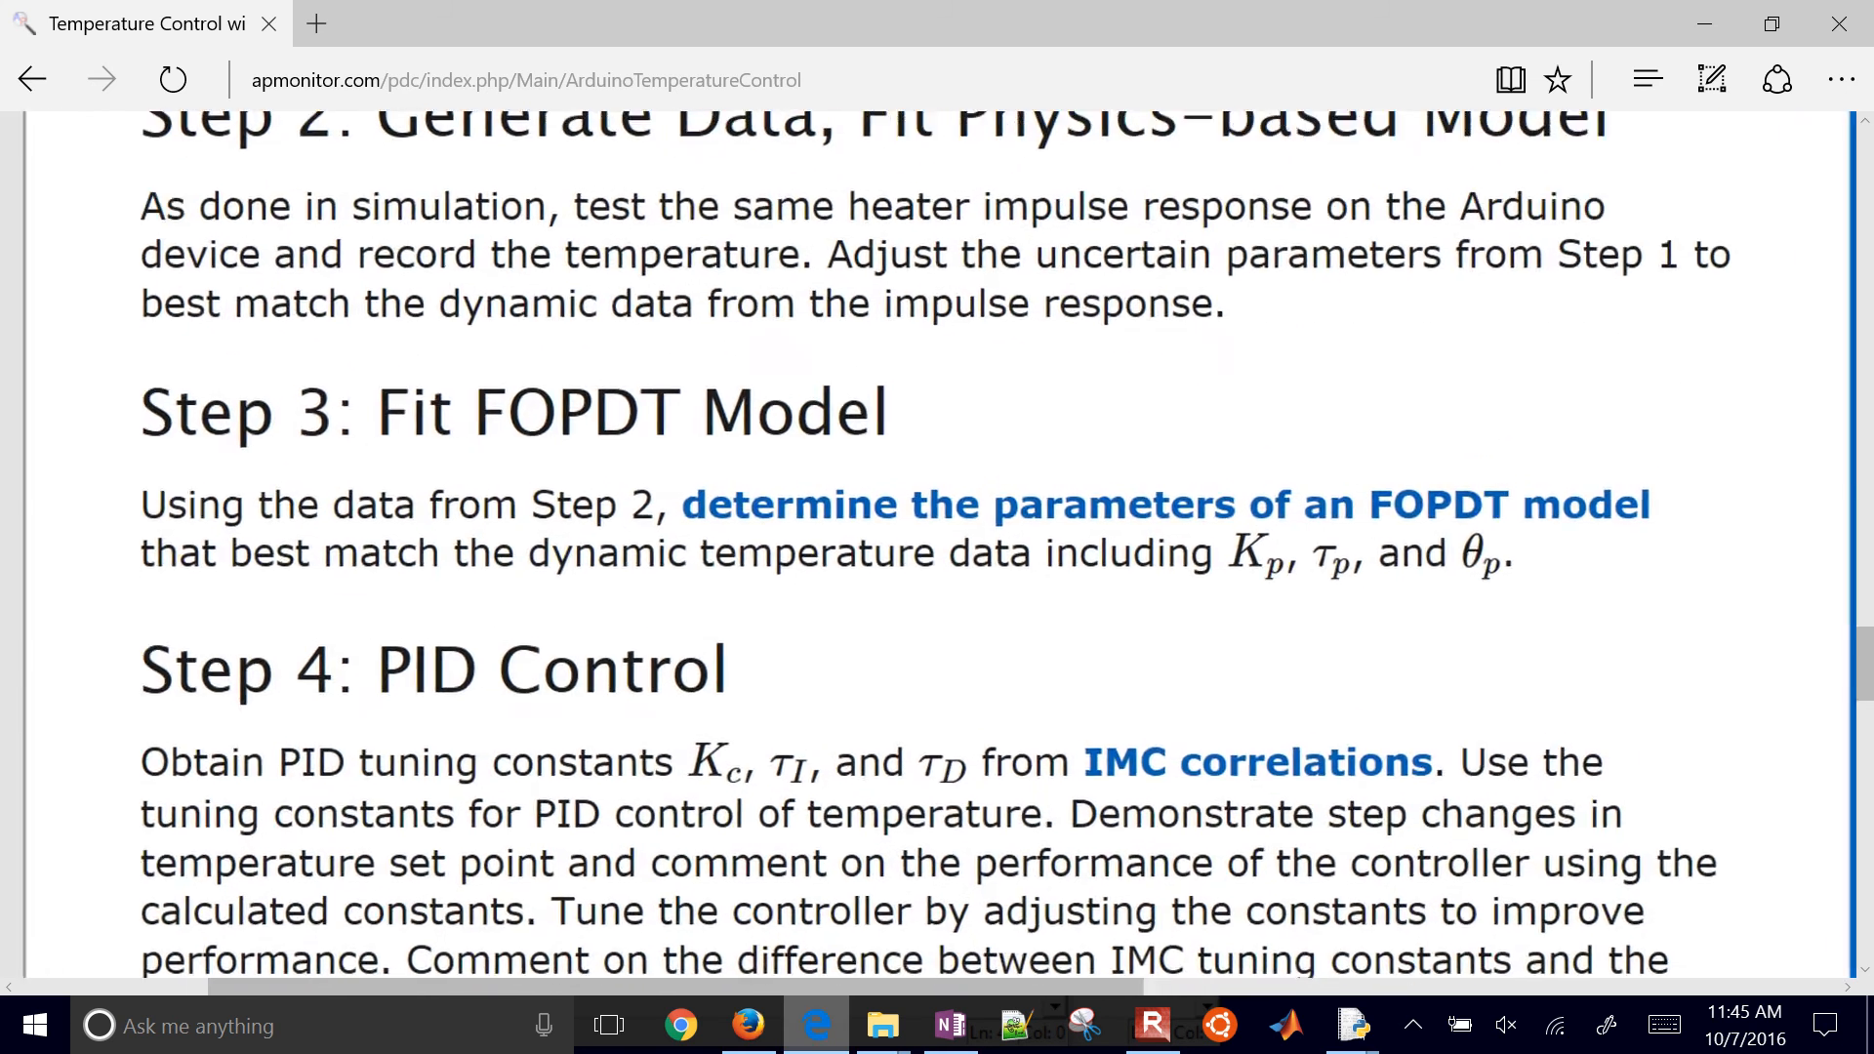
scroll(down, 3)
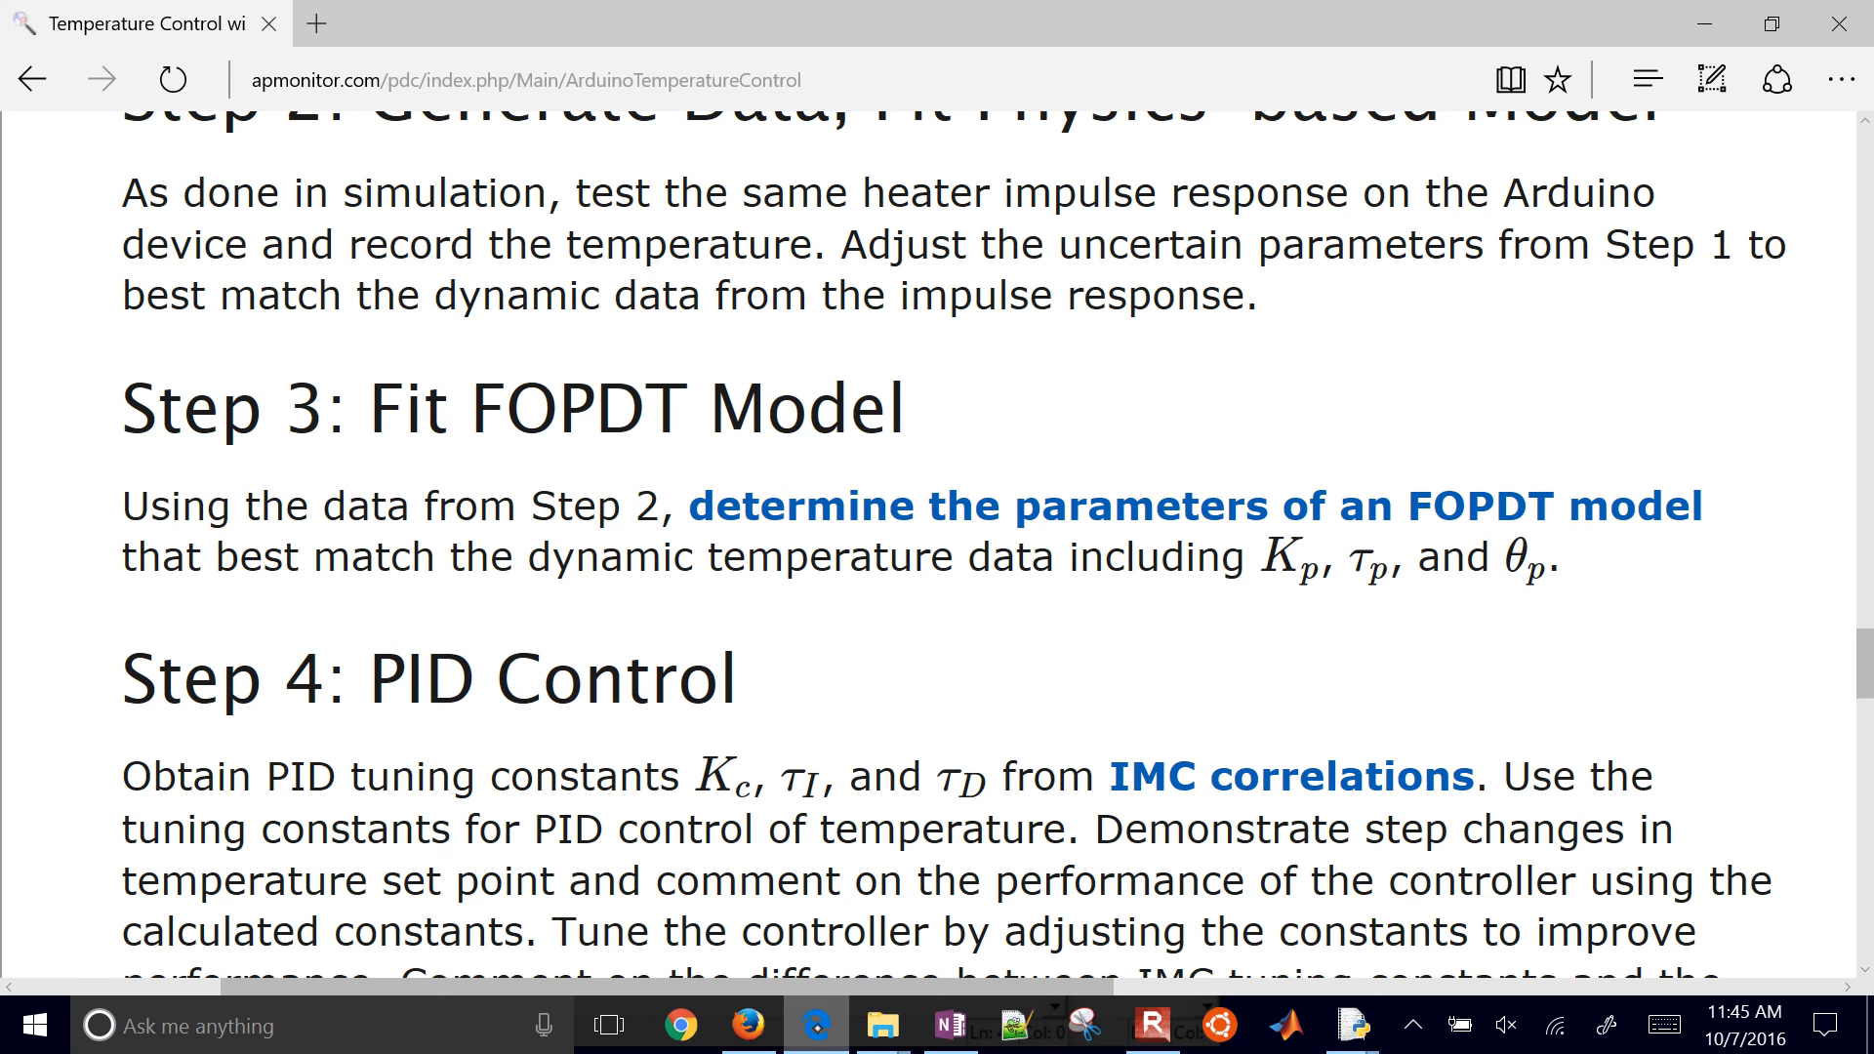
scroll(down, 3)
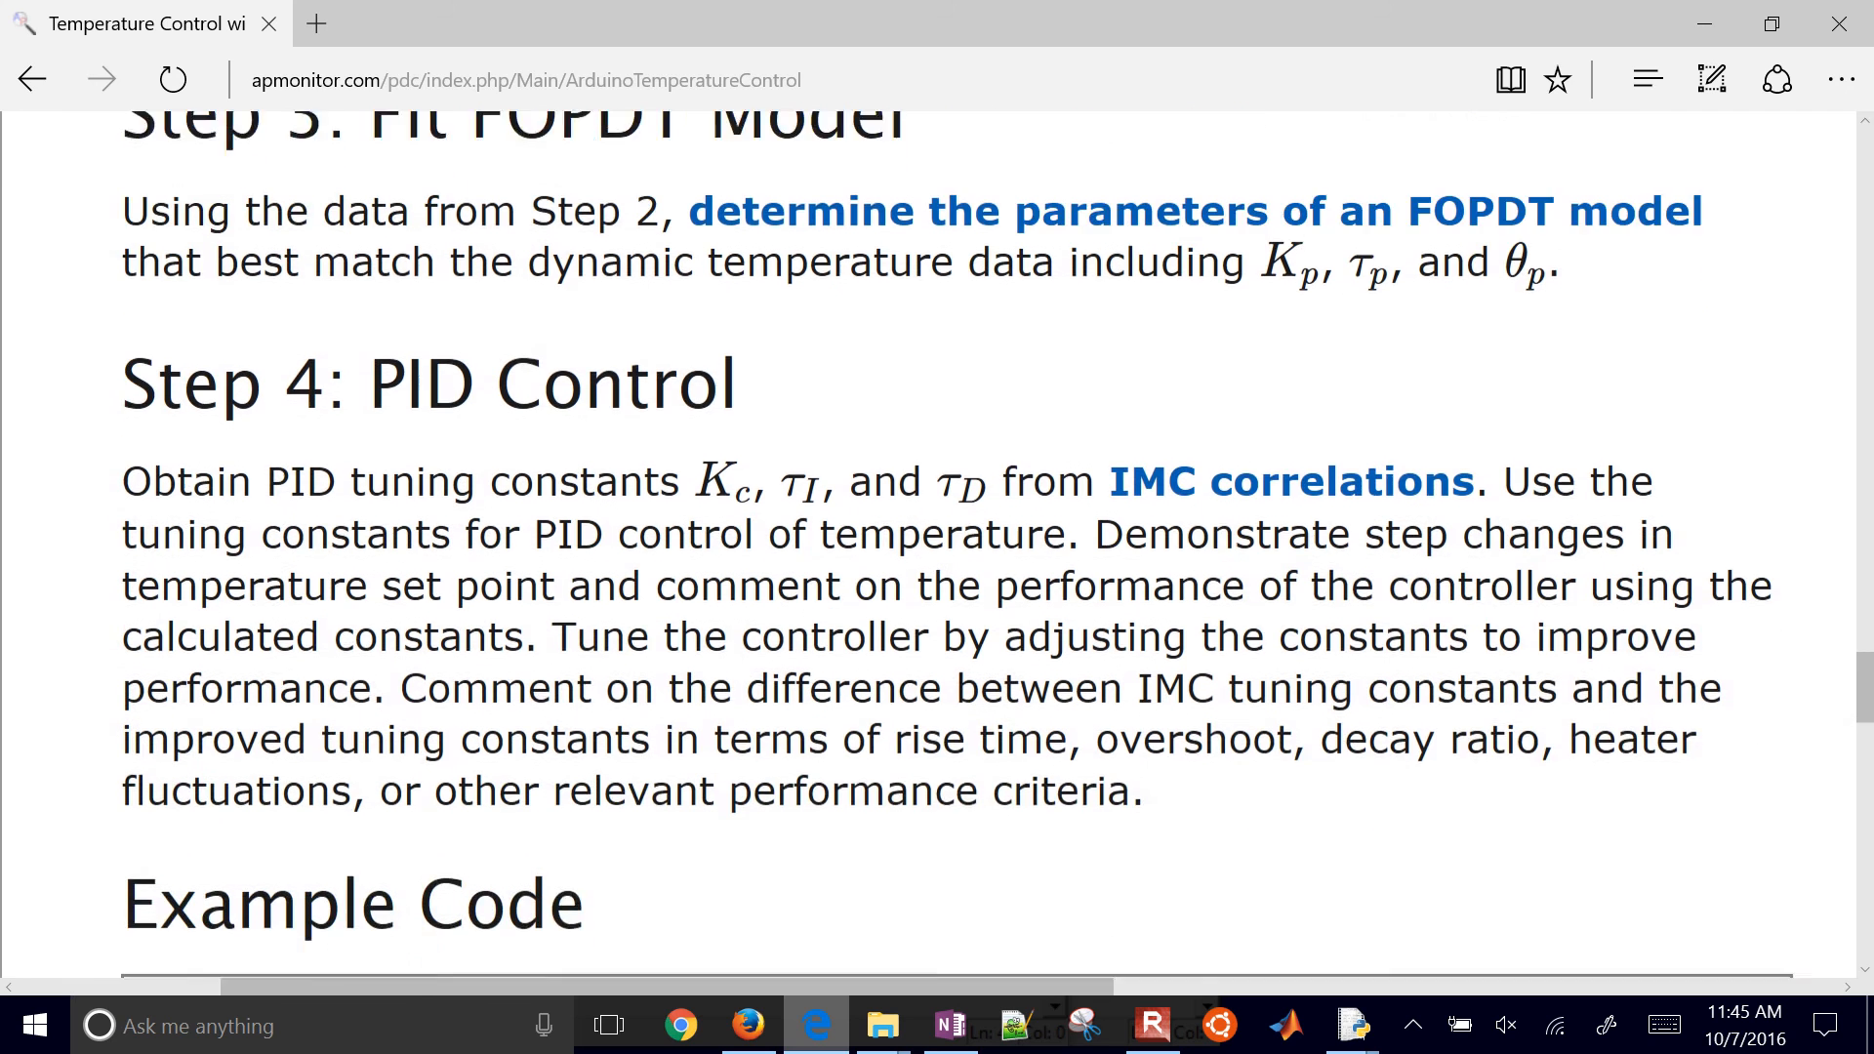
scroll(down, 3)
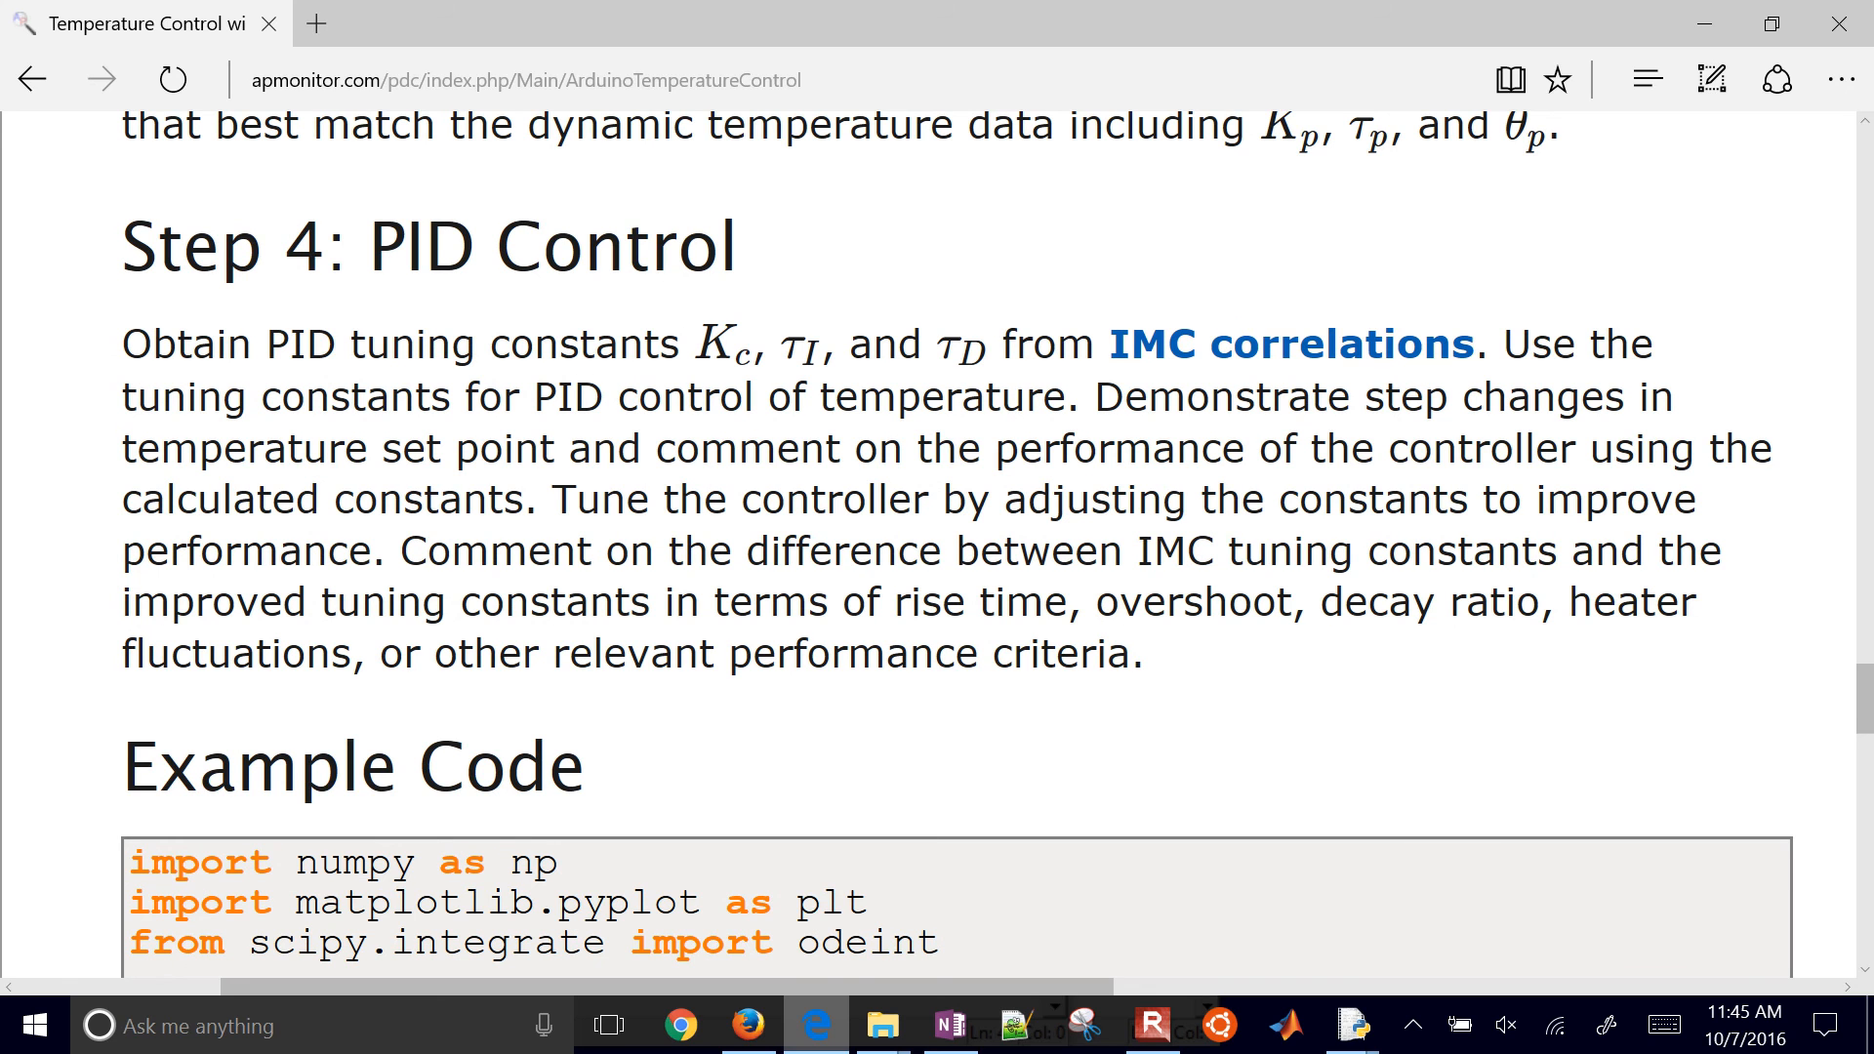
click(1289, 344)
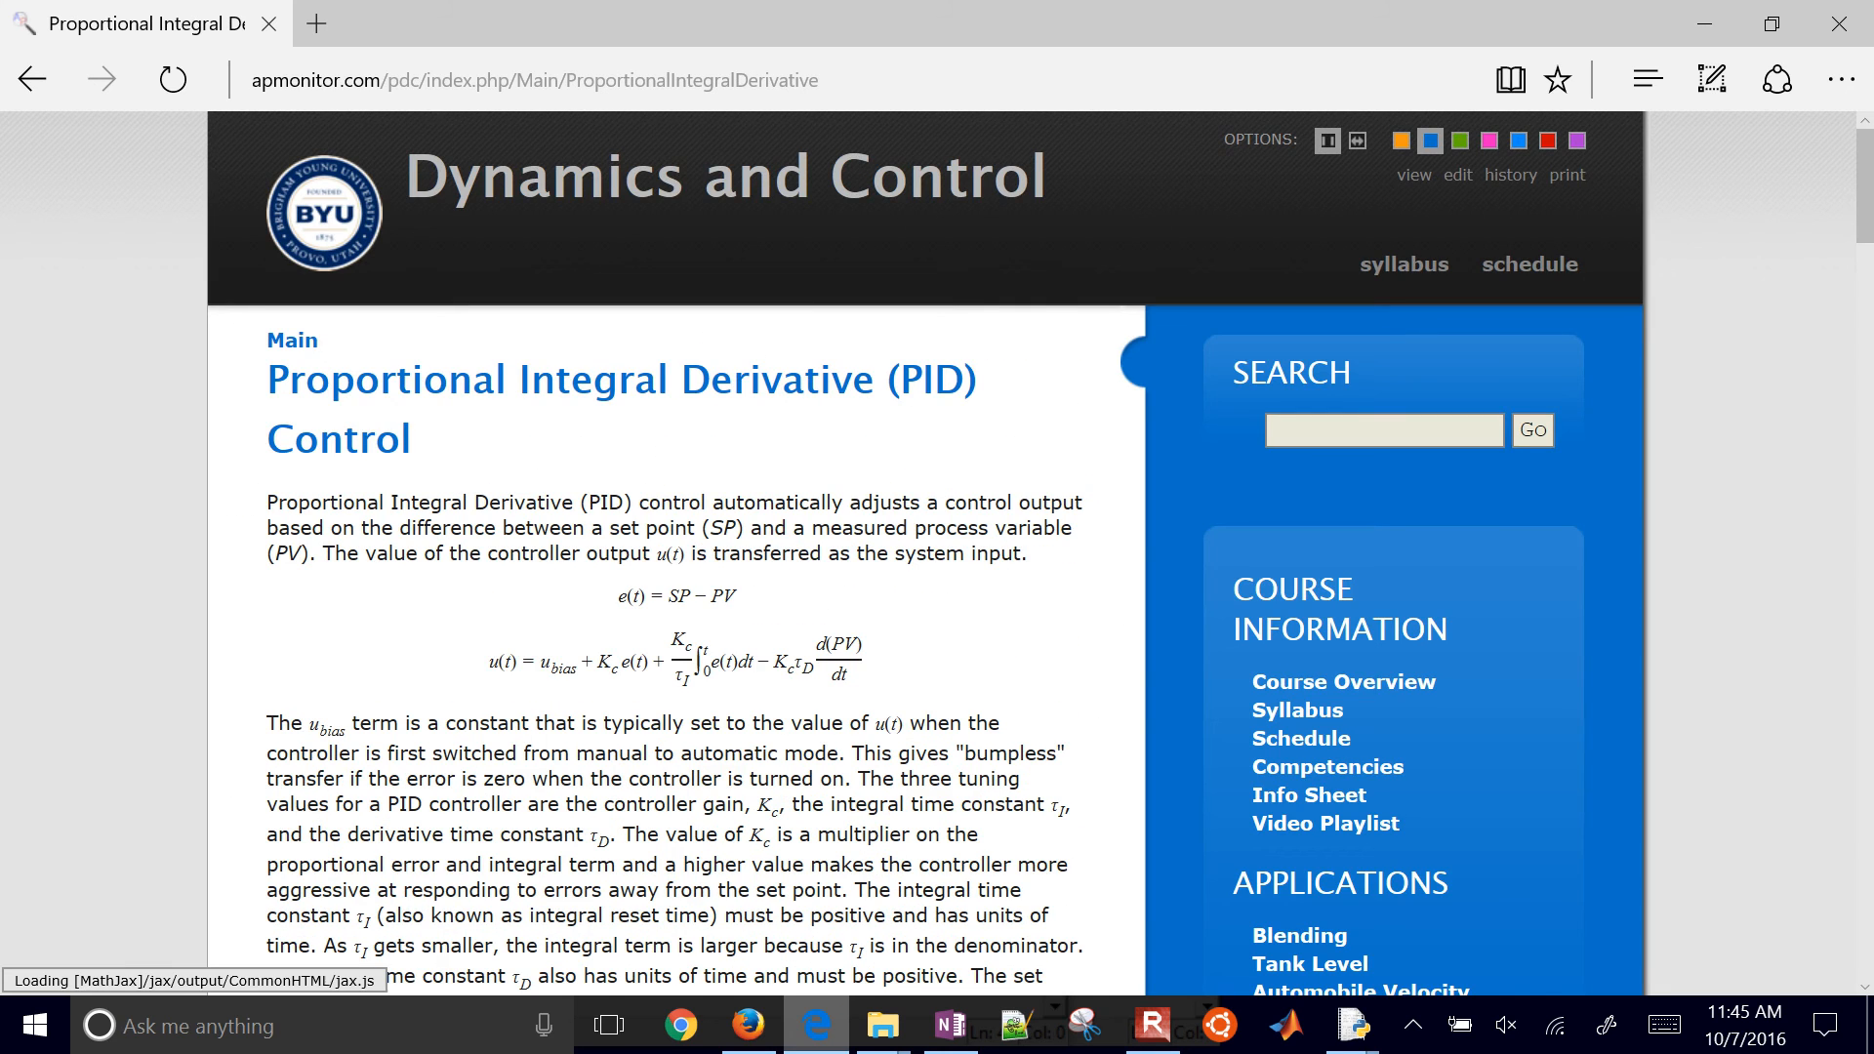
scroll(down, 3)
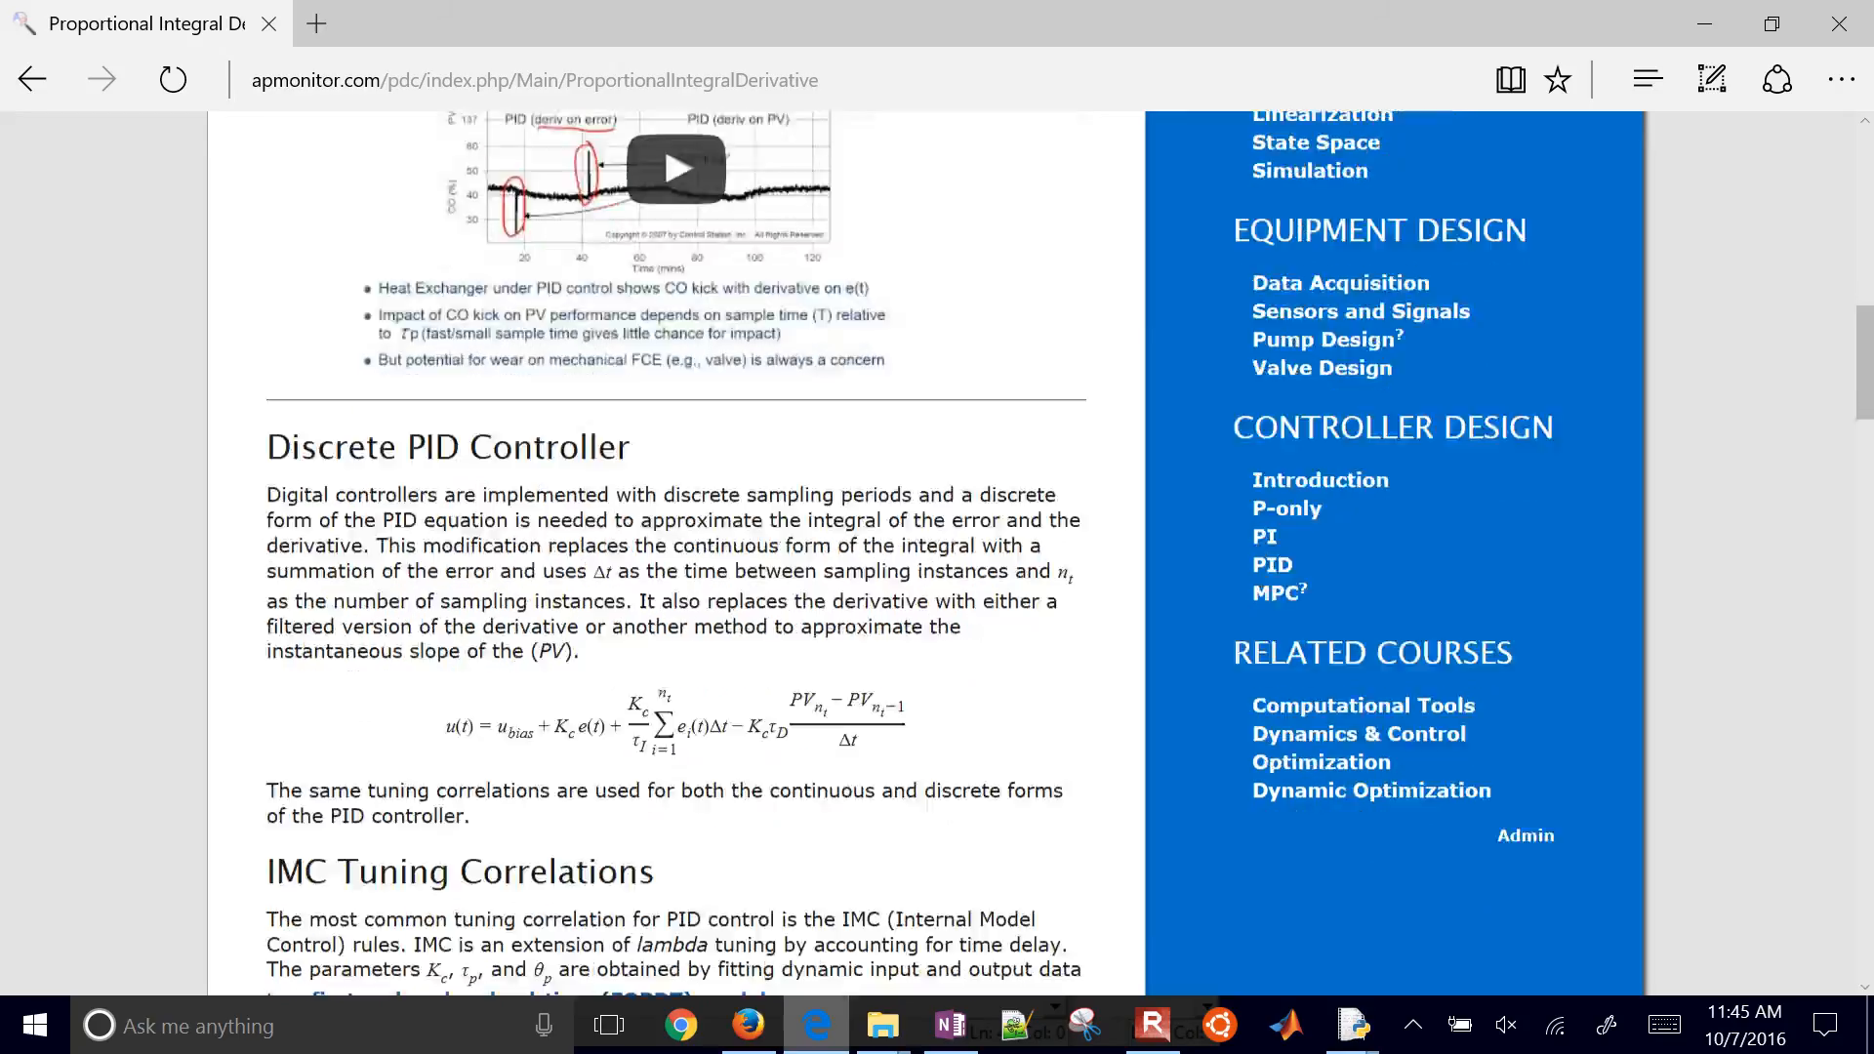
scroll(down, 3)
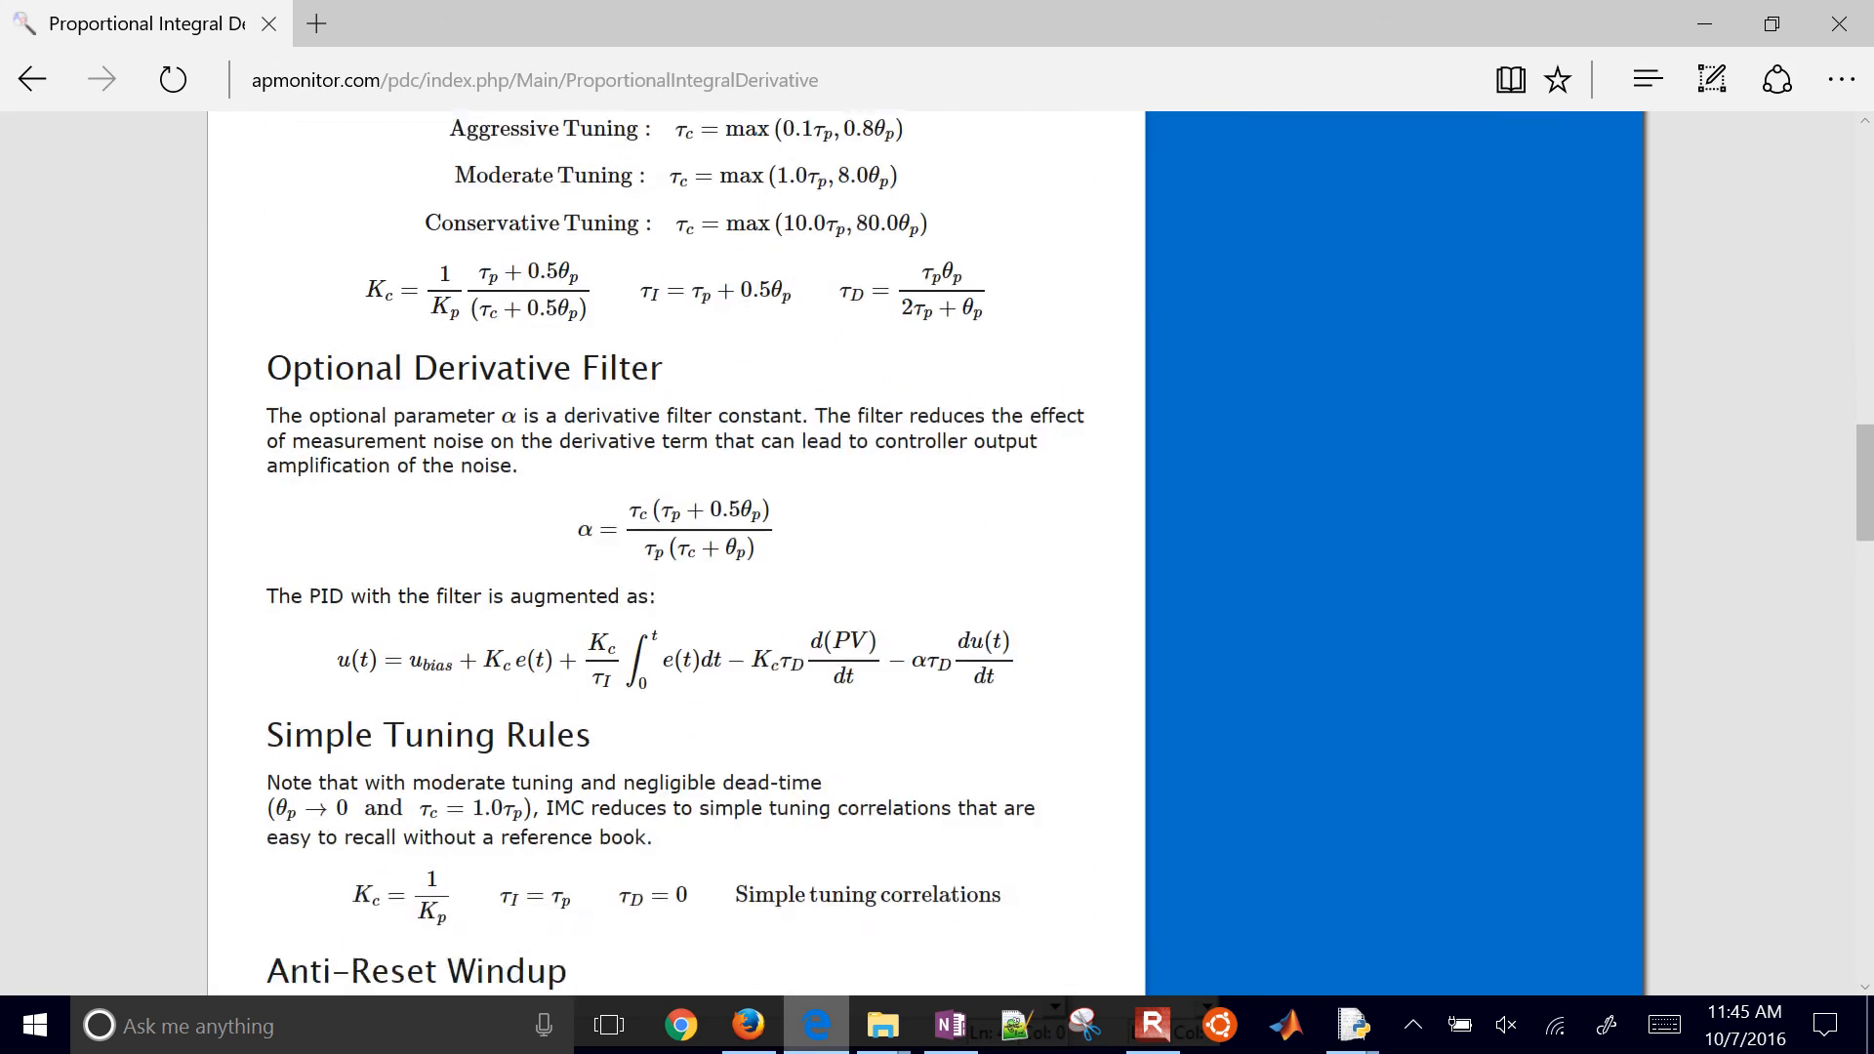
scroll(up, 3)
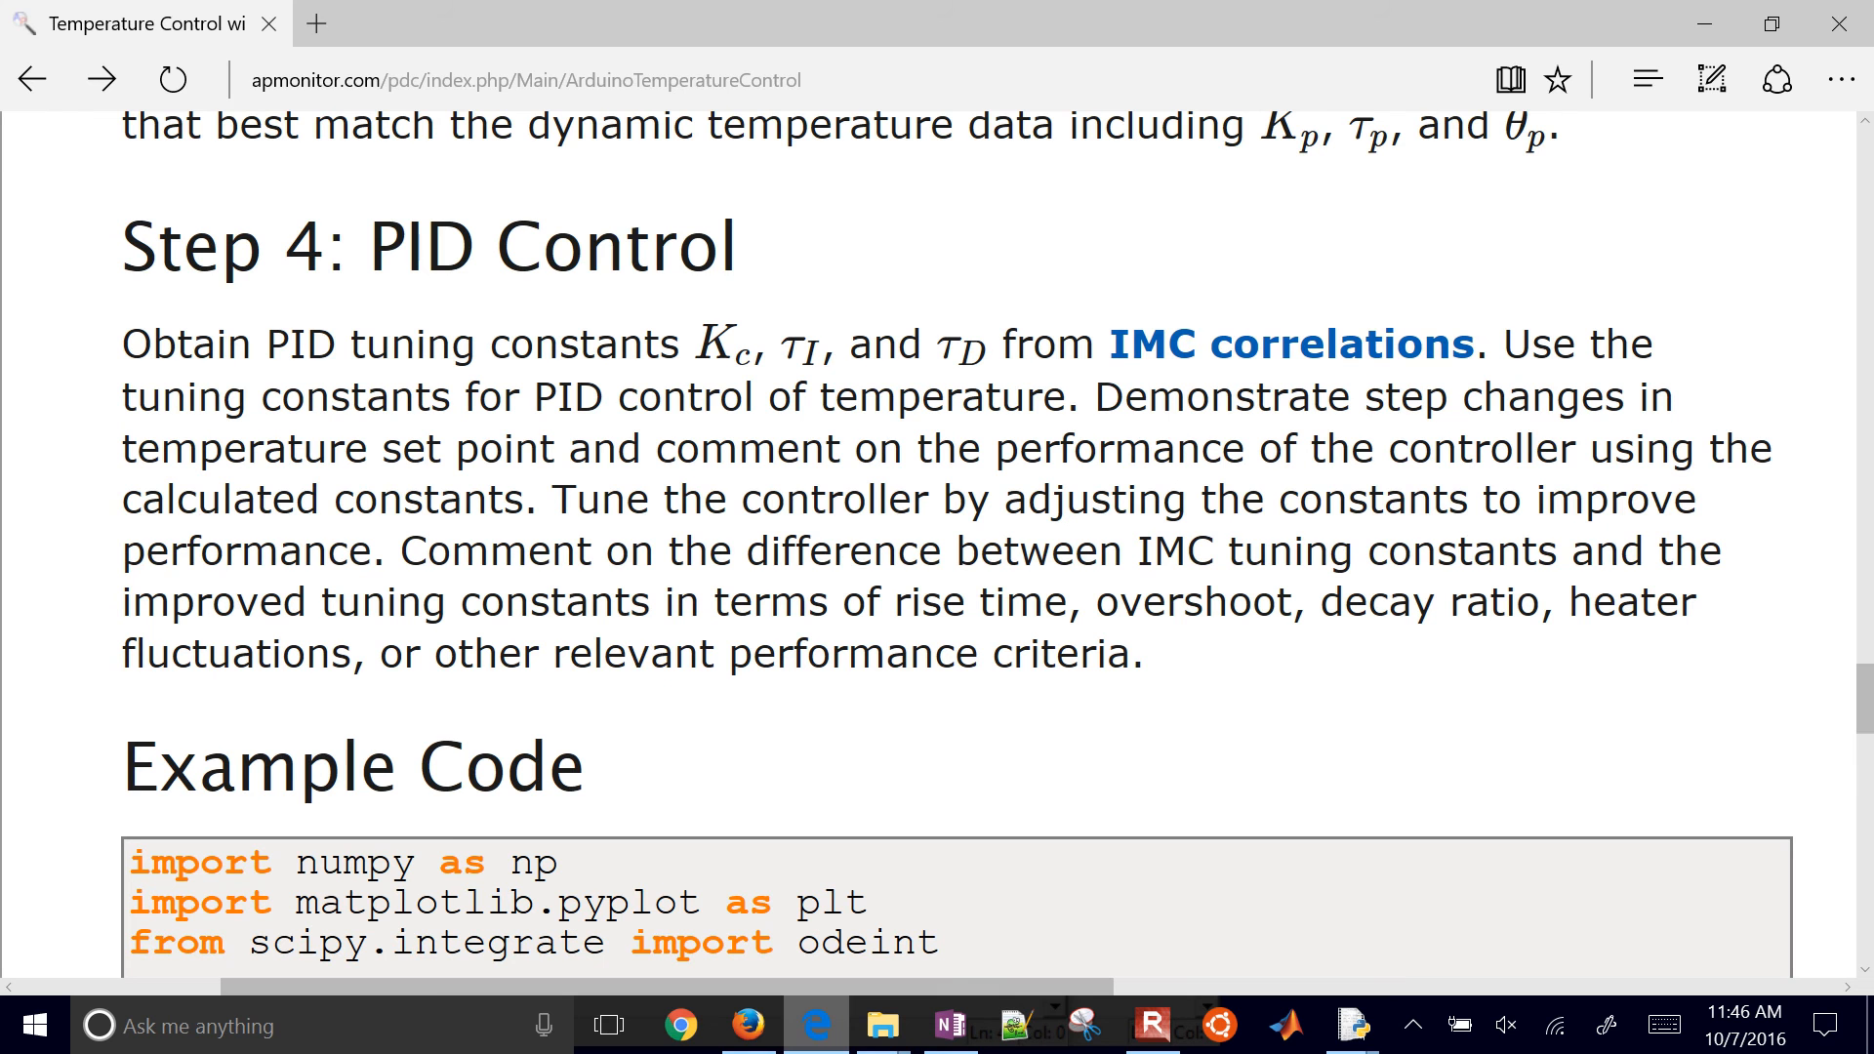
scroll(up, 3)
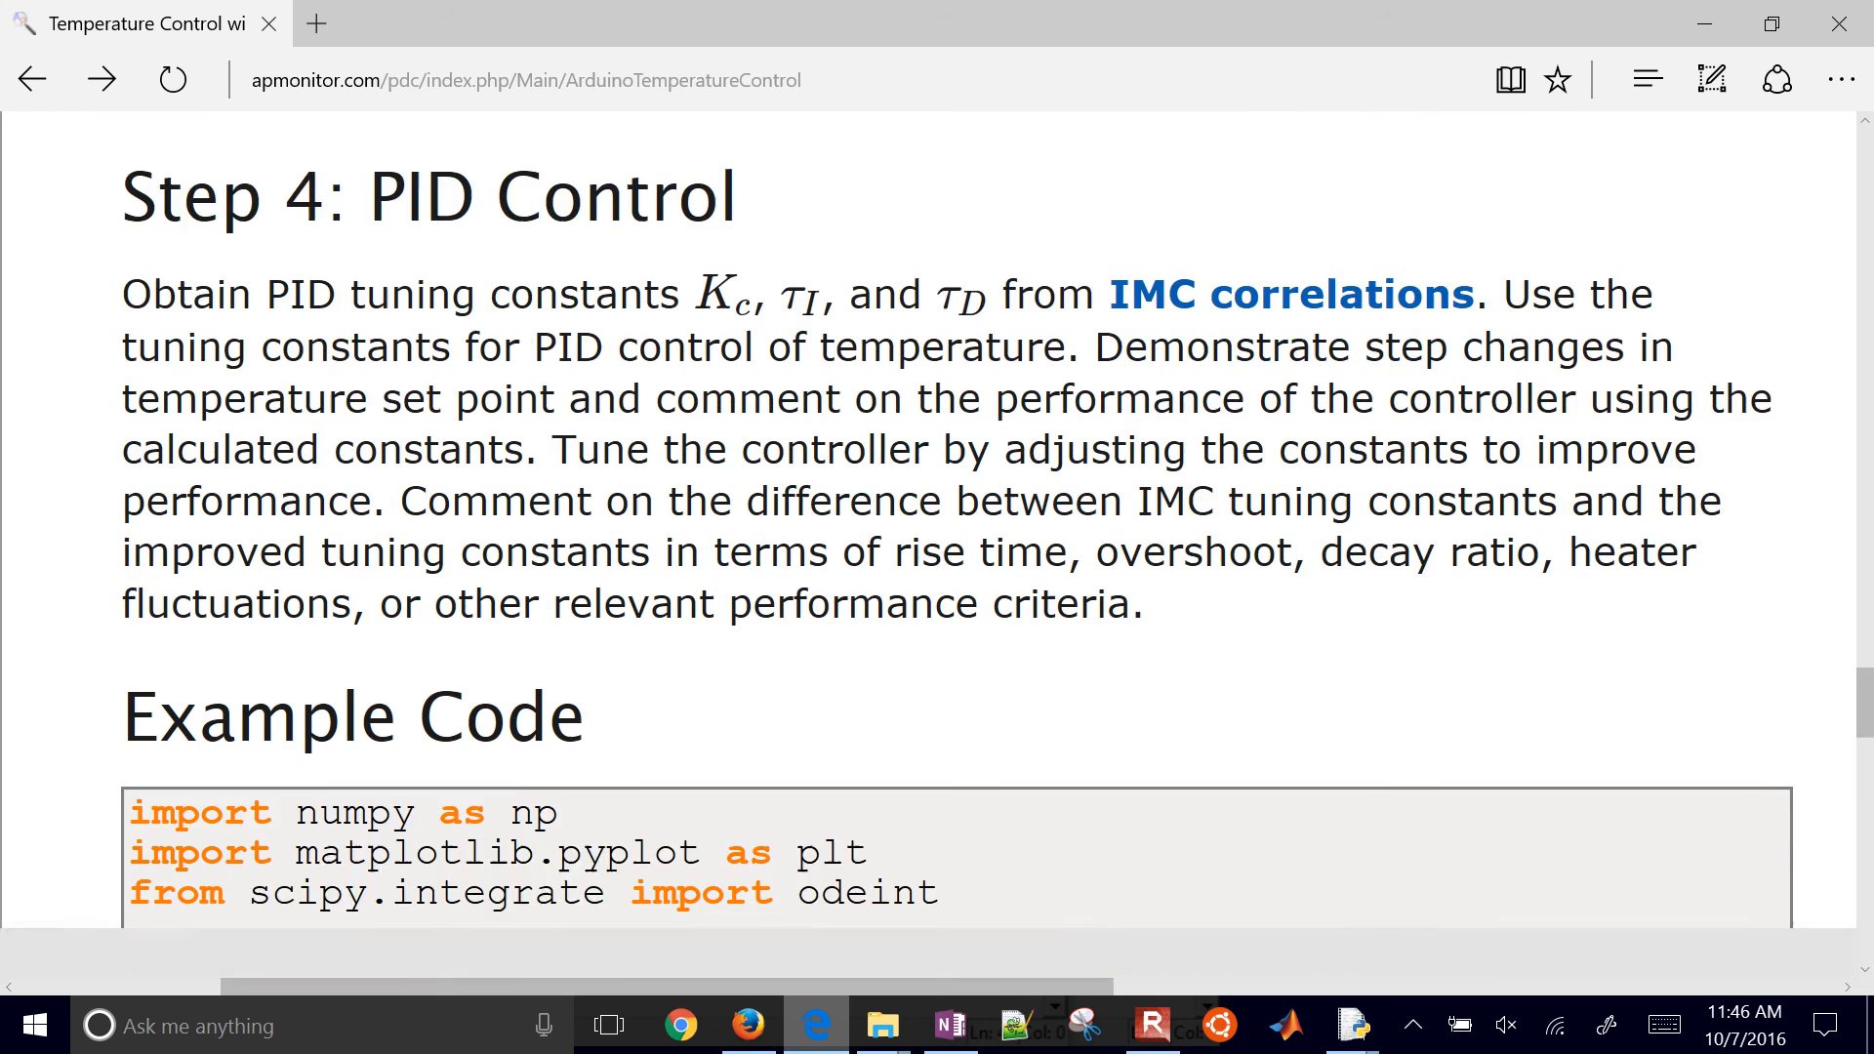
scroll(down, 3)
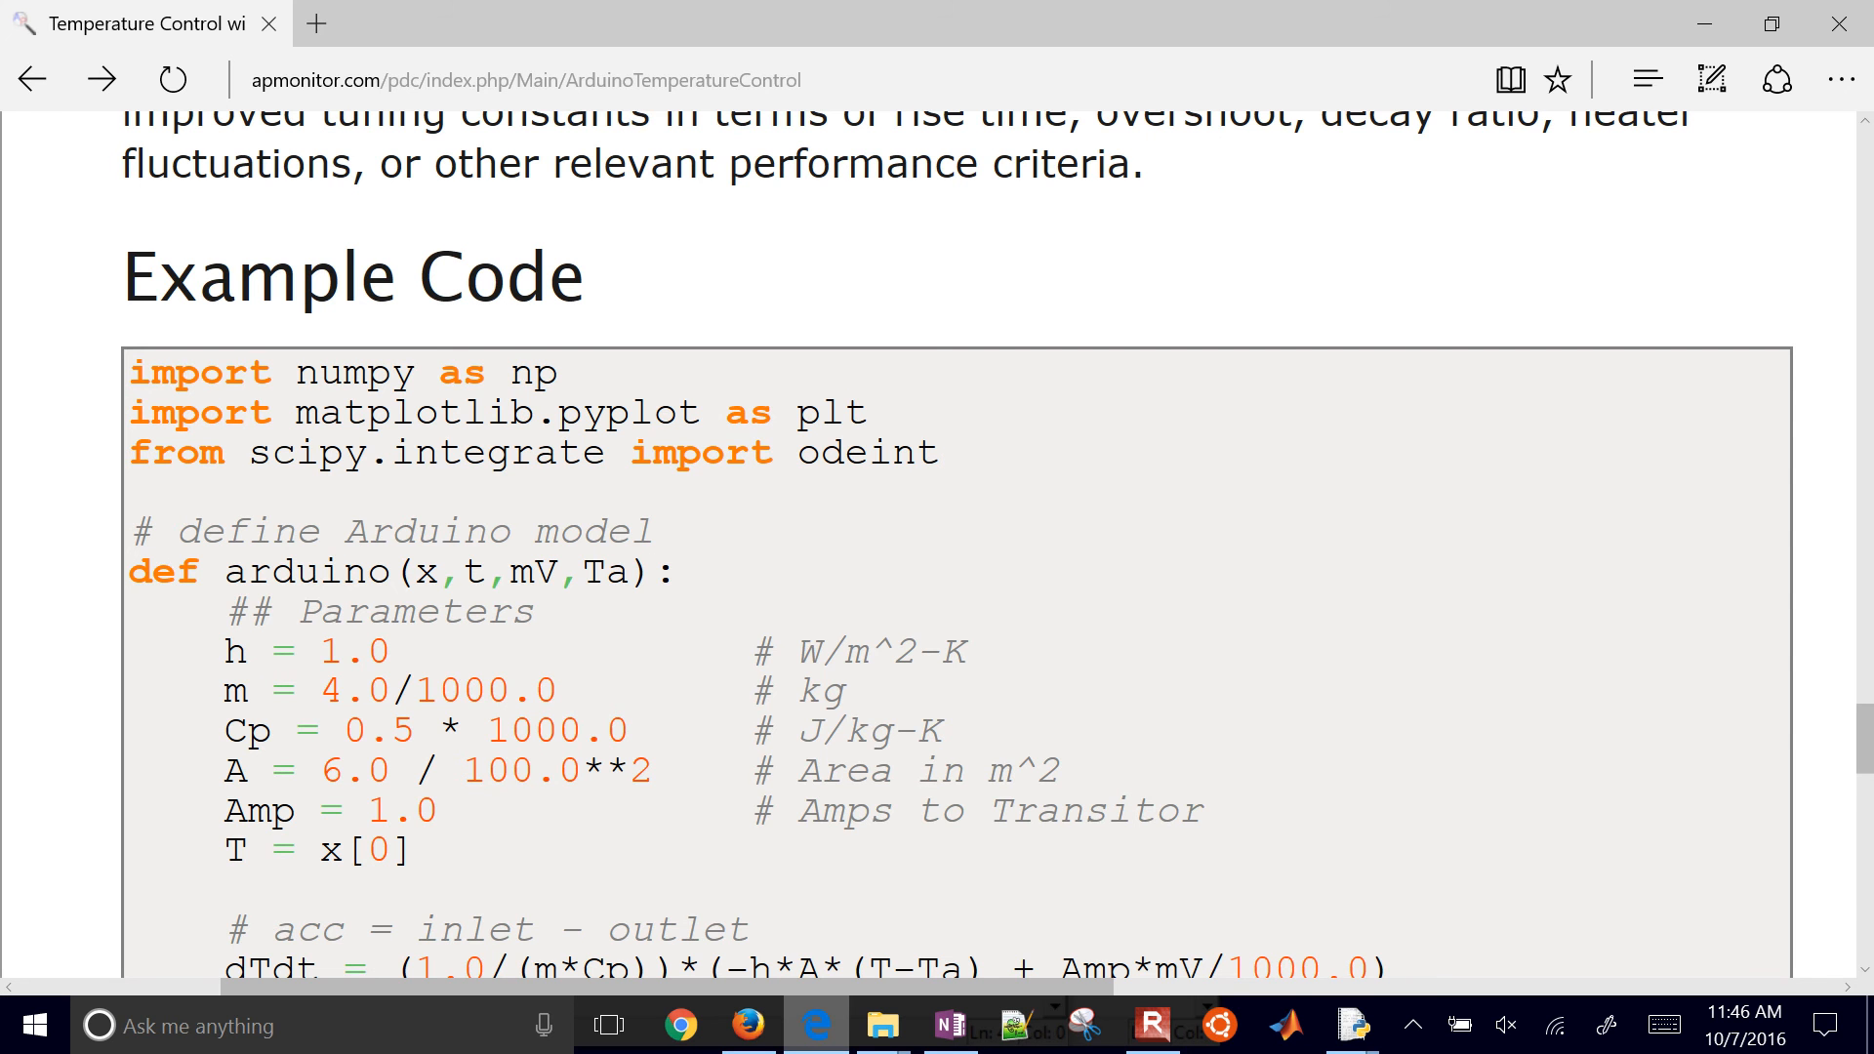
scroll(down, 3)
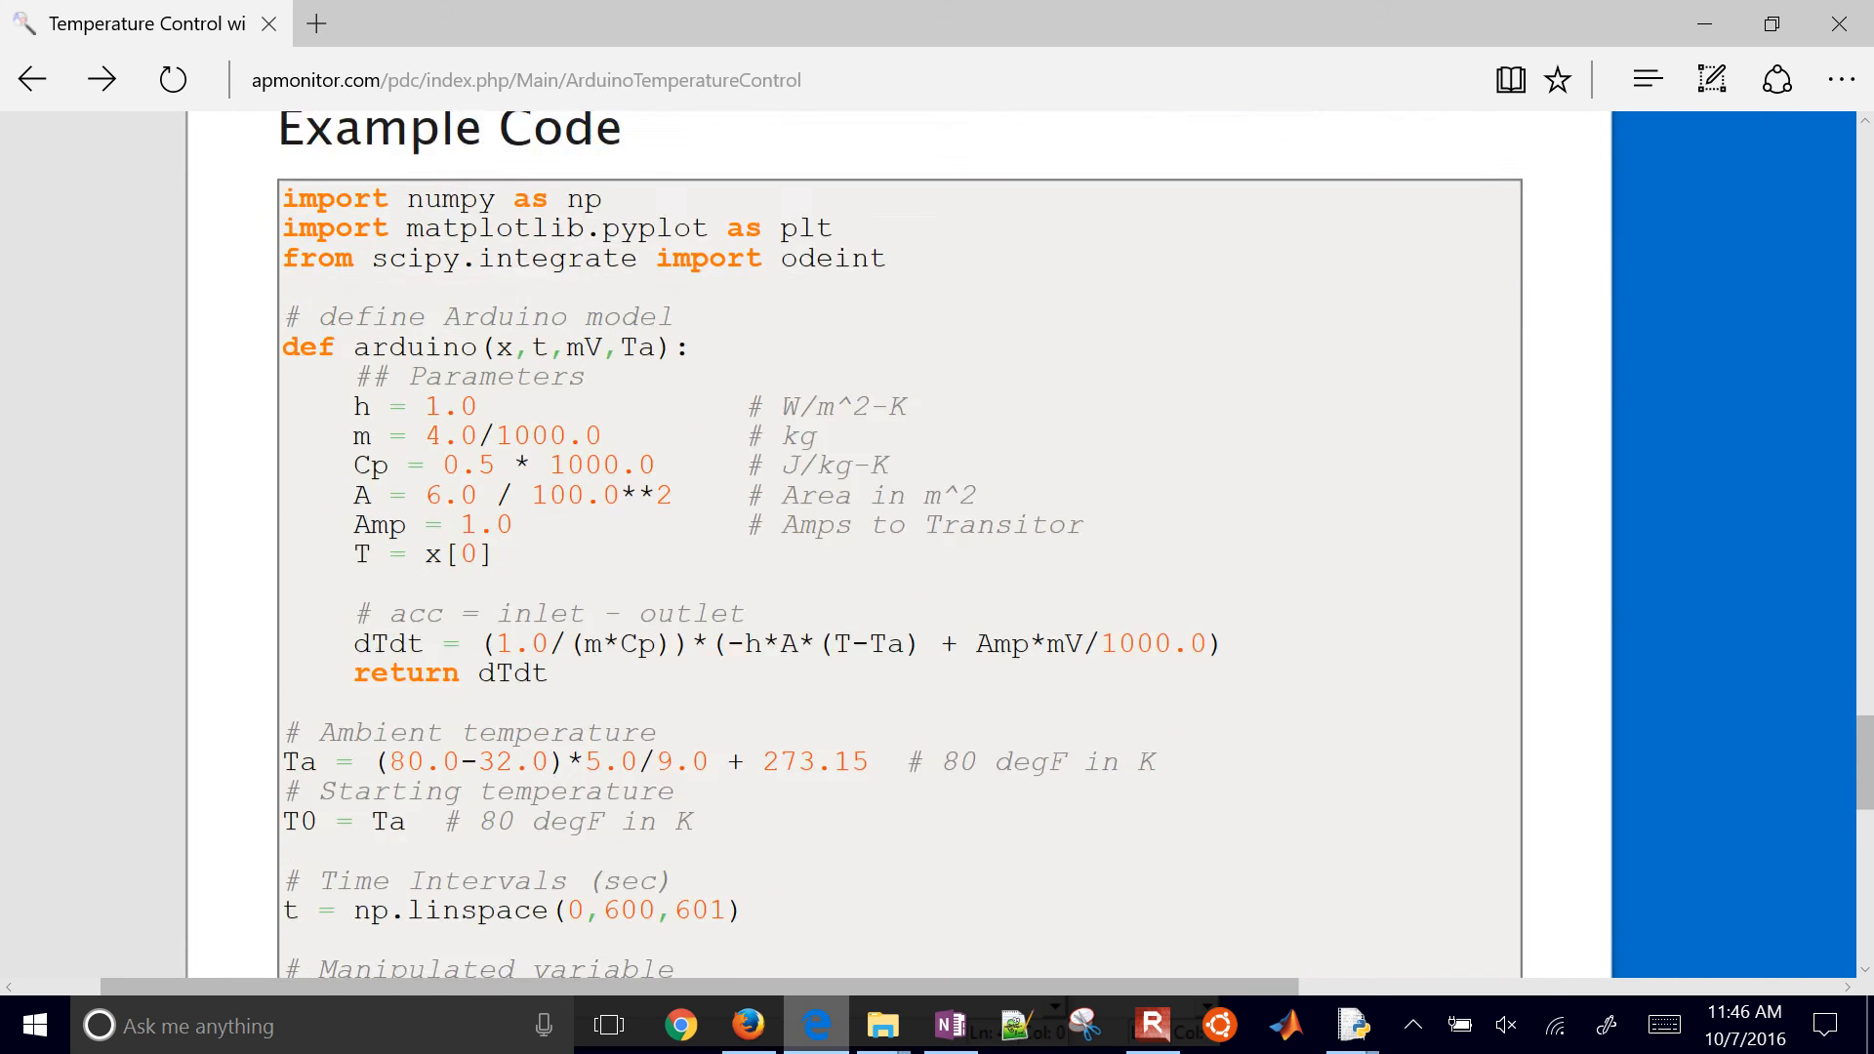
scroll(down, 3)
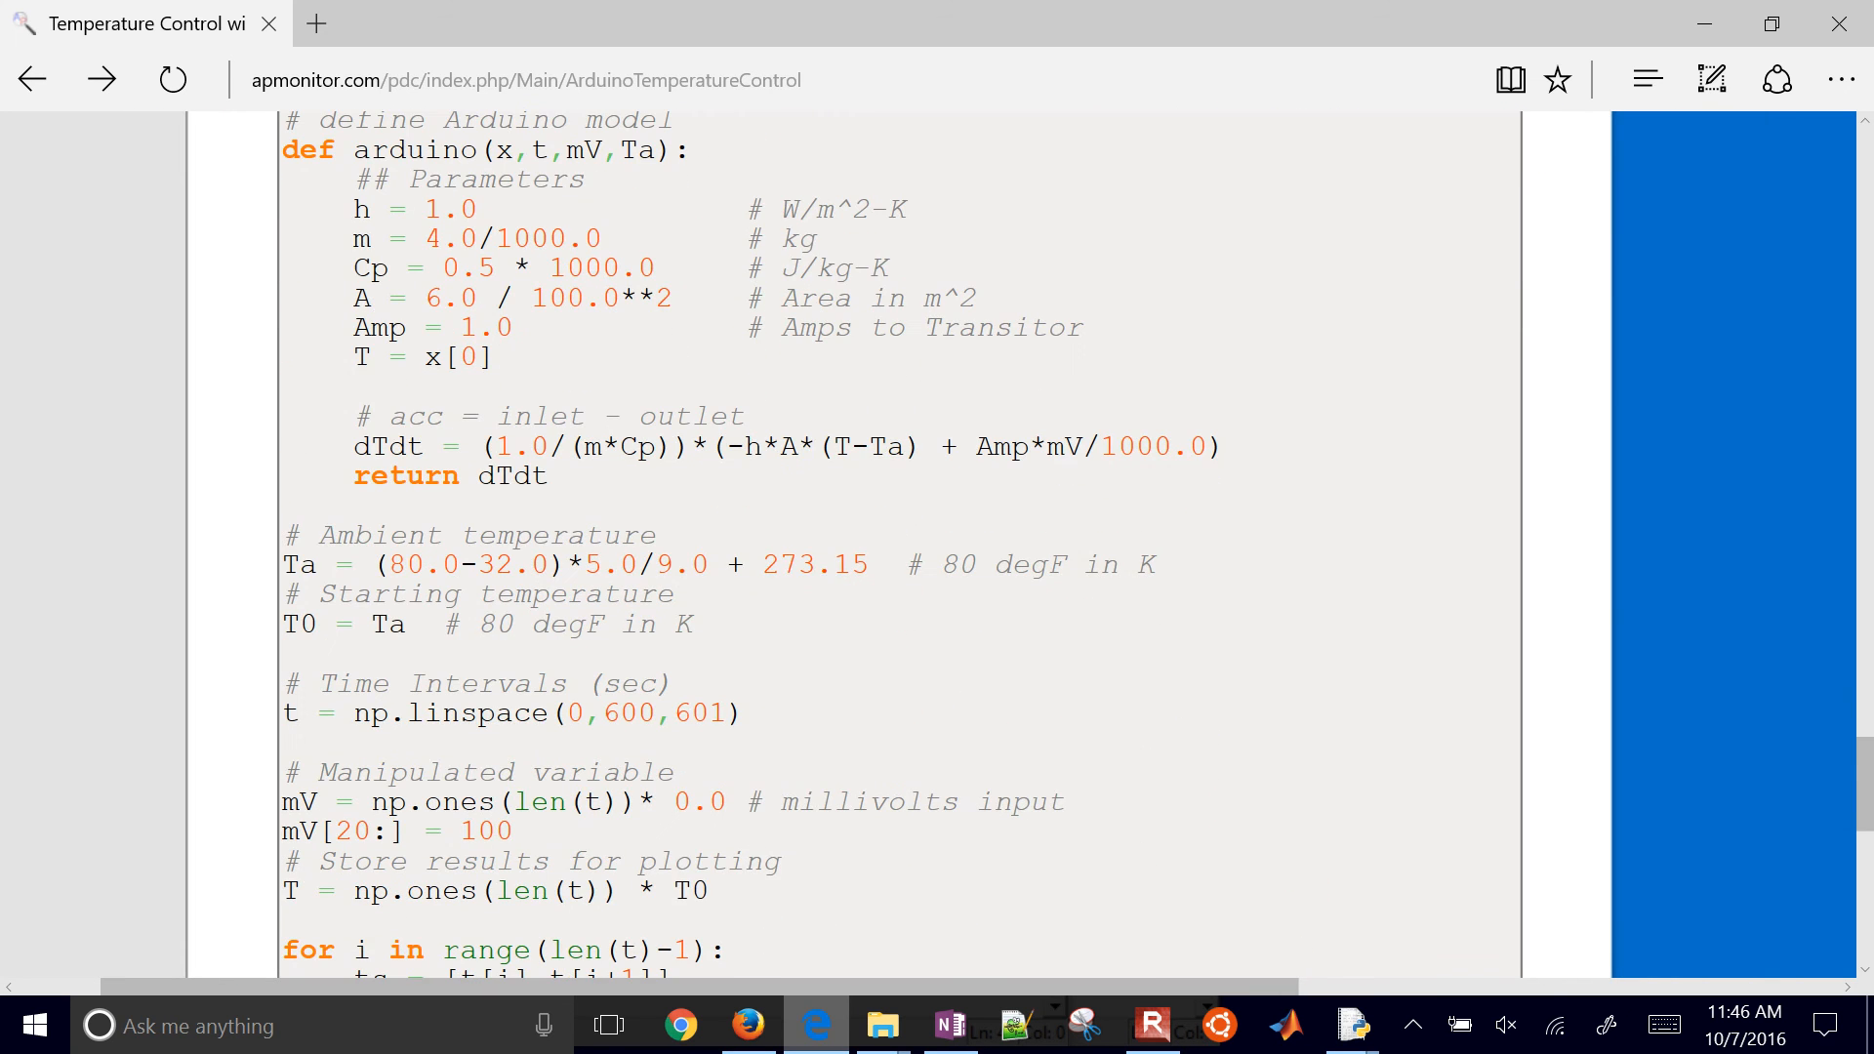
scroll(down, 3)
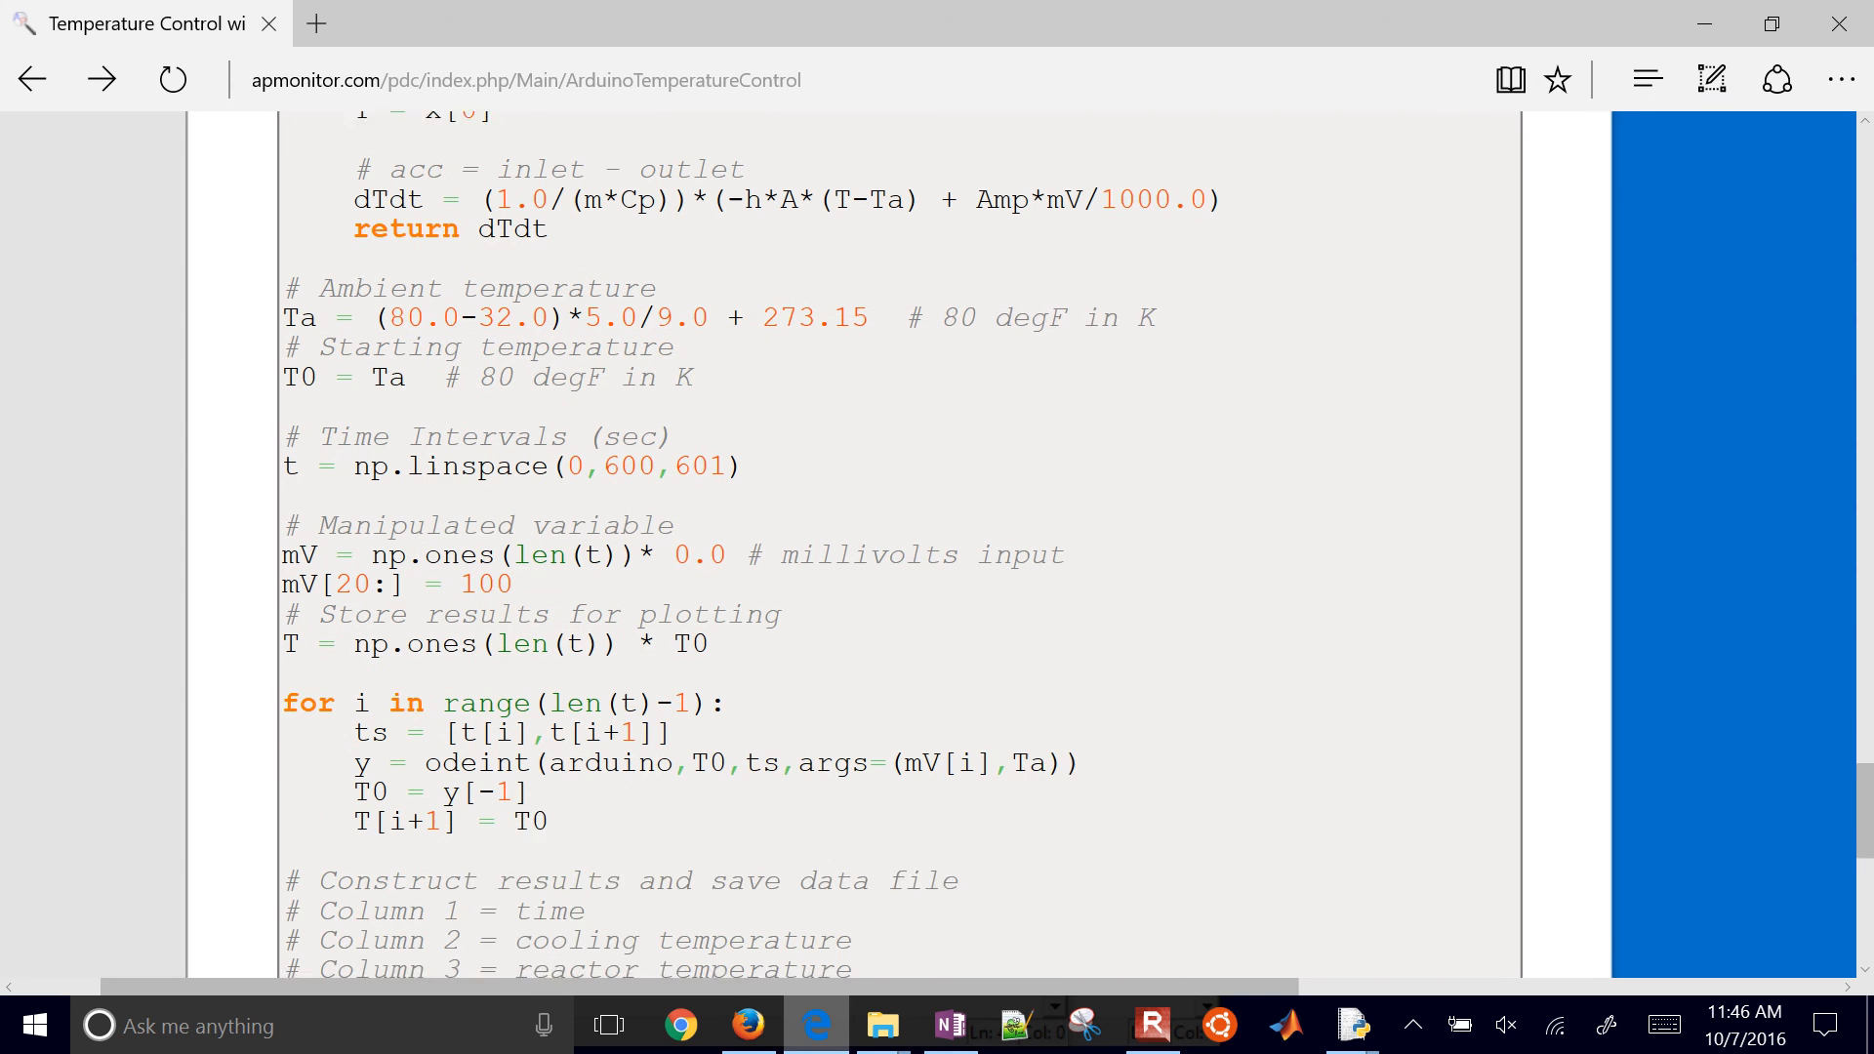
scroll(down, 3)
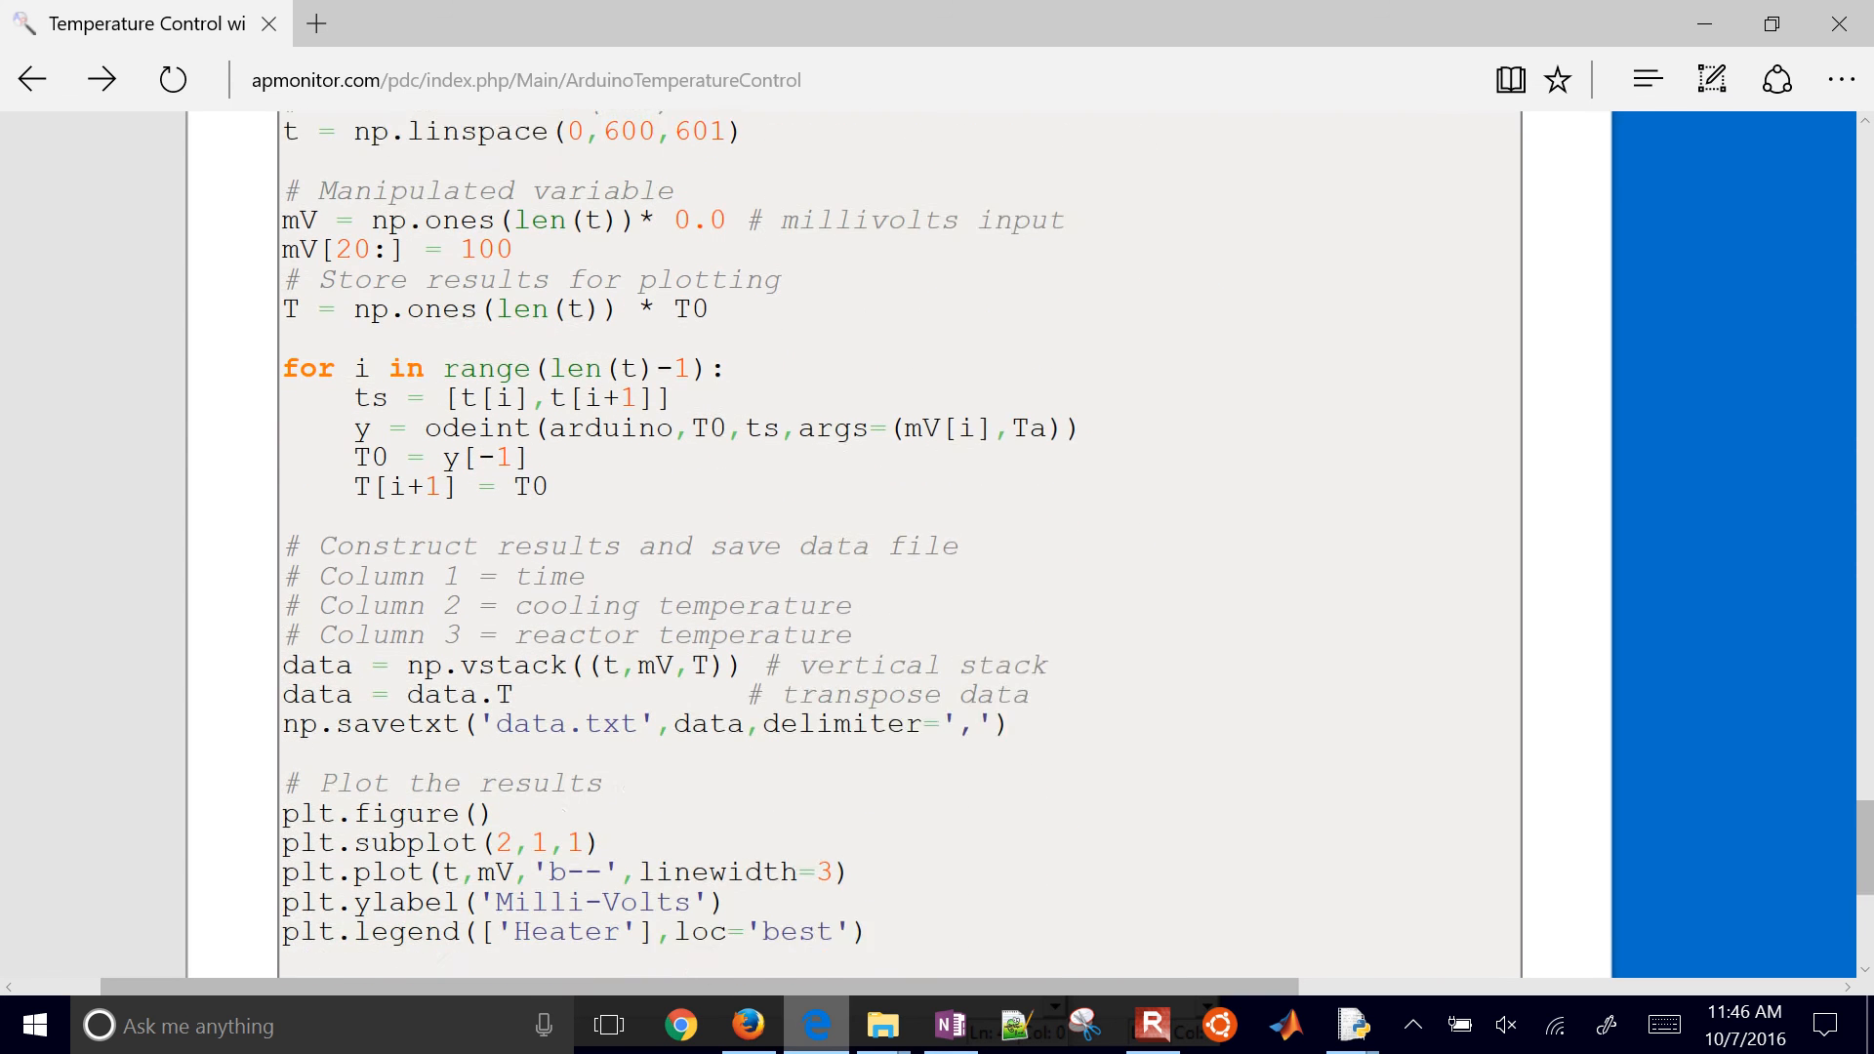
scroll(up, 3)
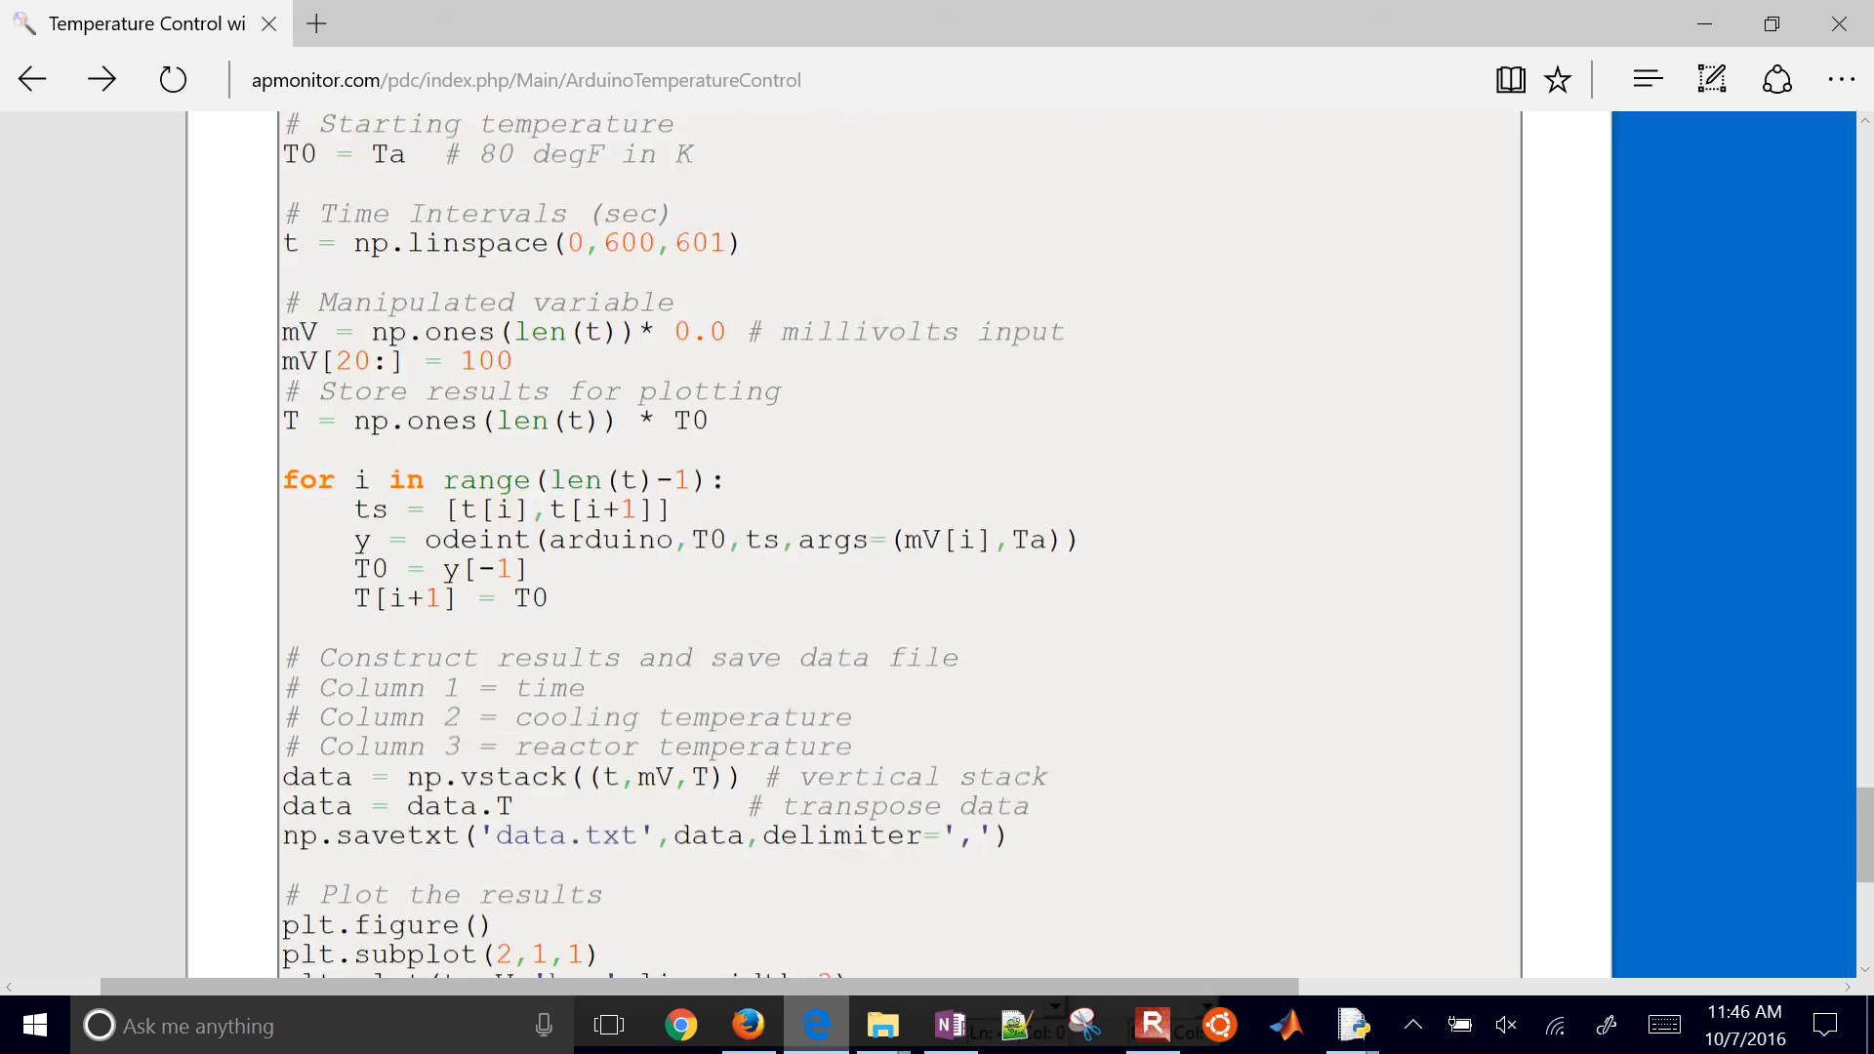
scroll(up, 3)
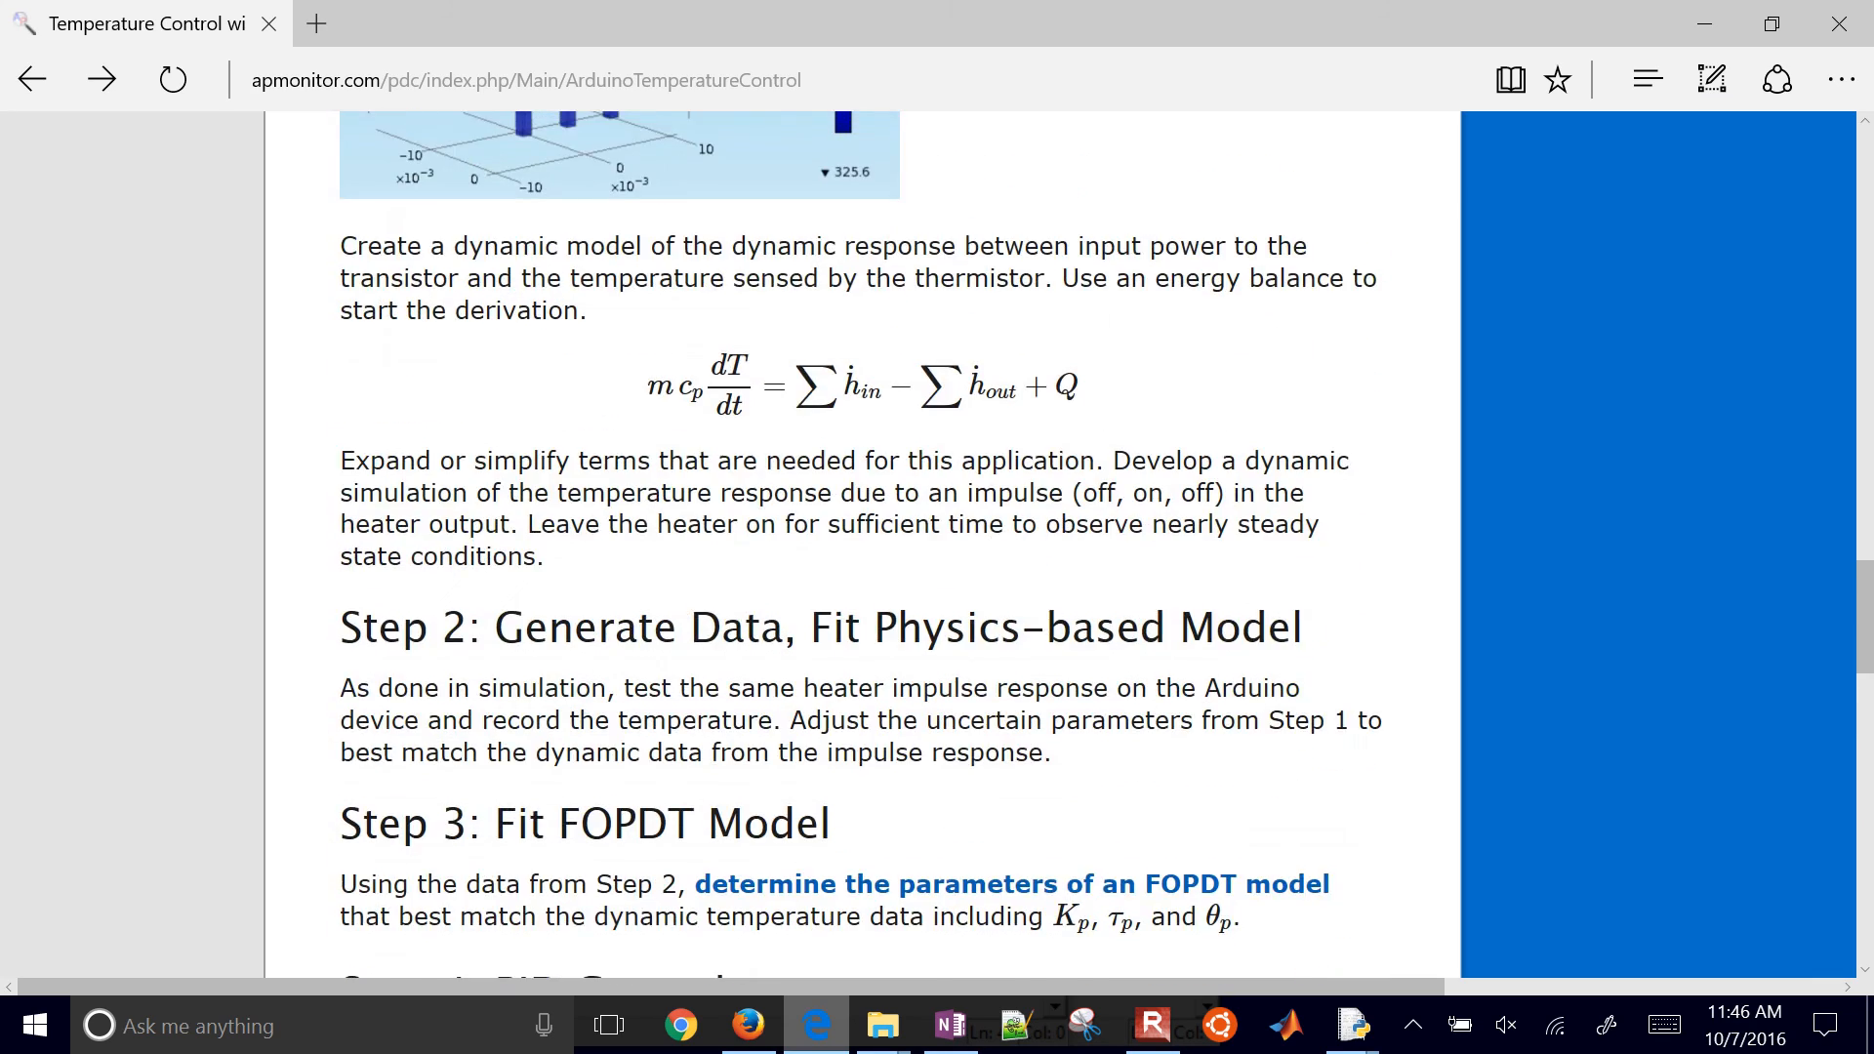
Scroll back up the lab page toward the Arduino hardware photo
scroll(up, 3)
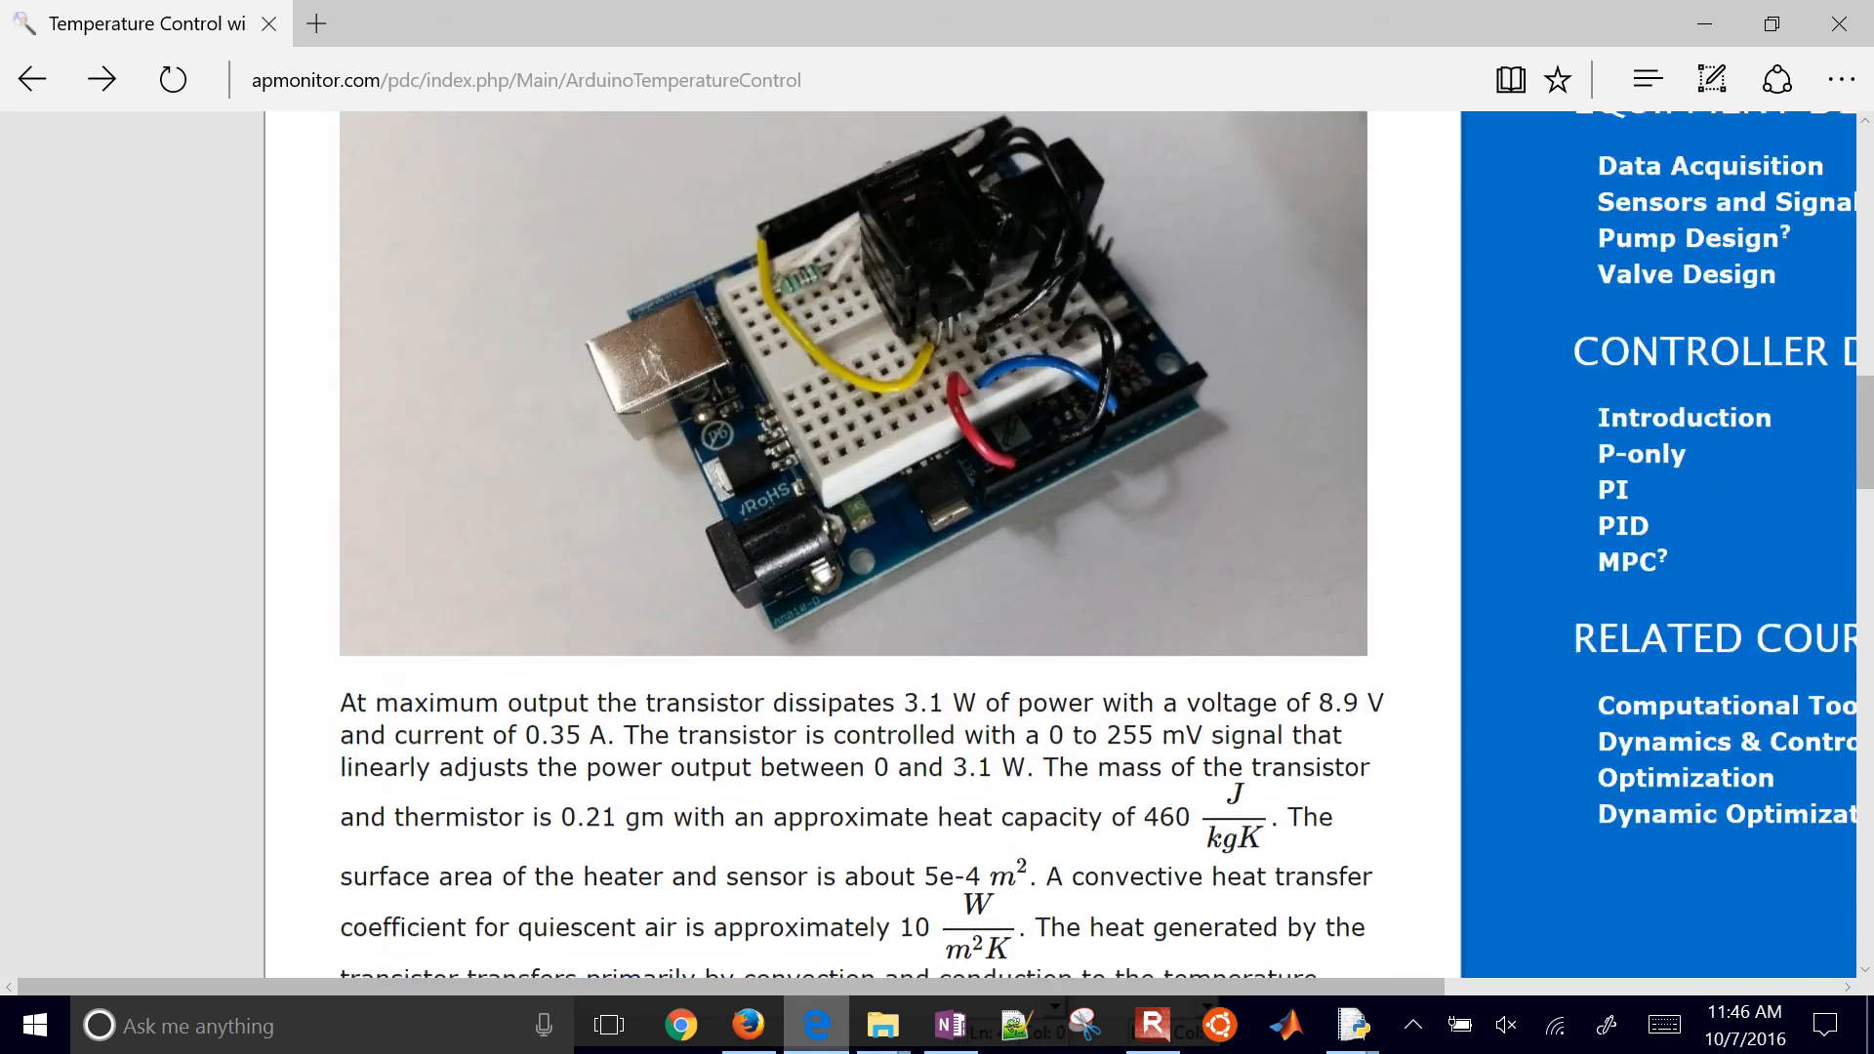
scroll(up, 3)
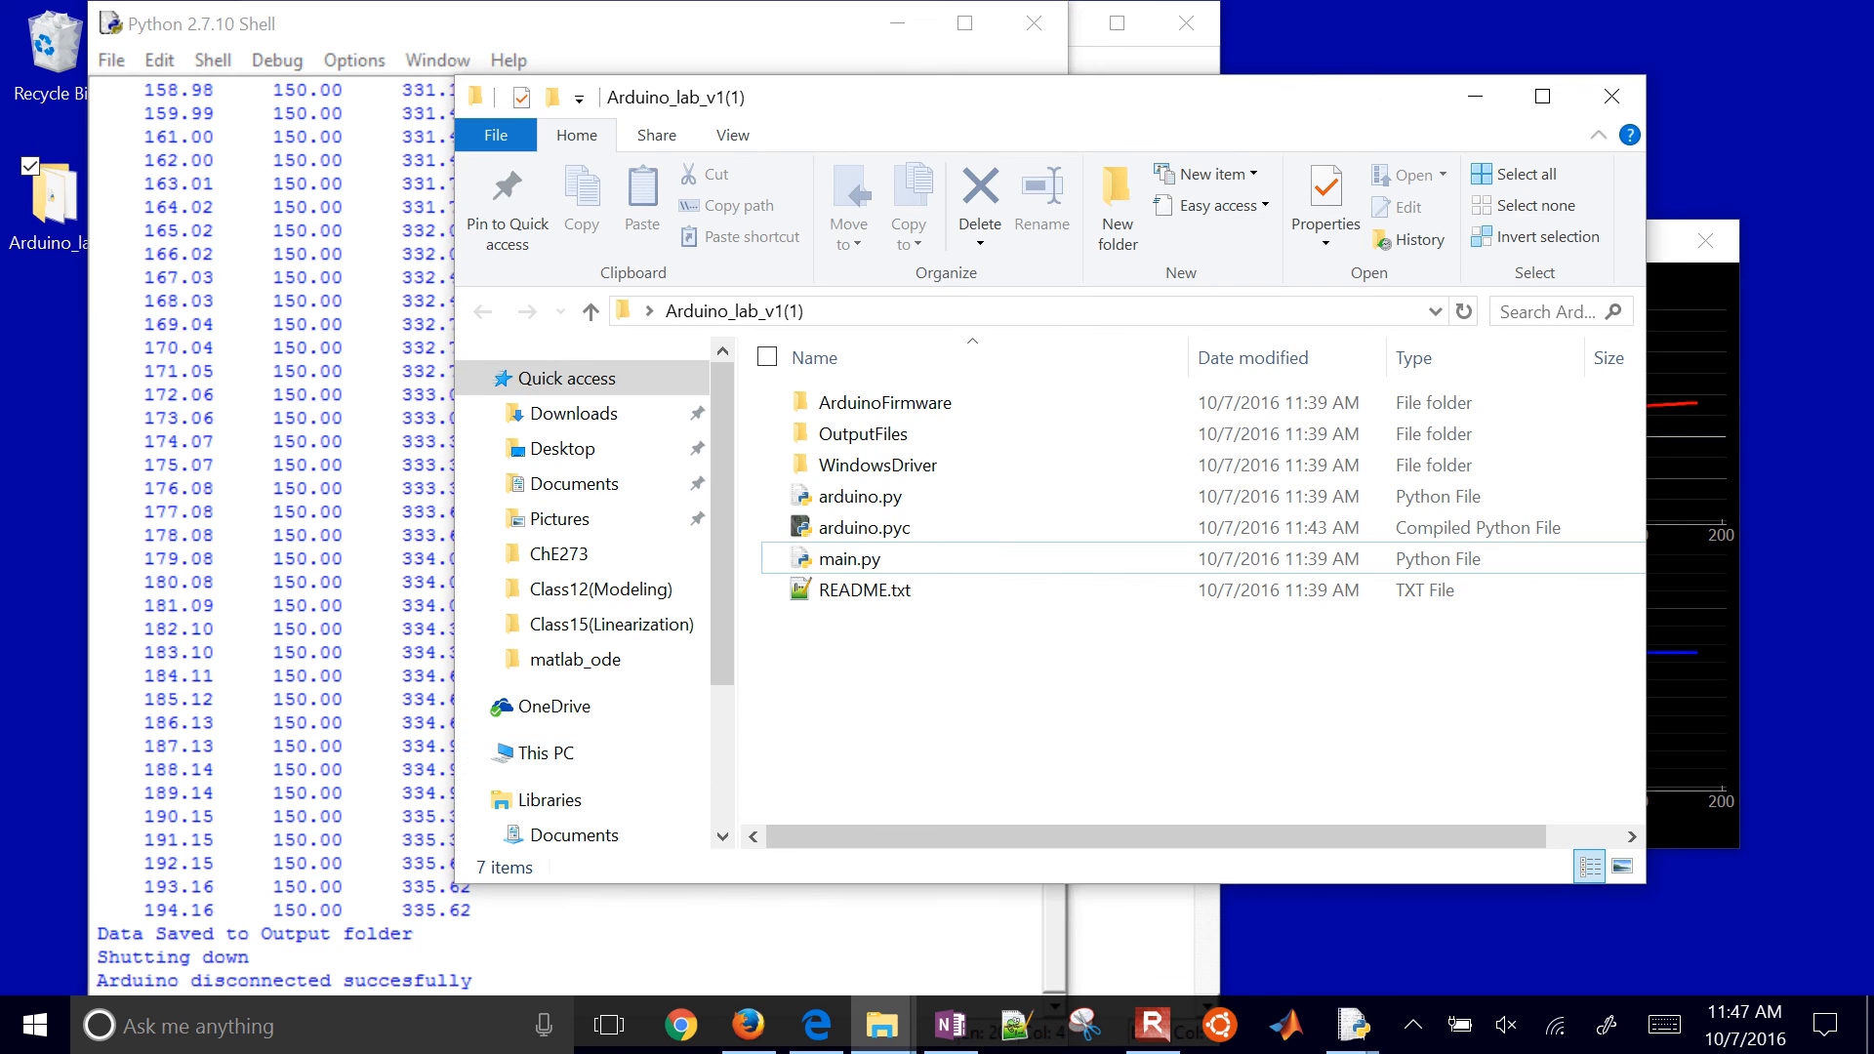
Open data.xls from the OutputFiles folder in Excel
double_click(863, 434)
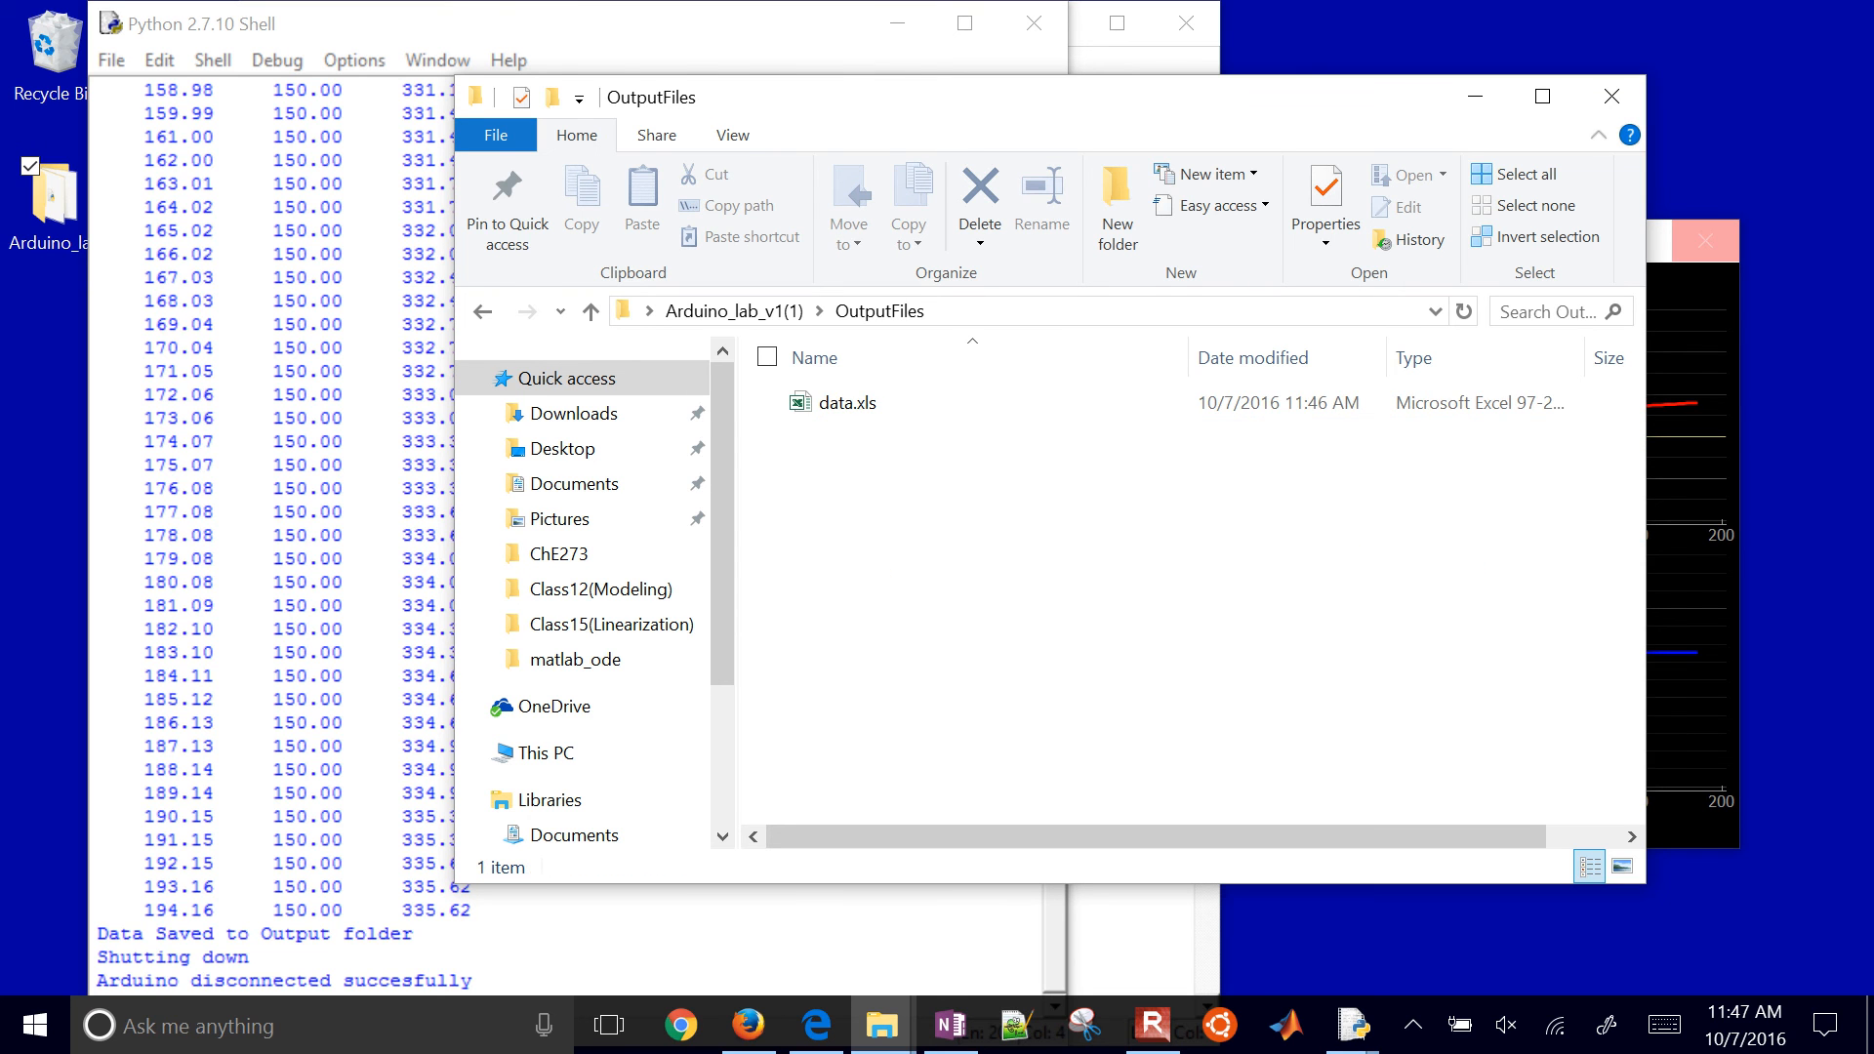
click(845, 403)
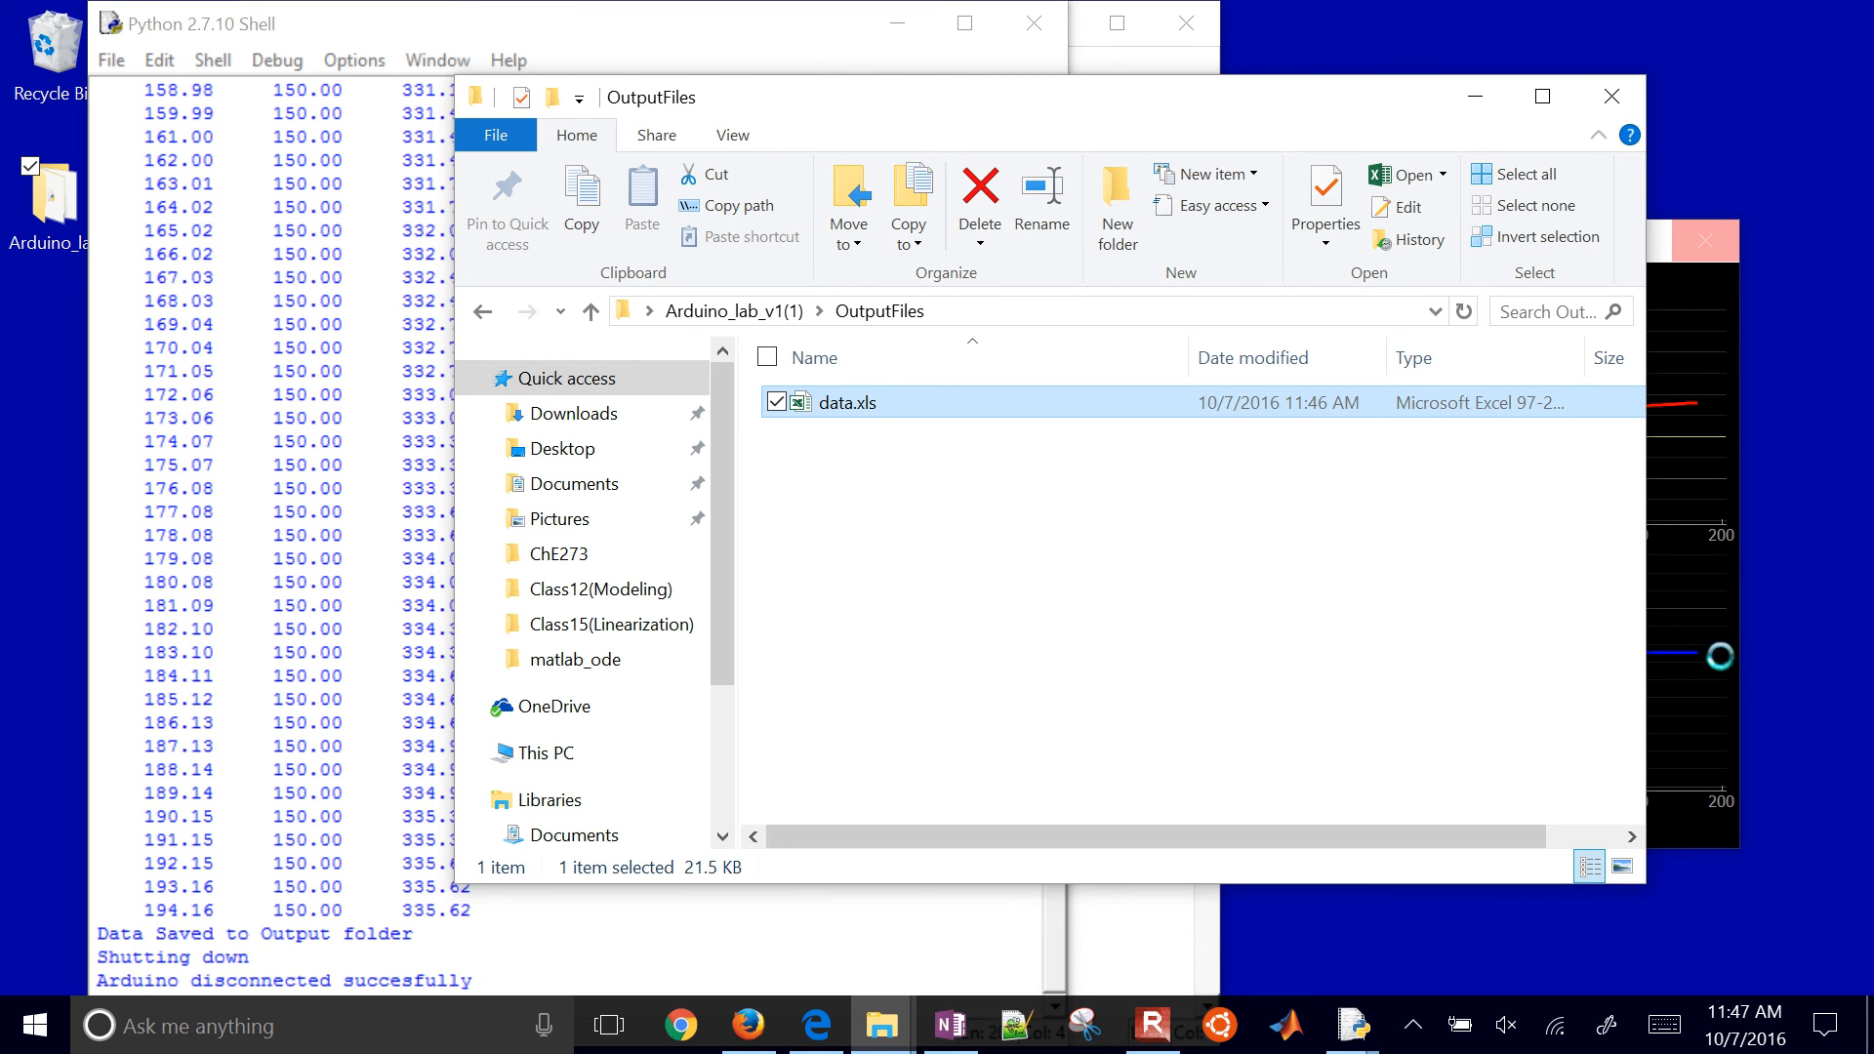
double_click(848, 404)
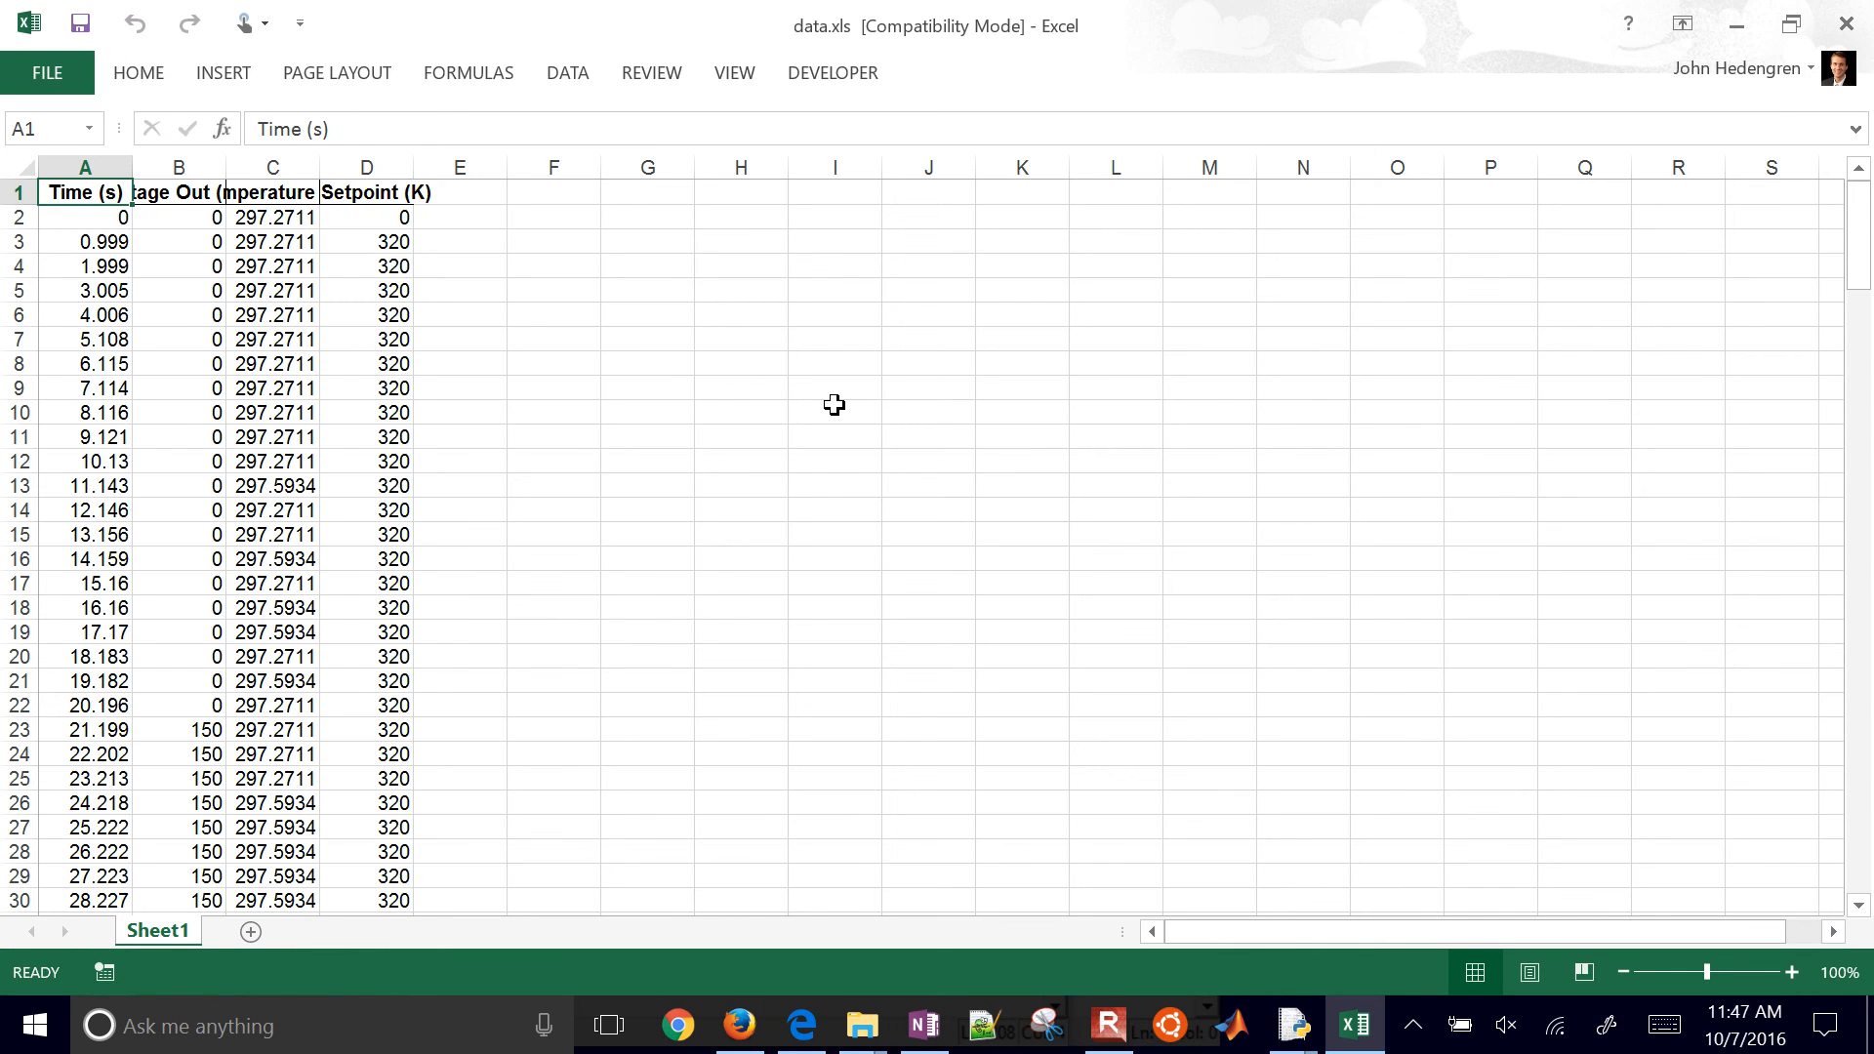
AutoFit the data.xls columns to show full headers, then close Excel and answer the save prompt
click(247, 165)
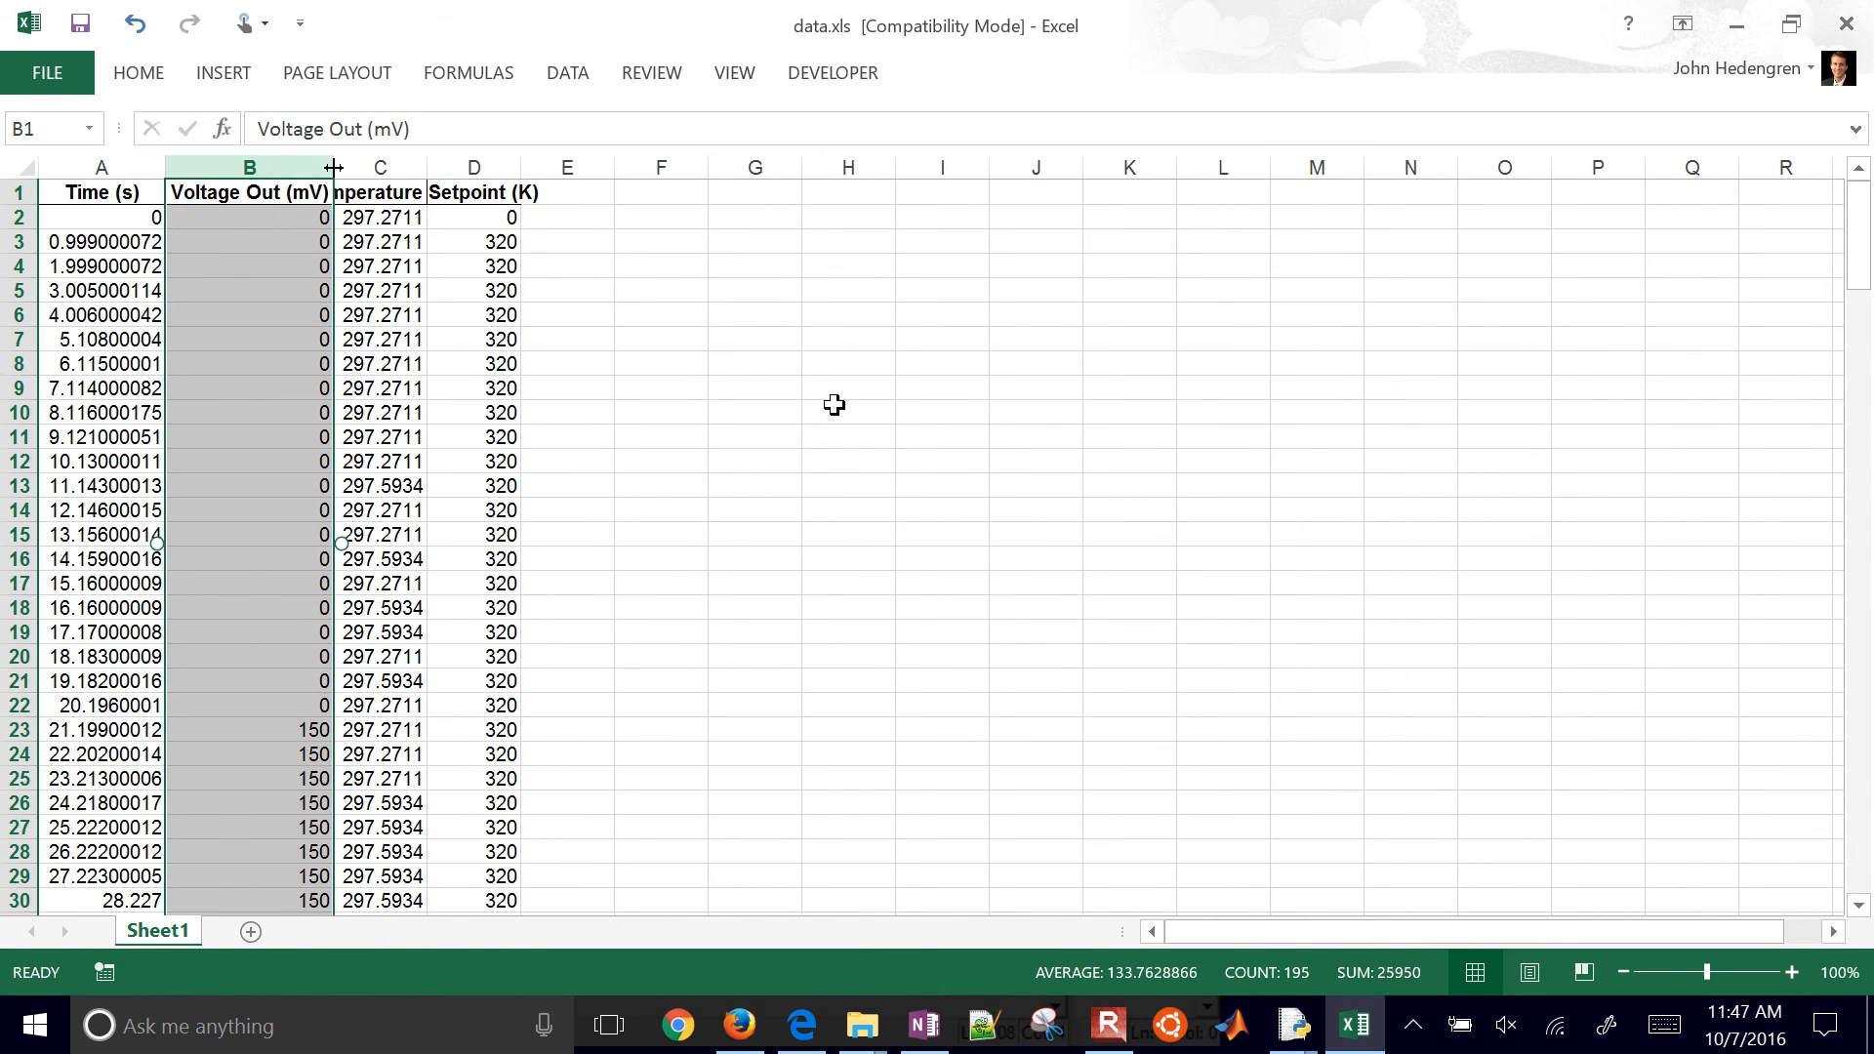
click(379, 167)
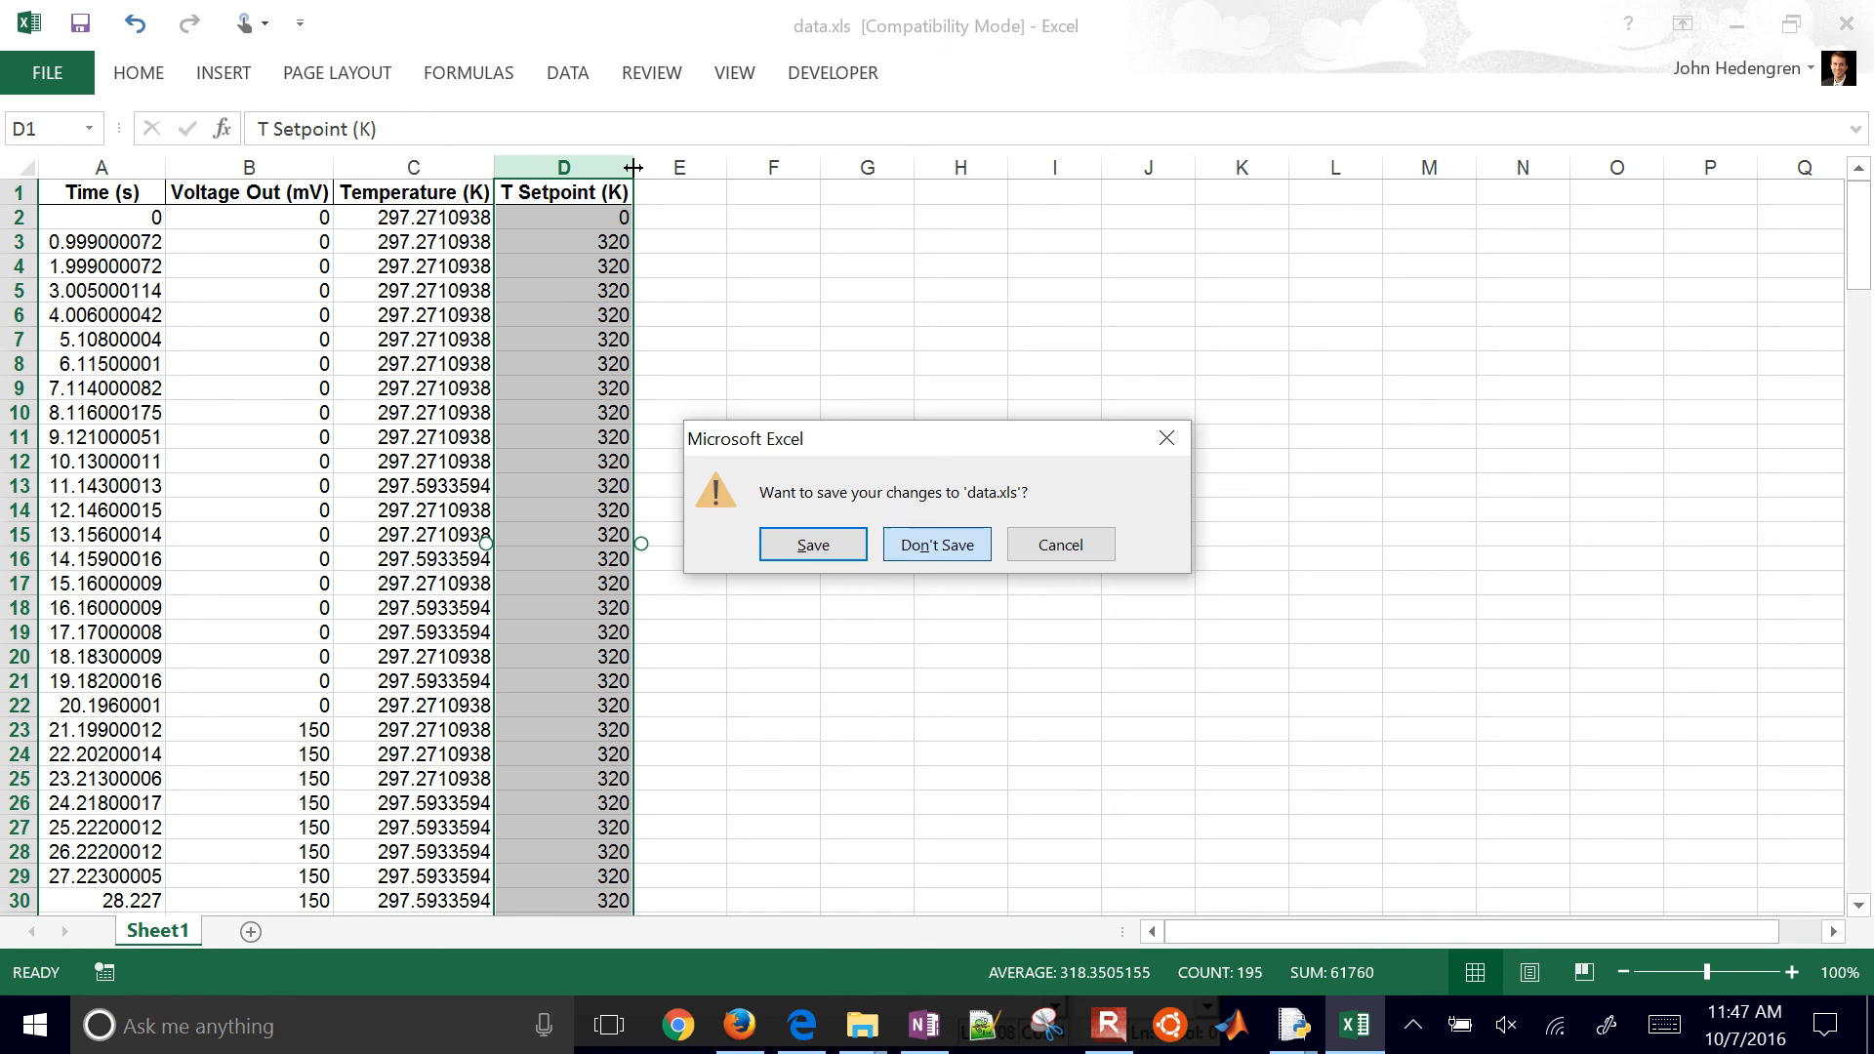
click(937, 543)
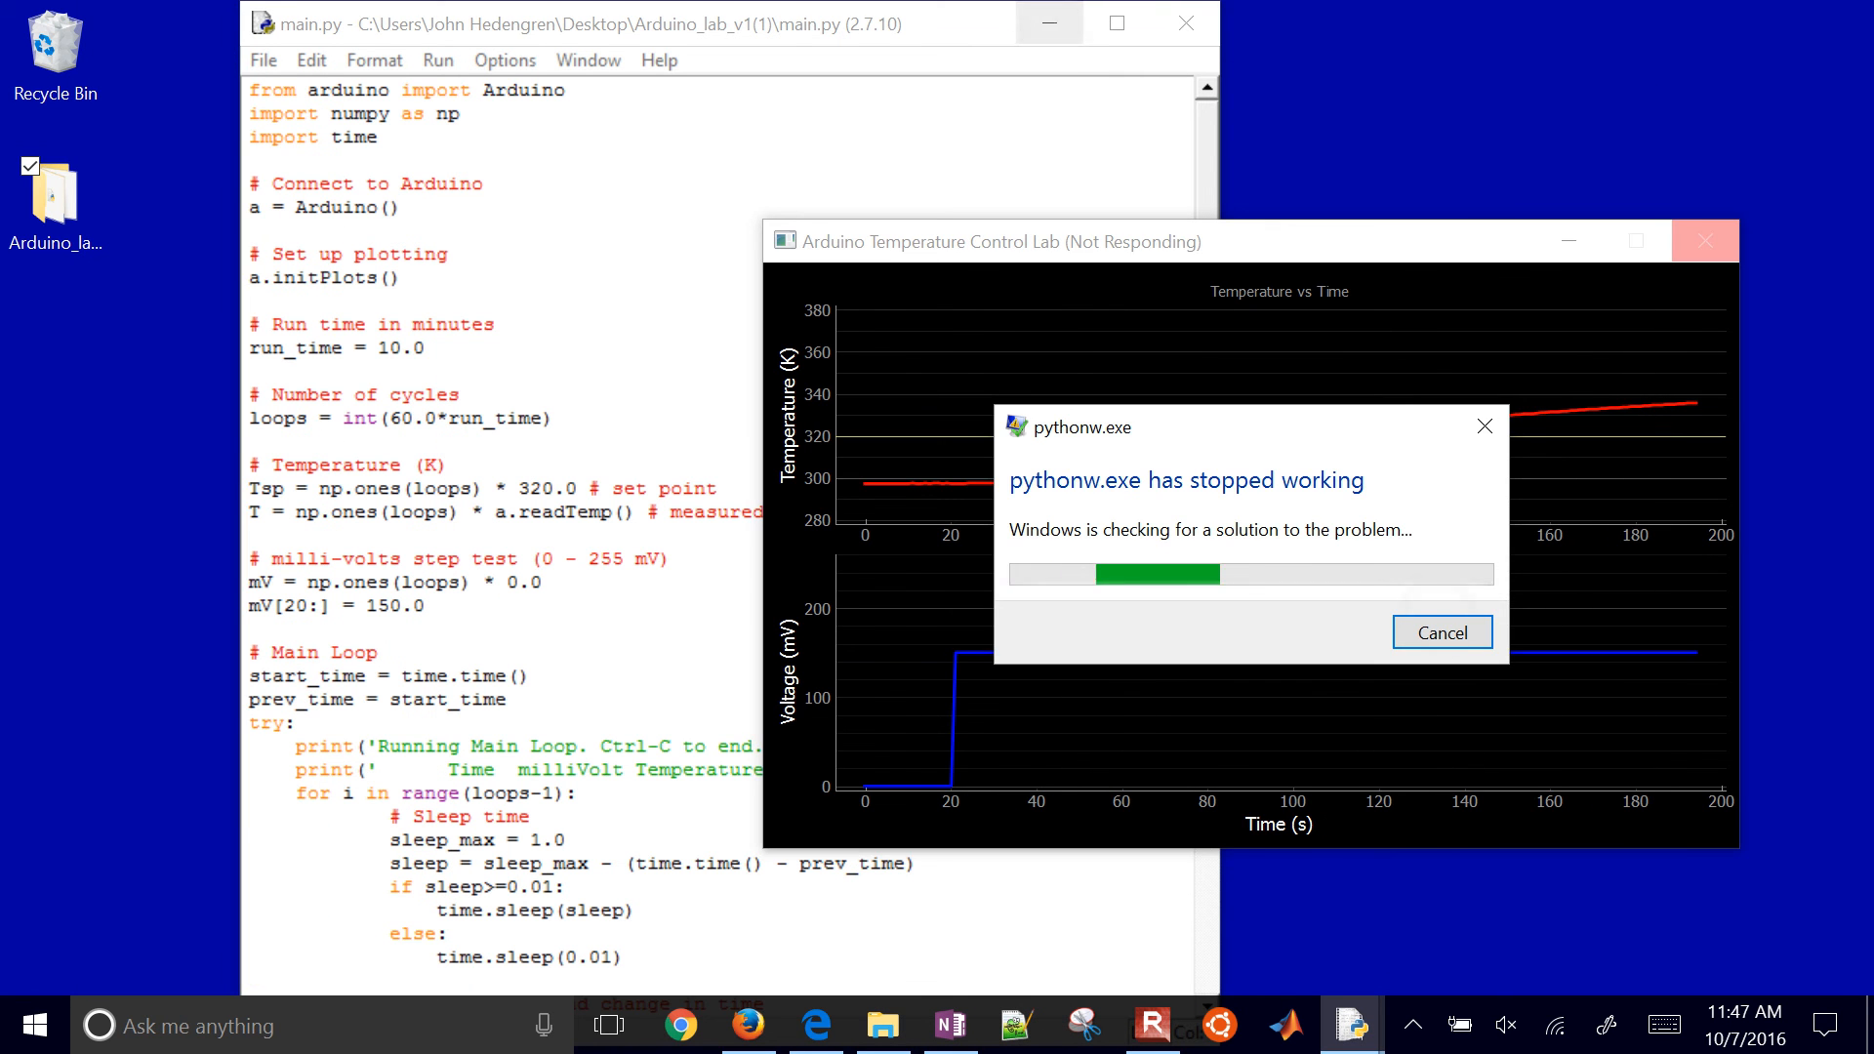
Return to the Arduino Temperature Control page in Edge and select its address bar URL
click(1441, 632)
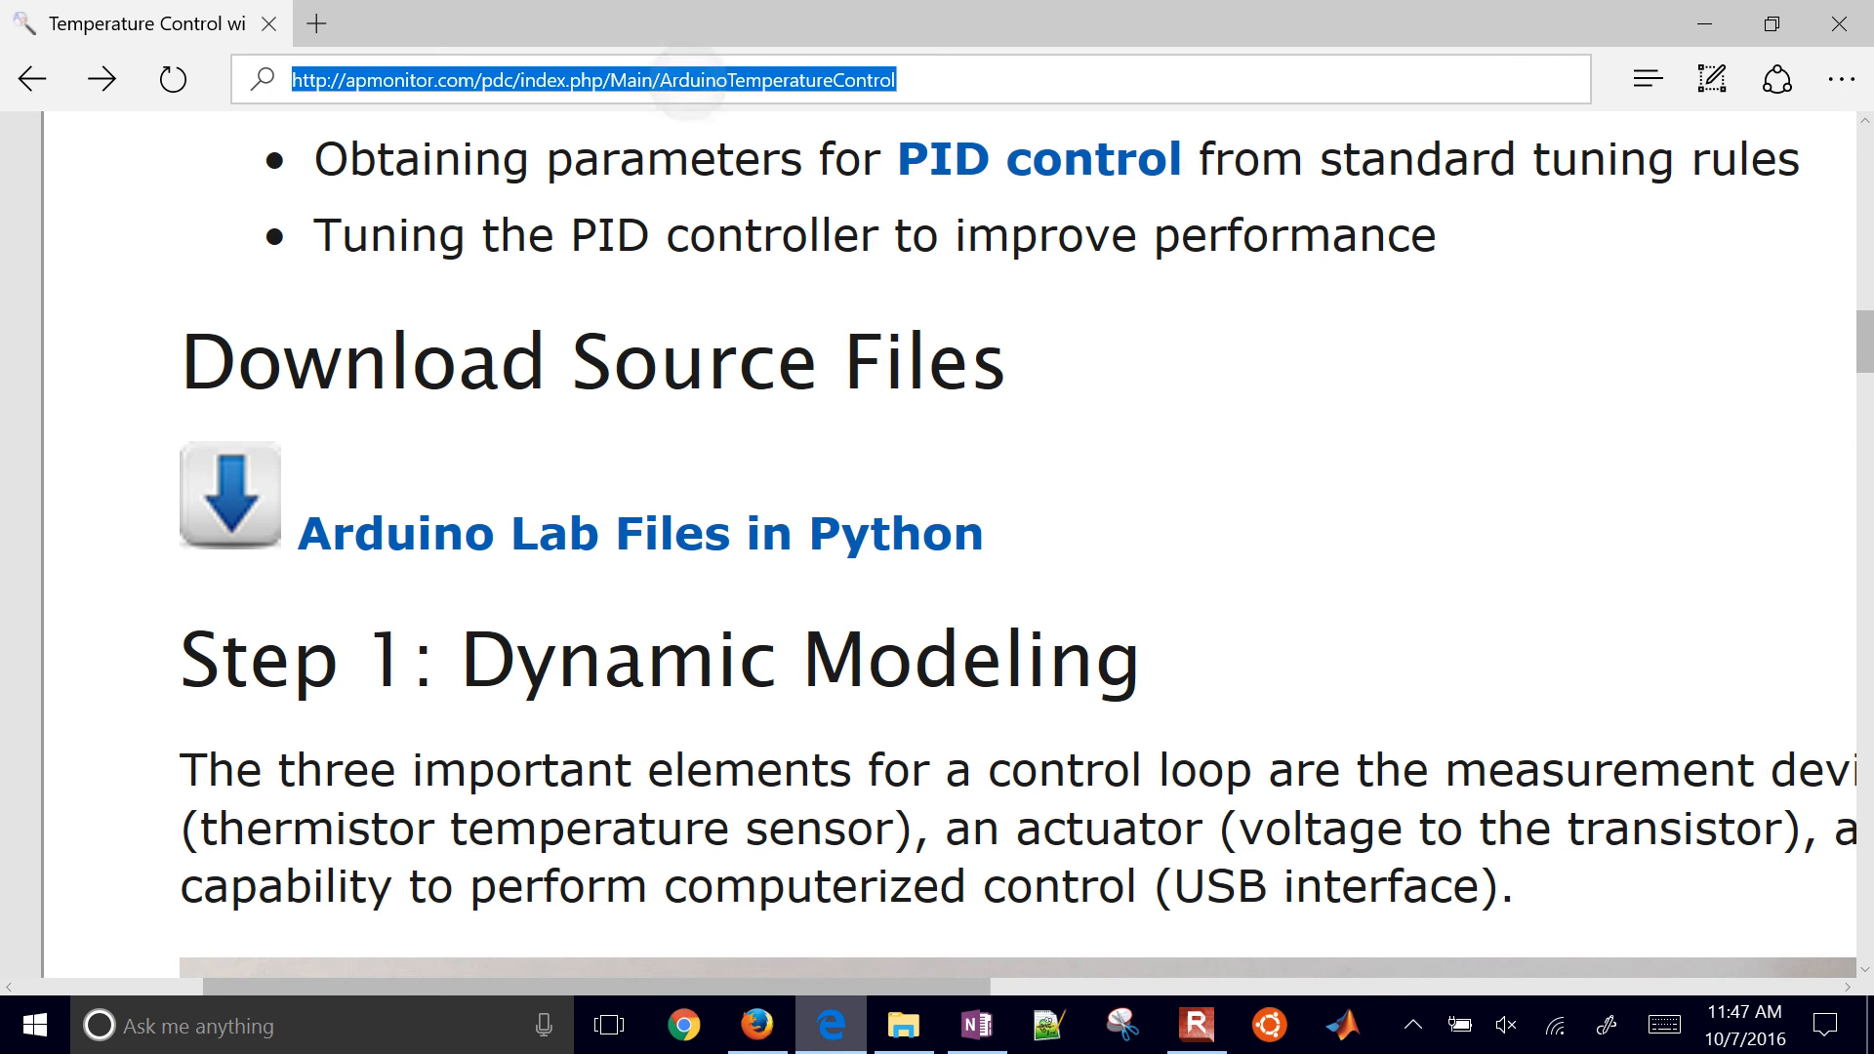
click(592, 79)
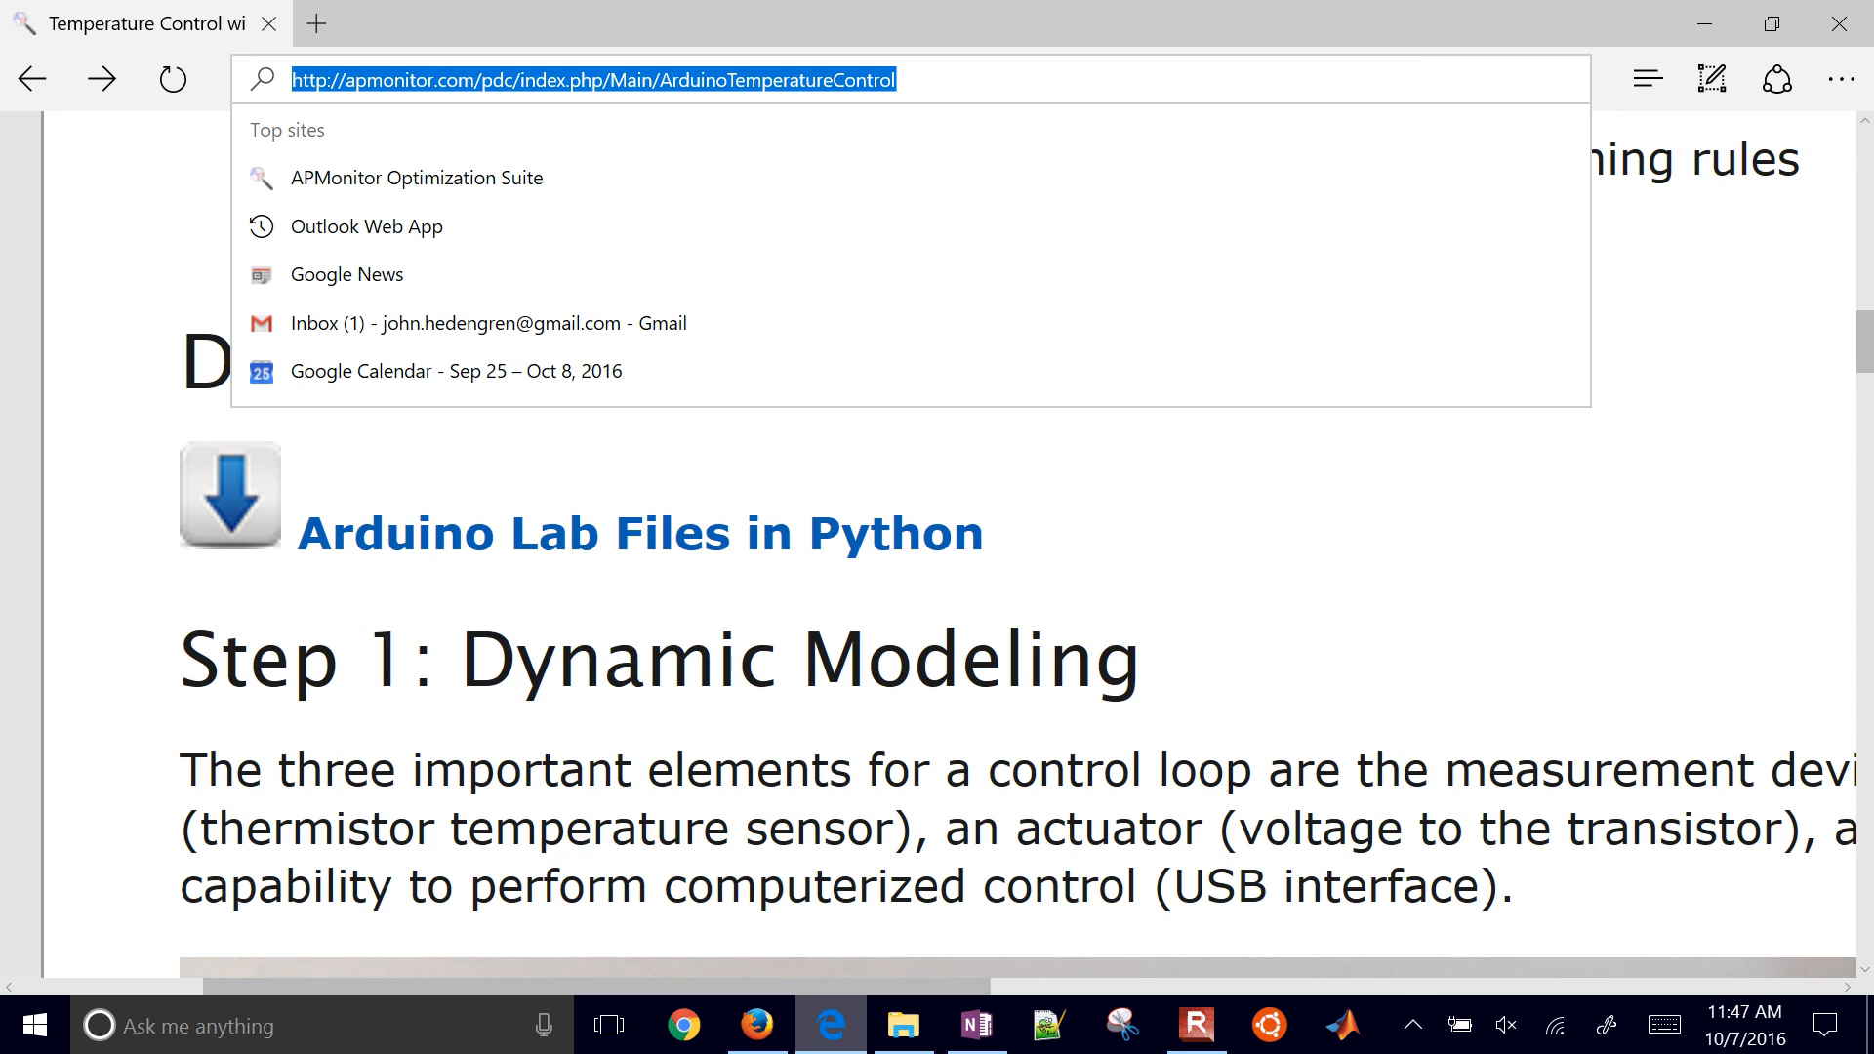